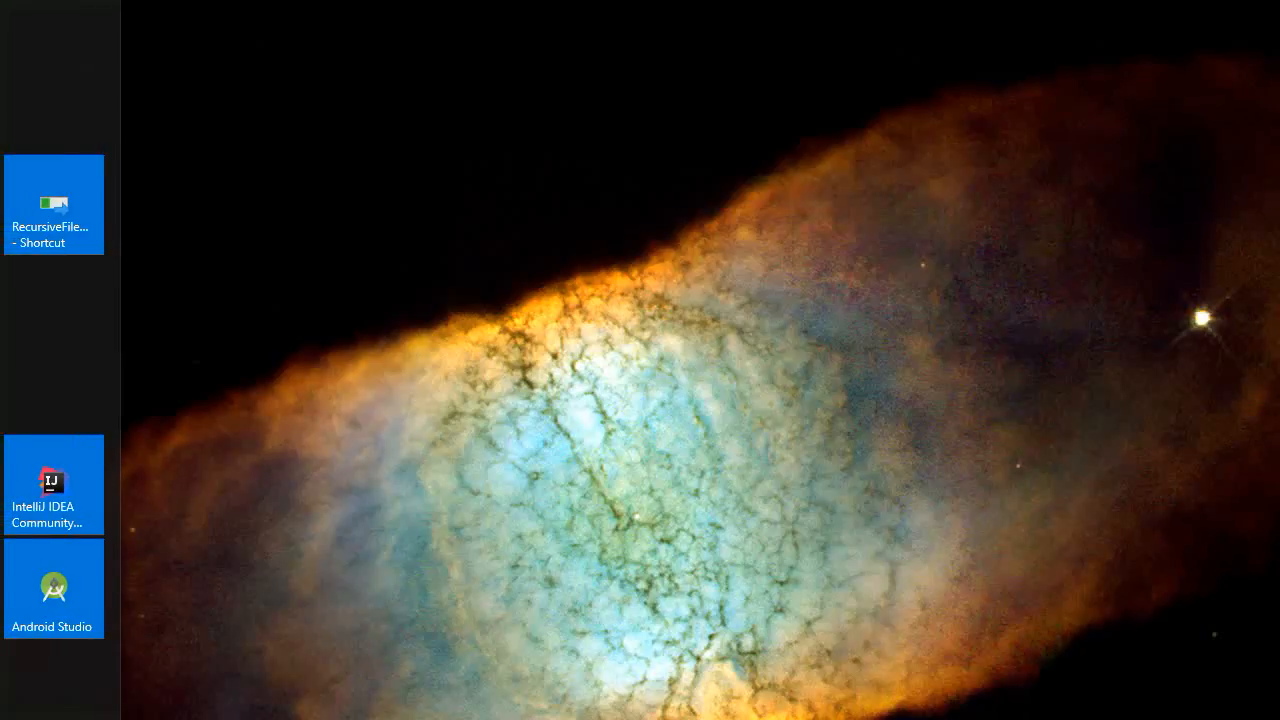
Launch Android Studio from its desktop shortcut to reach the welcome window
double_click(53, 588)
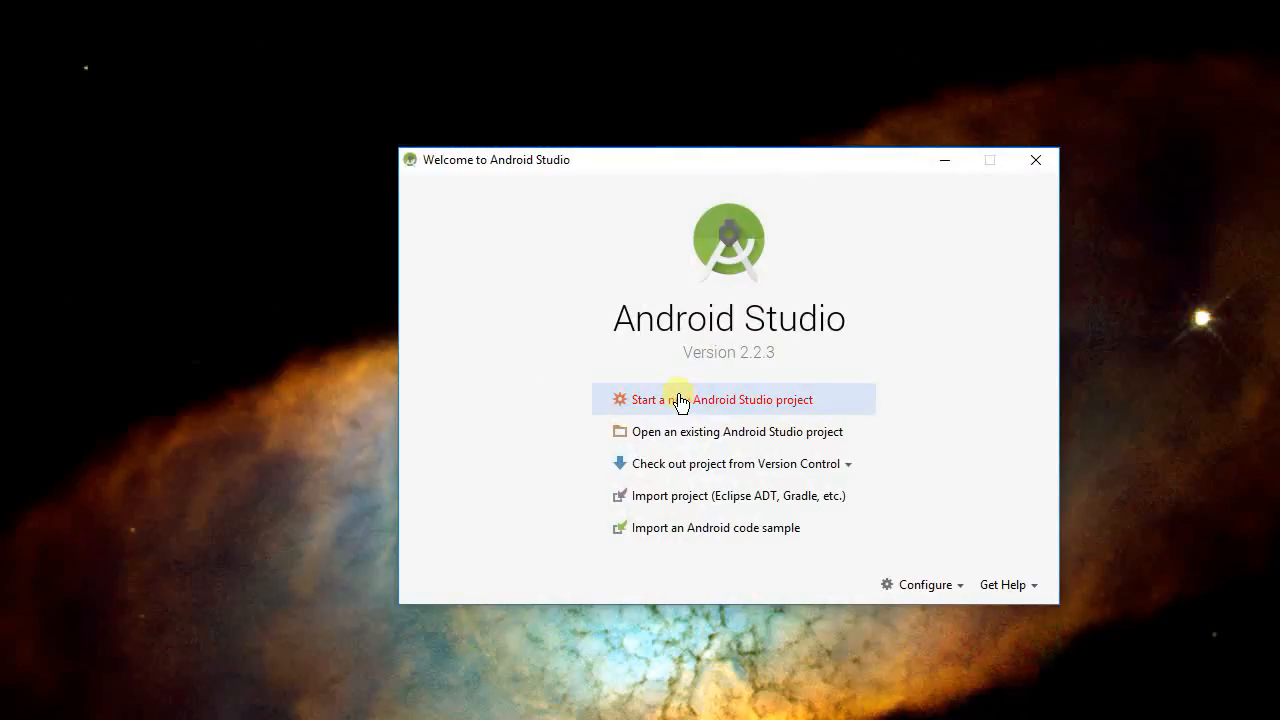
Start a new project named 'Test Application' with company domain videodemos.example.com
left_click(718, 399)
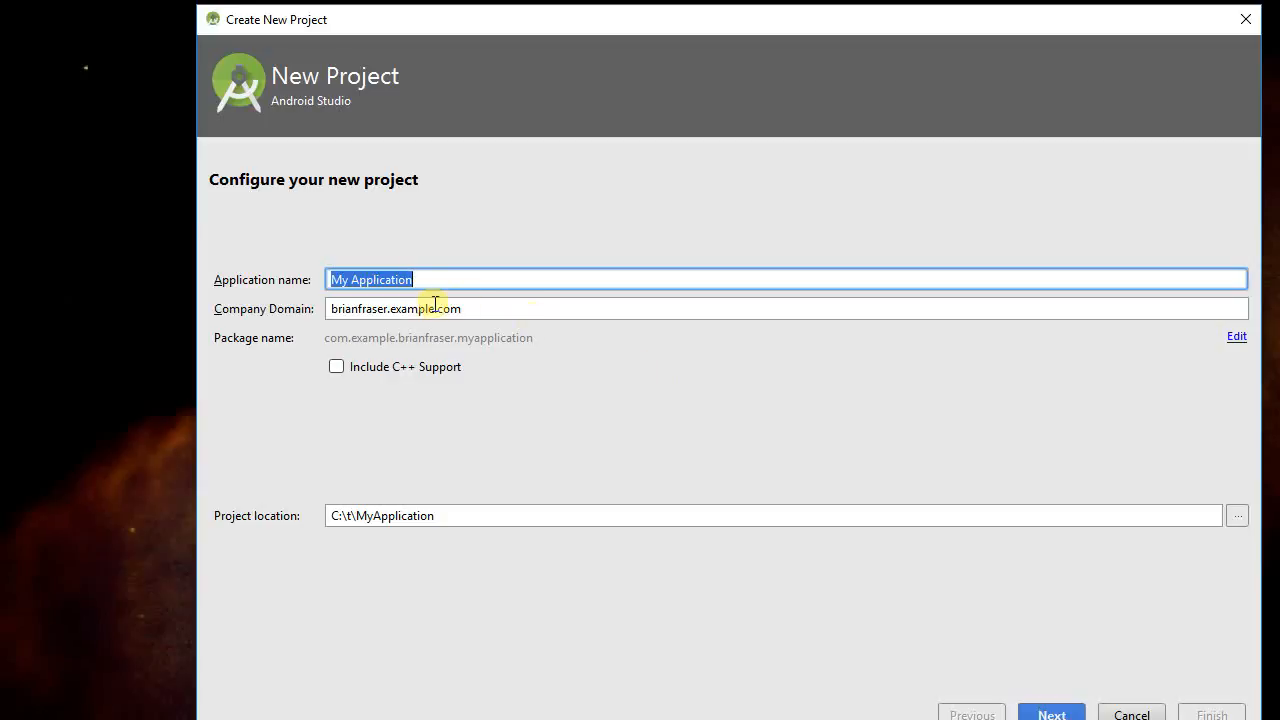
type("Test")
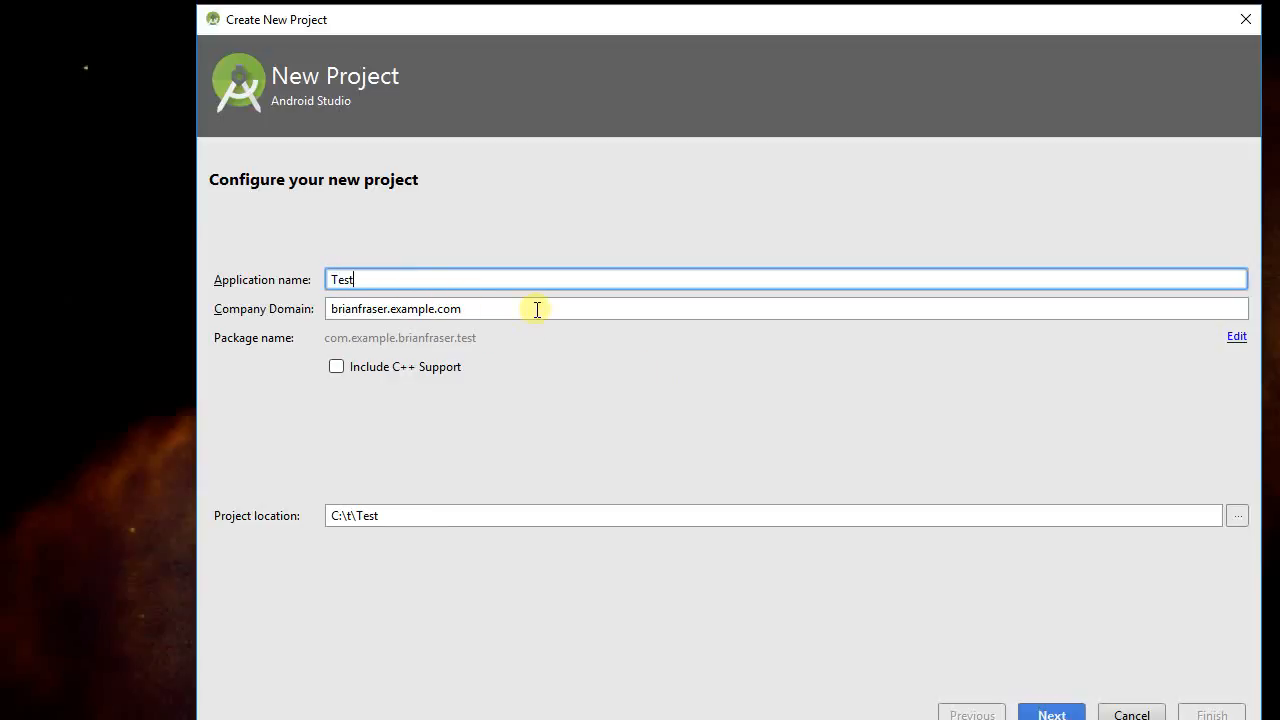
type("Ap")
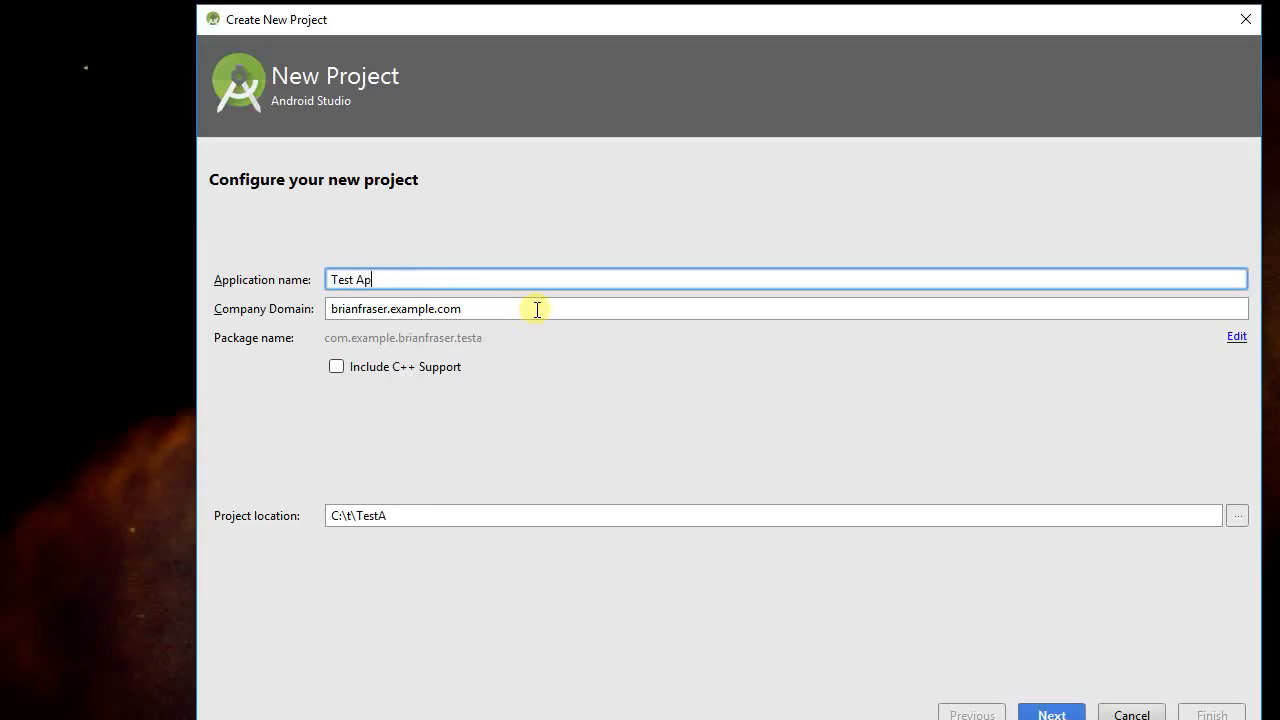
type("plication")
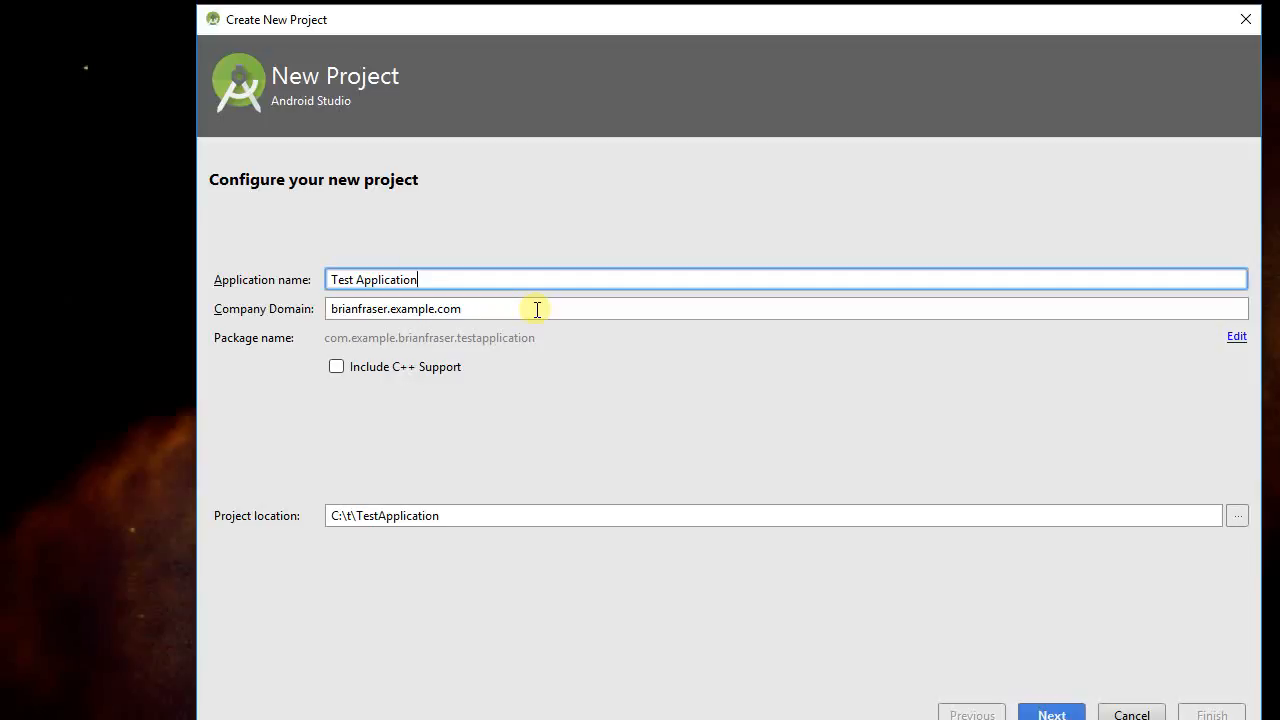
mouse_move(447, 314)
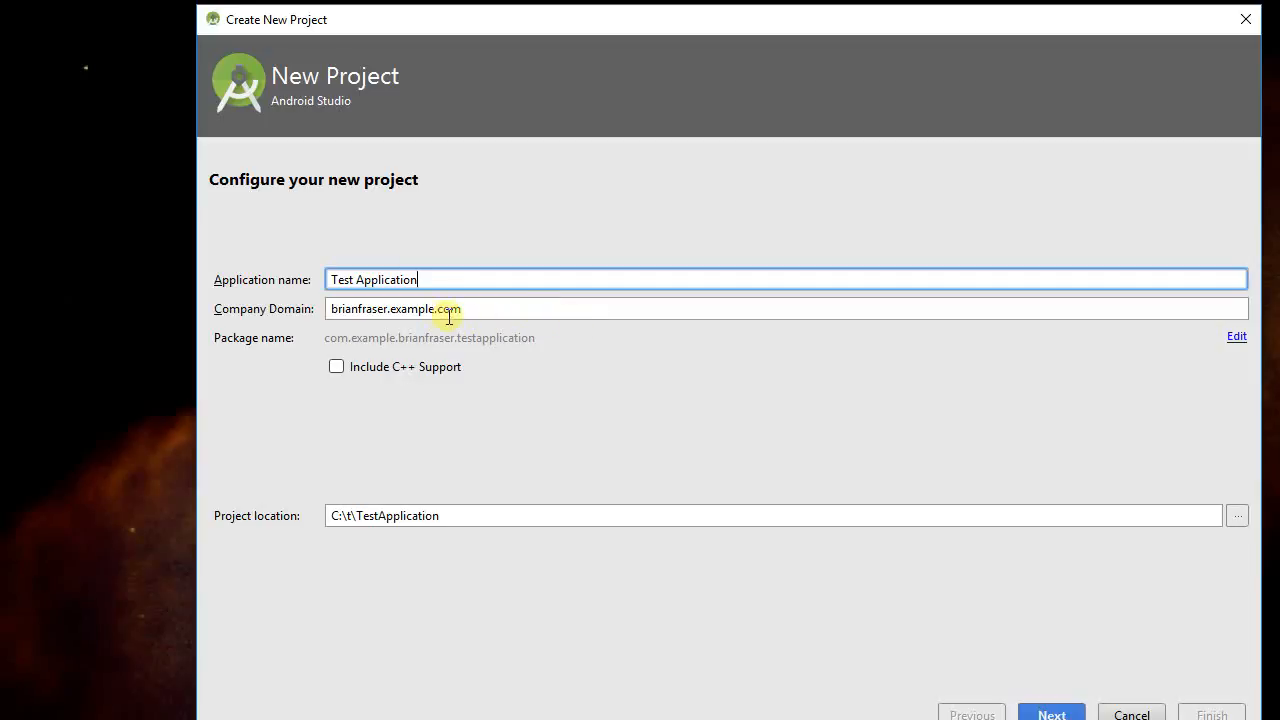
mouse_move(398, 330)
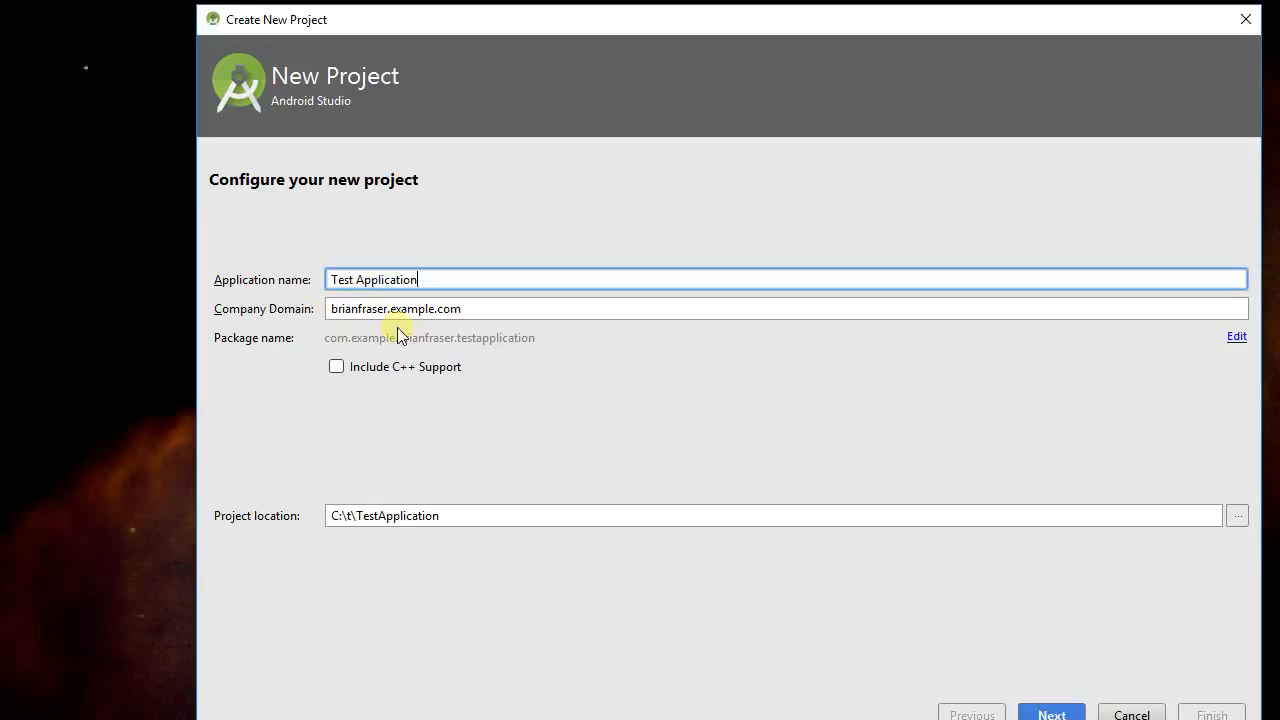
mouse_move(480, 308)
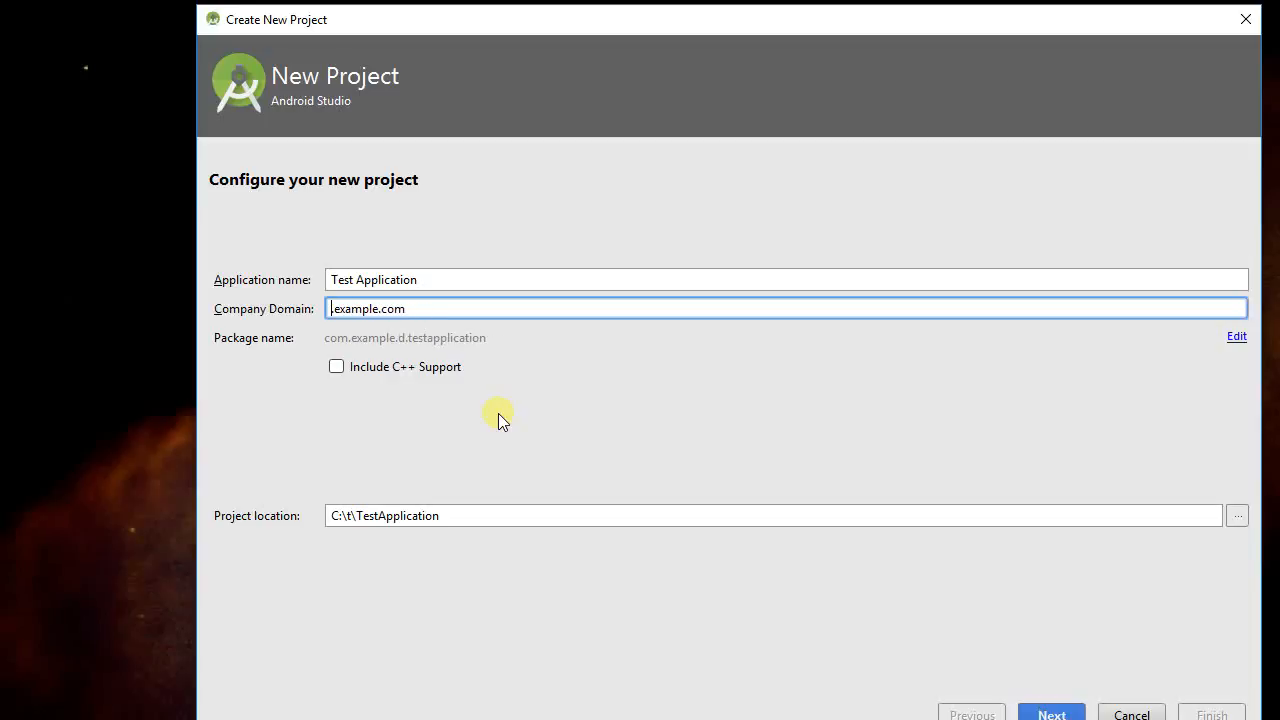
type("my")
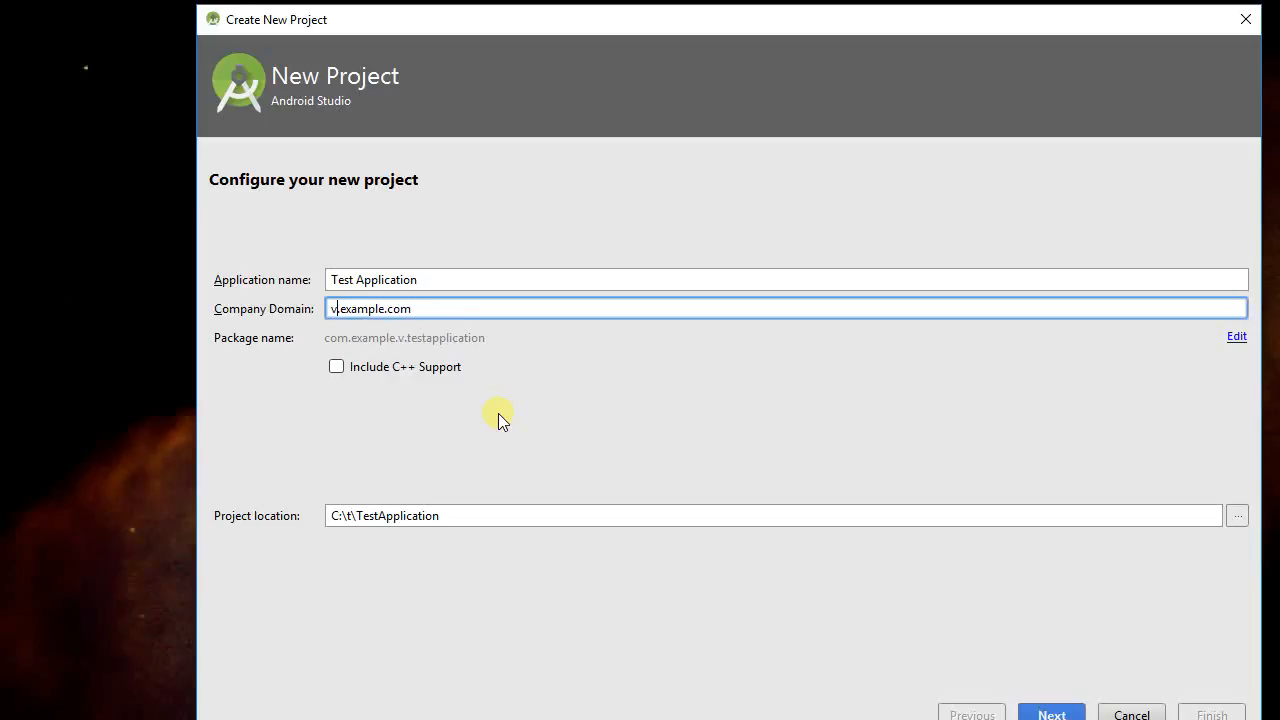
type("ideodemos")
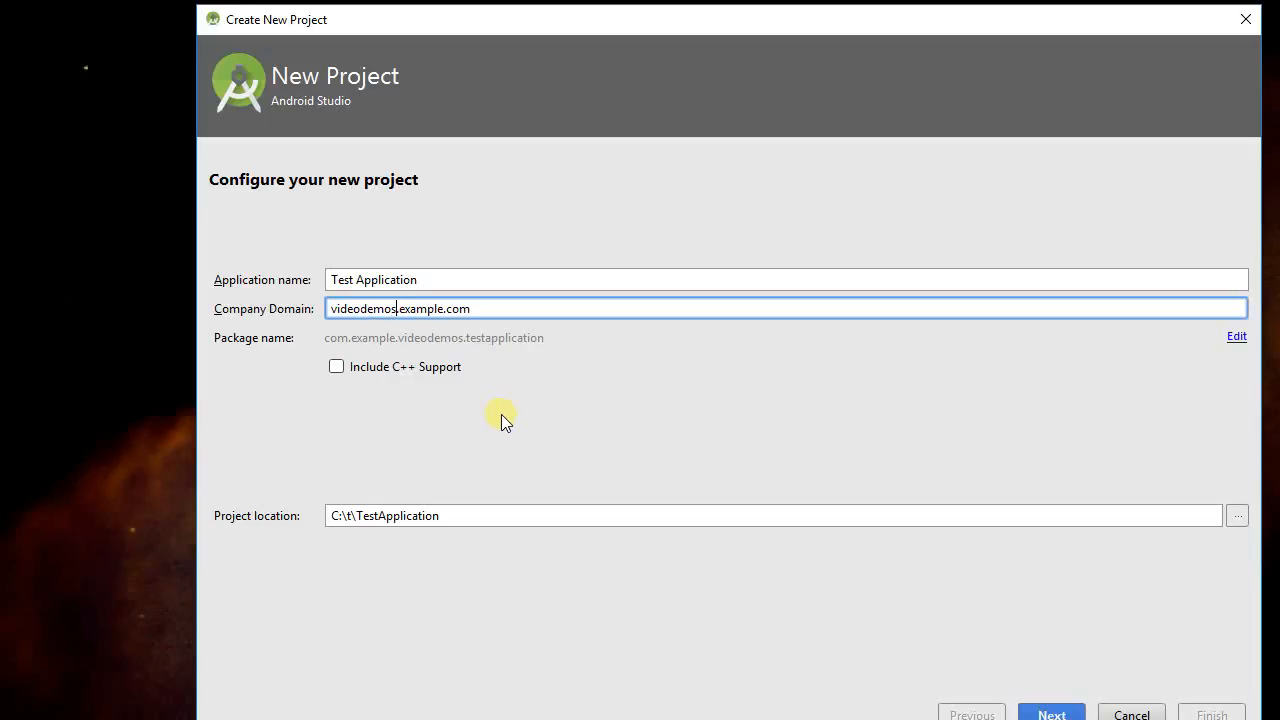
mouse_move(549, 452)
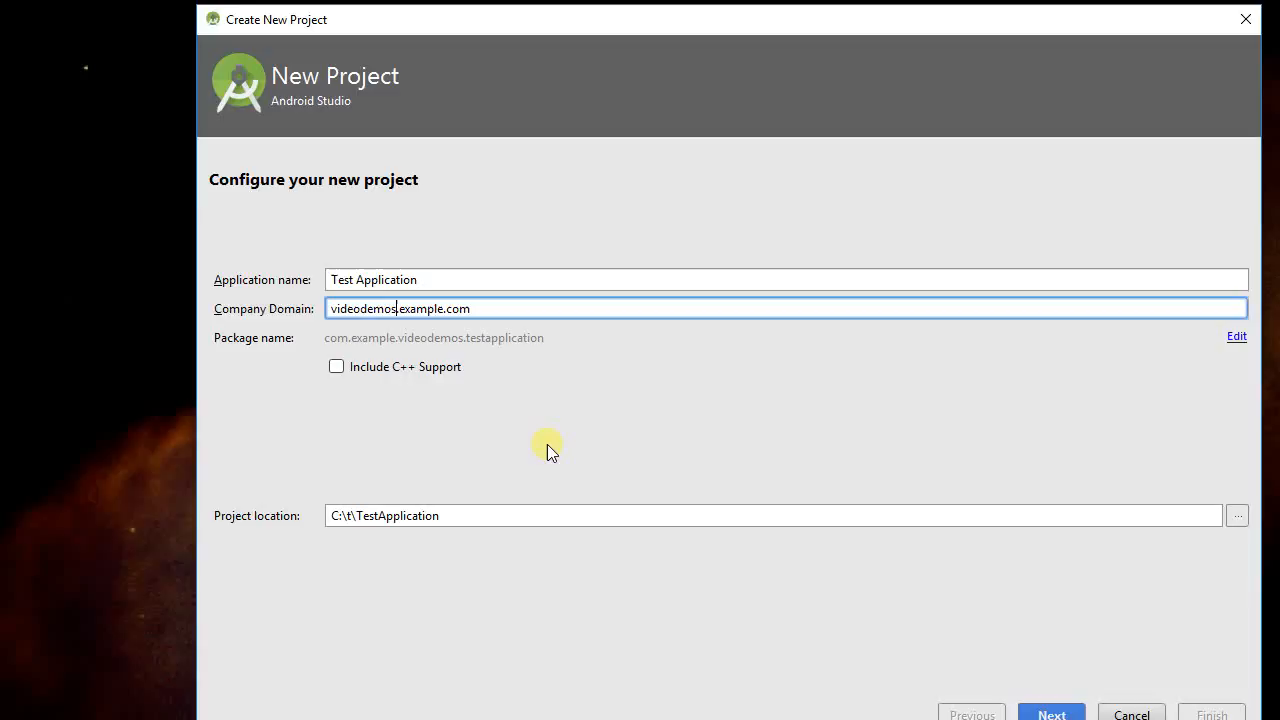
mouse_move(500, 452)
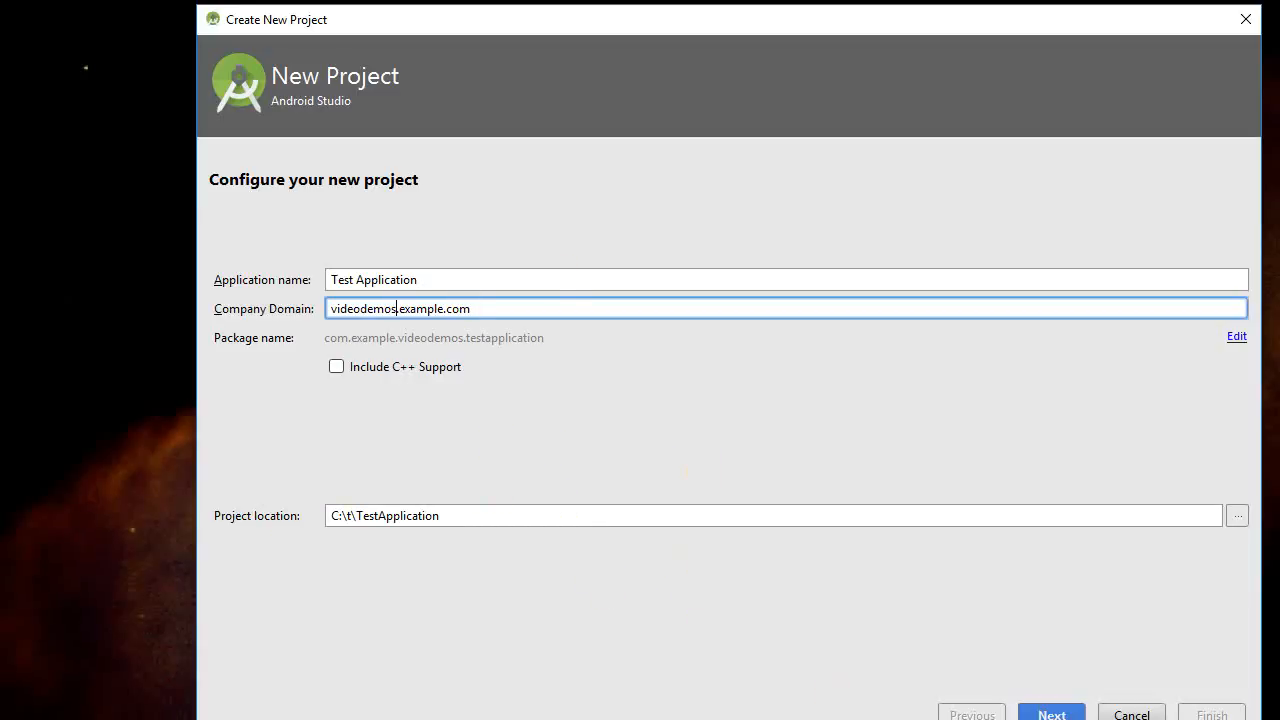
mouse_move(905, 40)
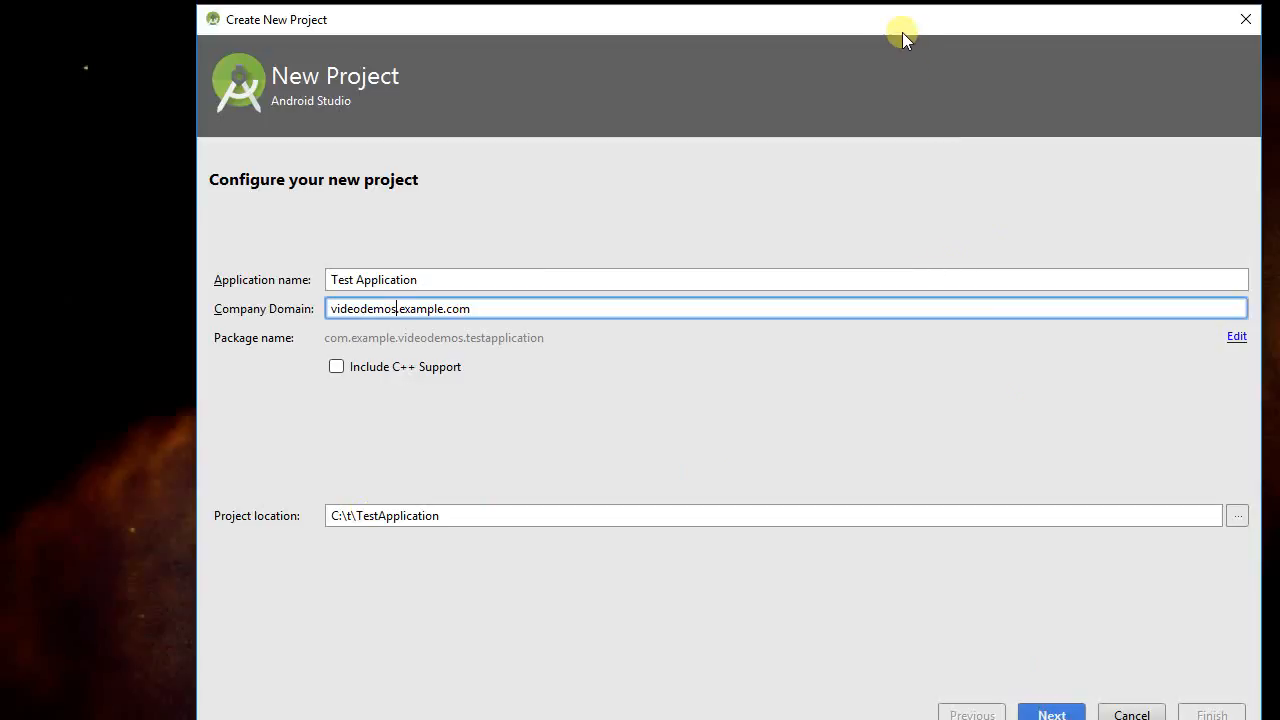
Target Phone and Tablet with minimum SDK API 15 (Android 4.0.3)
left_click(1051, 714)
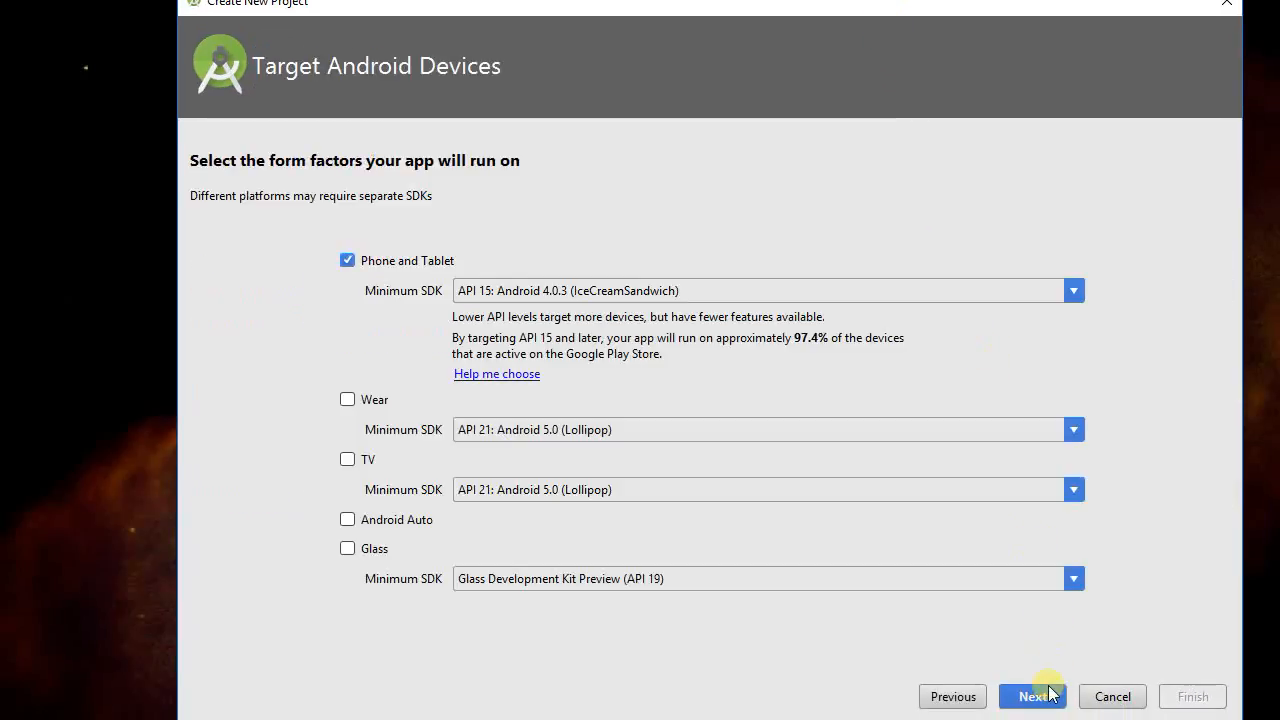
mouse_move(1005, 580)
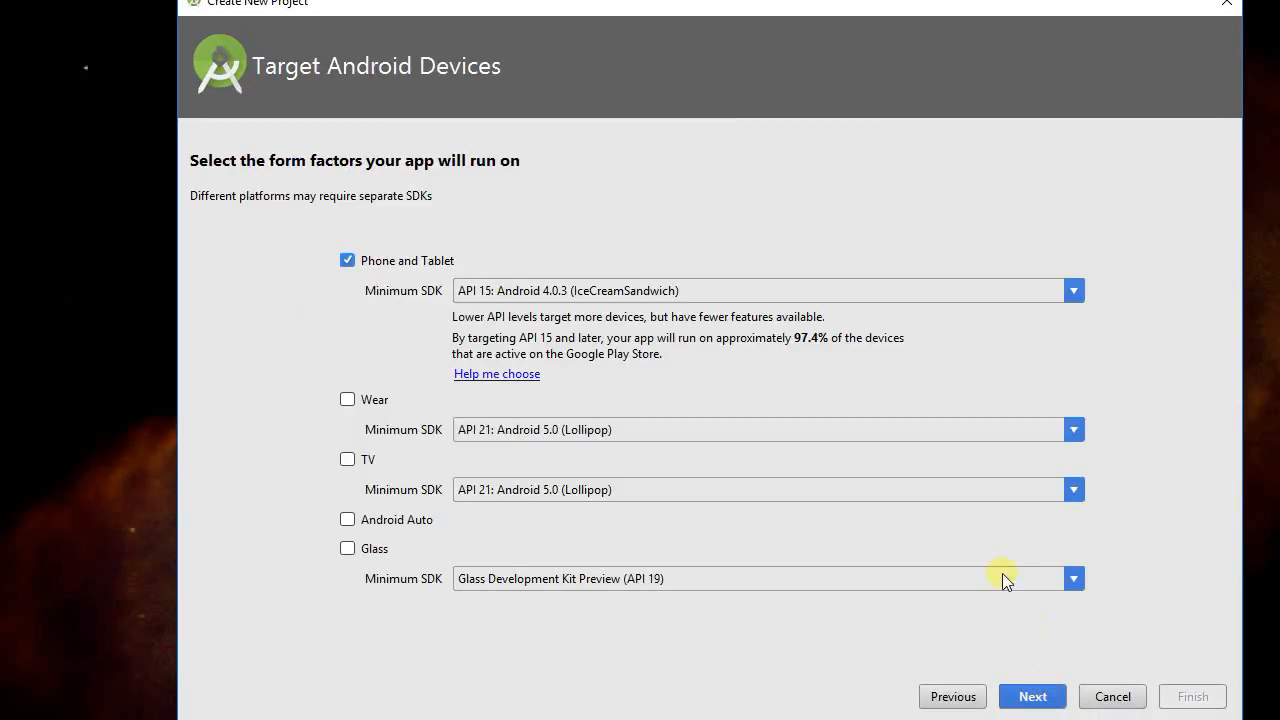
mouse_move(947, 477)
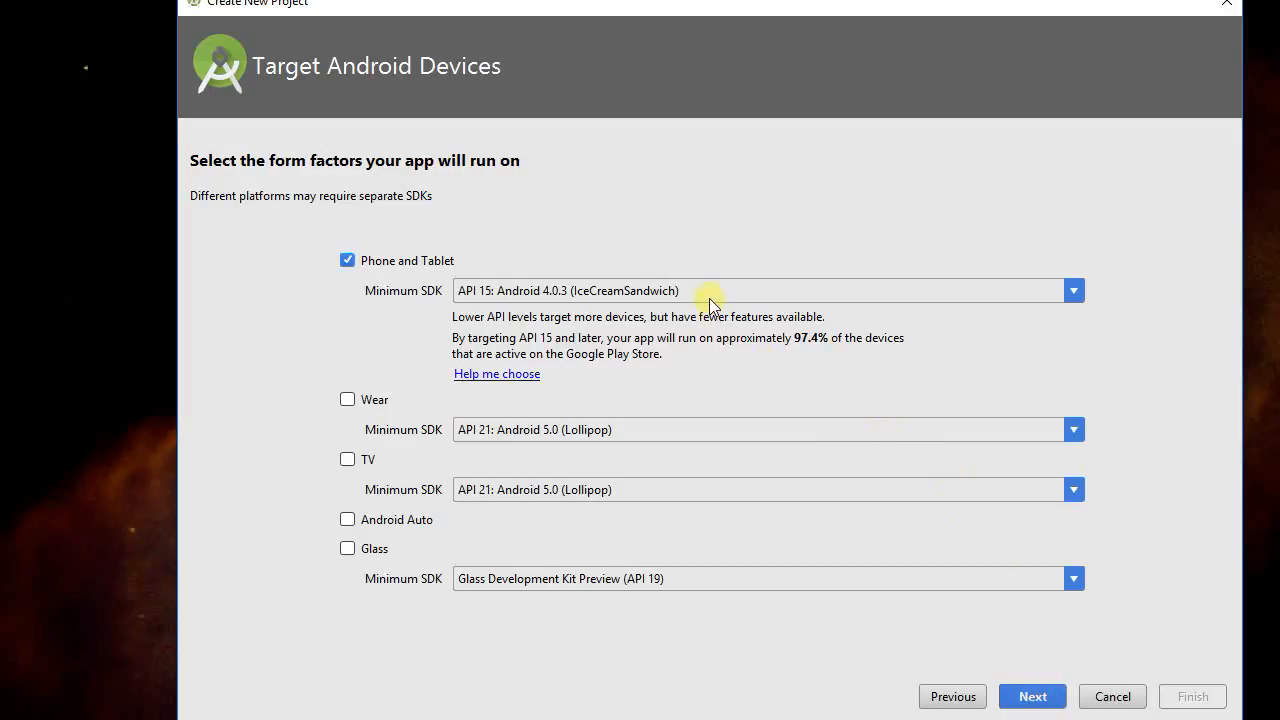
mouse_move(675, 298)
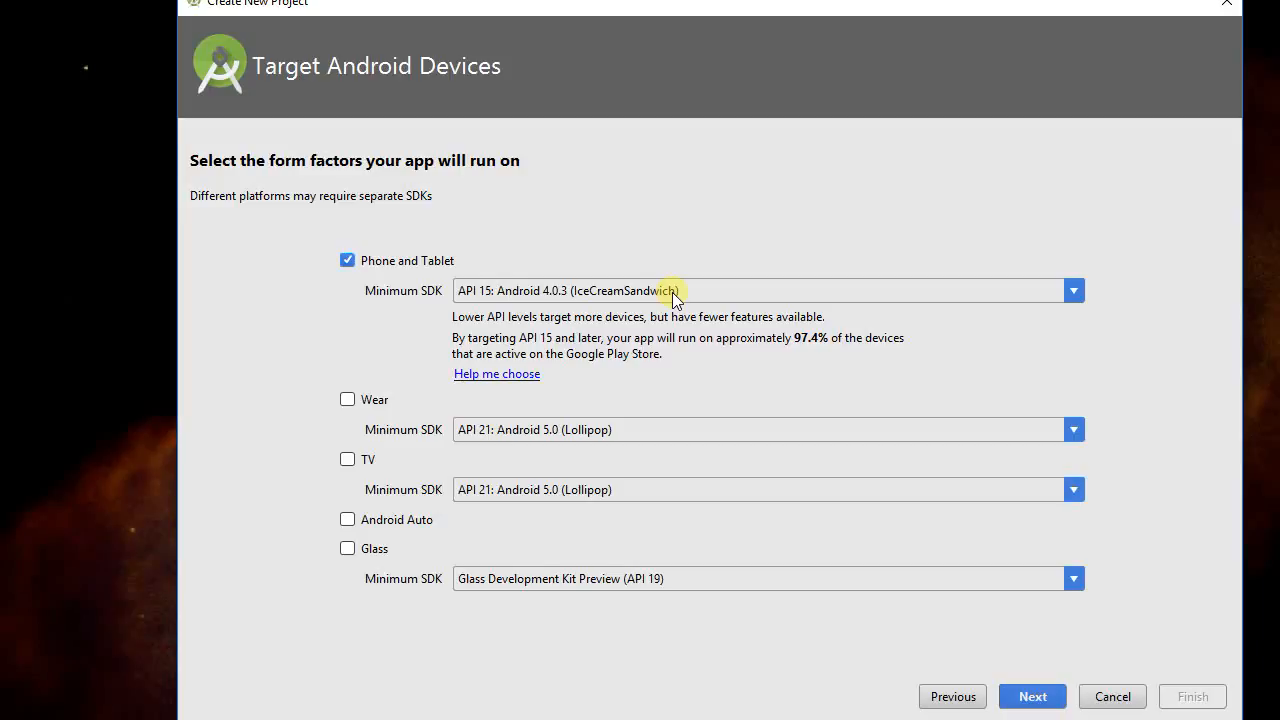
left_click(1073, 290)
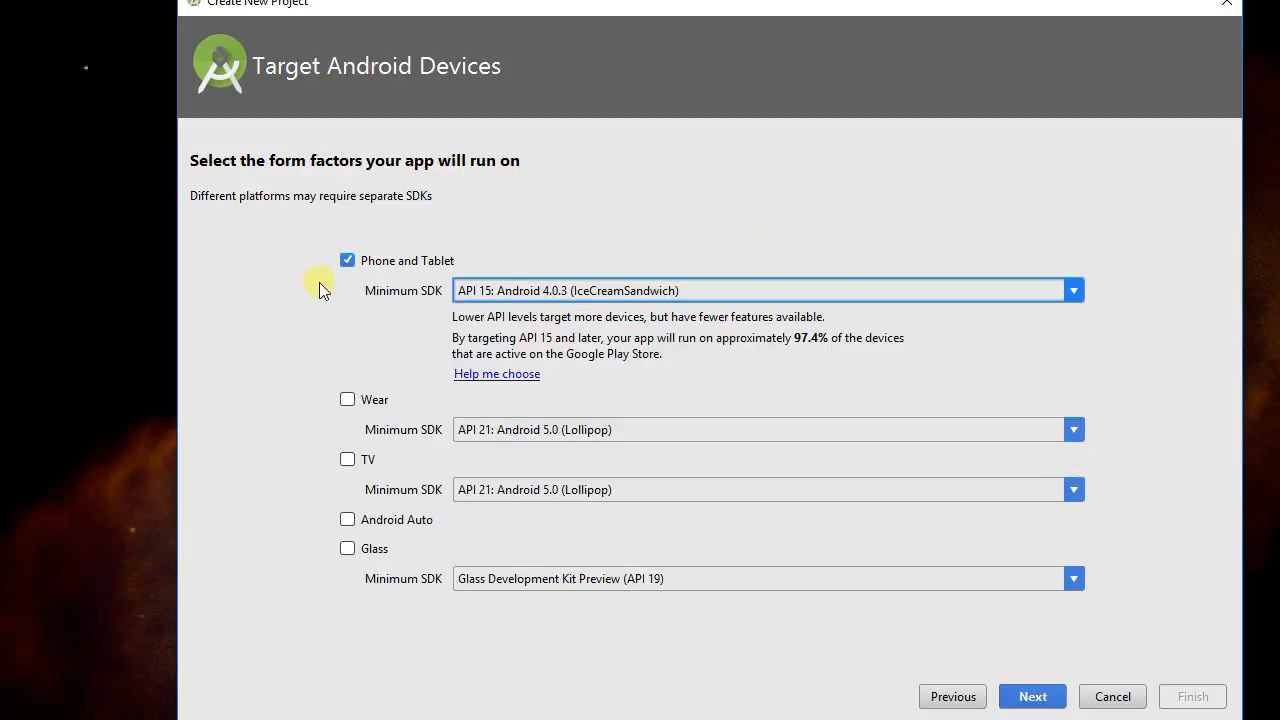
mouse_move(826, 395)
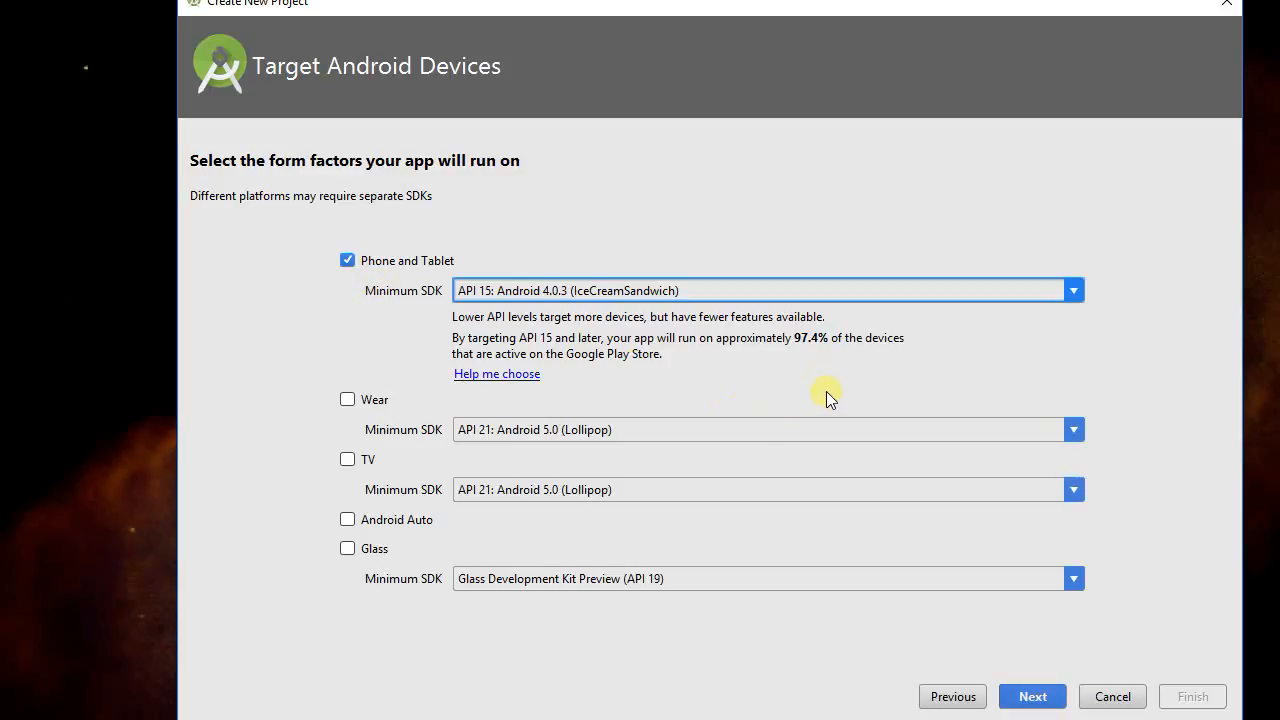
Choose the Empty Activity template and reach the MainActivity / activity_main settings
left_click(1032, 696)
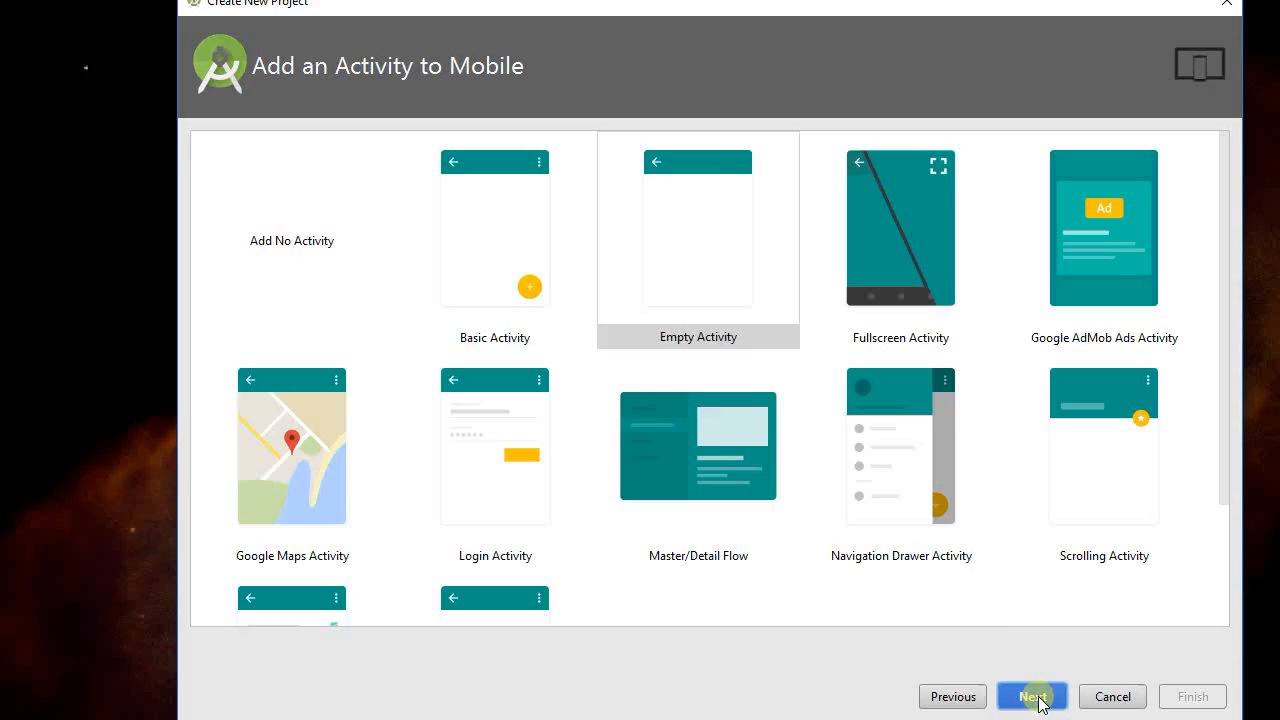
left_click(698, 240)
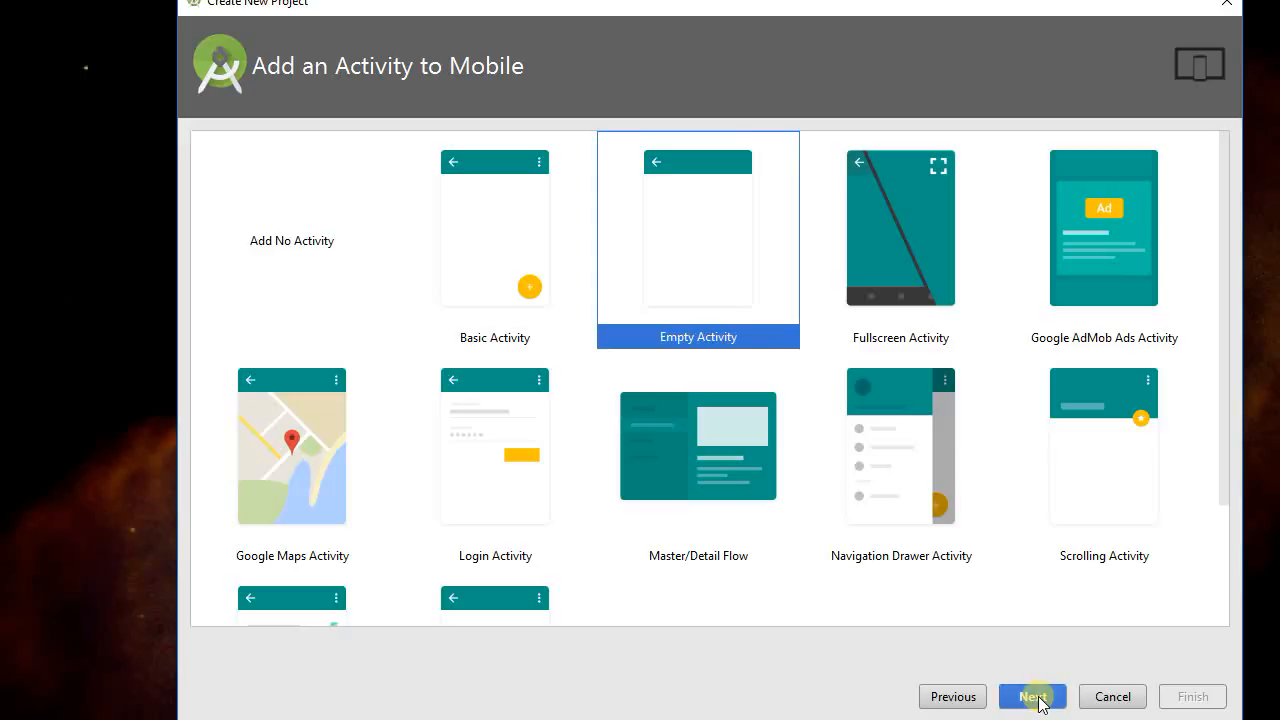
left_click(1032, 696)
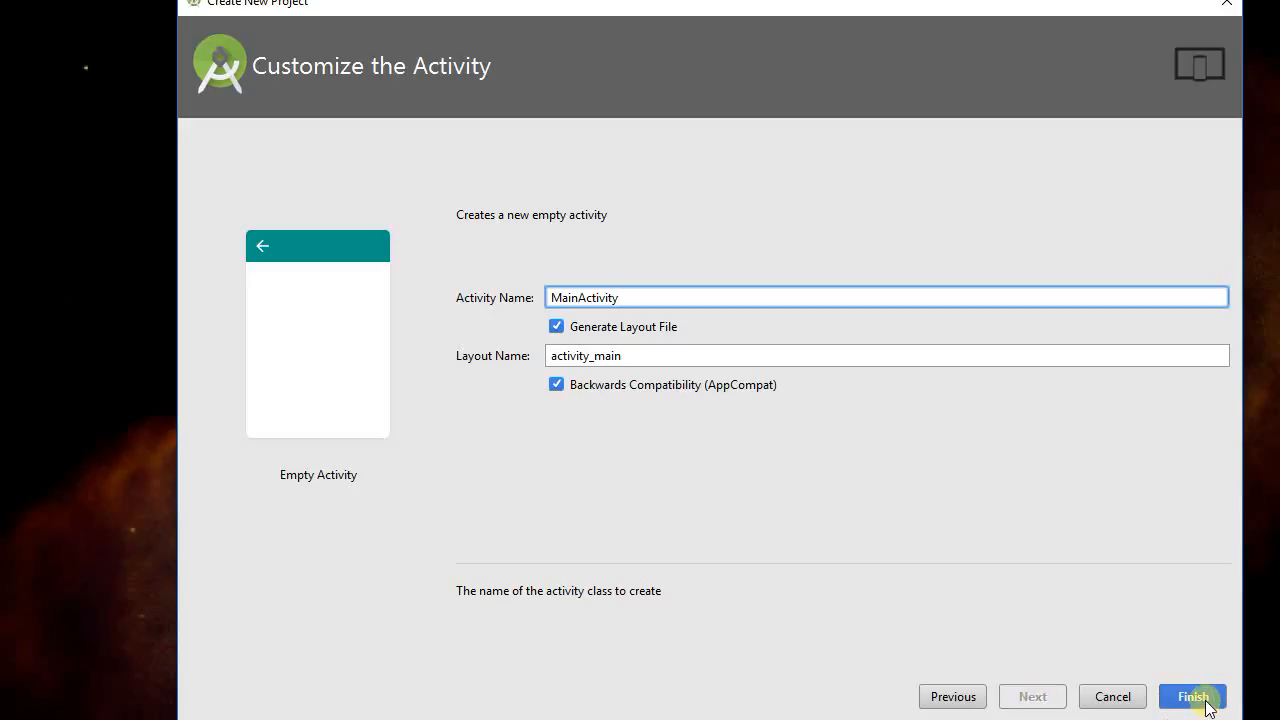
Finish the wizard so the TestApplication project builds with MainActivity.java open
left_click(1189, 696)
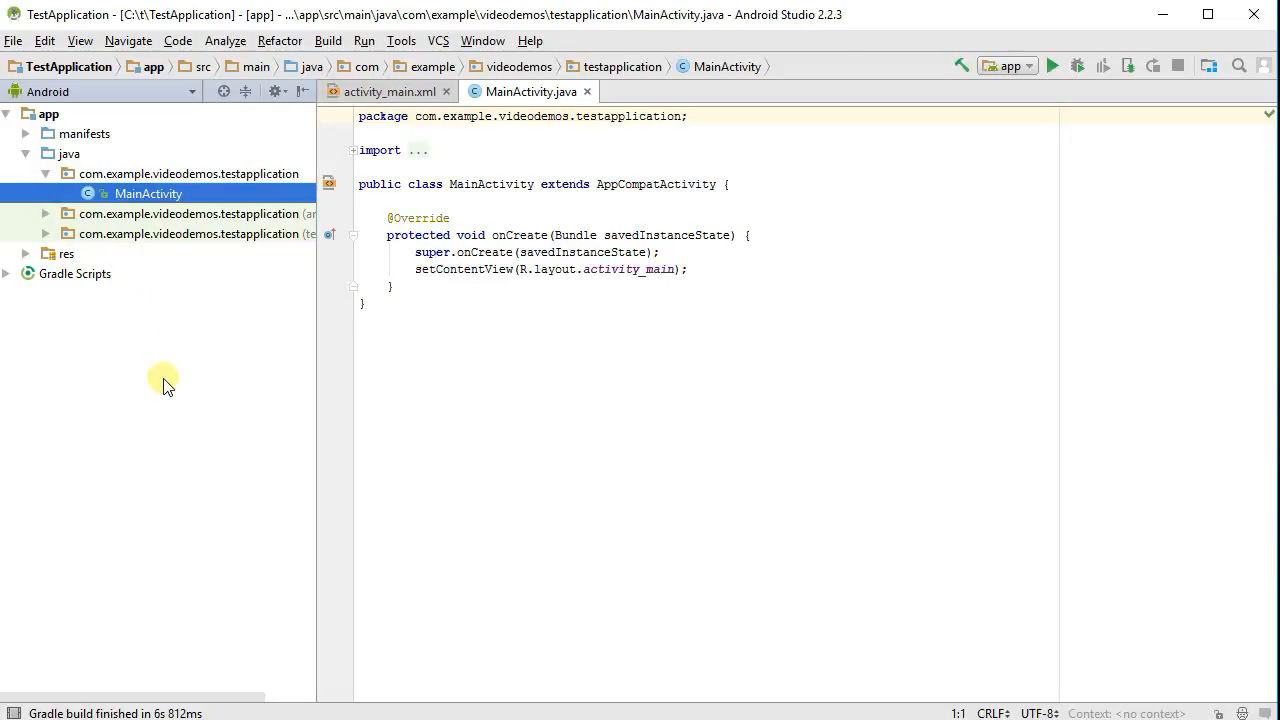
mouse_move(218, 286)
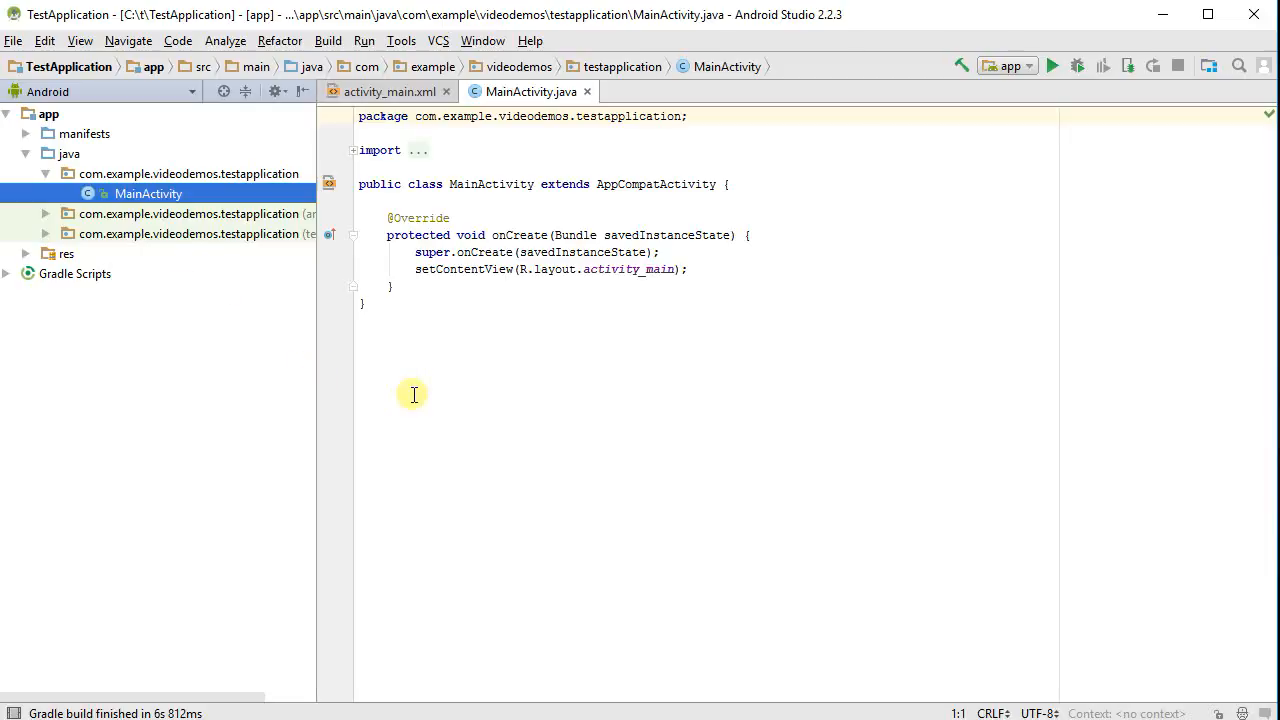
mouse_move(452, 368)
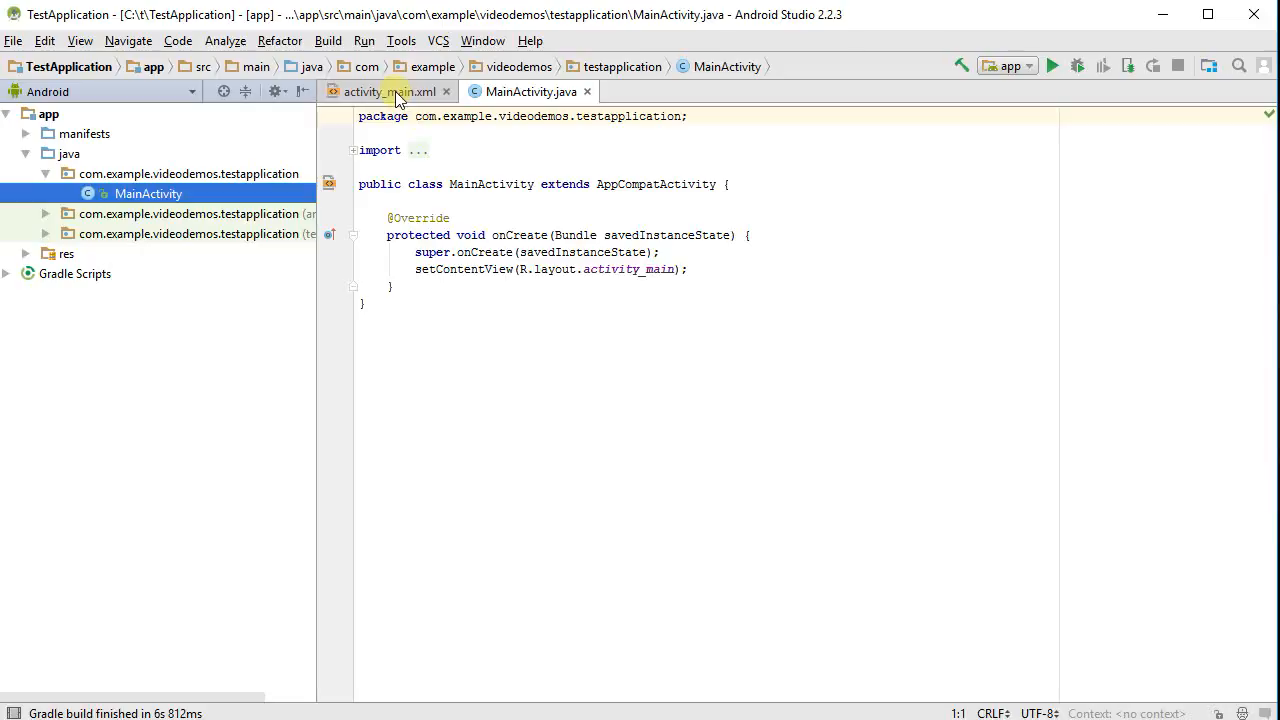
Open activity_main.xml from the res folder and preview it on a Nexus One
left_click(388, 91)
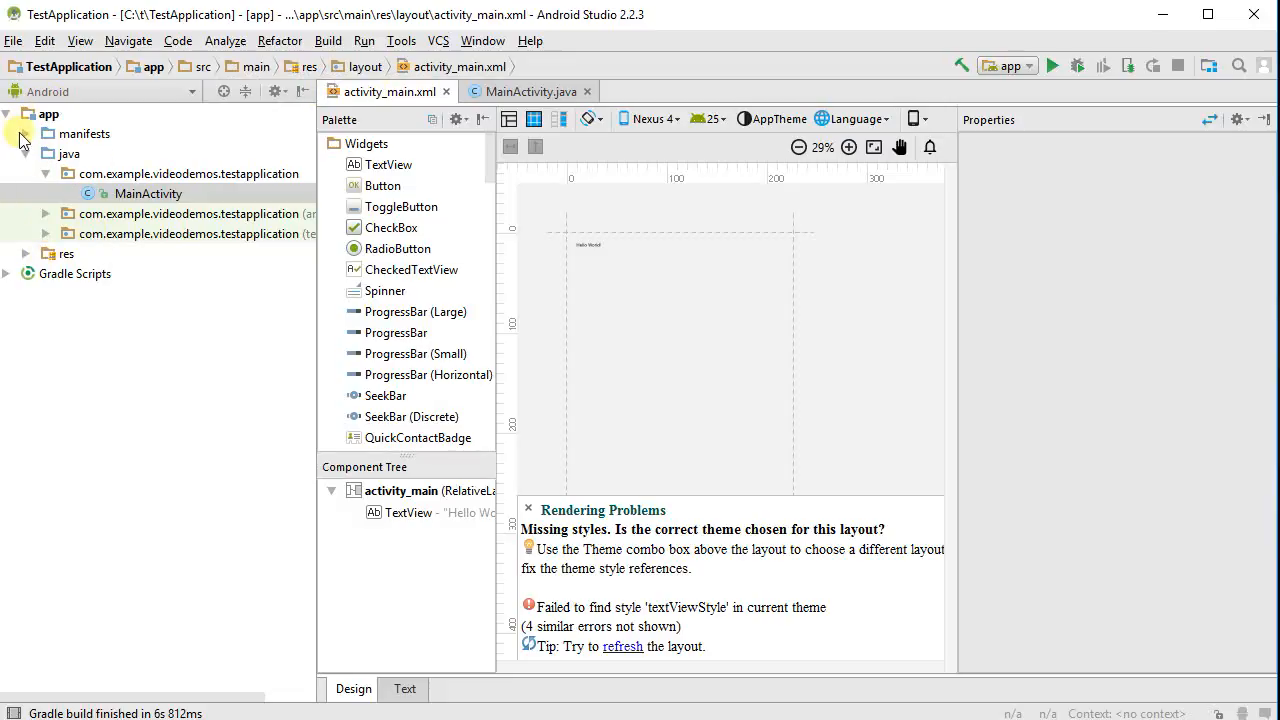
left_click(26, 253)
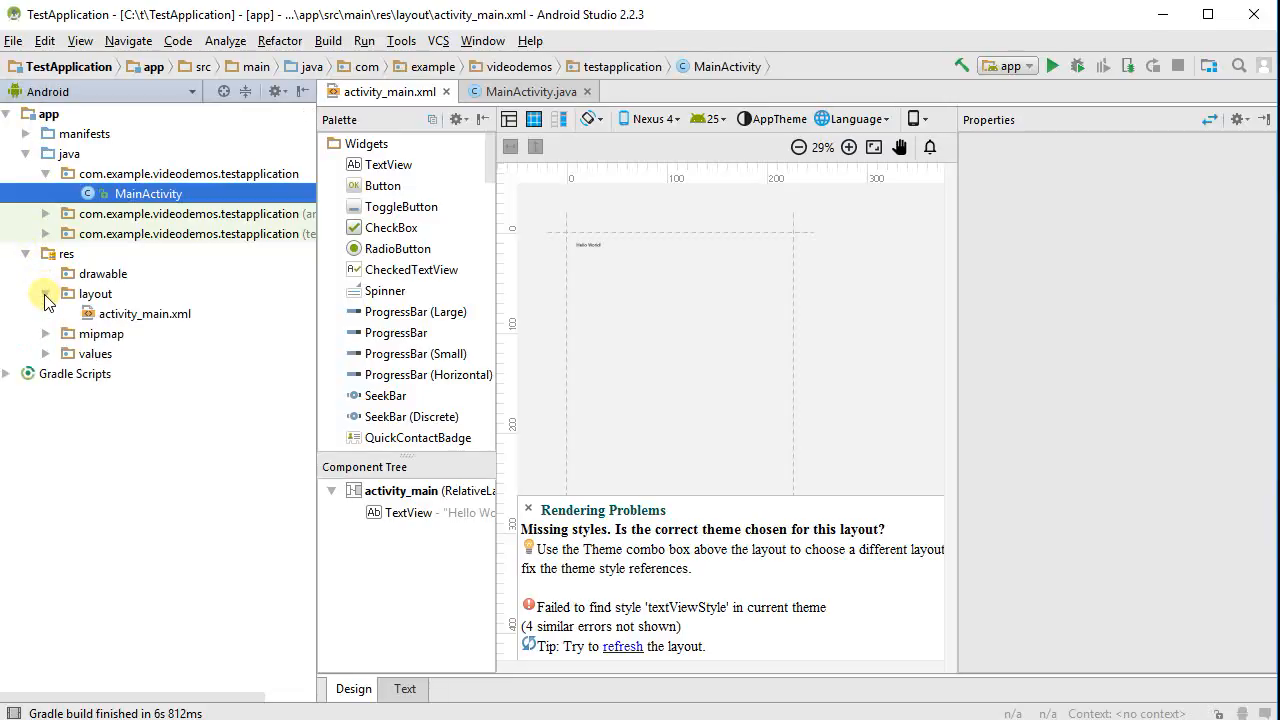
left_click(145, 313)
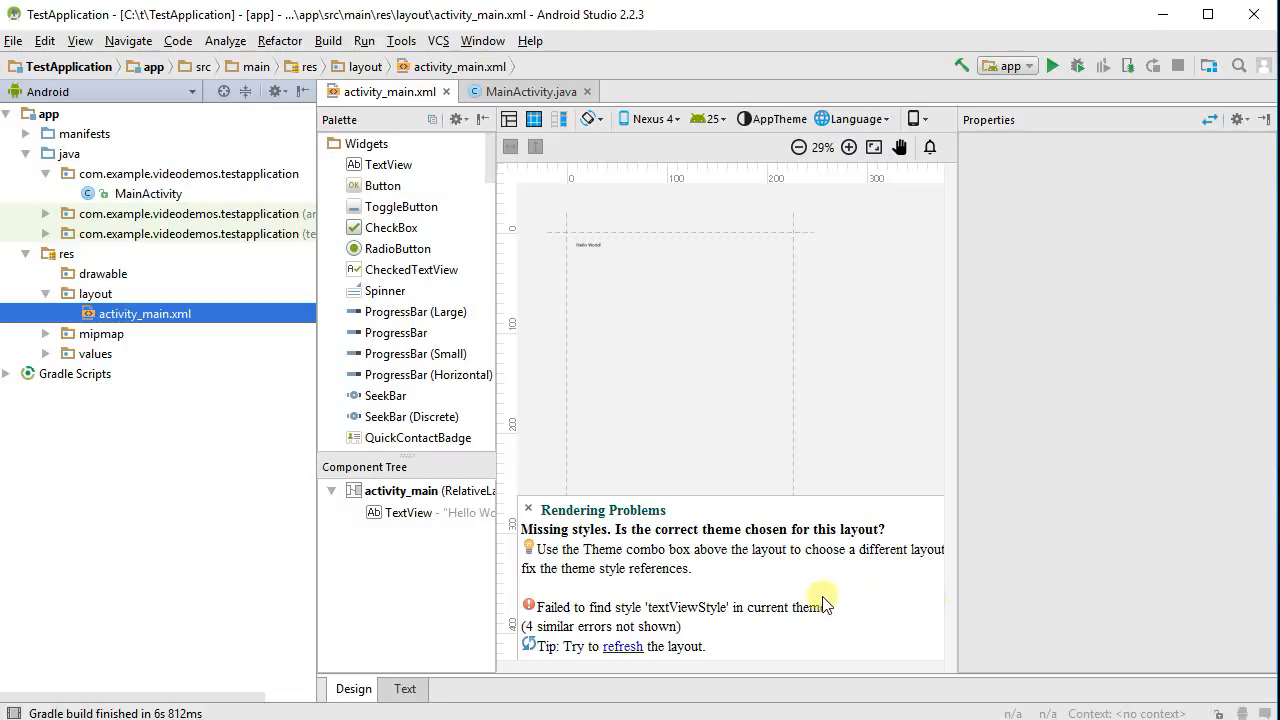
mouse_move(698, 554)
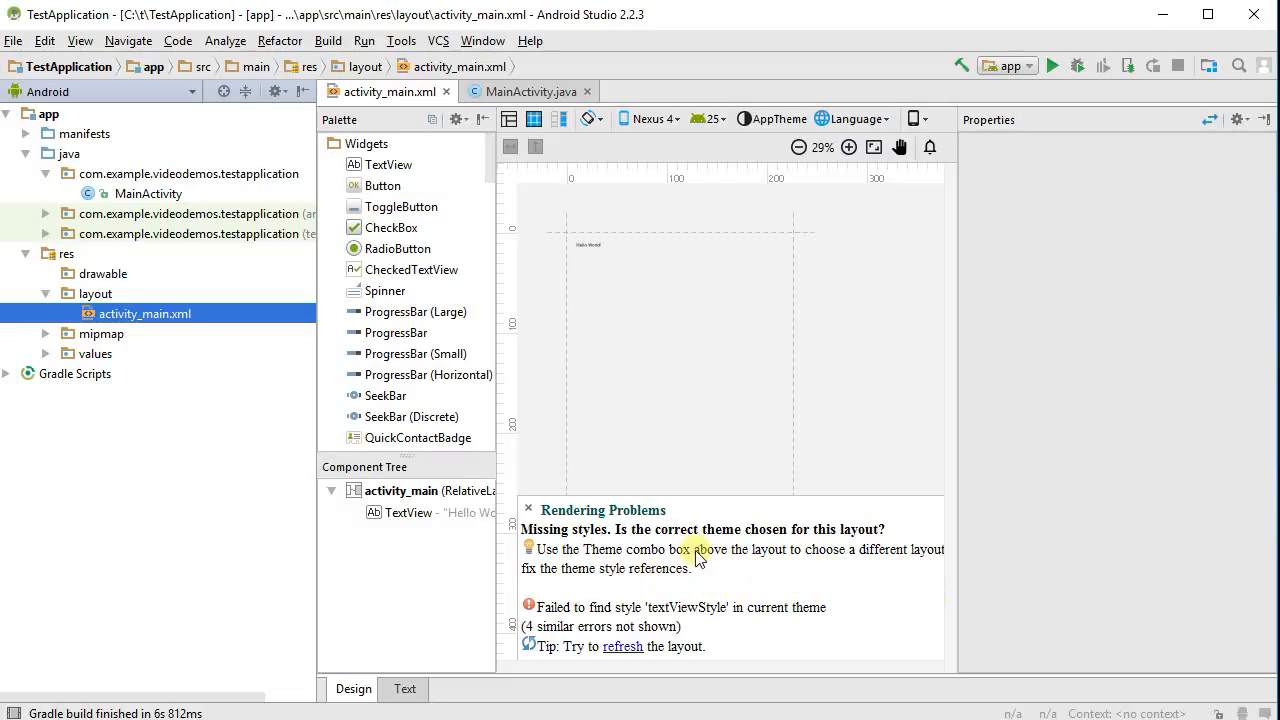
mouse_move(852, 512)
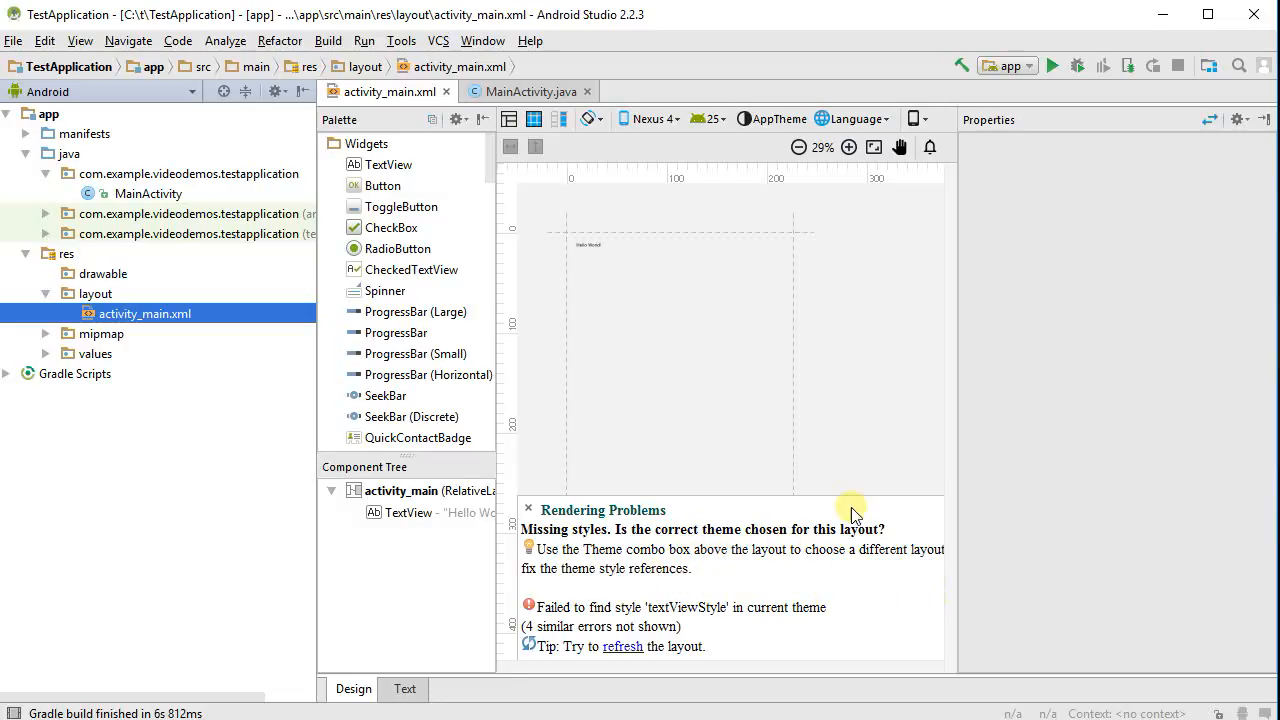
mouse_move(675, 133)
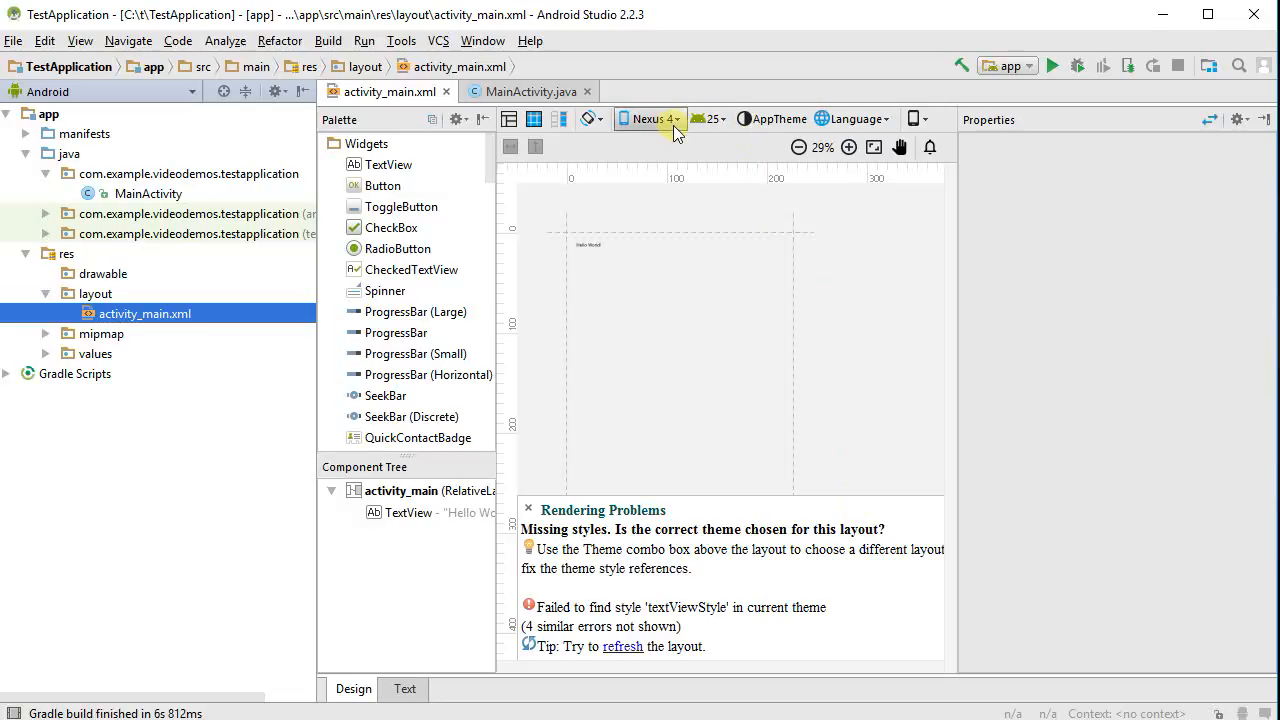
left_click(648, 118)
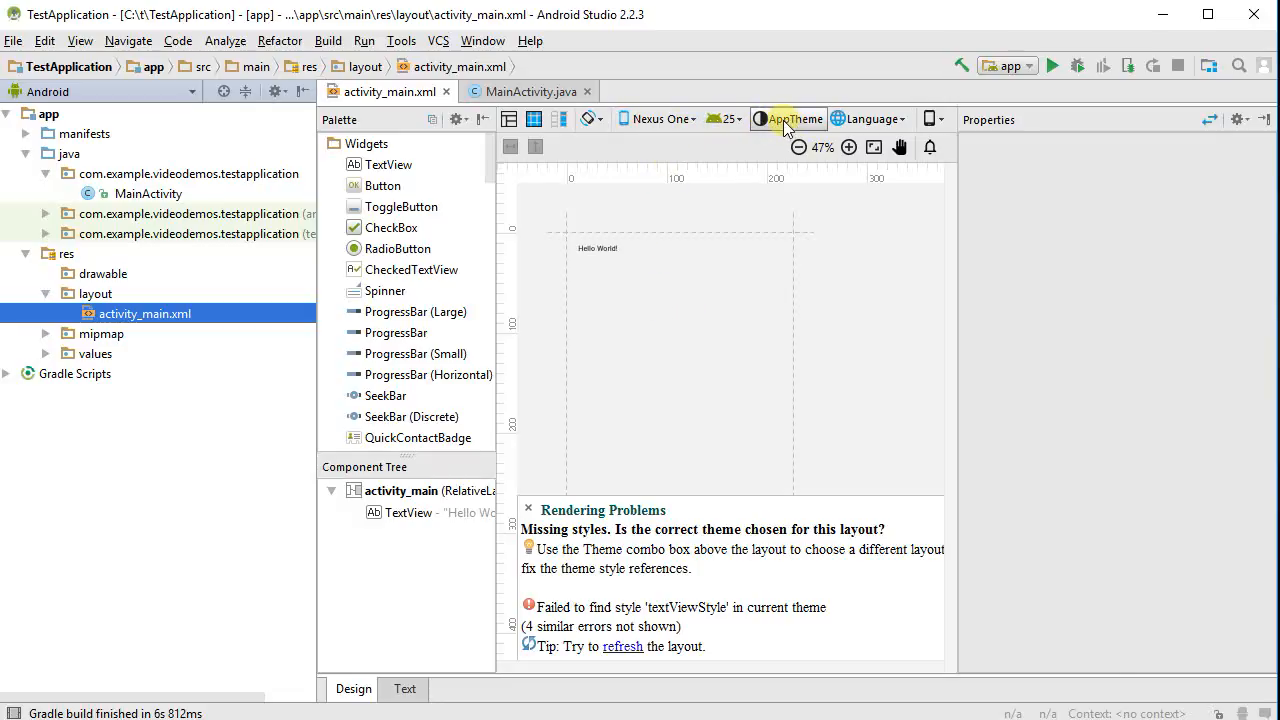
Switch the layout preview theme to Holo.Light
left_click(796, 119)
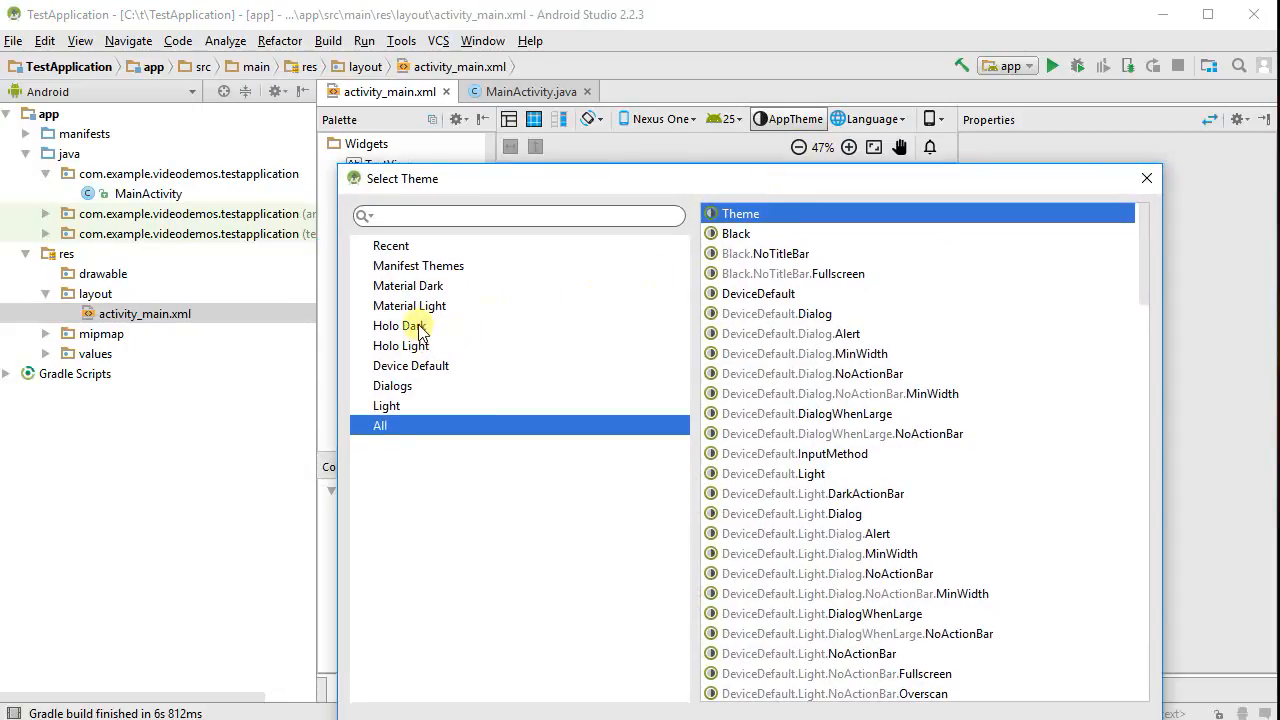
left_click(400, 345)
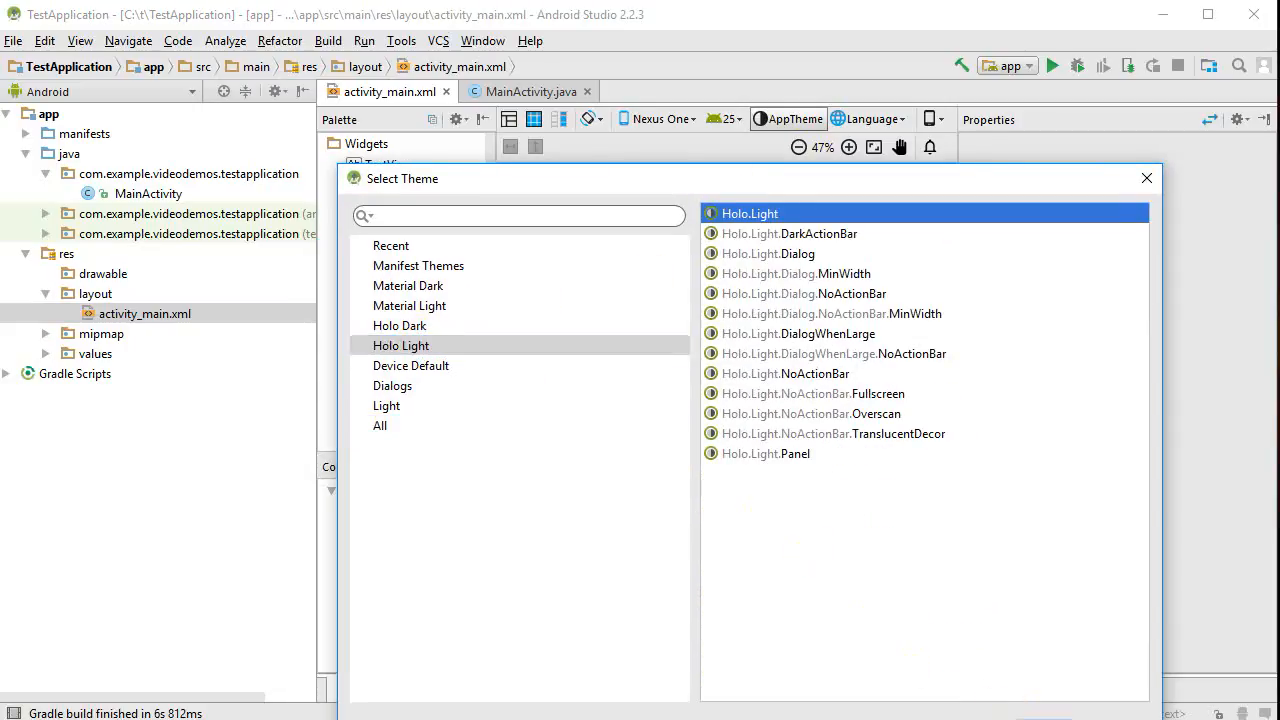
left_click(749, 213)
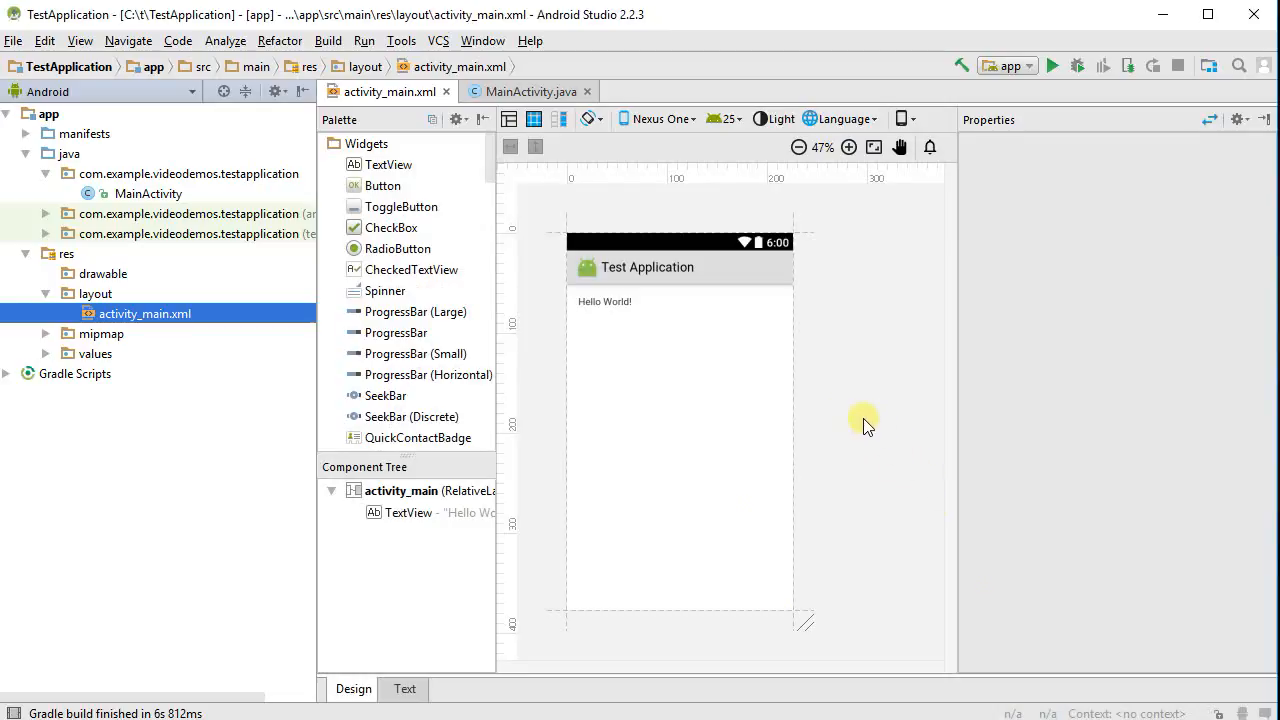
mouse_move(863, 355)
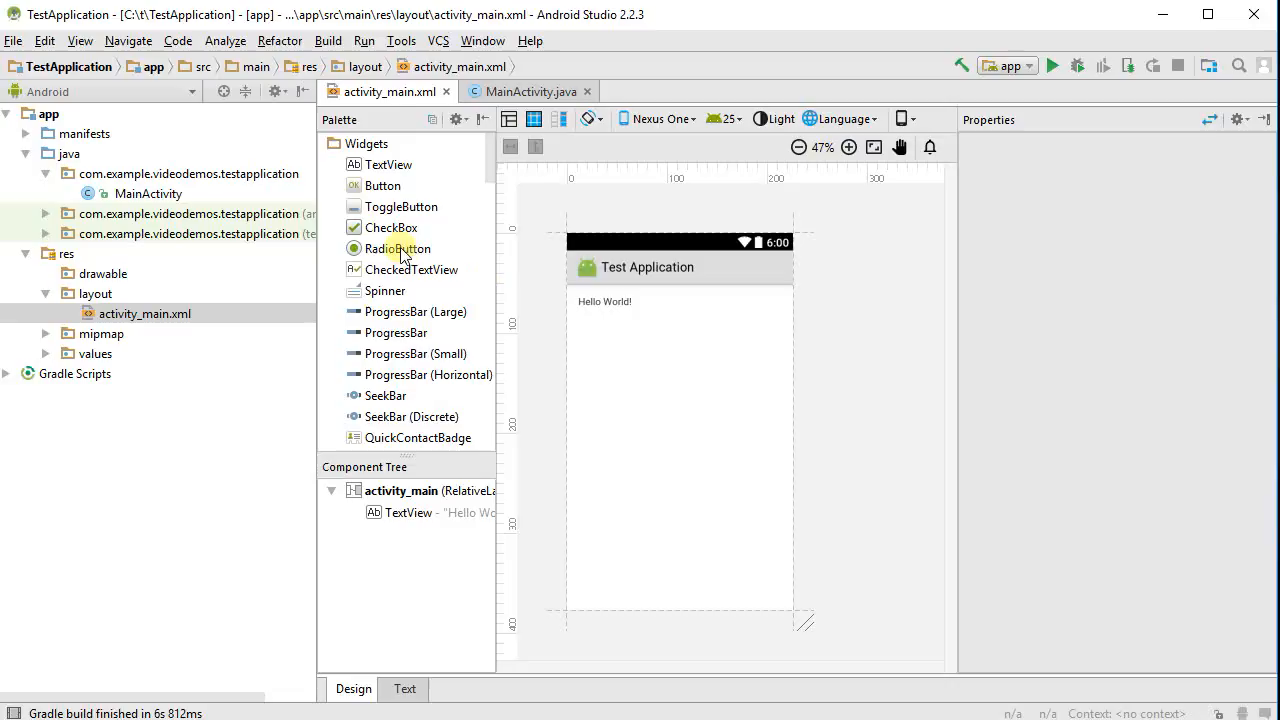
Run 'app' on the Nexus 5 API 25 virtual device
left_click(367, 40)
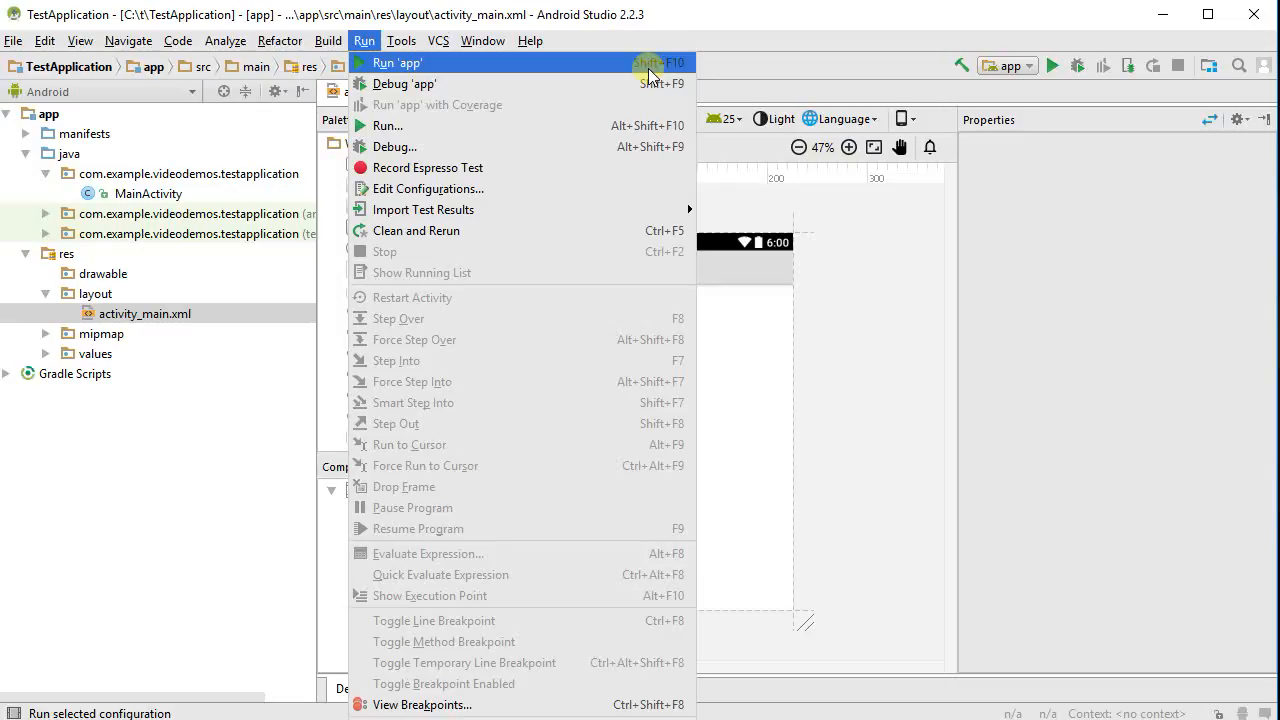
left_click(391, 63)
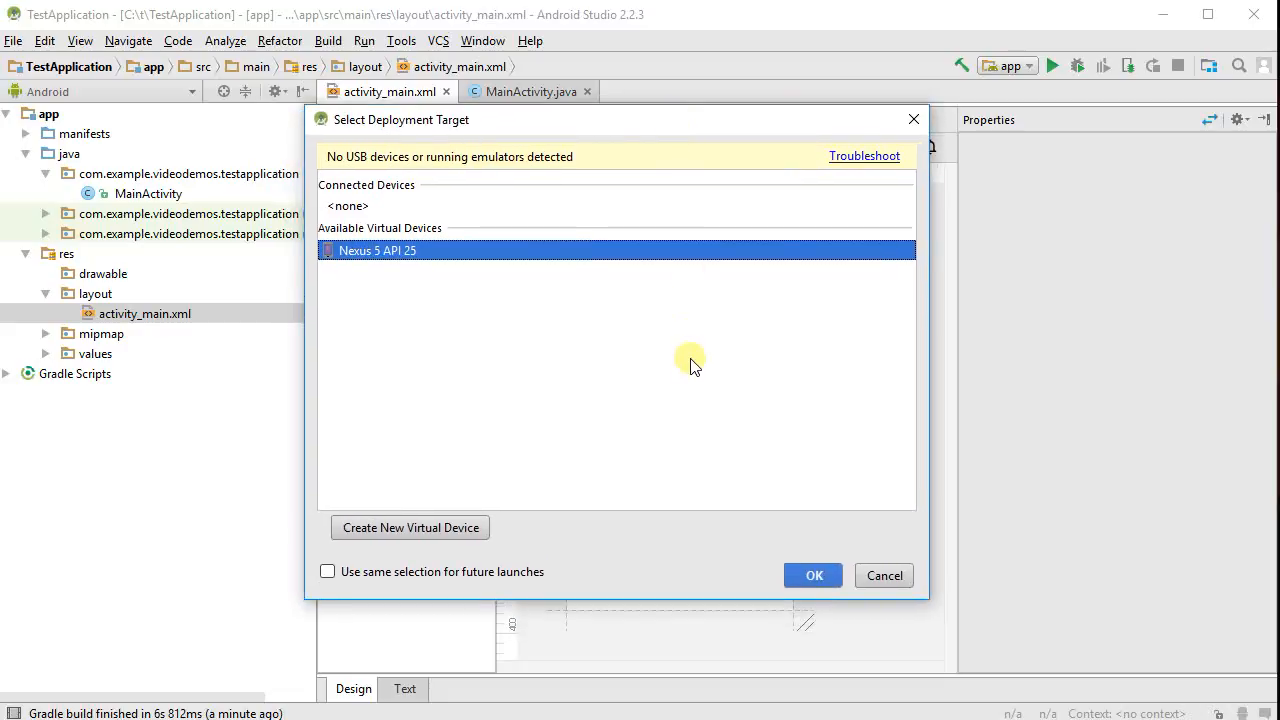
left_click(812, 575)
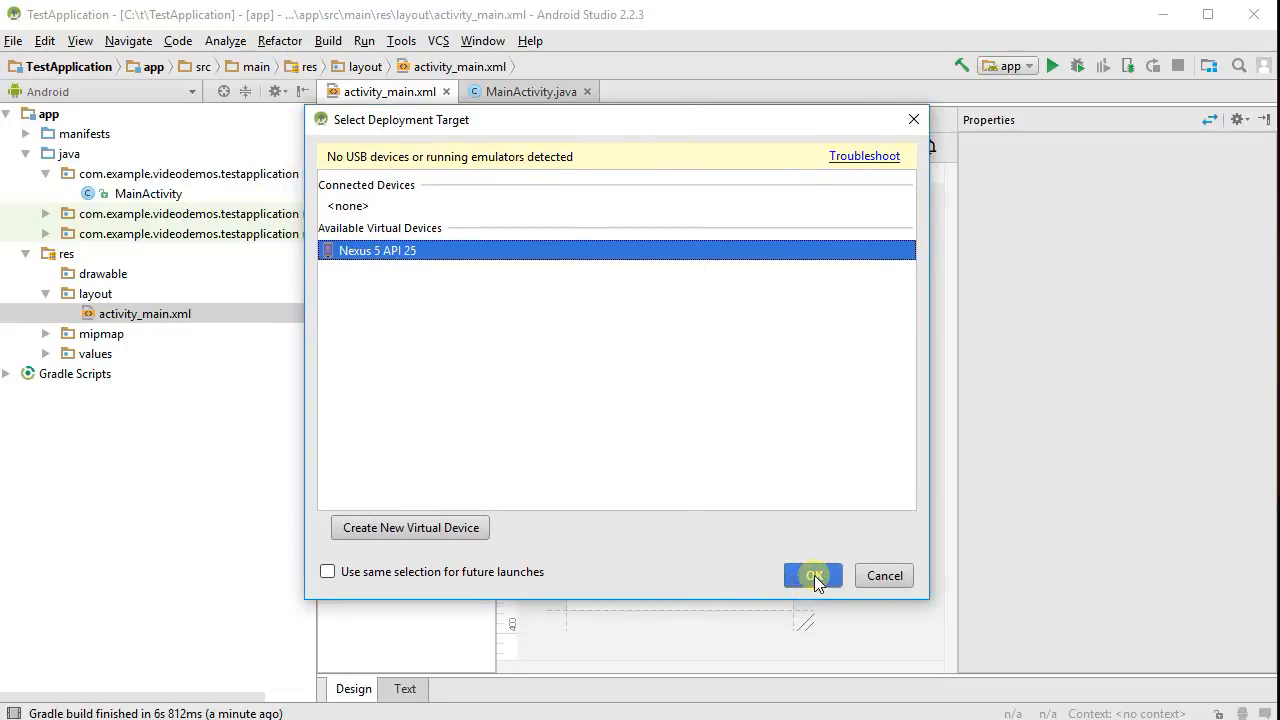
left_click(812, 575)
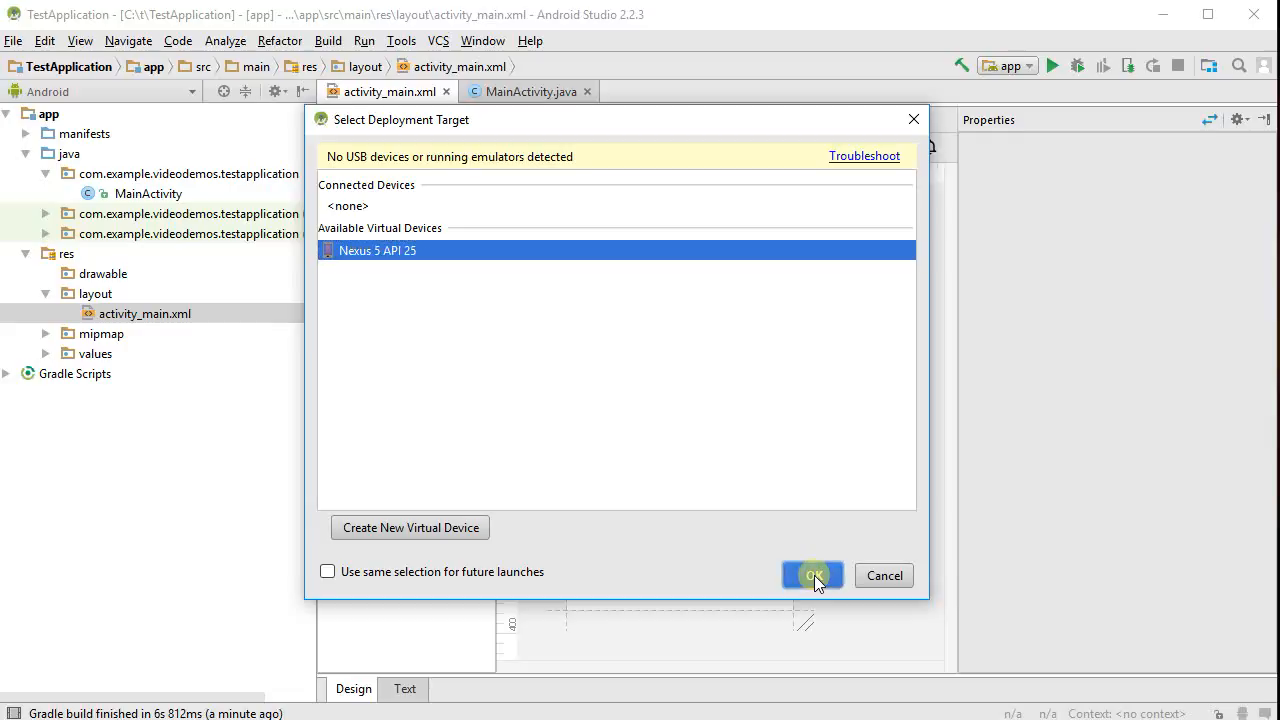
left_click(812, 575)
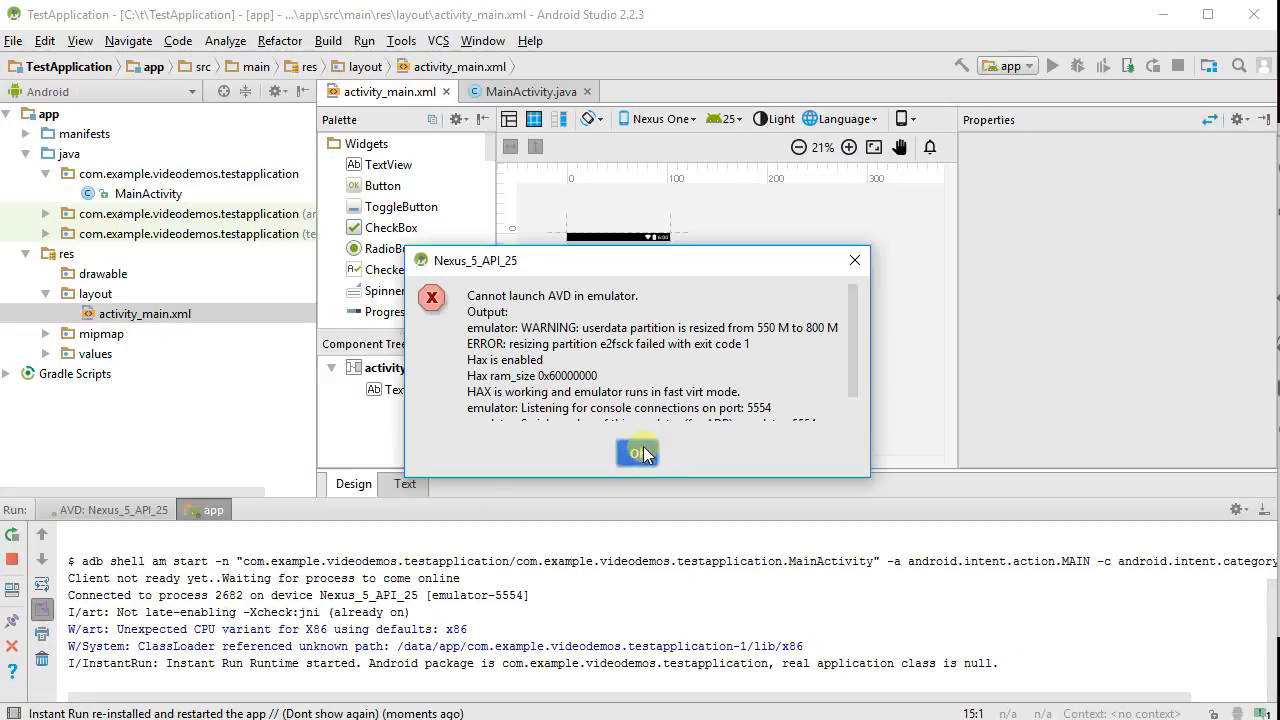
Dismiss the AVD launch error to view Test Application running in the emulator
left_click(637, 452)
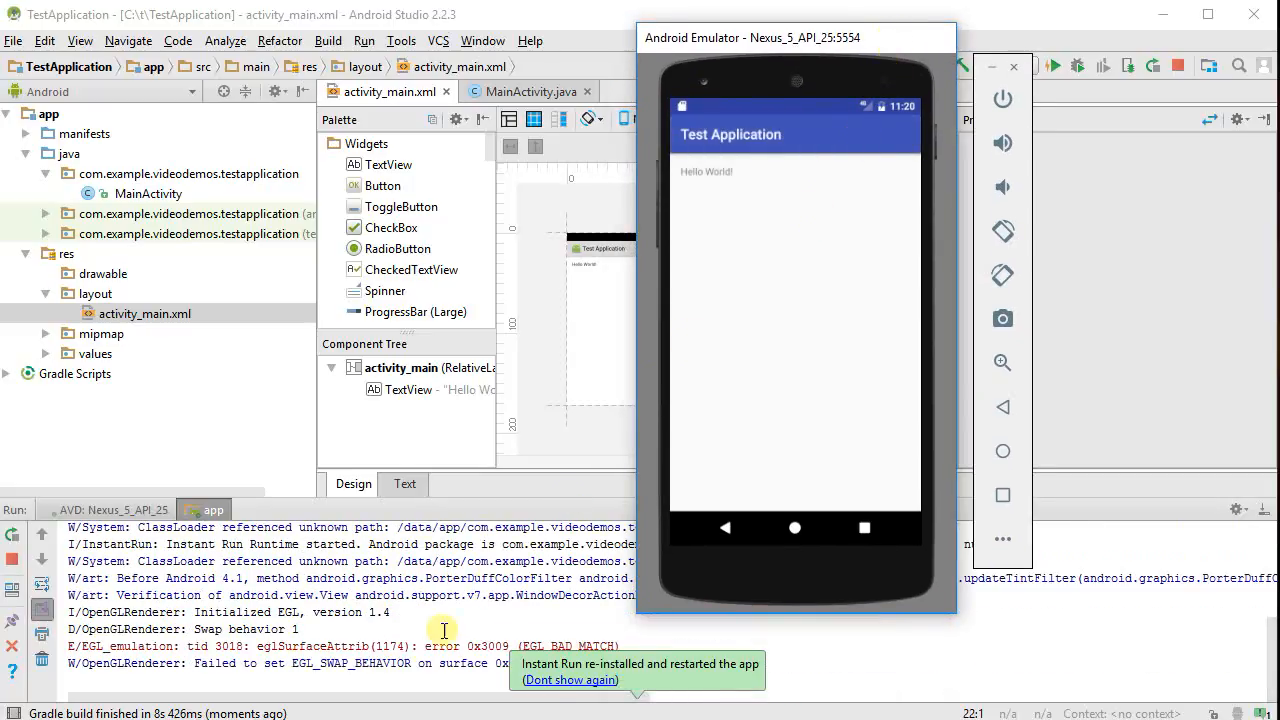
mouse_move(287, 666)
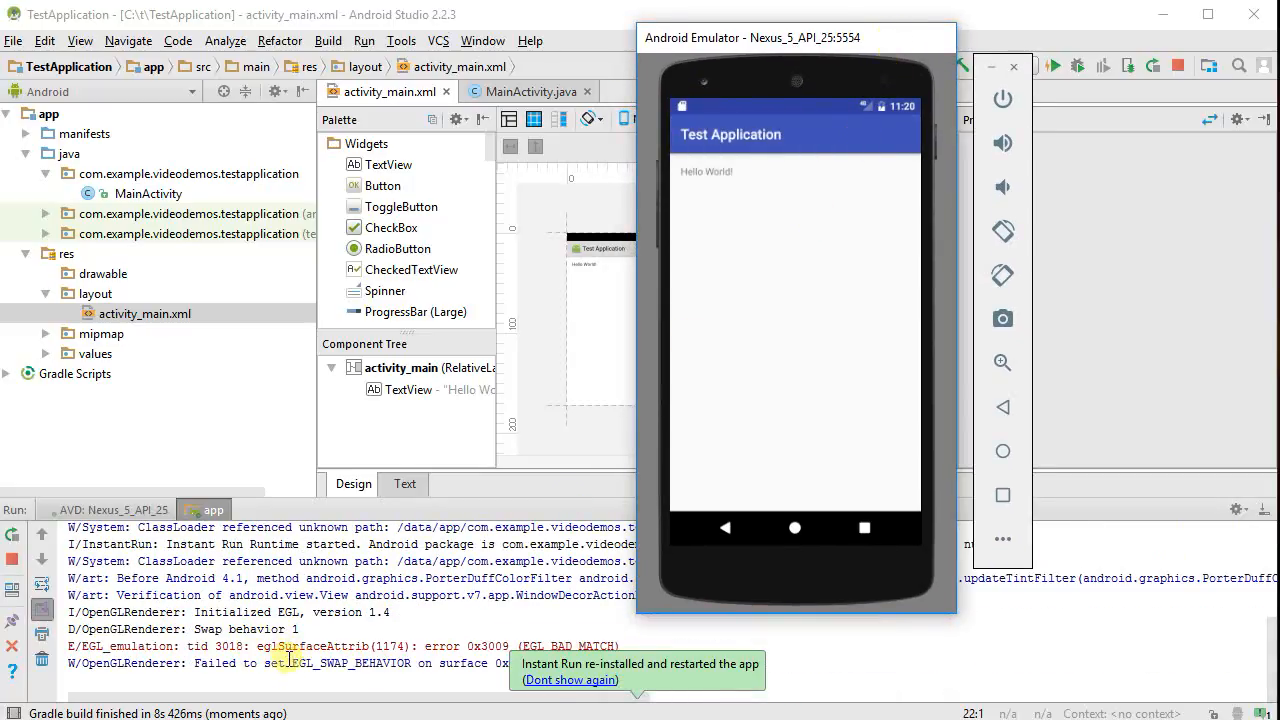
mouse_move(297, 668)
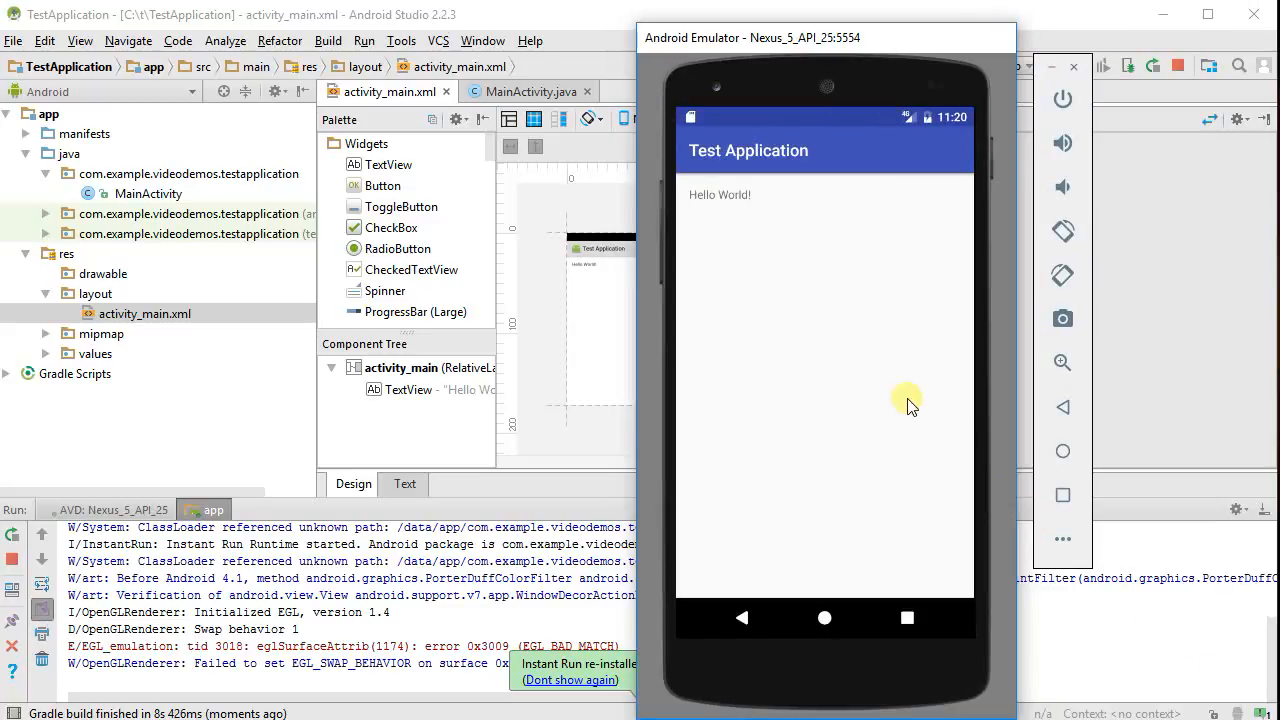
mouse_move(755, 235)
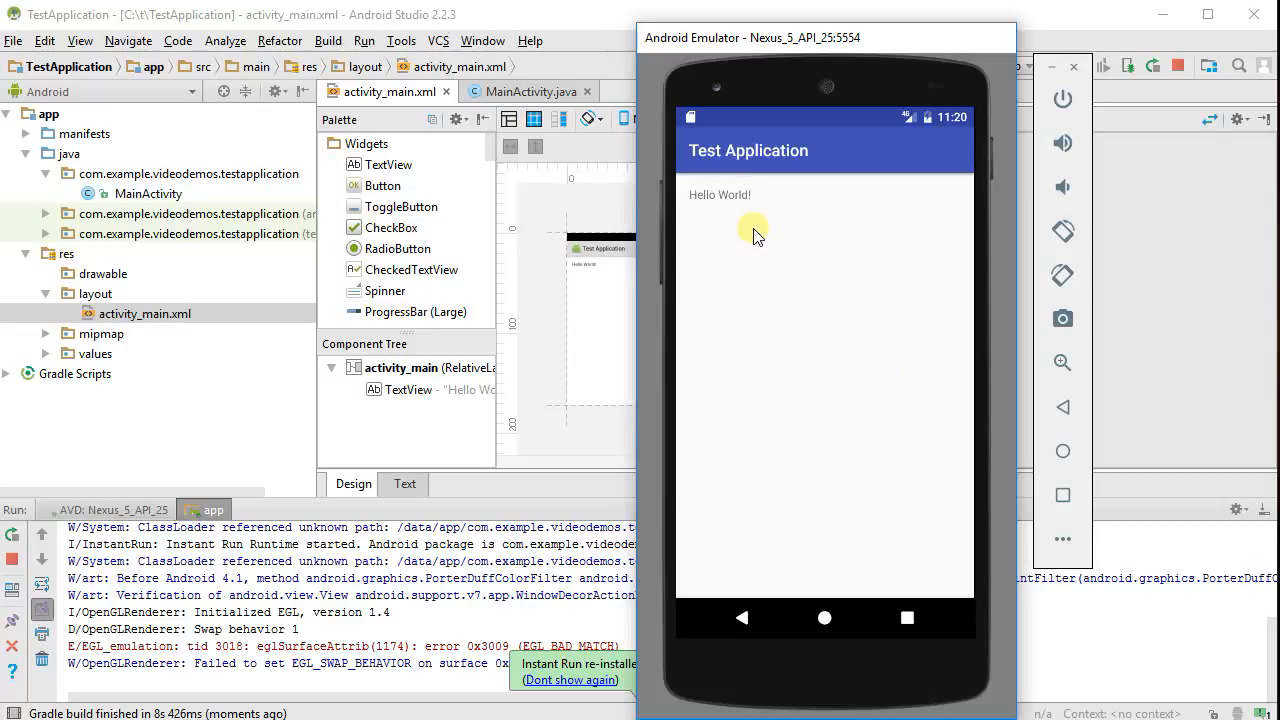
mouse_move(566, 197)
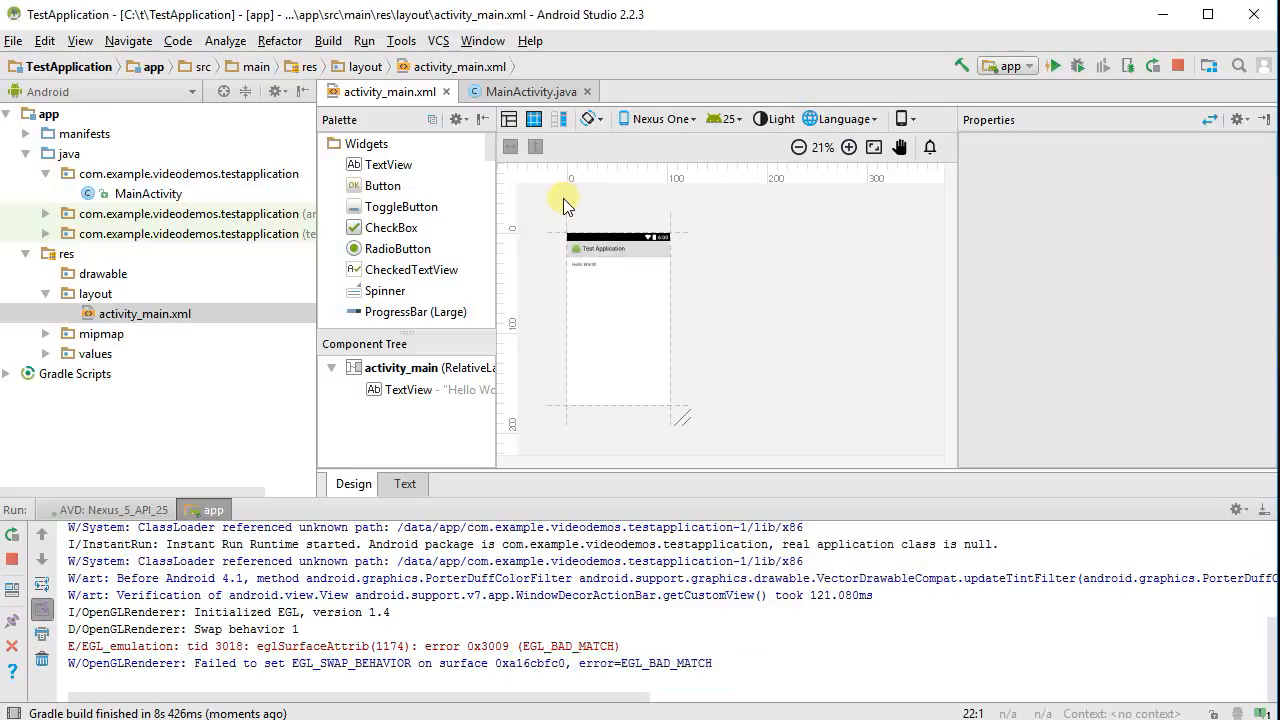
mouse_move(770, 526)
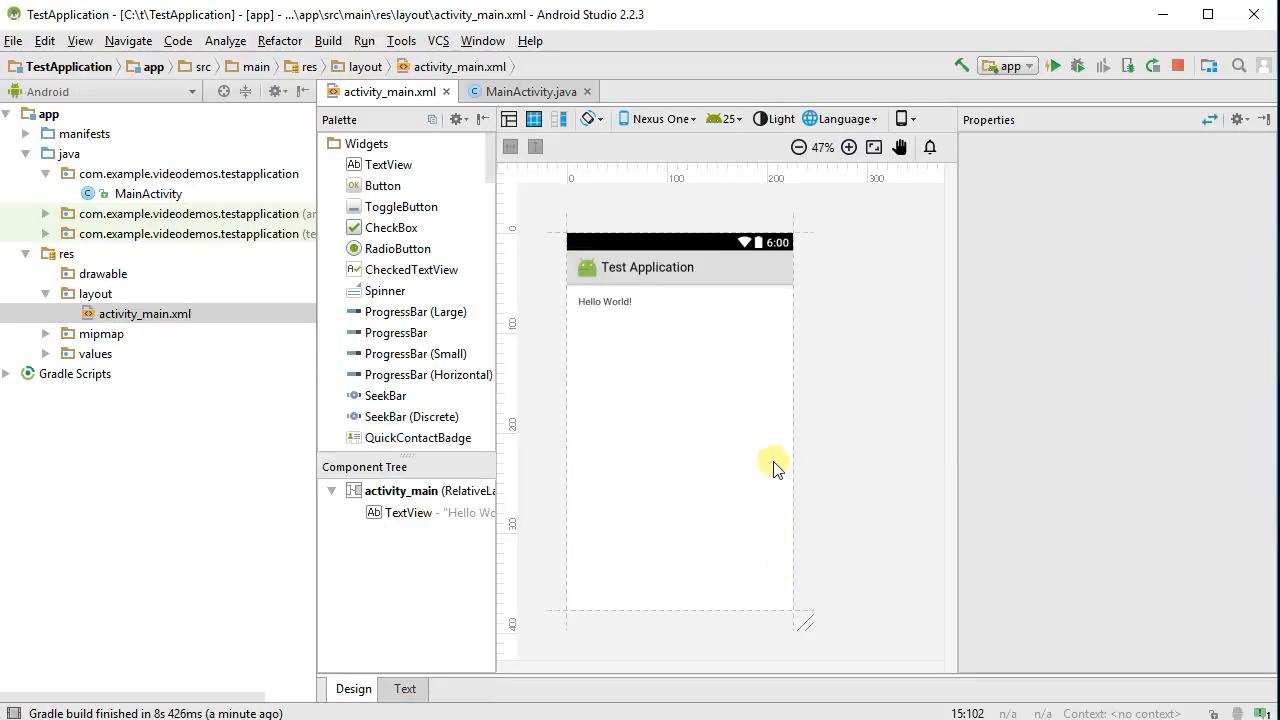
Resize the layout preview and select the Hello World! TextView to show its properties
left_click(849, 147)
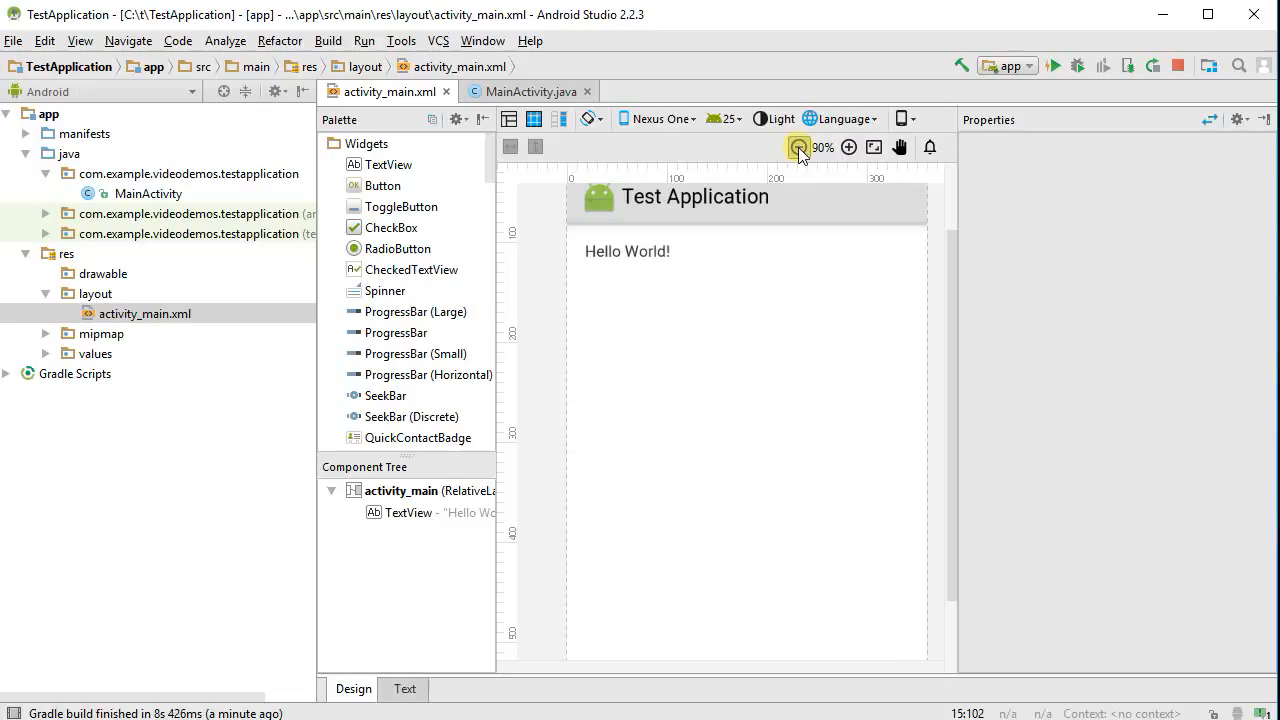
left_click(798, 147)
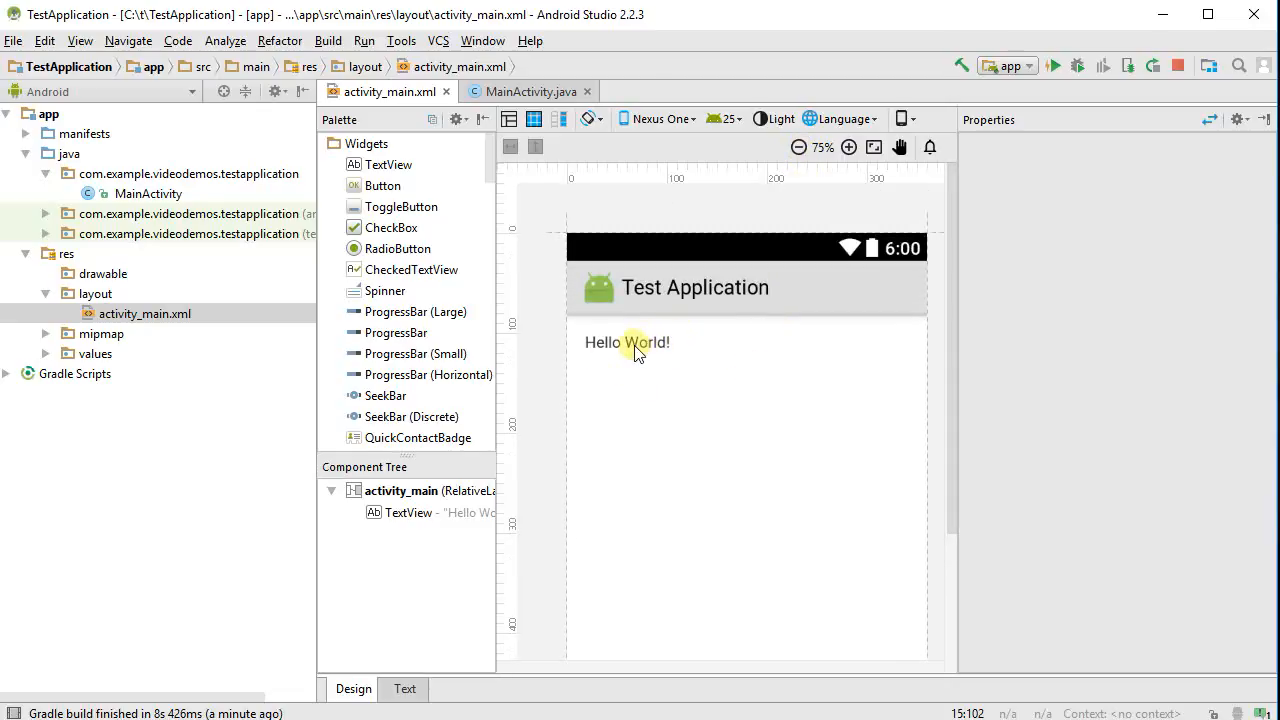
left_click(627, 342)
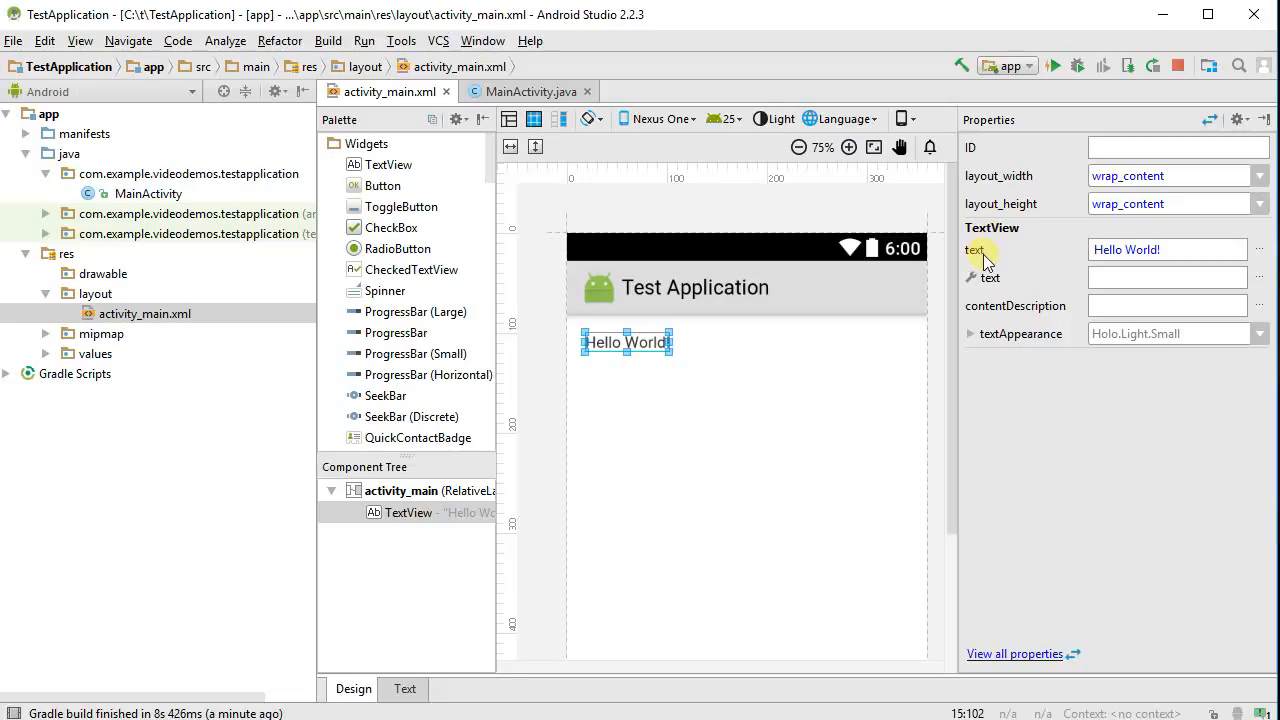
mouse_move(975, 250)
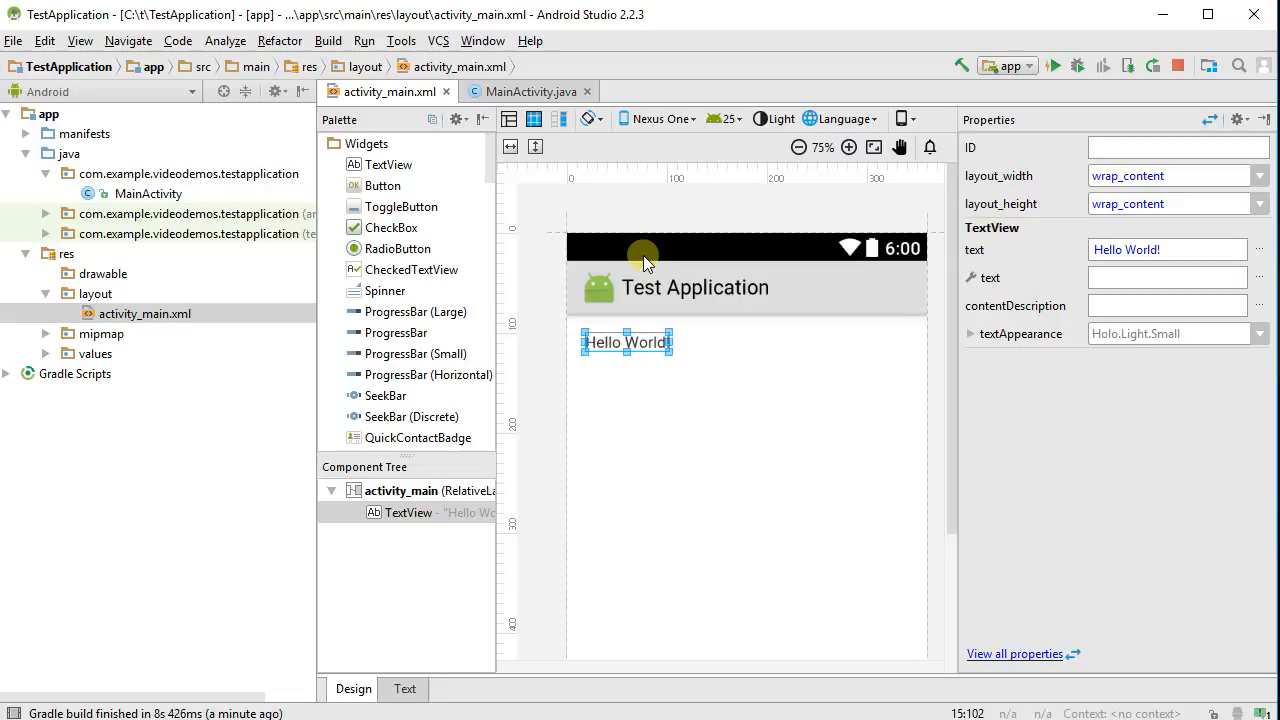
Add a Button from the palette and position it just below the Hello World! text
left_click(385, 185)
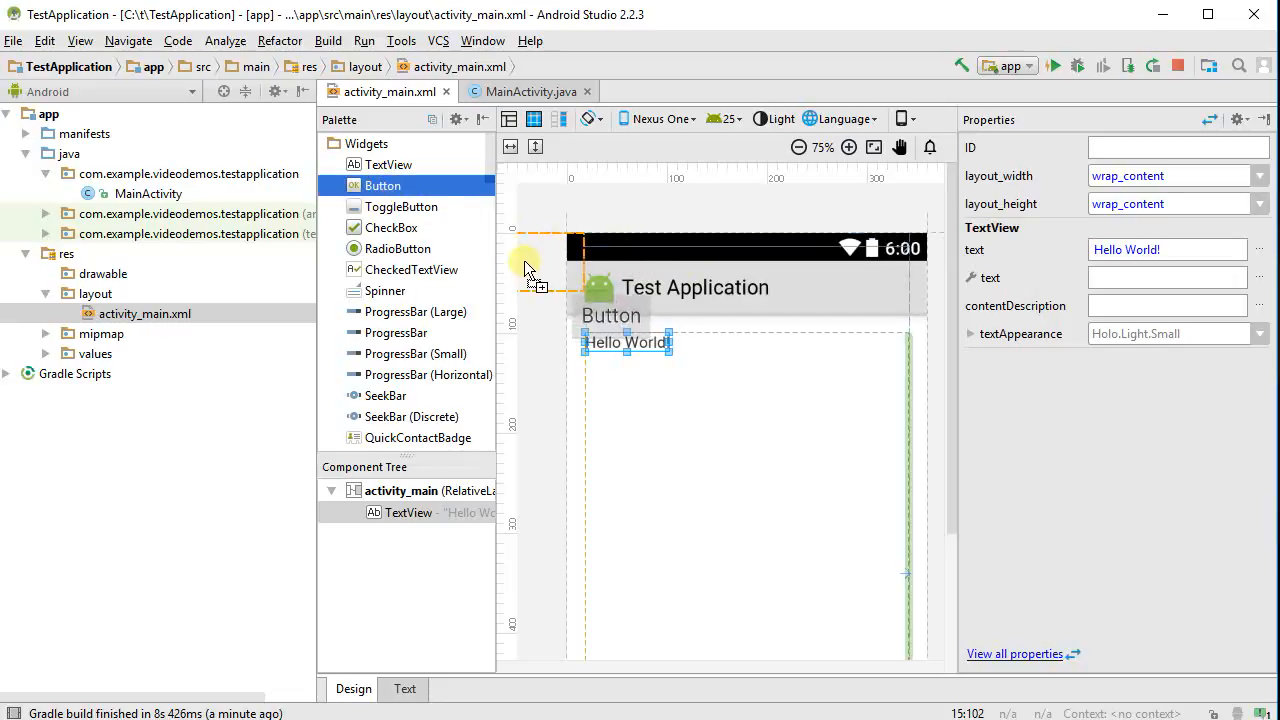
left_click_drag(383, 185, 658, 413)
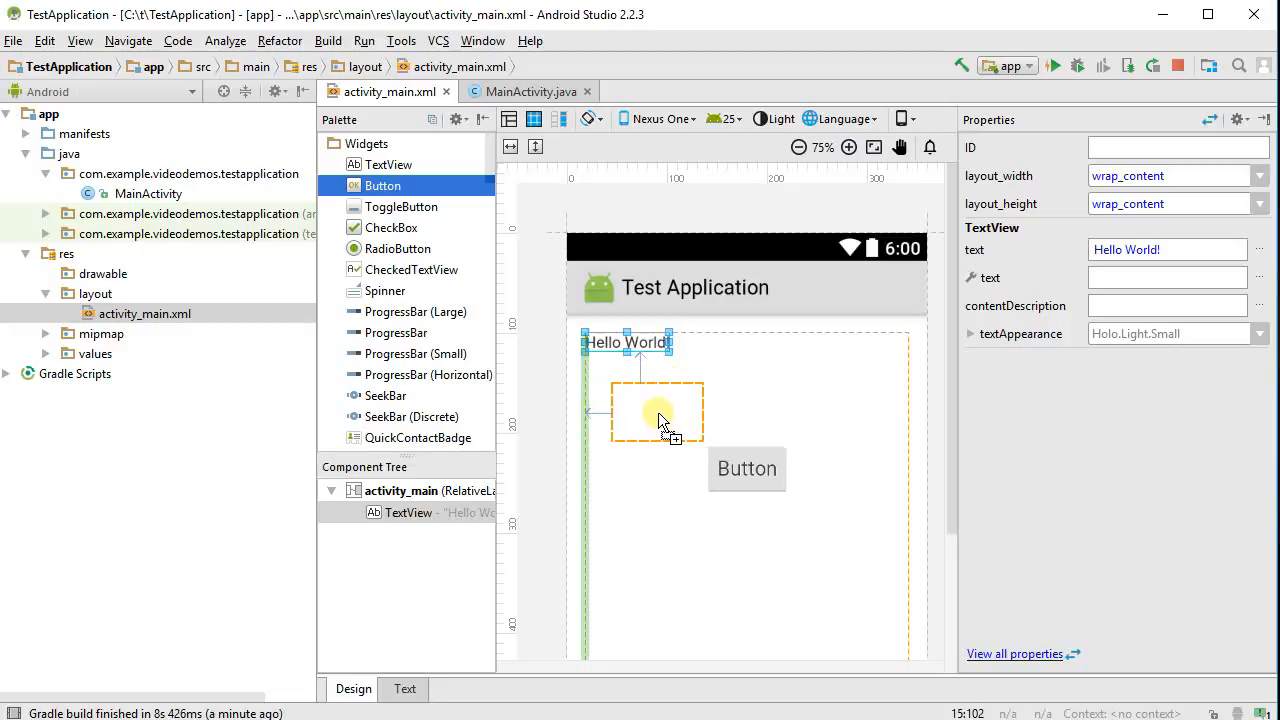
left_click_drag(657, 413, 788, 510)
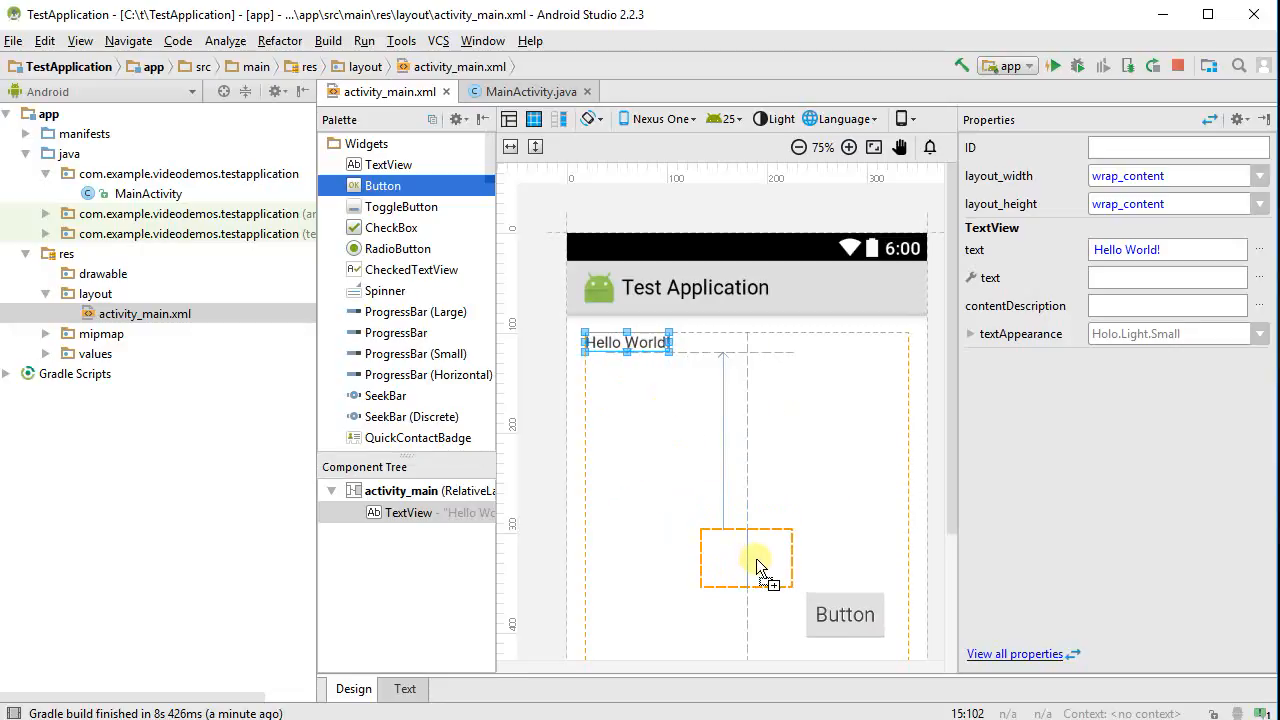
left_click_drag(845, 614, 747, 573)
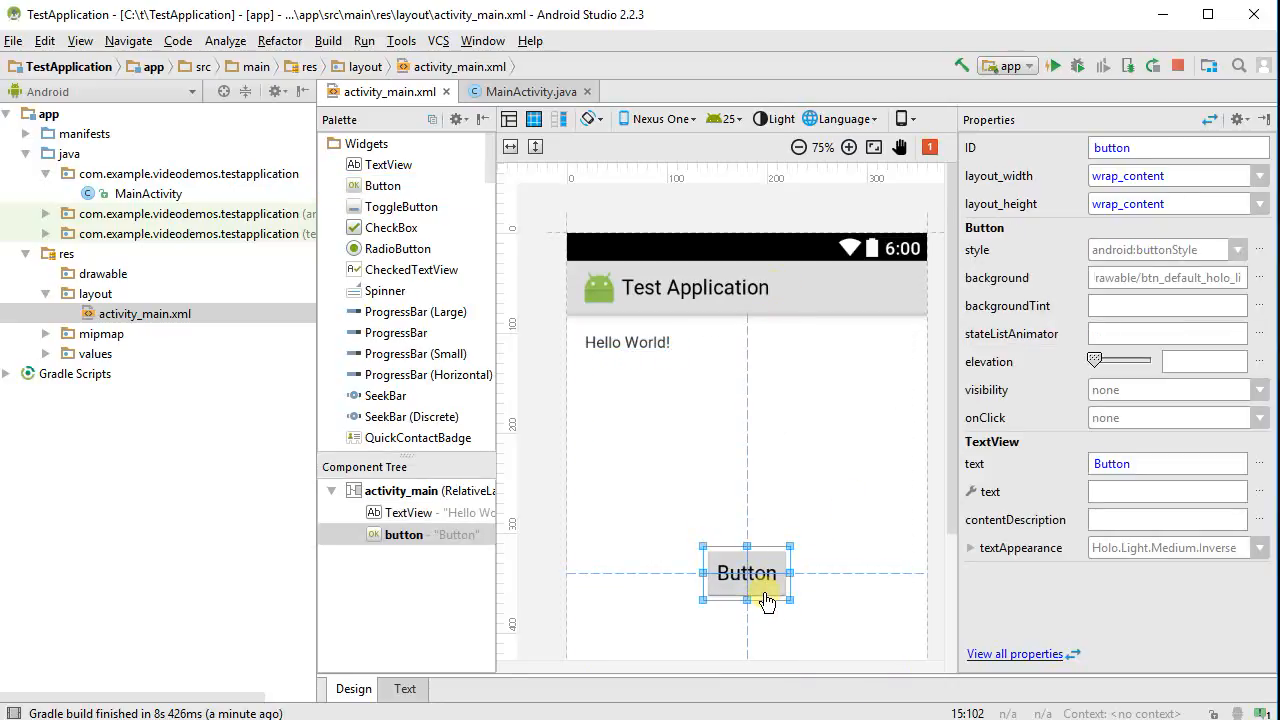
left_click_drag(765, 600, 838, 498)
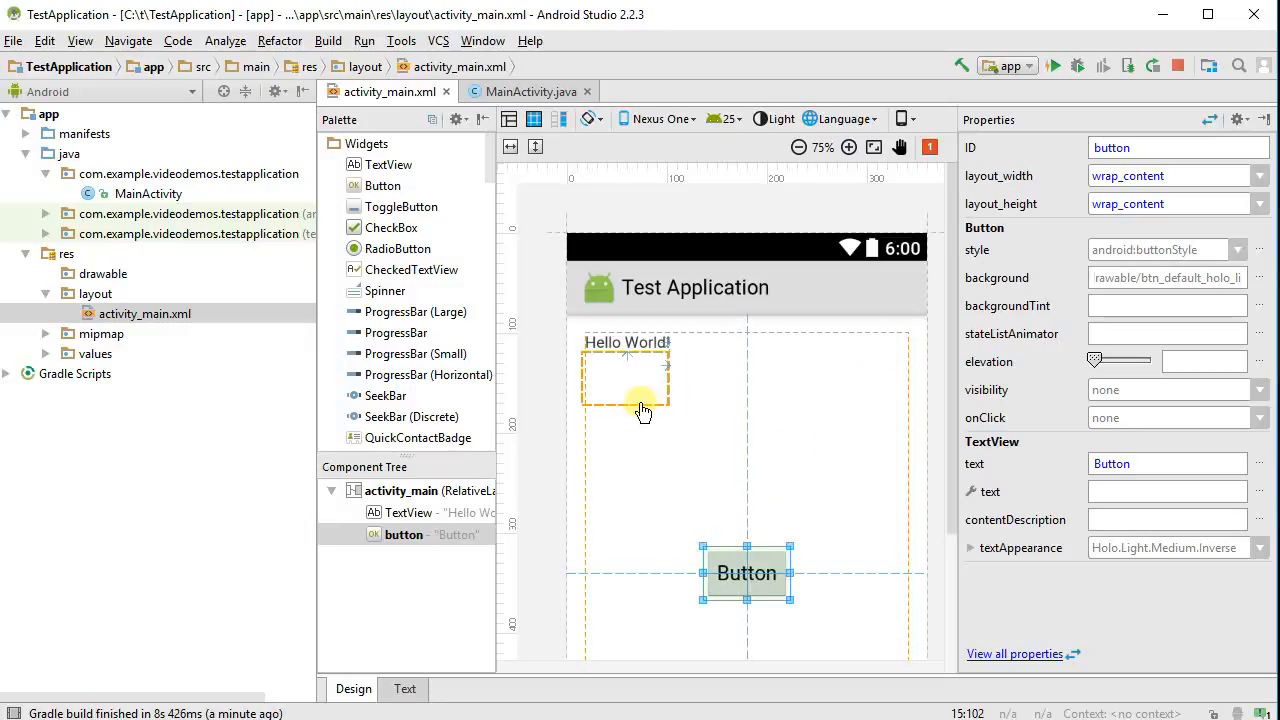
left_click_drag(746, 573, 627, 360)
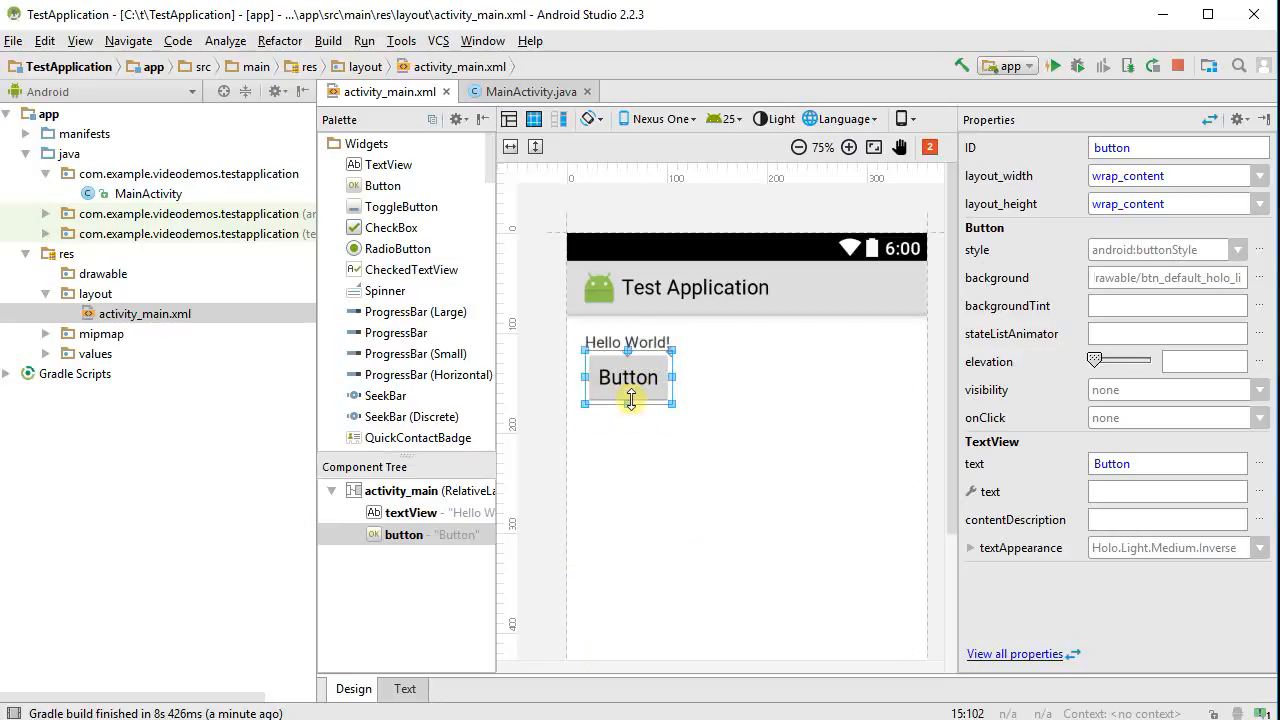
left_click_drag(628, 377, 792, 458)
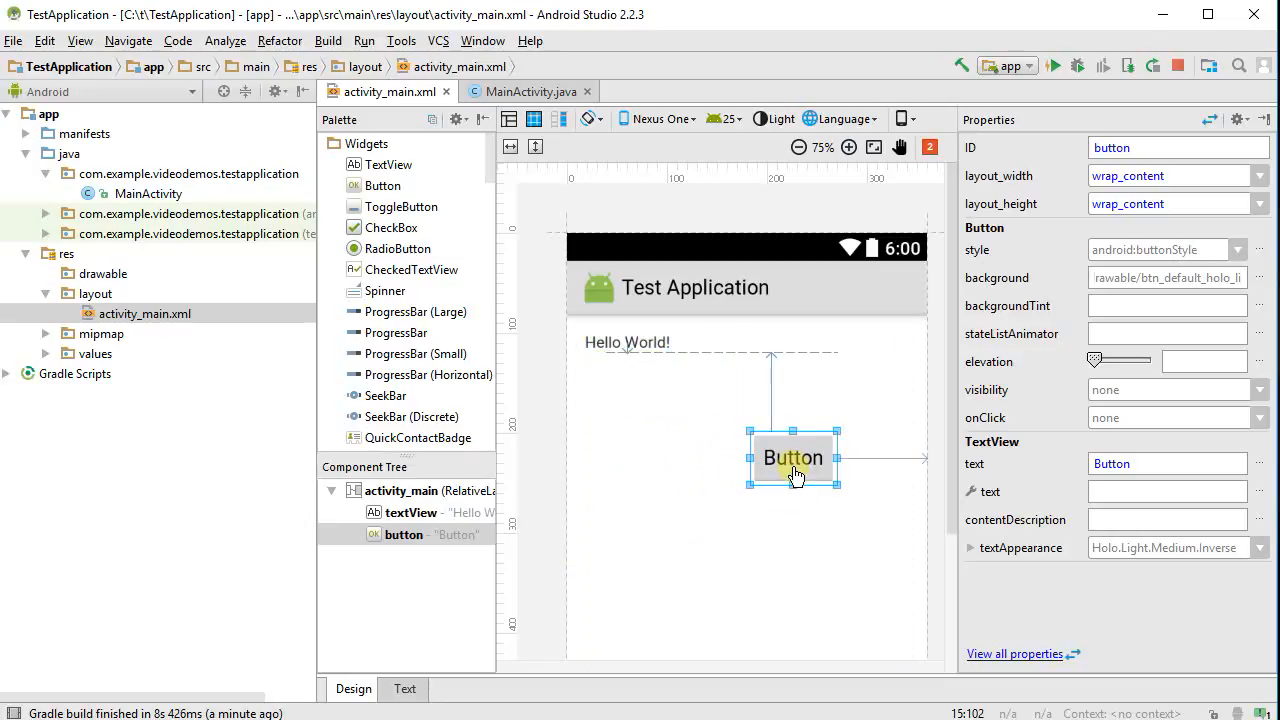
left_click_drag(793, 458, 627, 359)
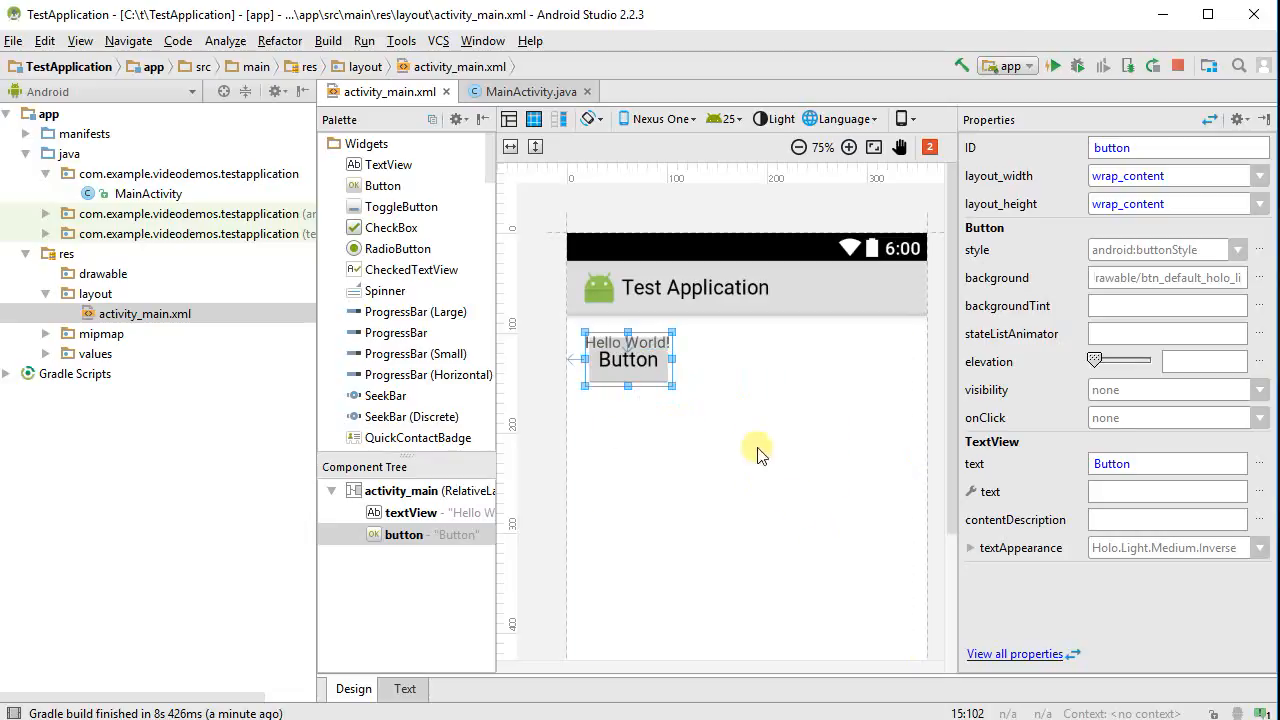
left_click_drag(627, 360, 627, 377)
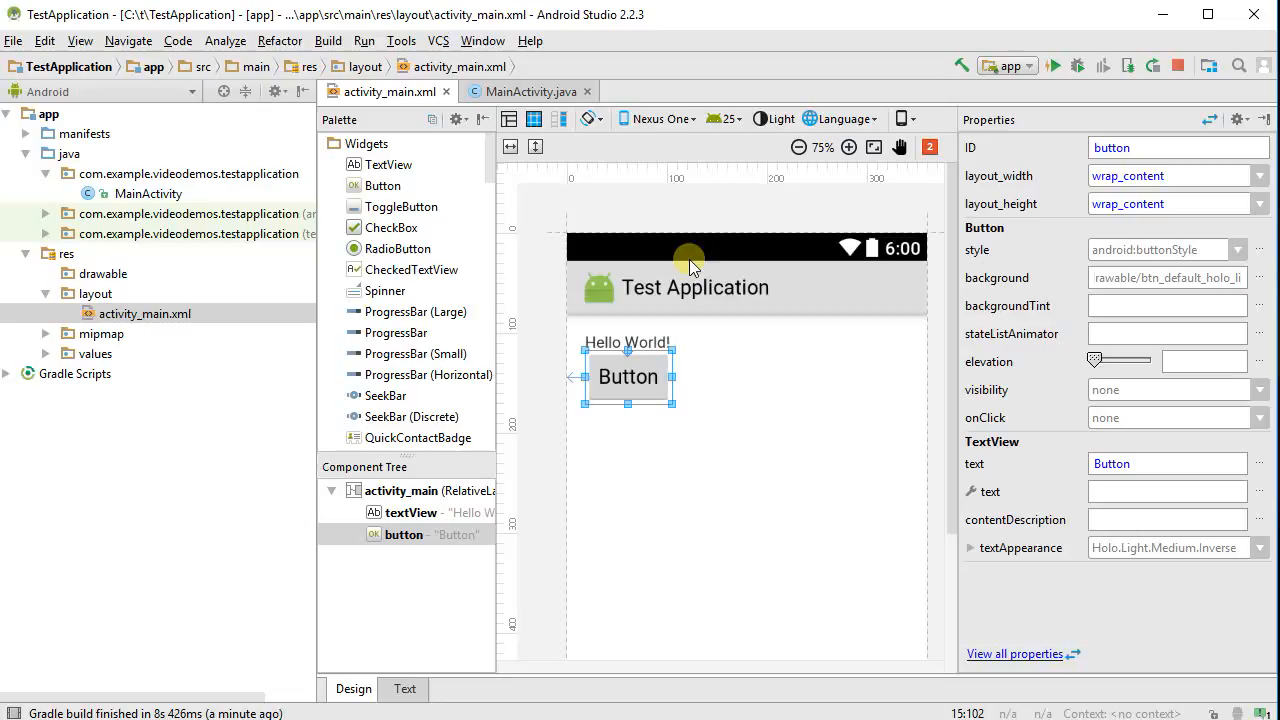
mouse_move(730, 364)
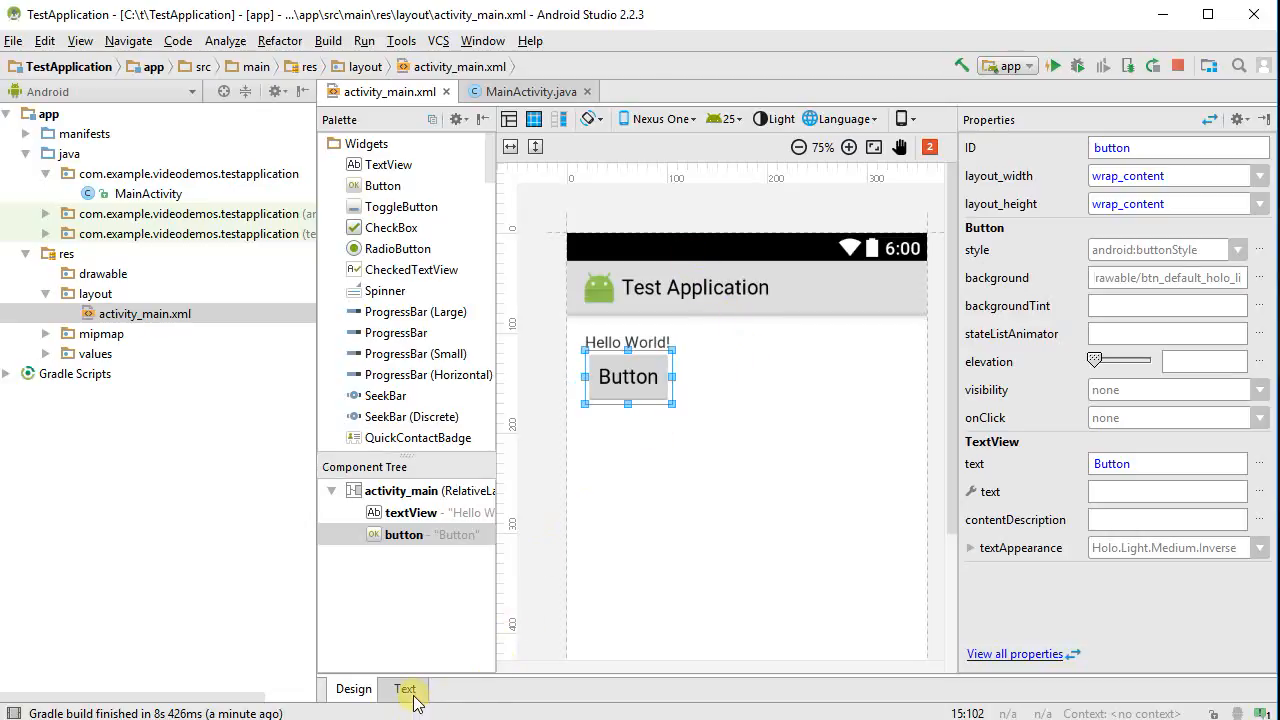
In the XML Text view, drag the Button to the centre of the preview layout
left_click(405, 689)
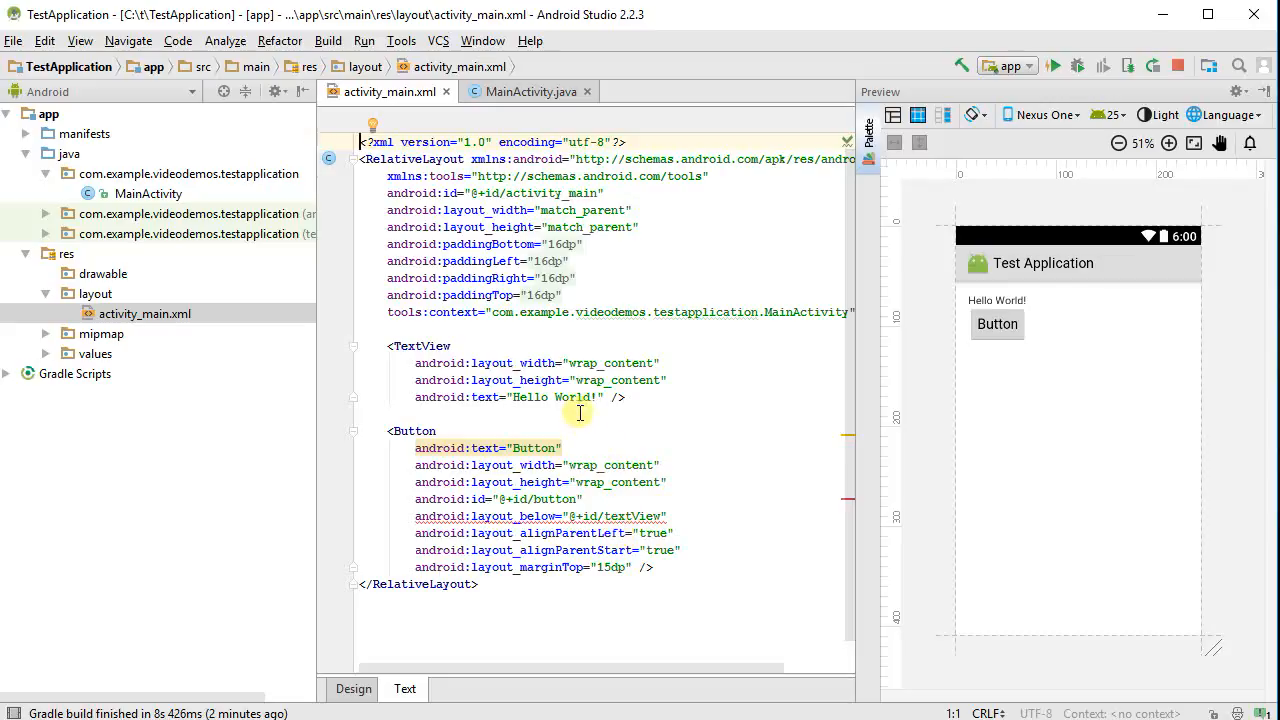
mouse_move(415, 516)
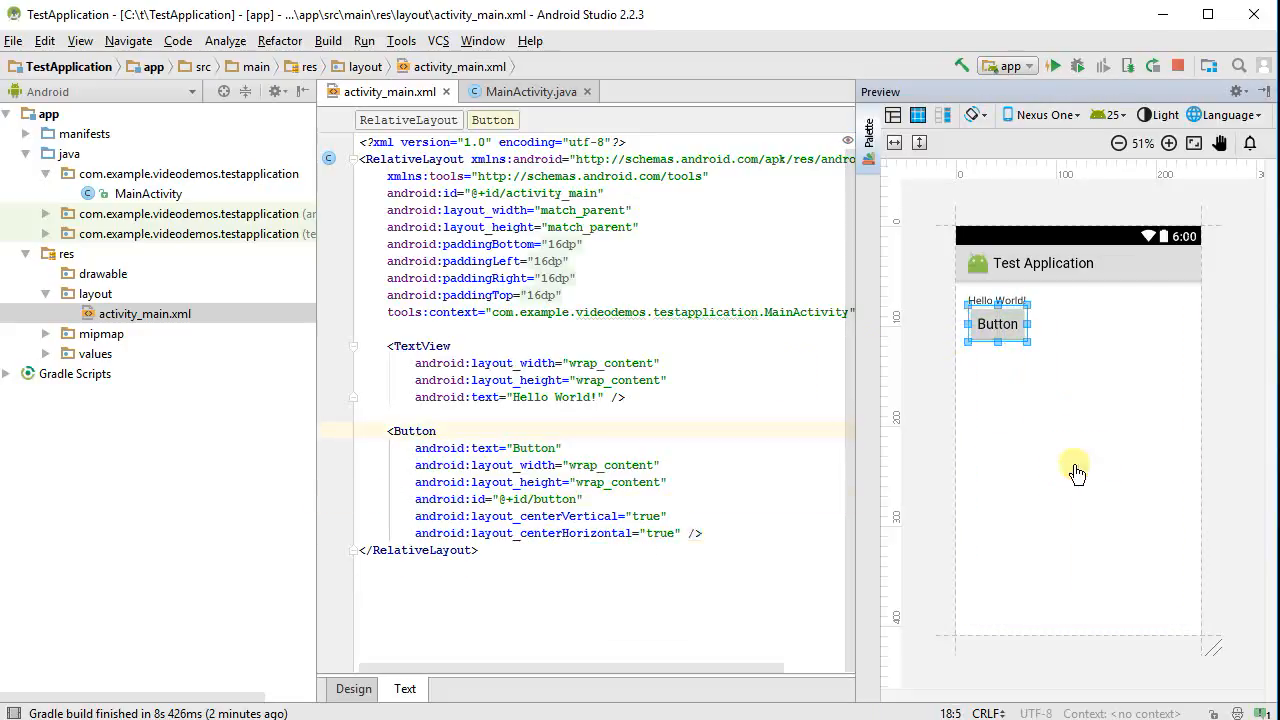
left_click_drag(997, 322, 1078, 458)
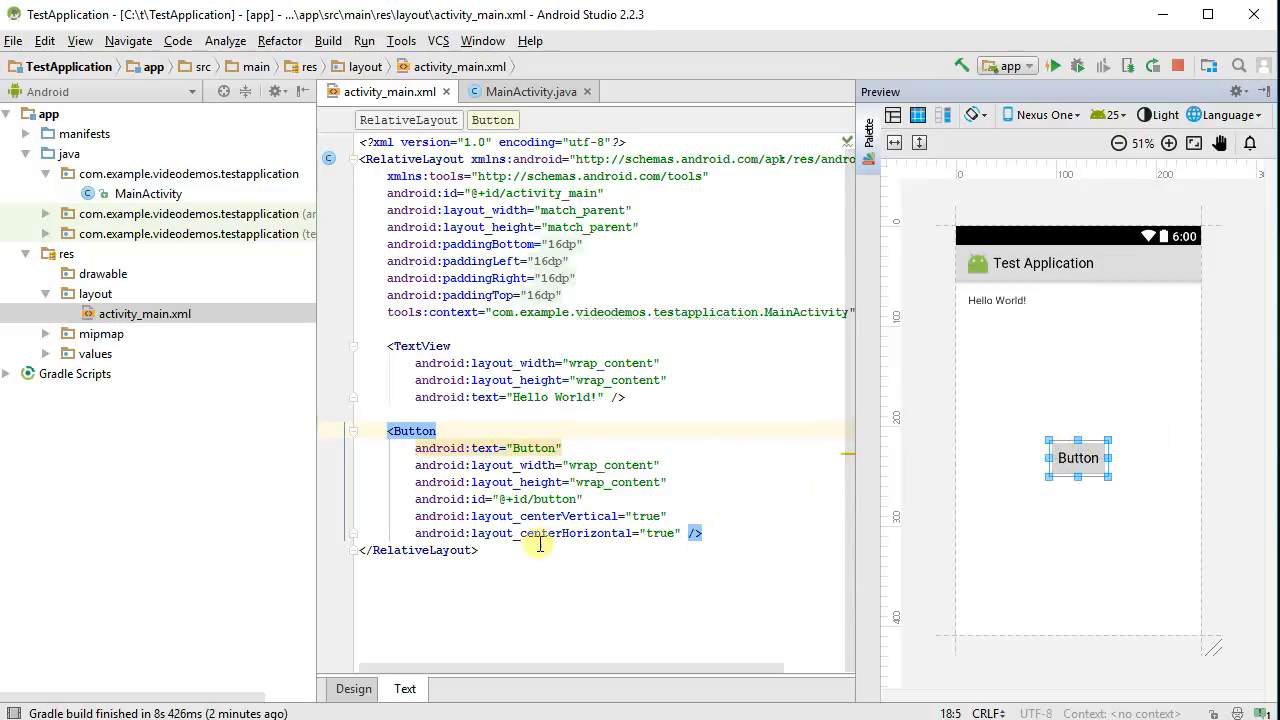
mouse_move(652, 533)
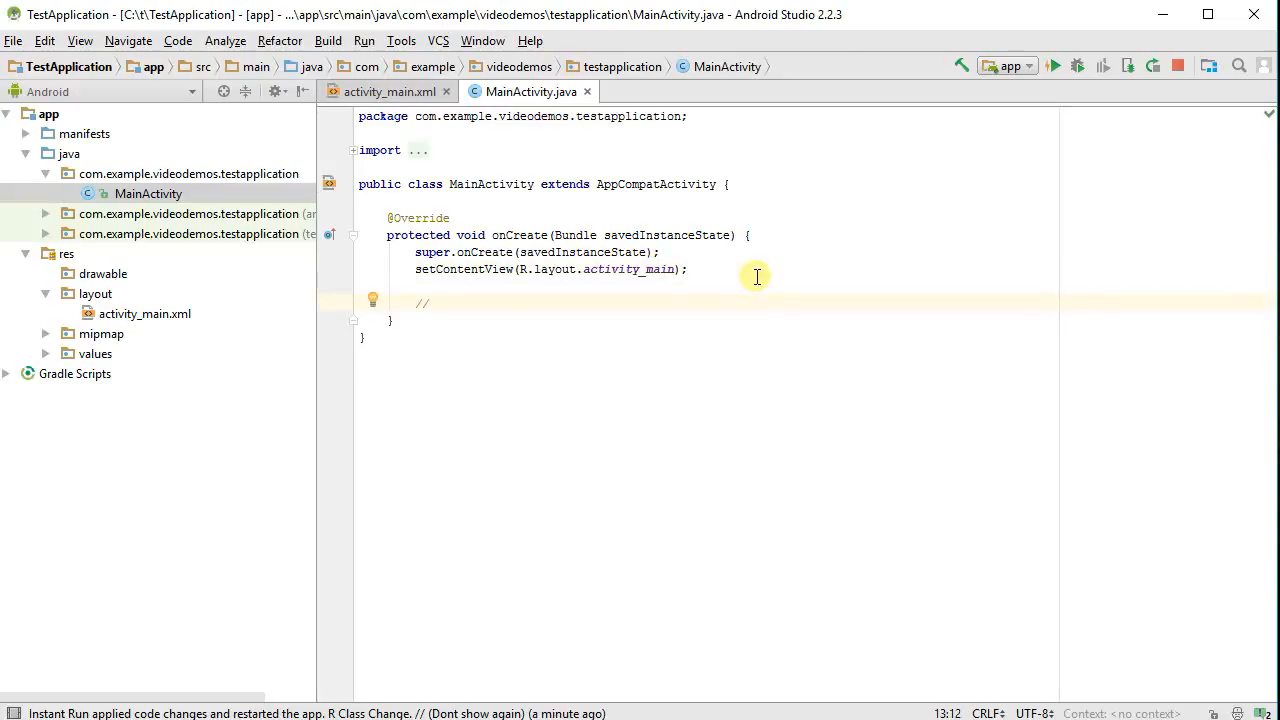
Add onCreate comments: wire up the button, get the button, set what happens on click
type("Wire up the button to do stuff")
type("// .")
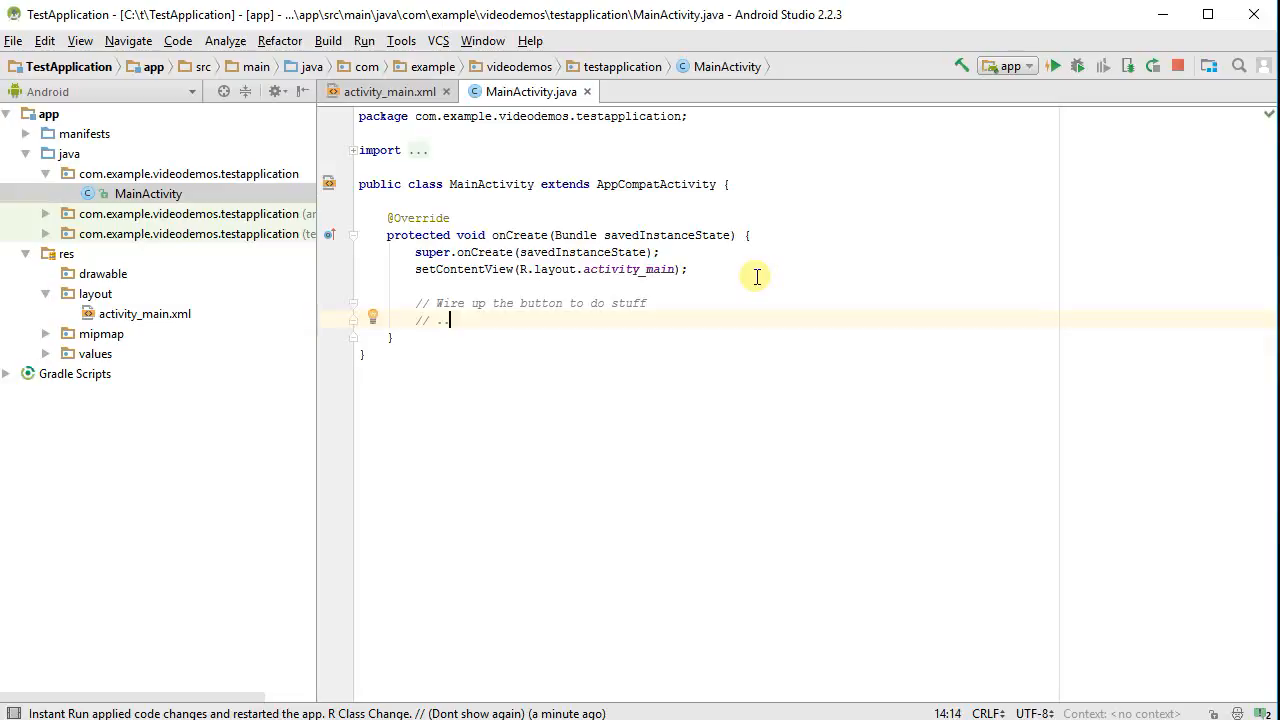
type(".get the button")
type("// ..set what")
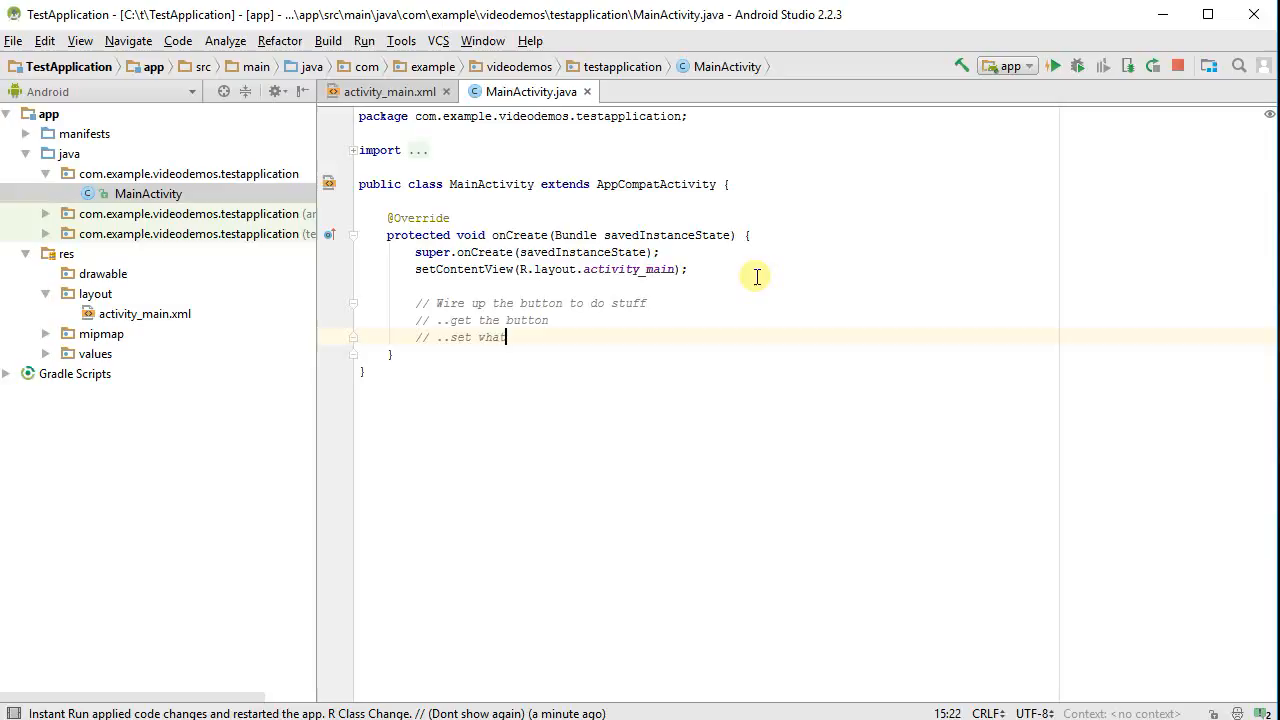
type("happens when the user clicks")
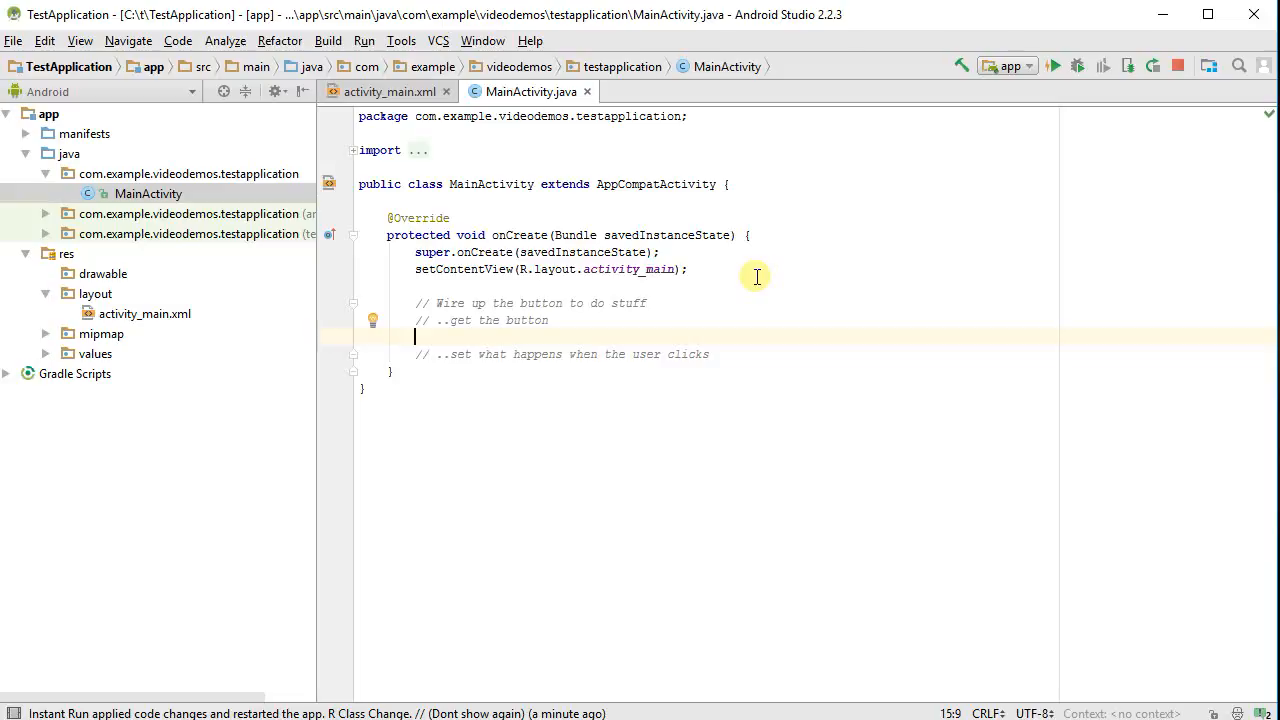
Start typing Button btn = findViewById( and expand the imports showing android.widget.Button
type("Button")
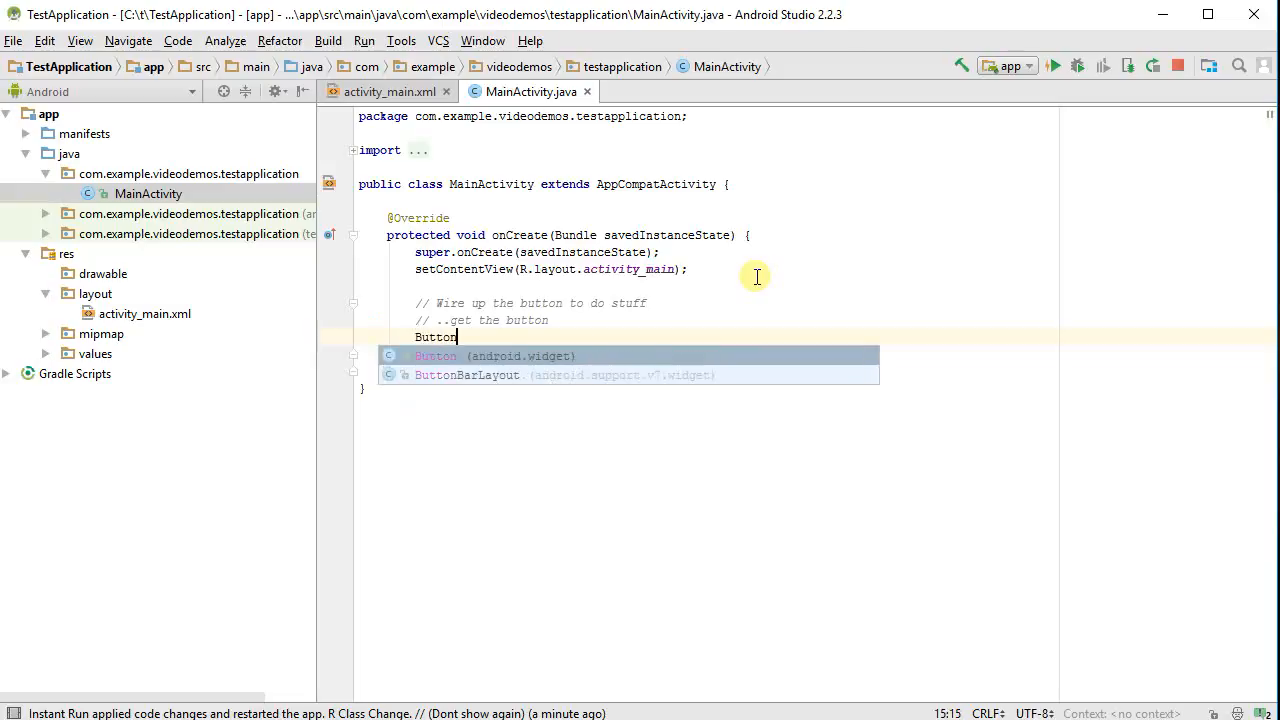
type("btn")
type("// ..set what happens when the user clicks")
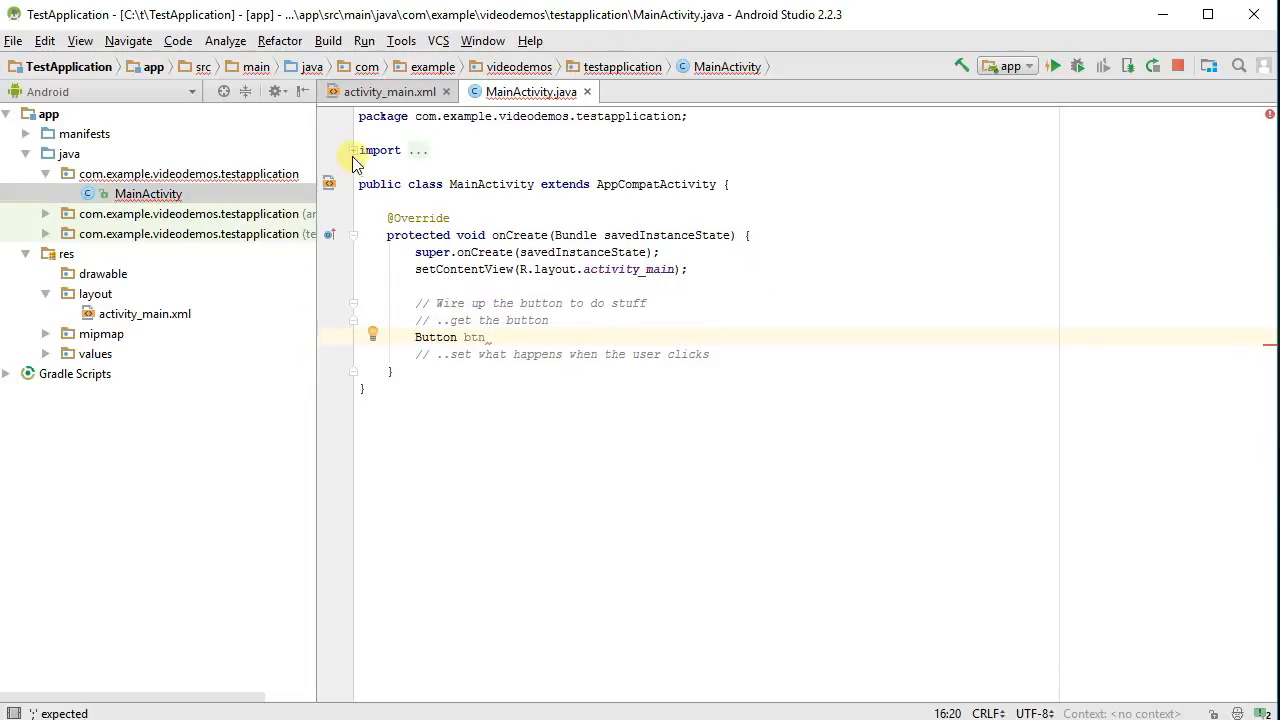
left_click(351, 150)
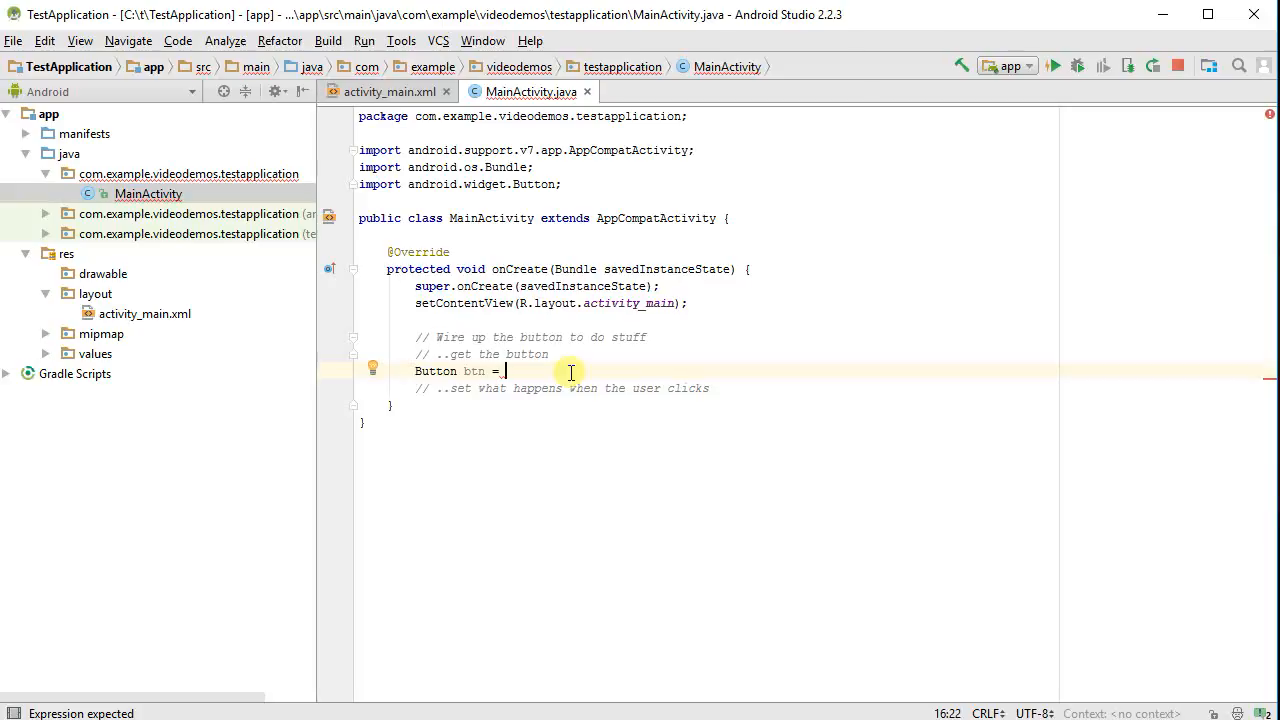
type("fiv")
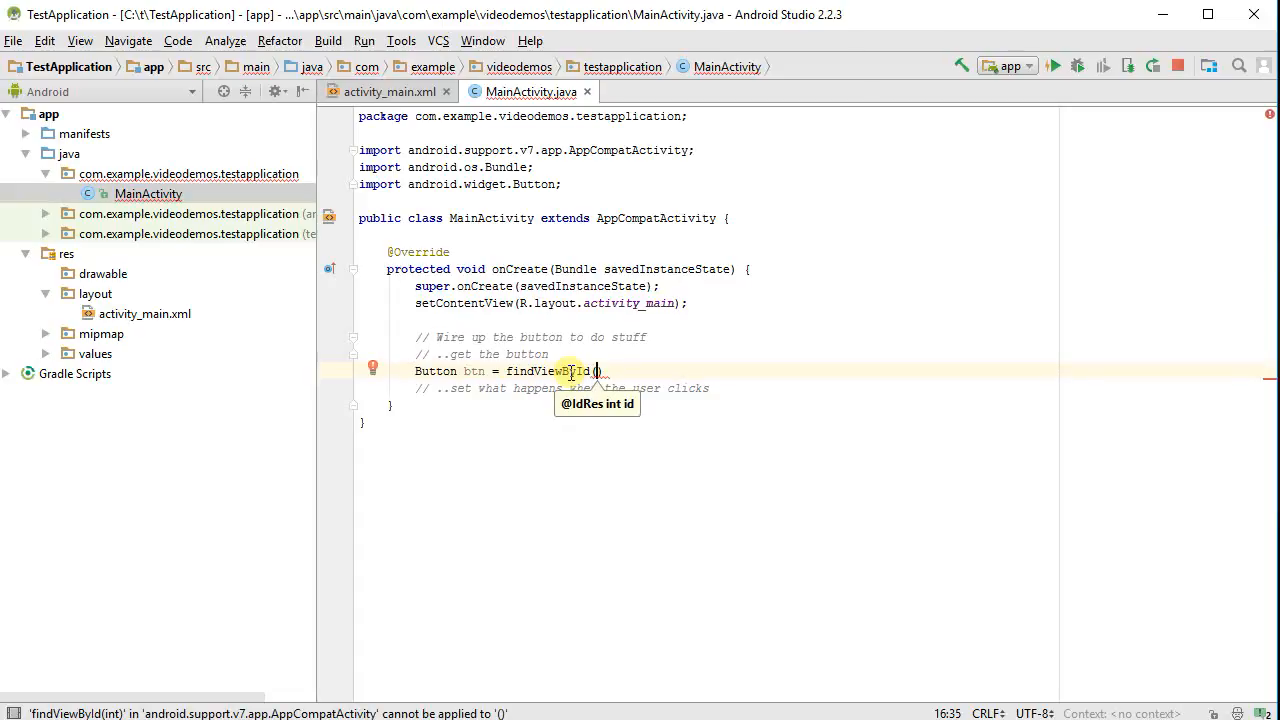
In the layout XML, trial-rename the Button id to btnDoMagic, then revert to button
left_click(403, 91)
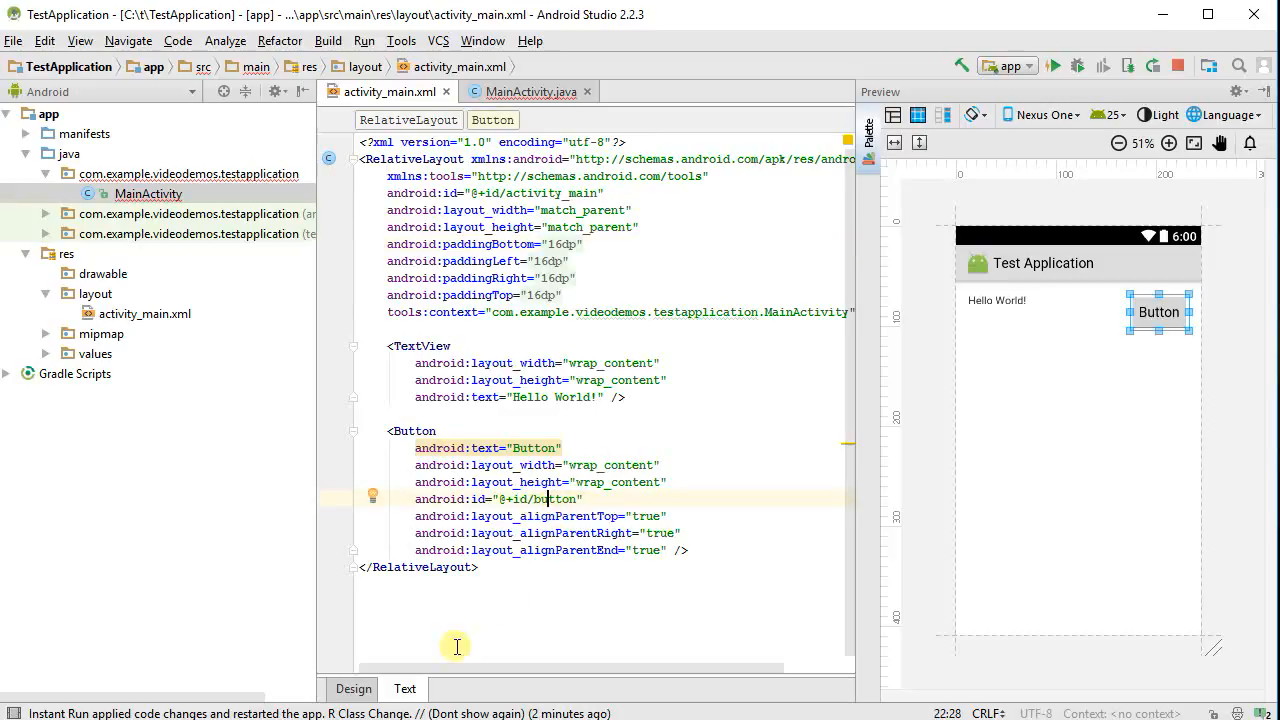
mouse_move(502, 634)
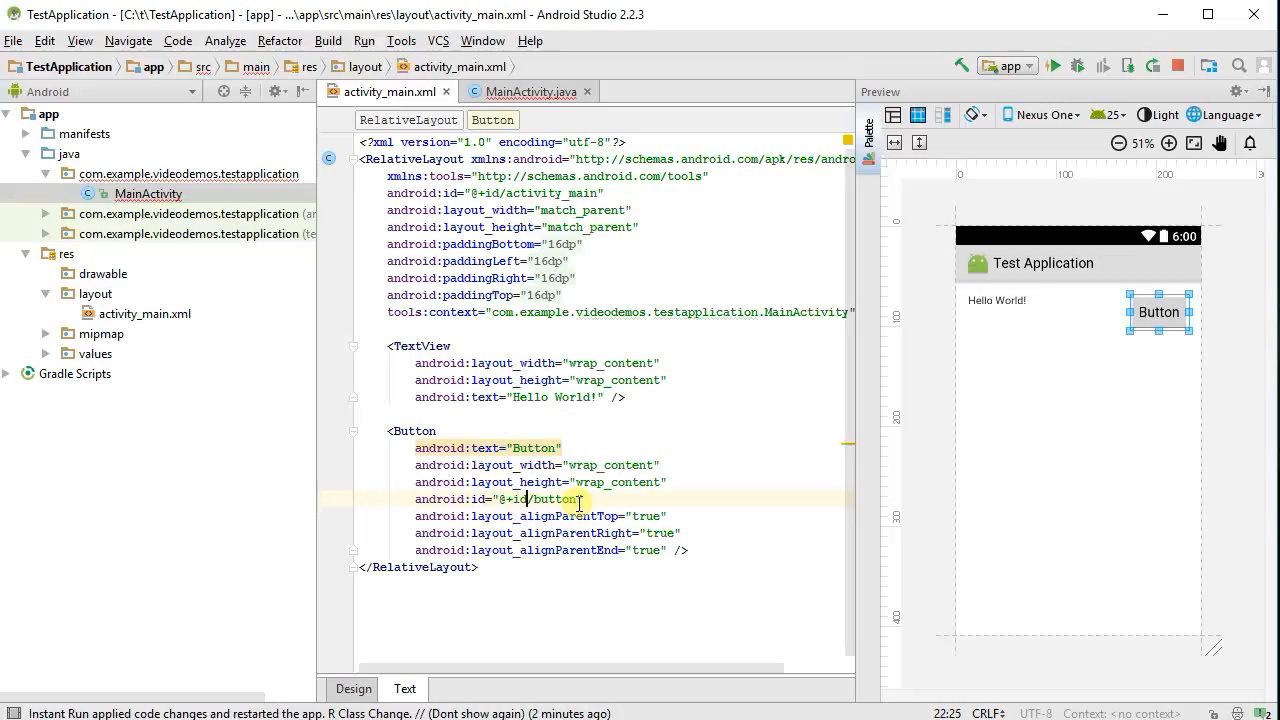
double_click(554, 499)
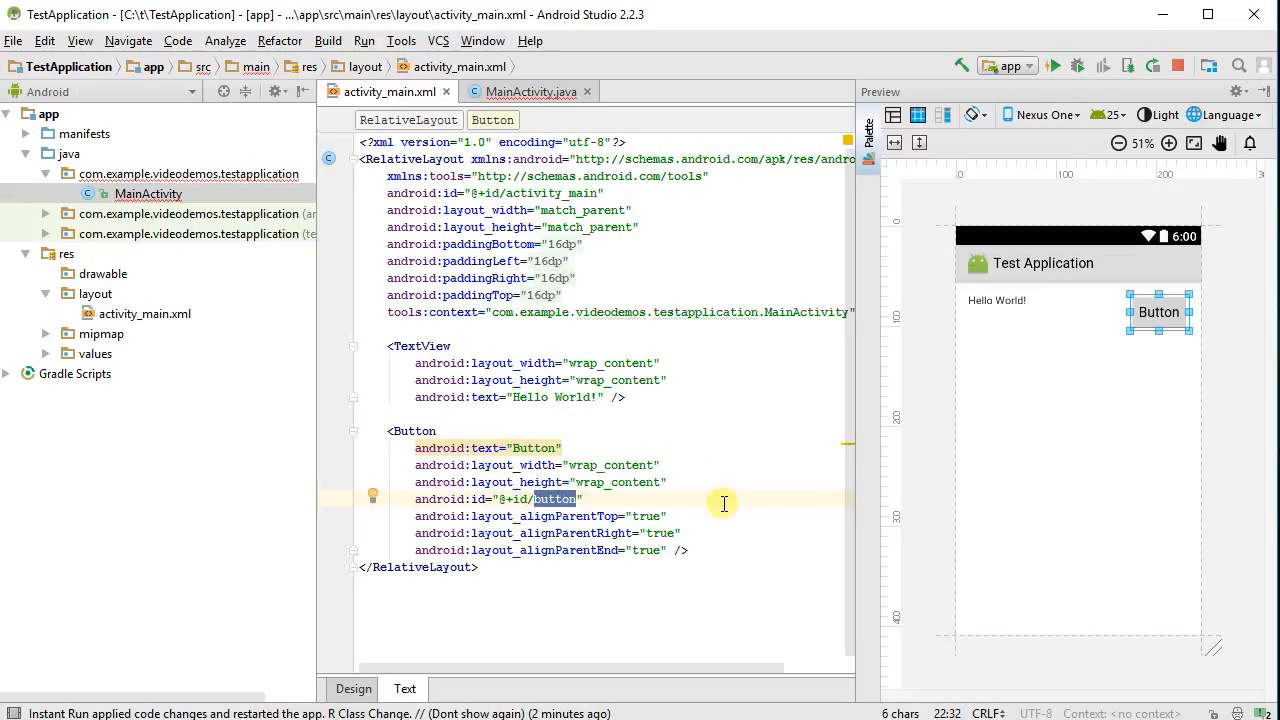
mouse_move(727, 506)
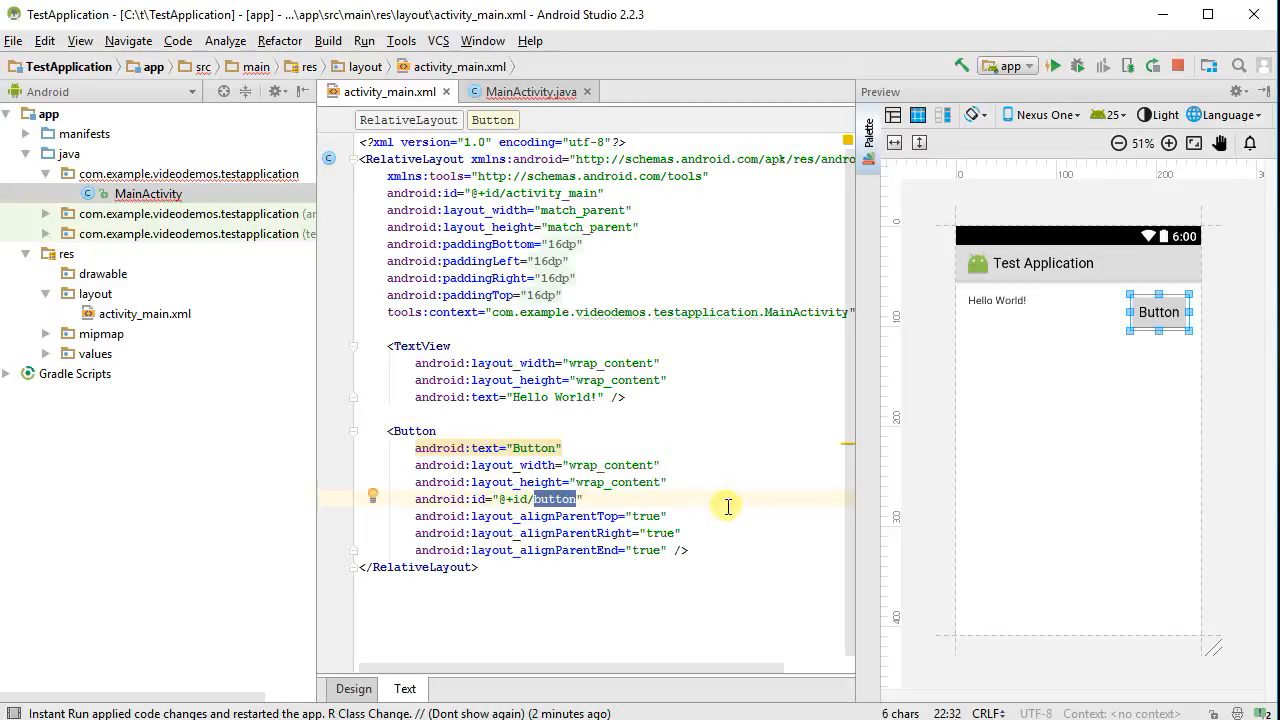
type("btnD")
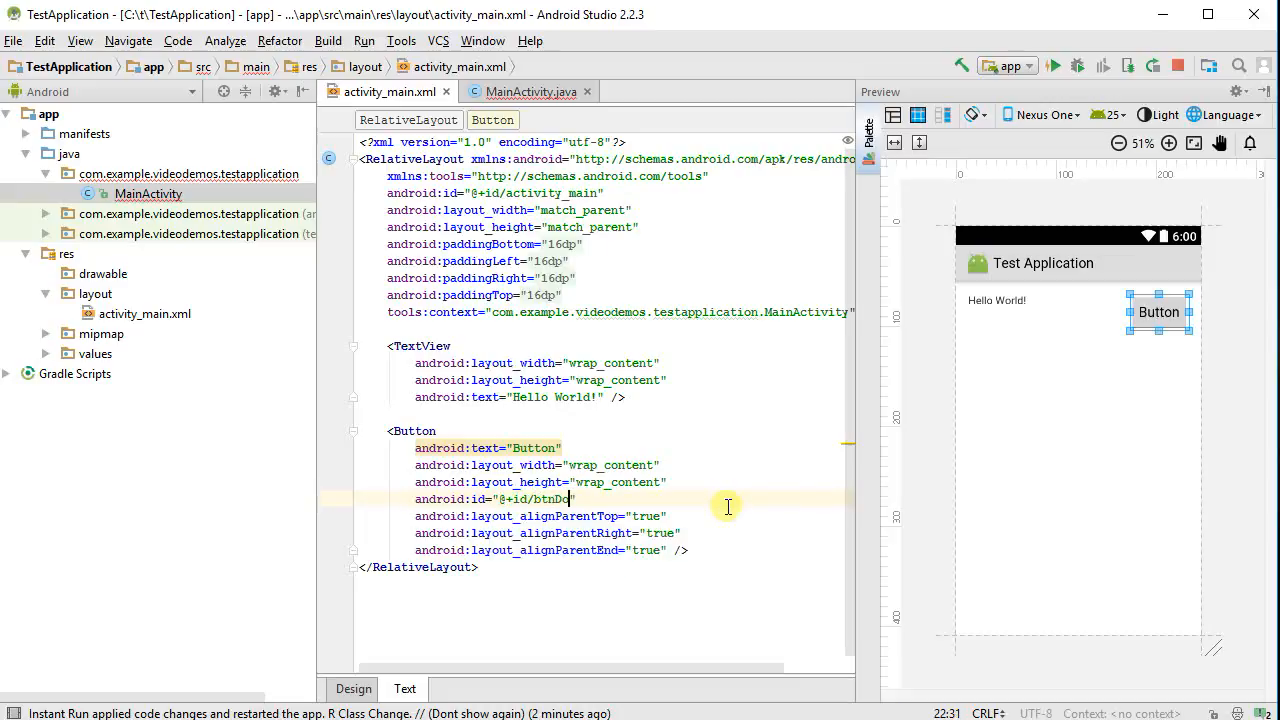
type("Magic")
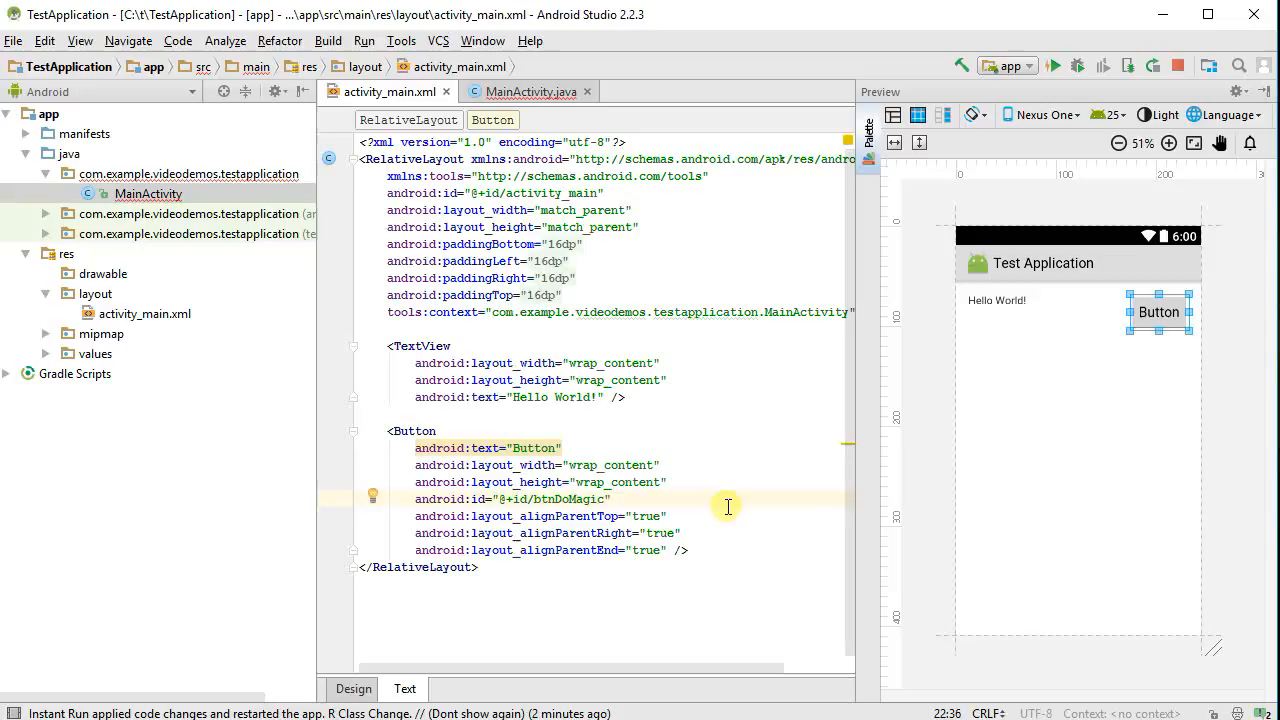
type("button")
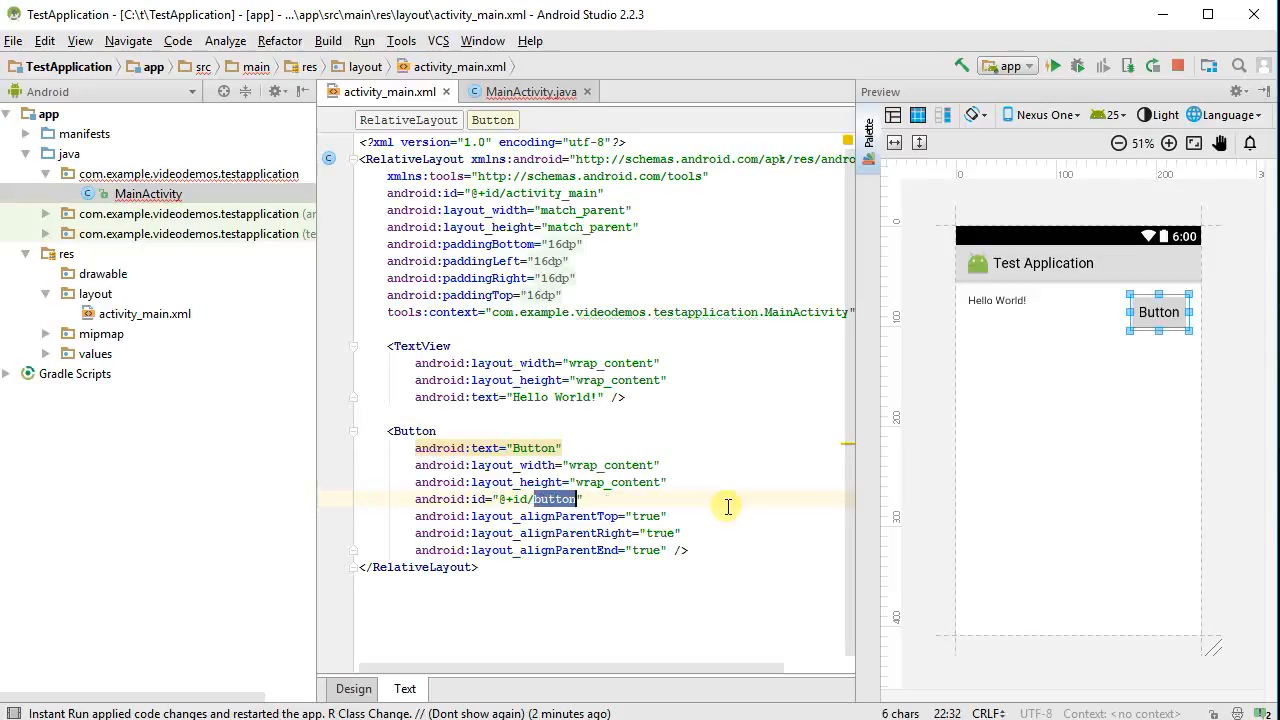
In Design view, set the Button ID to btnDoMagic and text to 'Do the Magic'
left_click(351, 688)
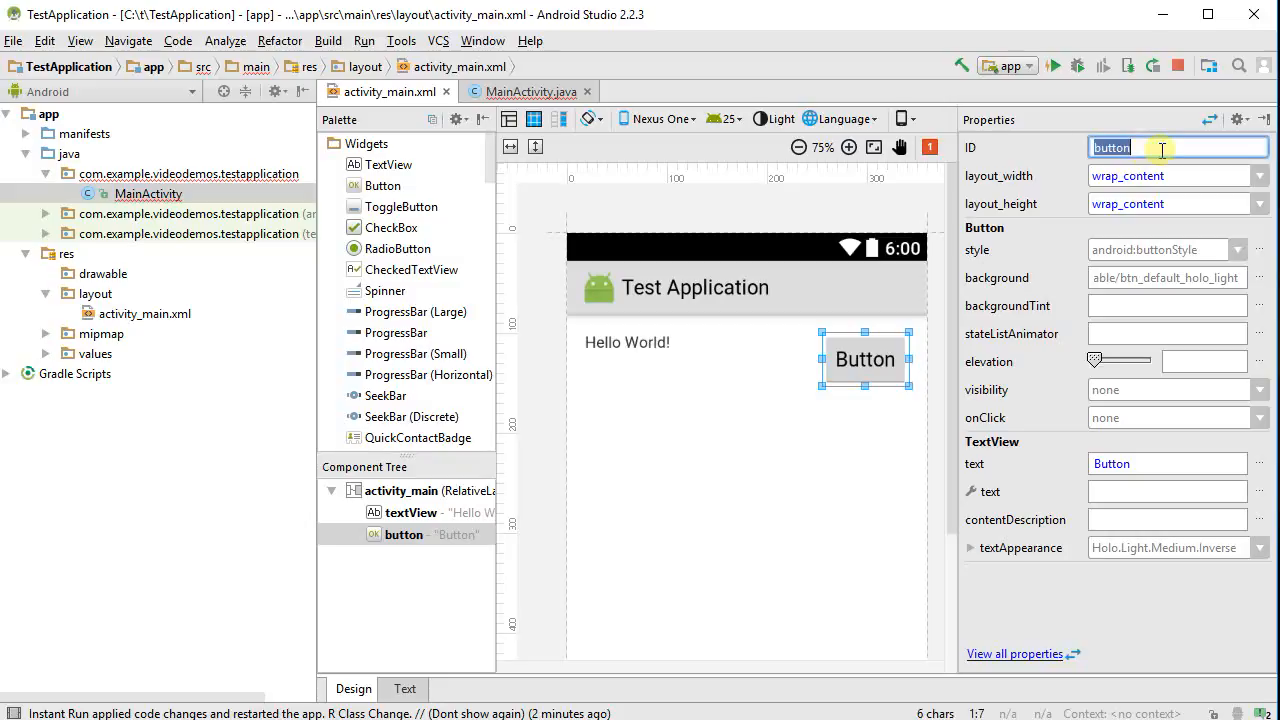
type("btnDoMa")
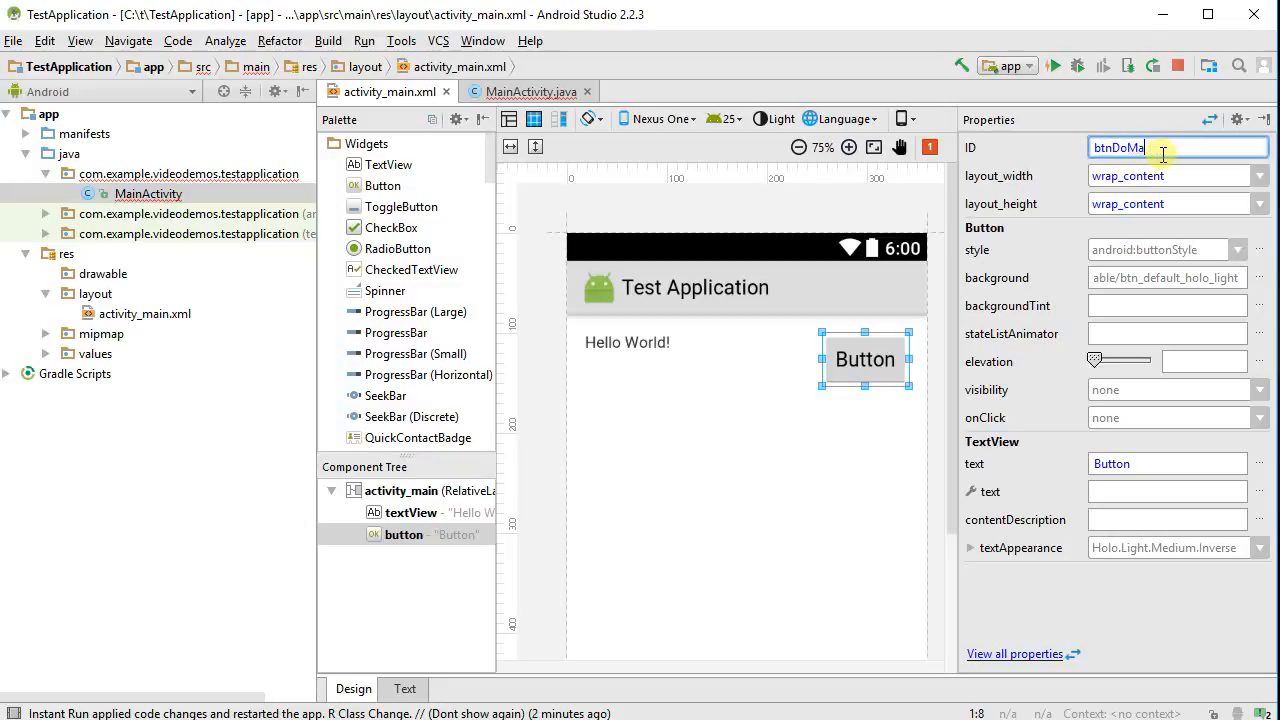
type("Do the Magic")
key("Enter")
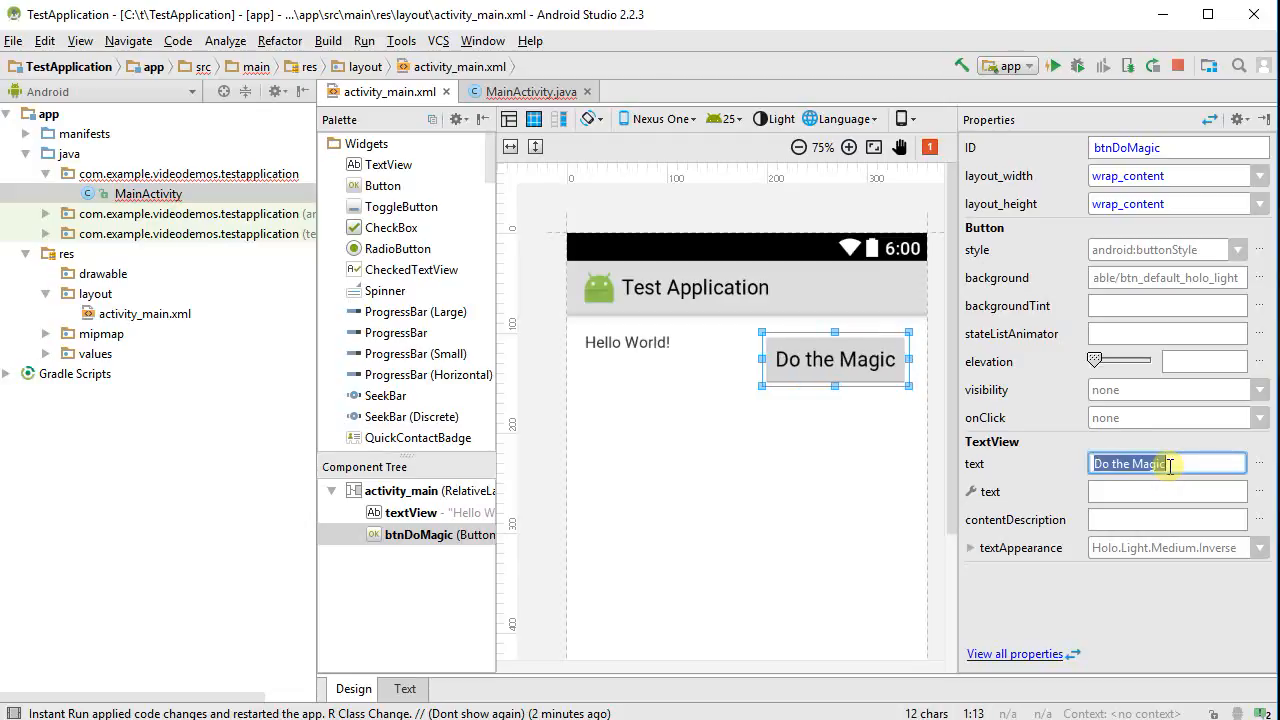
left_click(401, 688)
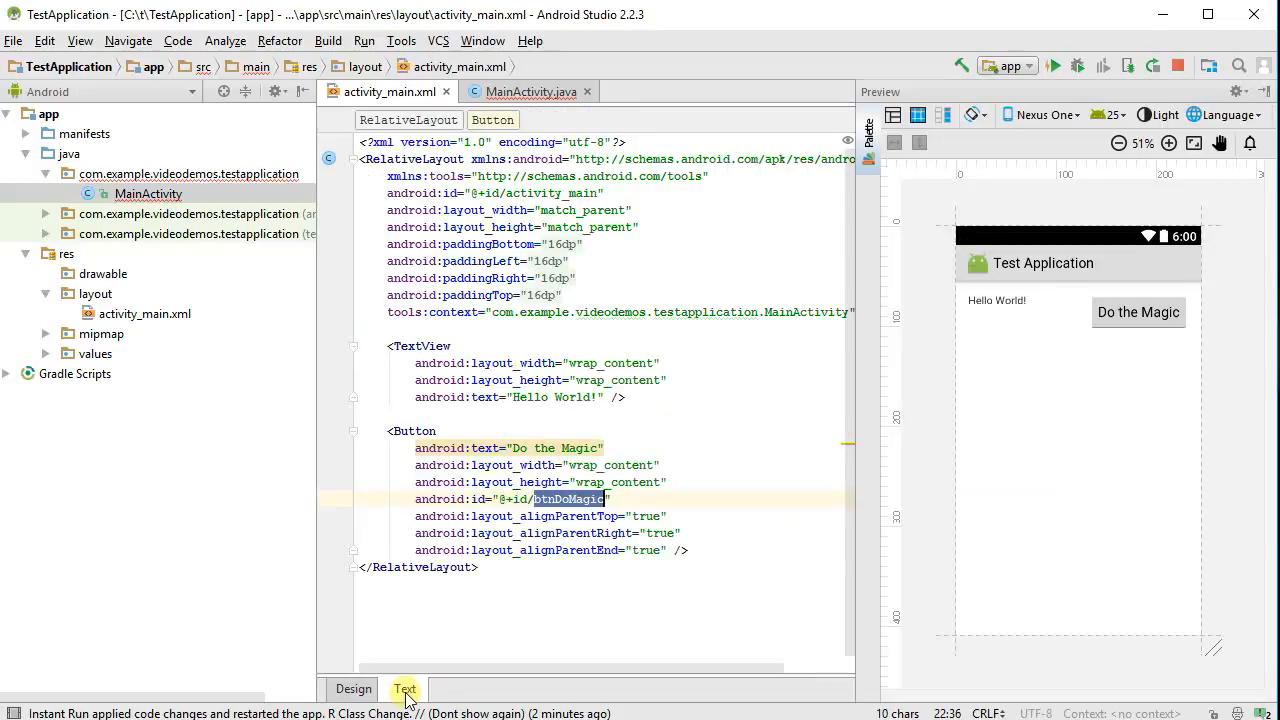
Check the @+id/btnDoMagic id in the layout XML, then return to MainActivity.java
left_click(575, 499)
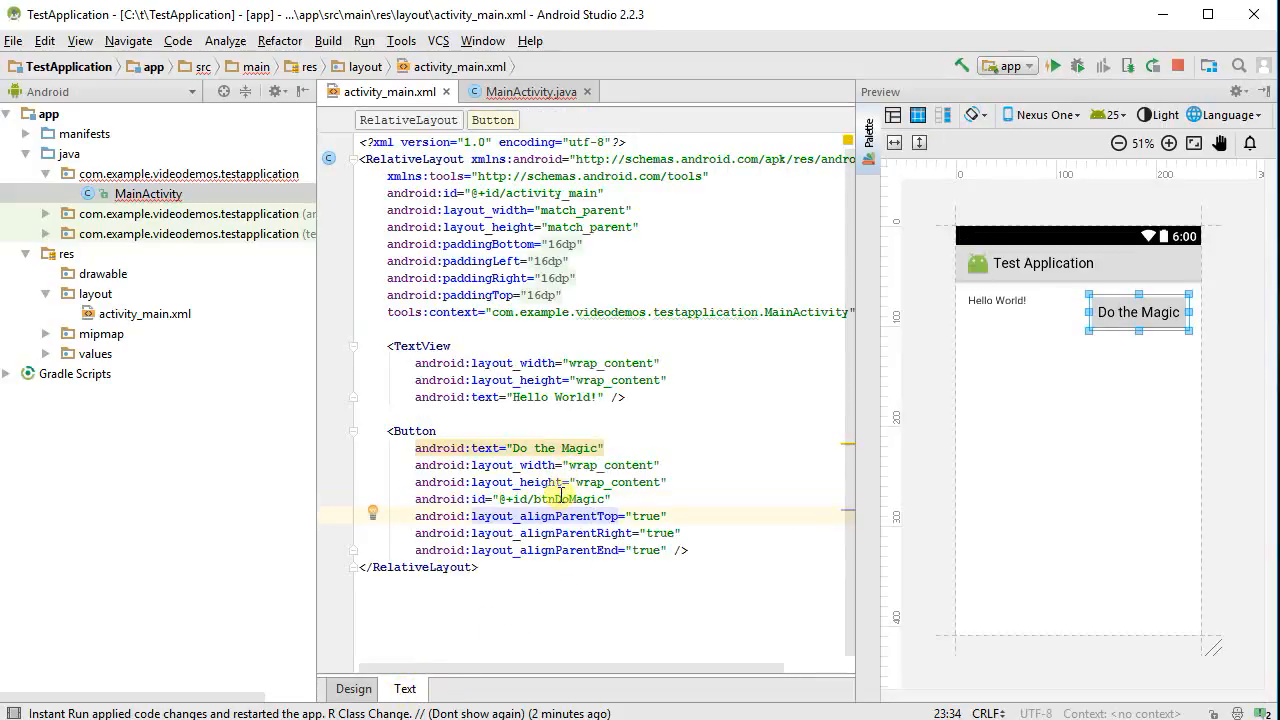
left_click(527, 91)
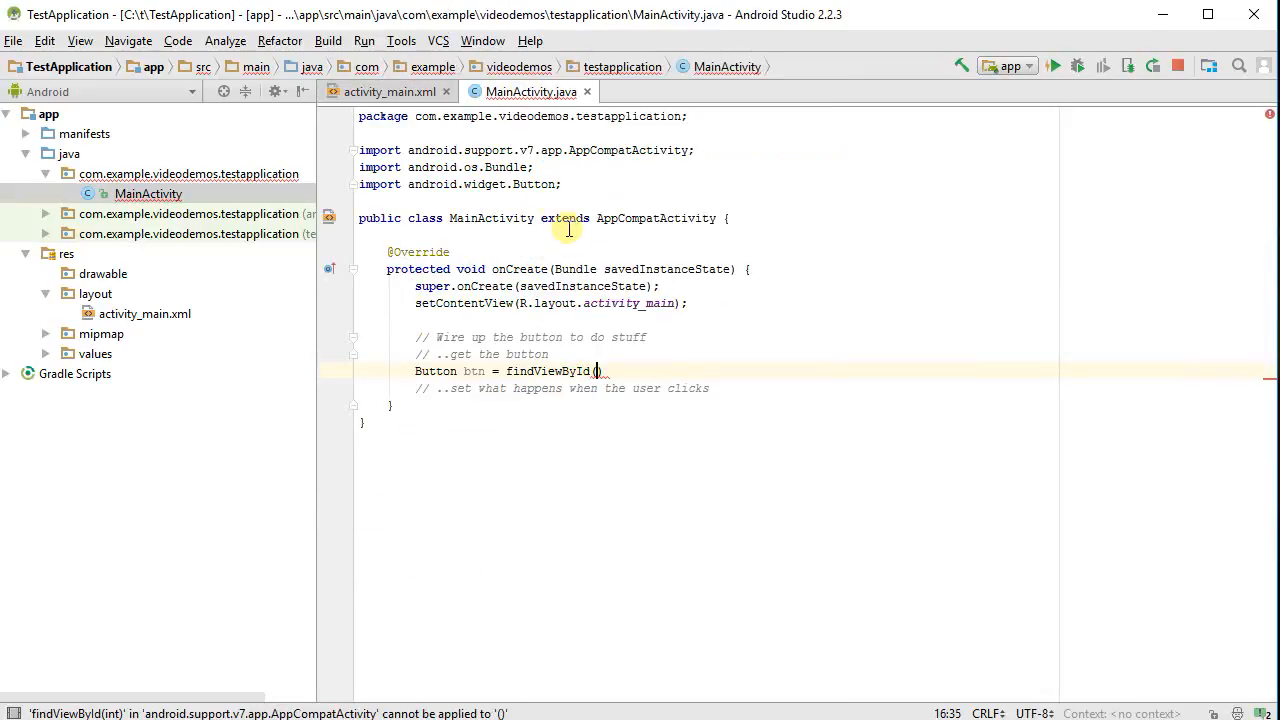
mouse_move(600, 371)
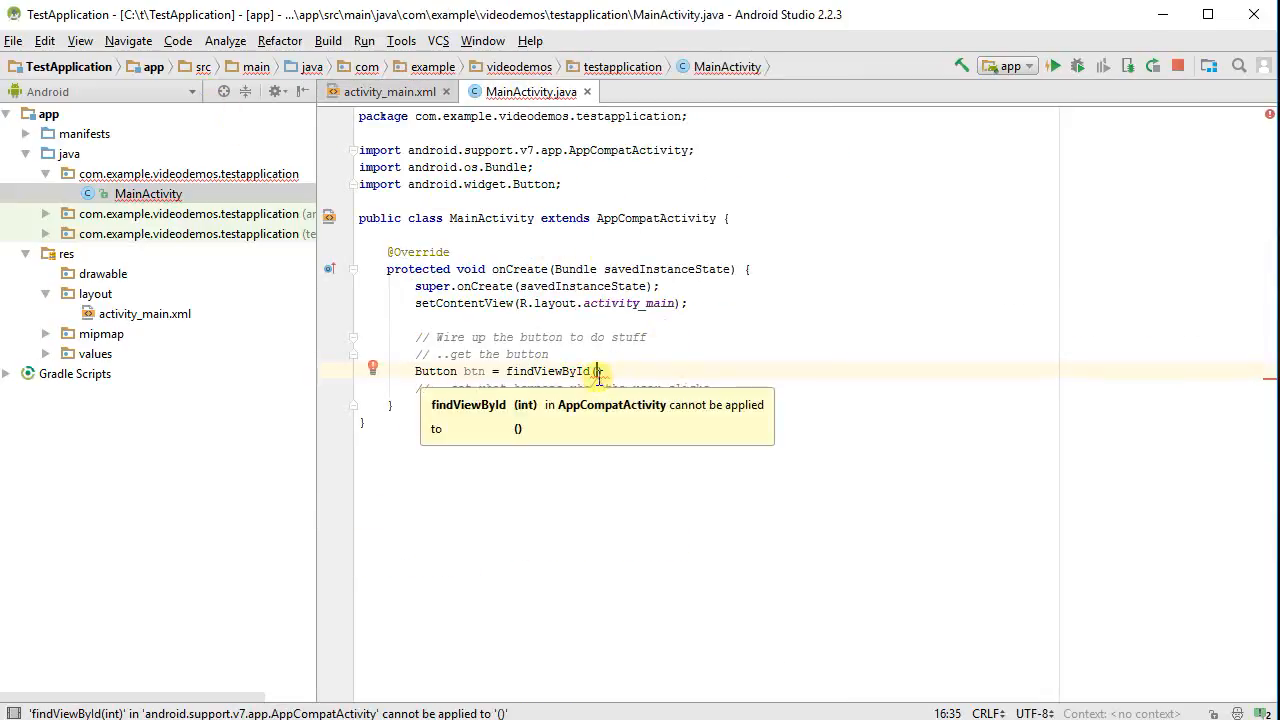
mouse_move(781, 408)
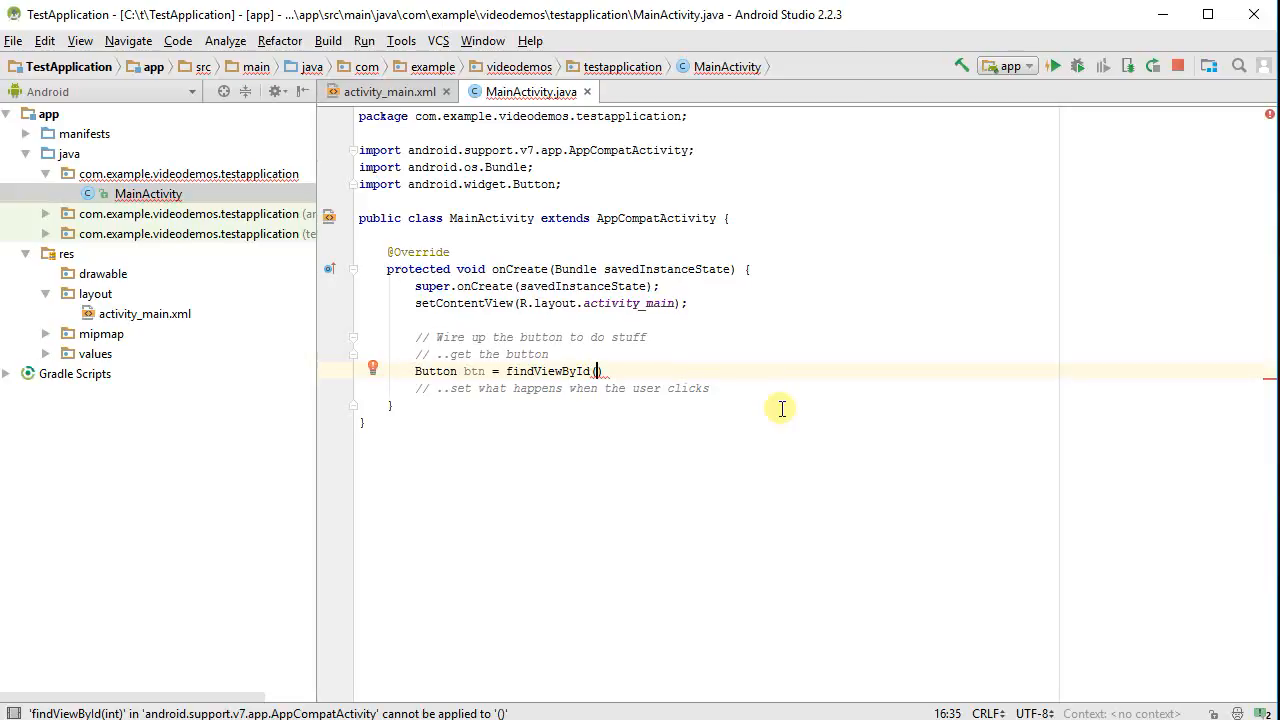
left_click(399, 91)
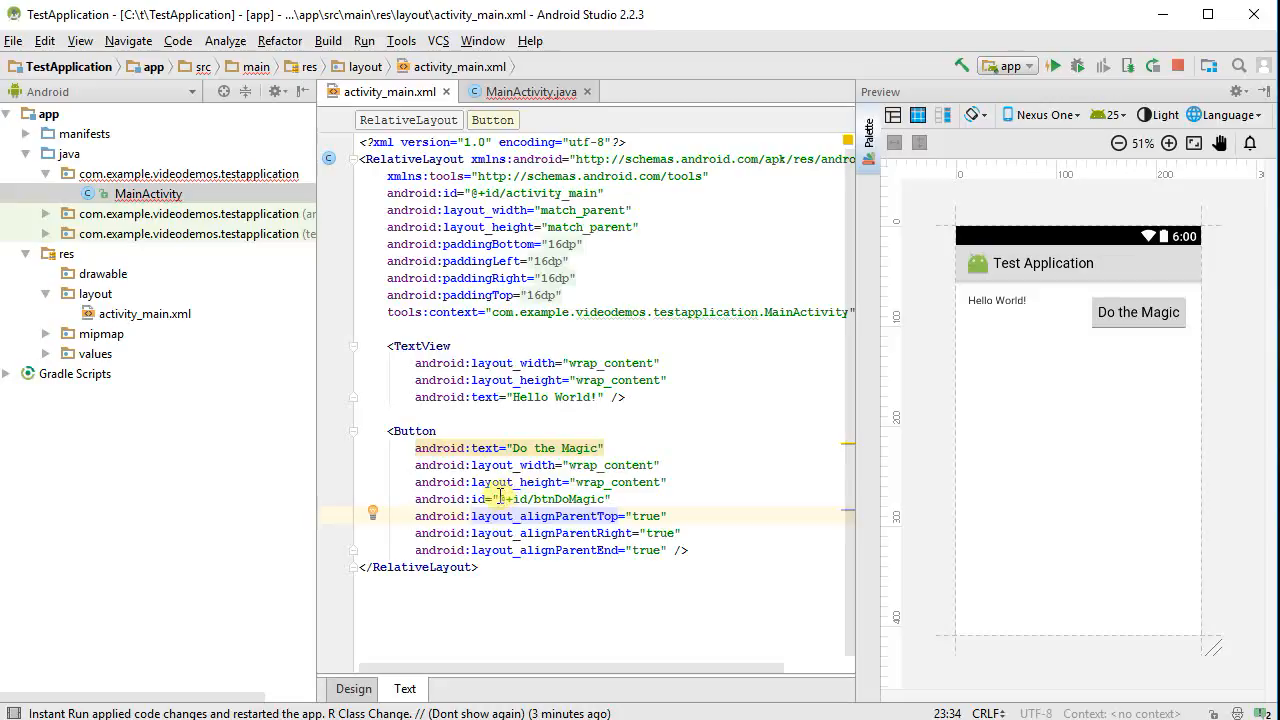
double_click(555, 499)
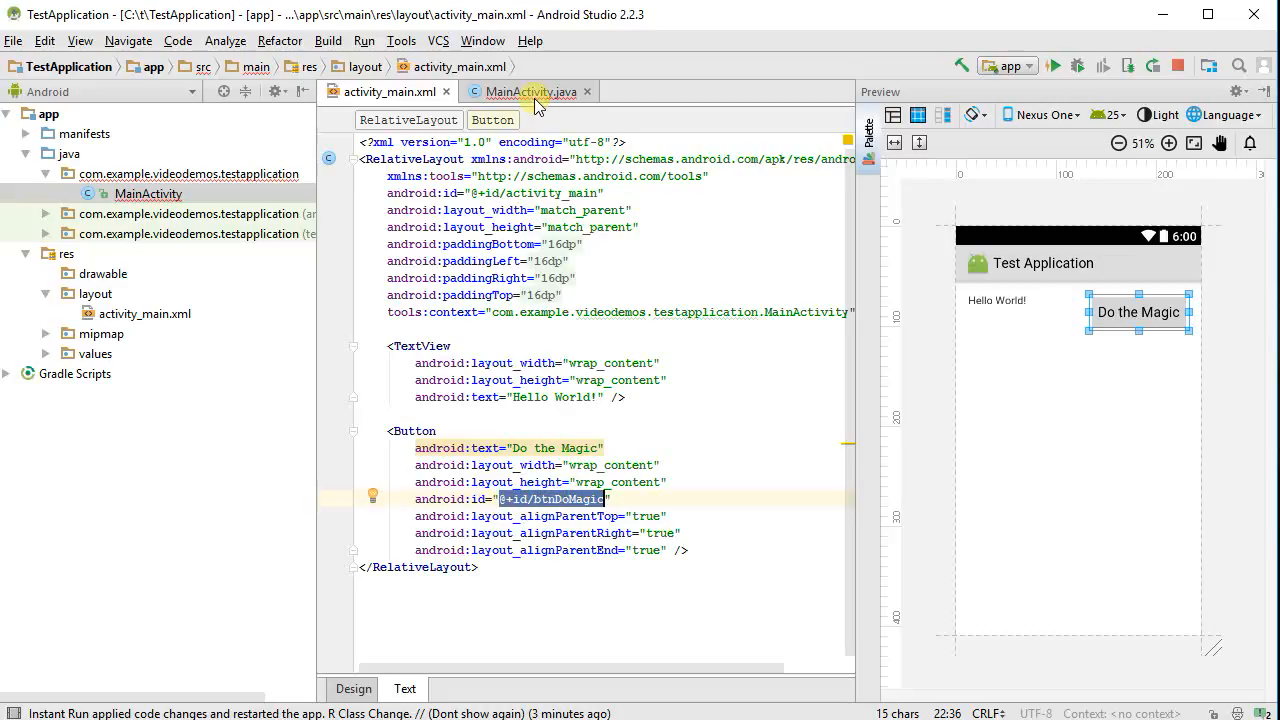
left_click(529, 91)
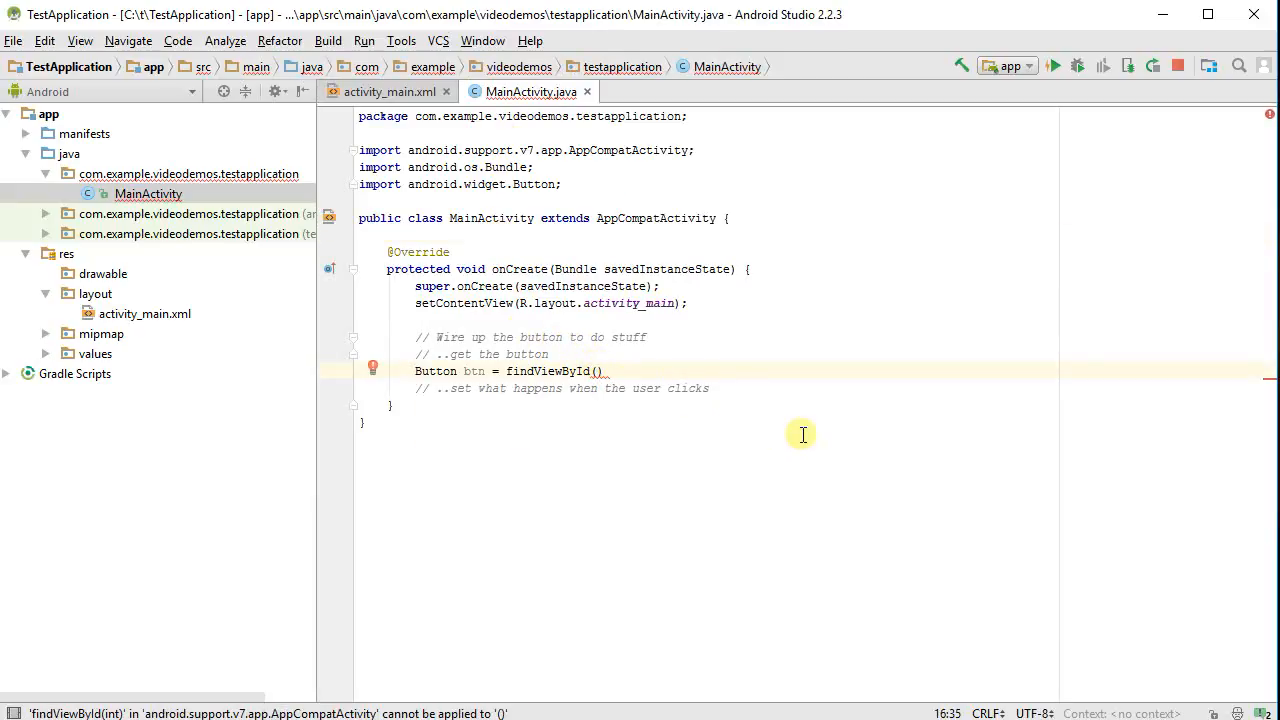
Complete the line as Button btn = (Button) findViewById(R.id.btnDoMagic);
type("R")
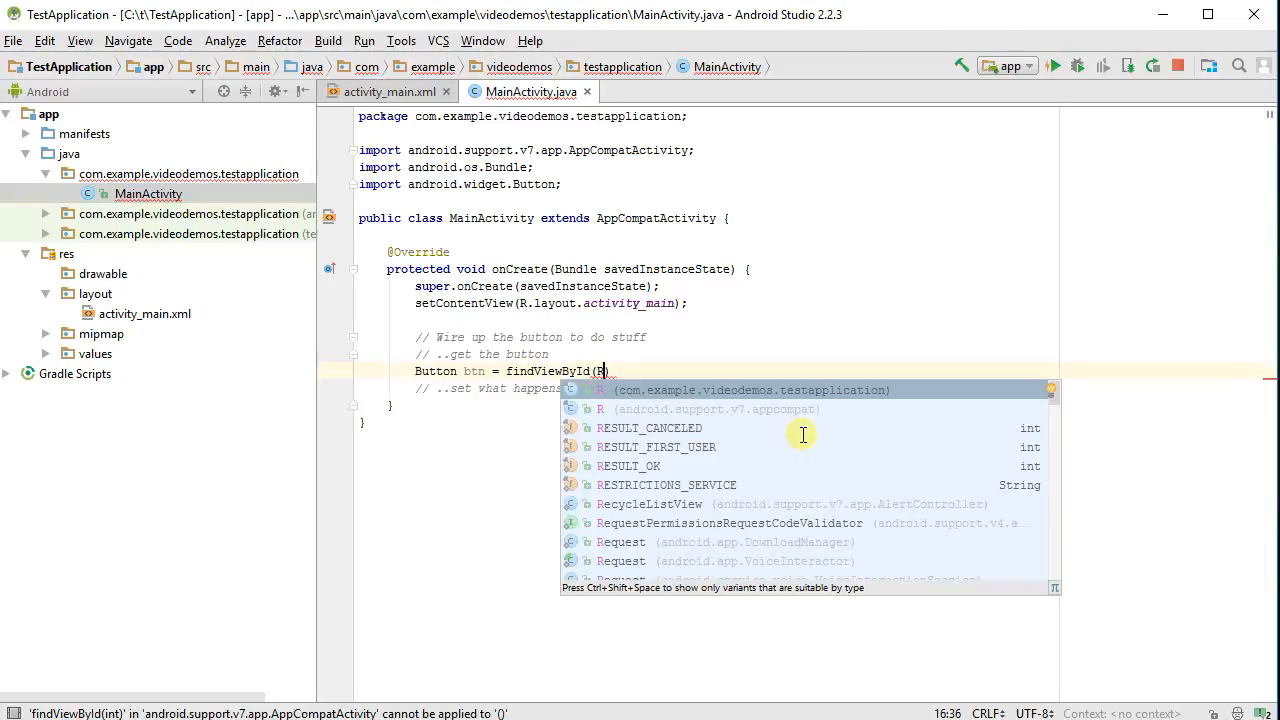
type(".id.")
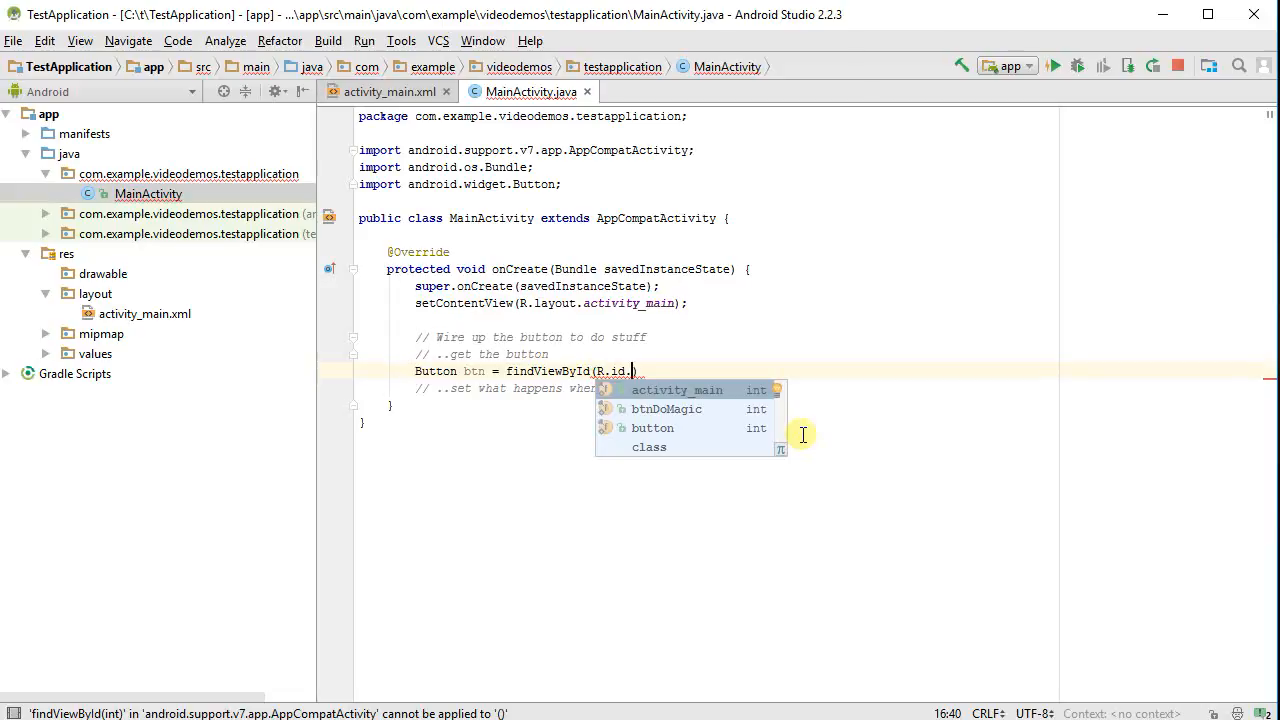
mouse_move(678, 409)
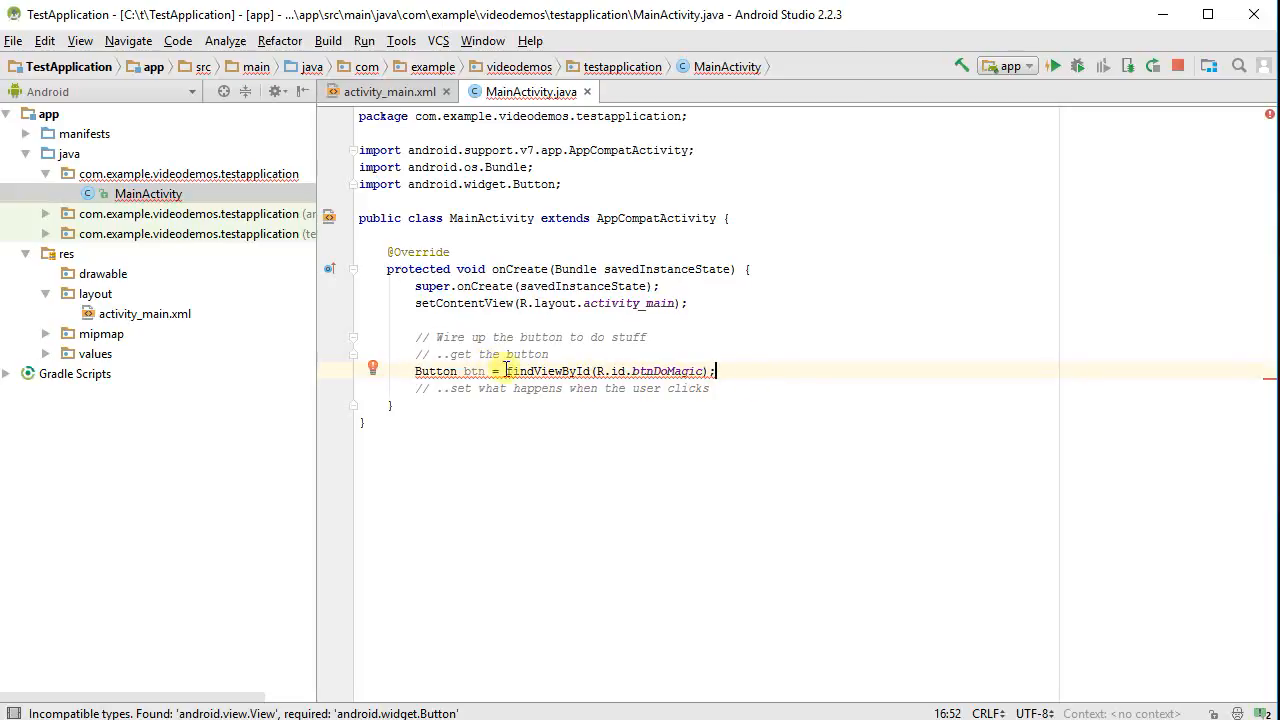
mouse_move(510, 371)
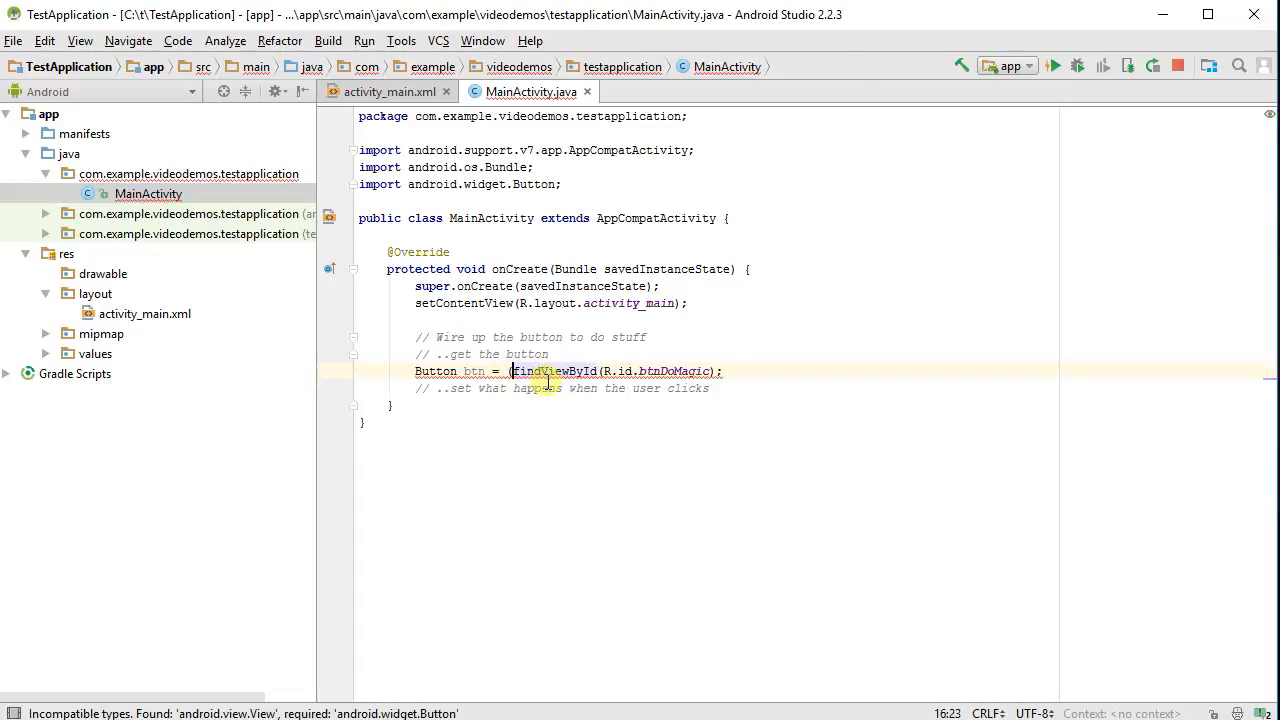
type("(Button)")
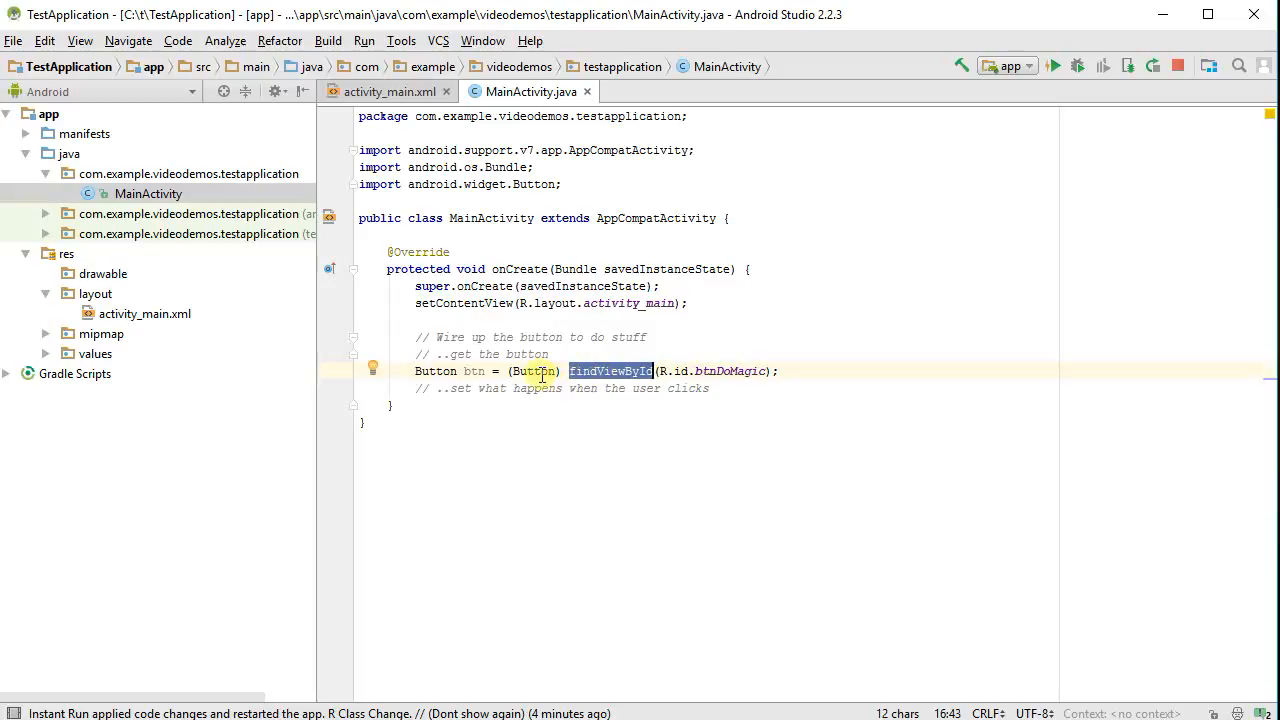
mouse_move(465, 371)
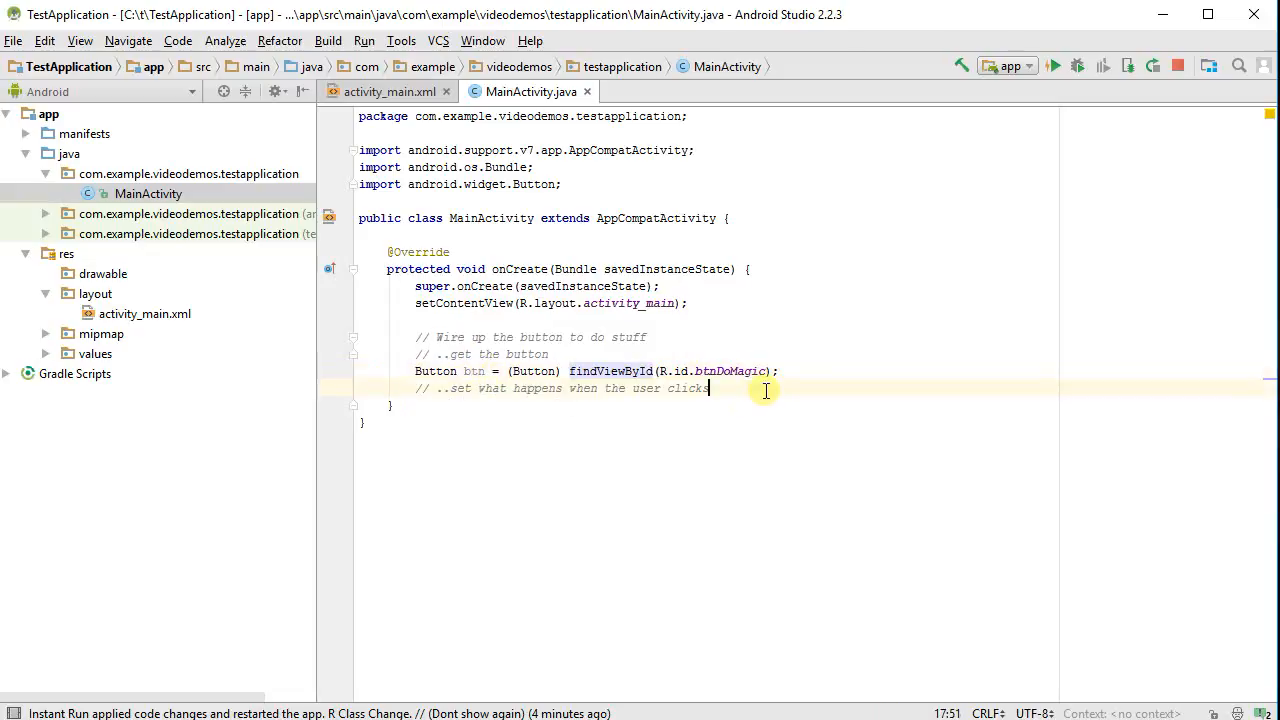
Add btn.setOnClickListener(new View.OnClickListener()) on a new line, importing android.view.View
key("Enter")
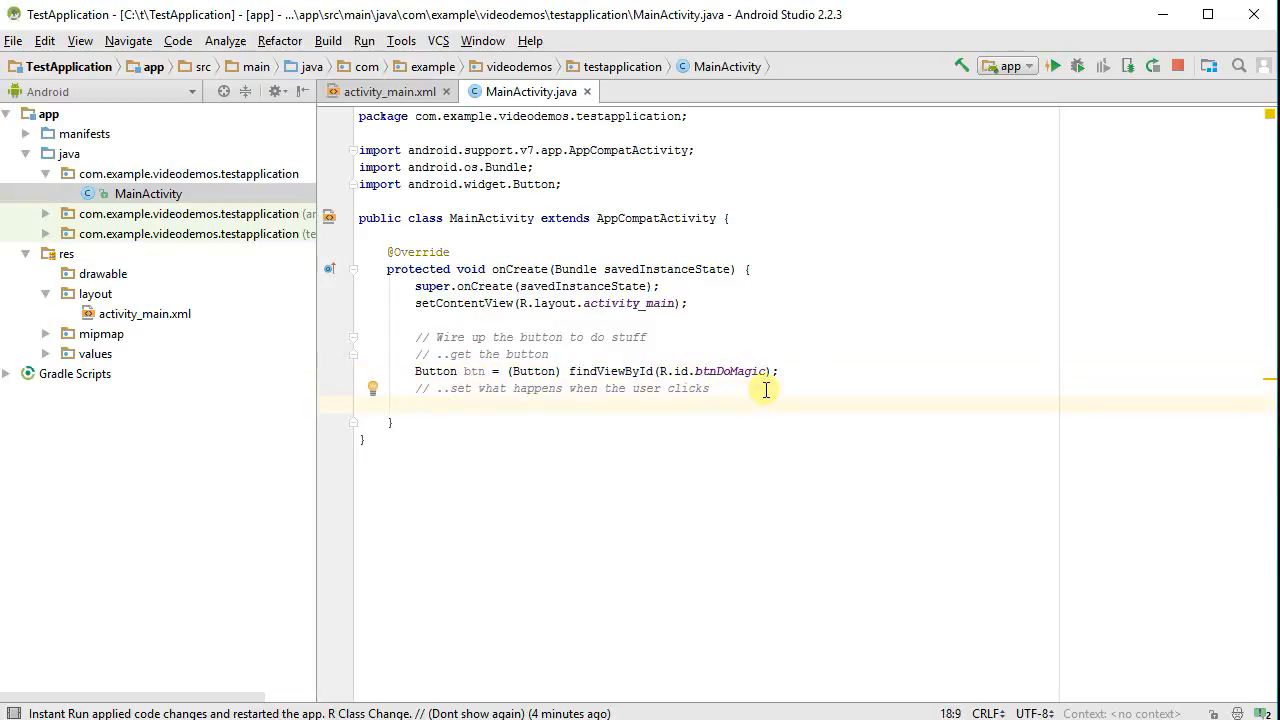
type("btn.")
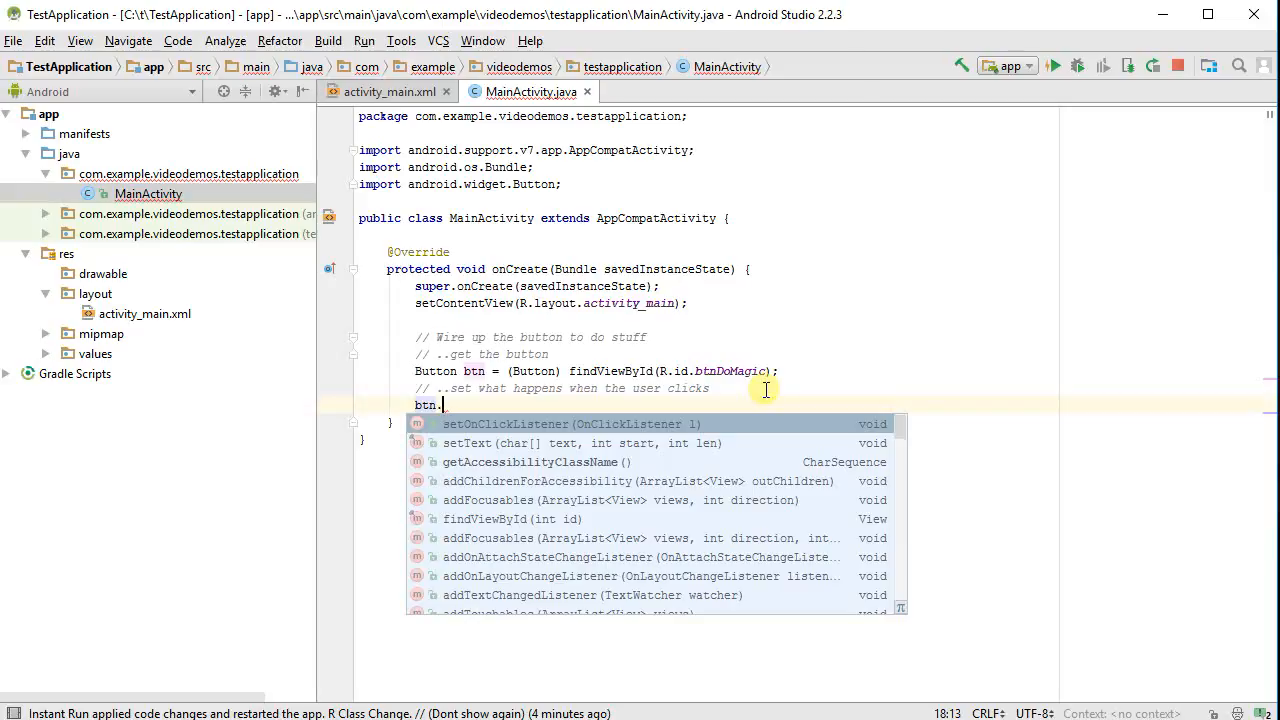
mouse_move(642, 424)
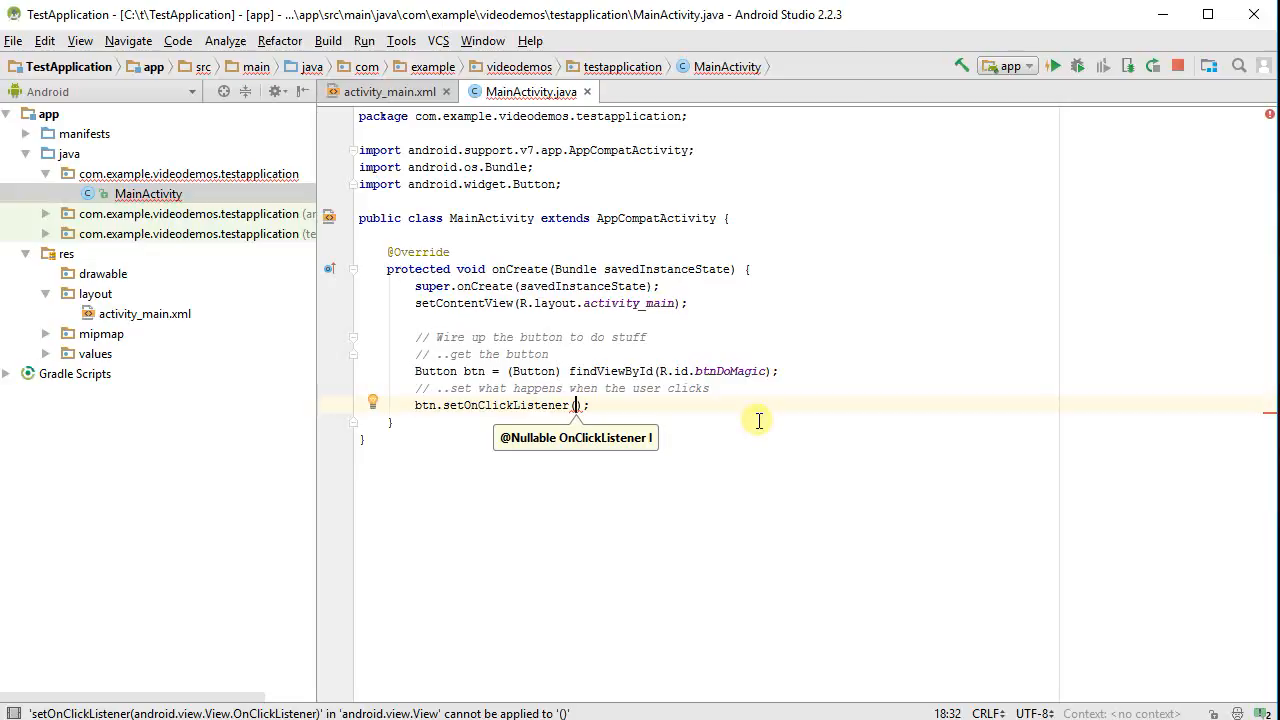
type("new")
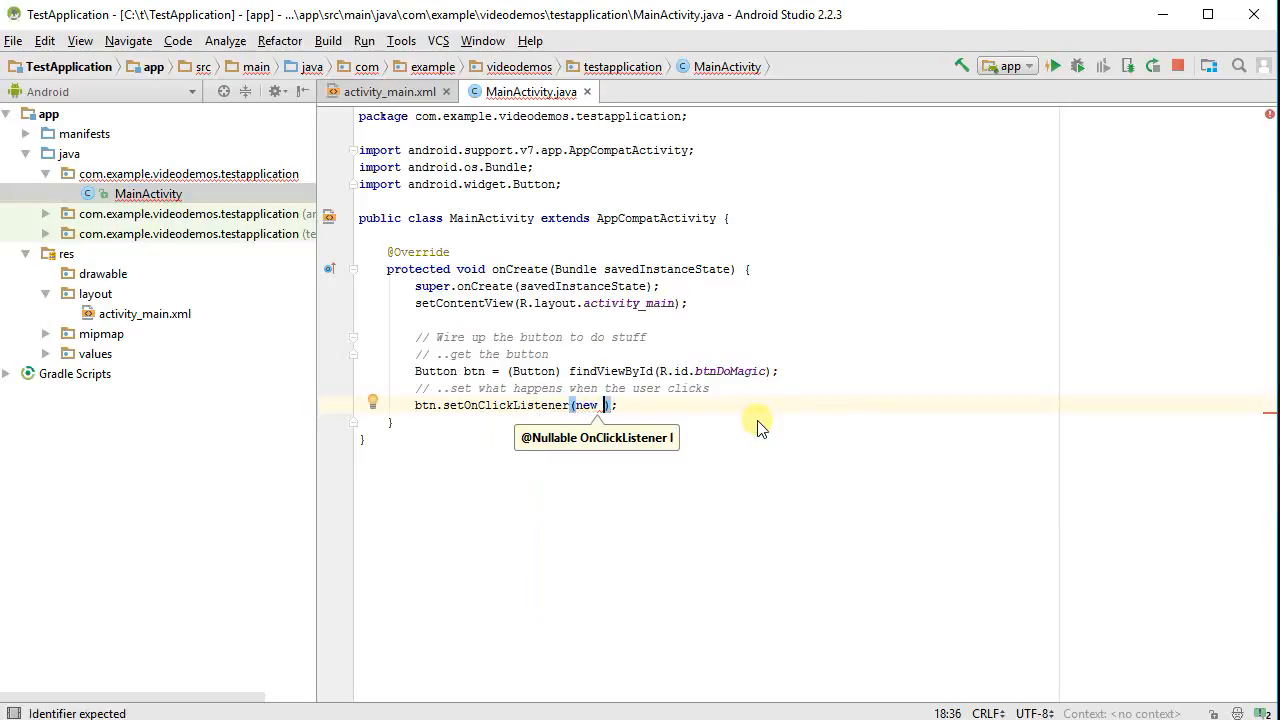
type("View")
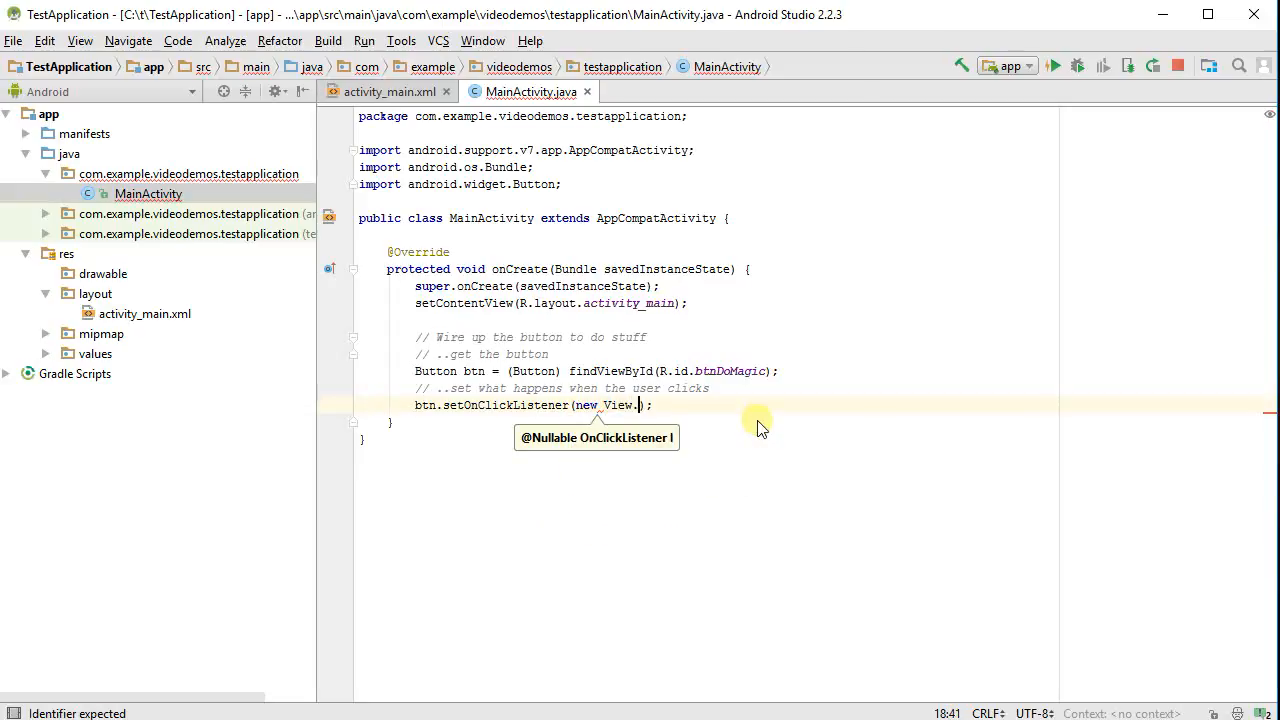
type(".")
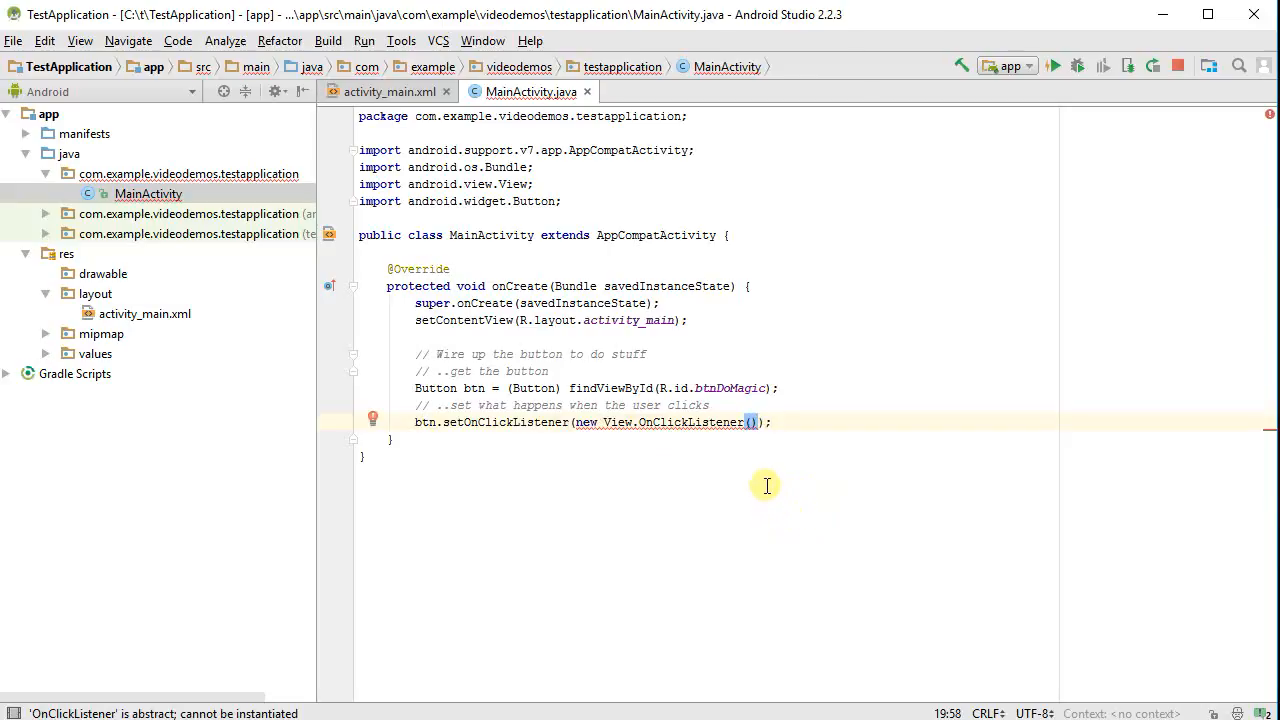
mouse_move(697, 423)
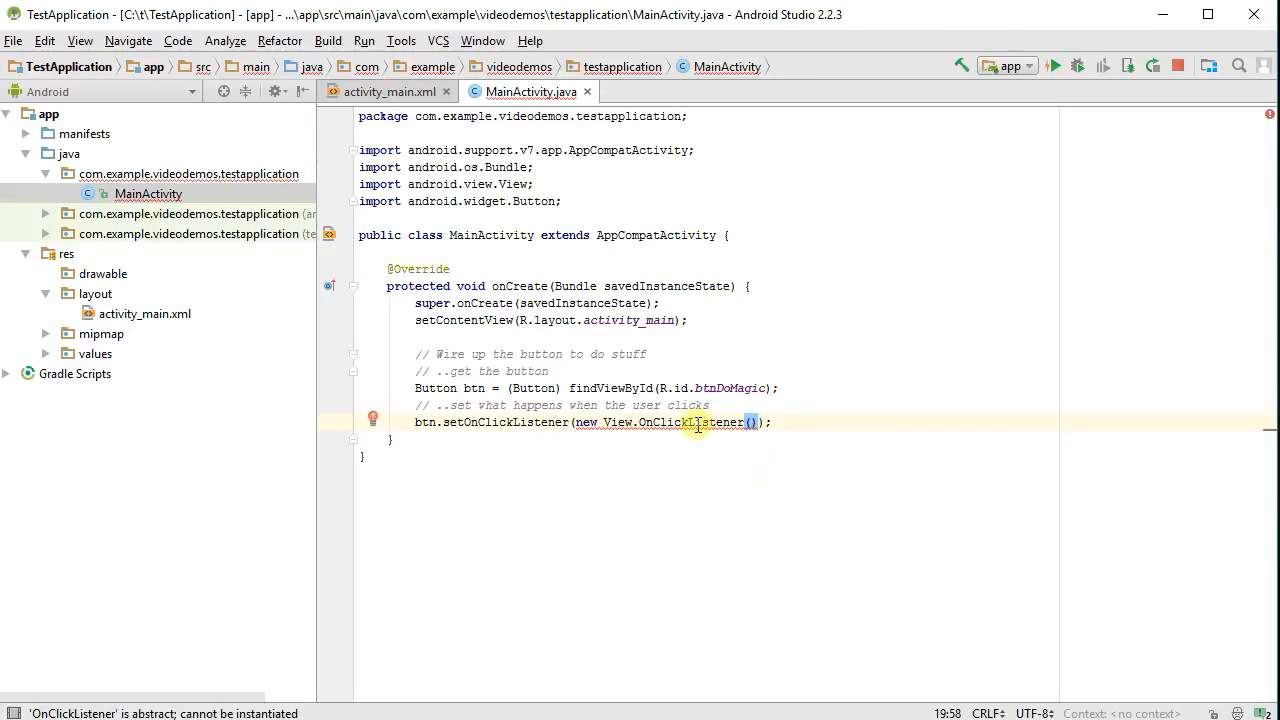
mouse_move(752, 422)
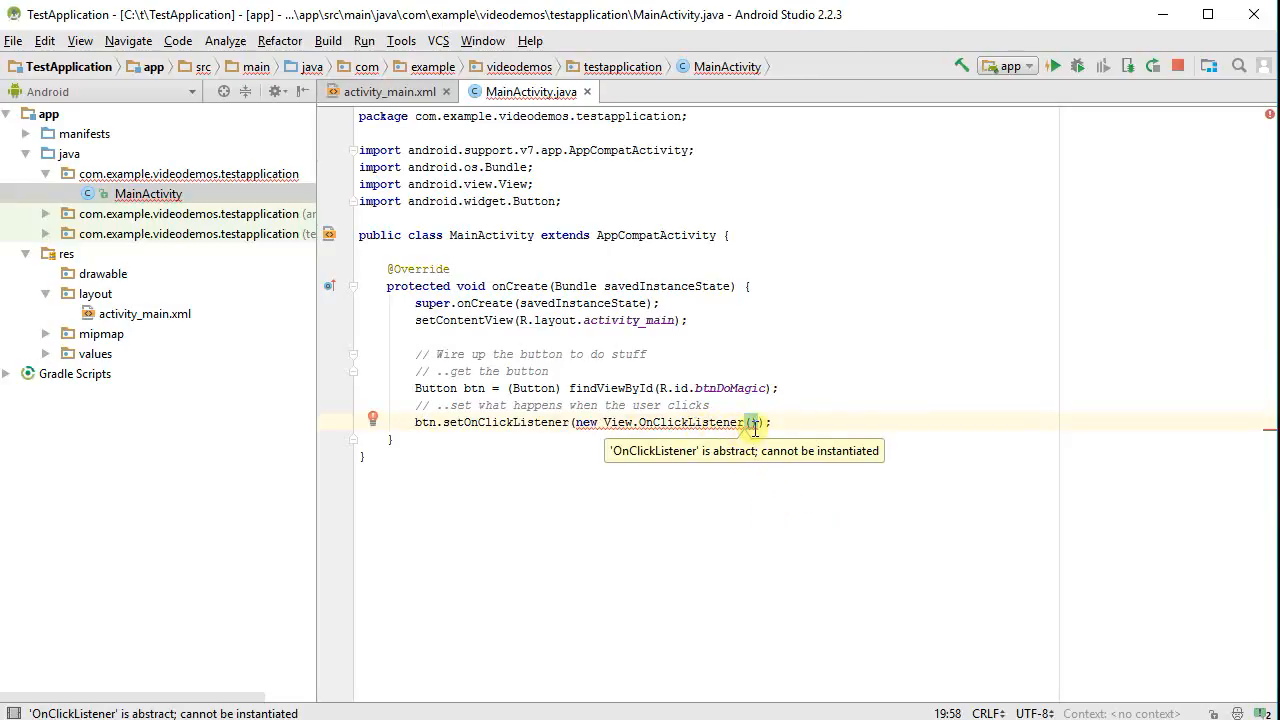
mouse_move(848, 478)
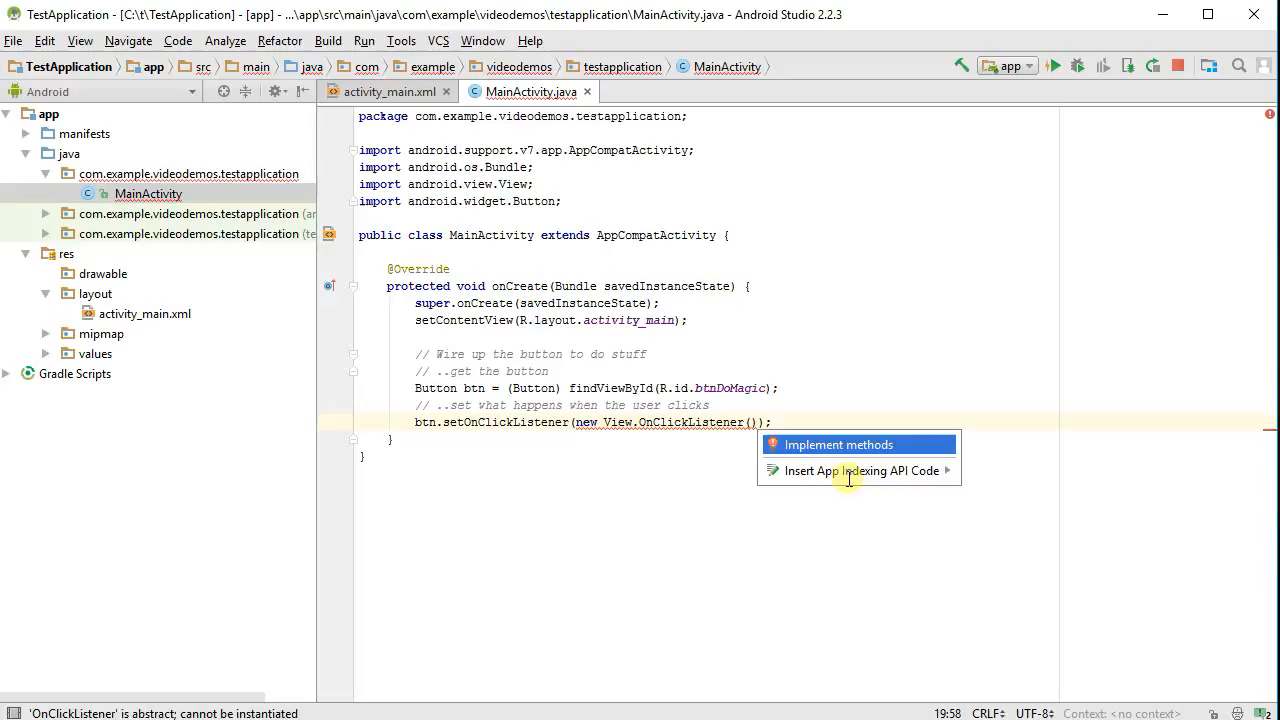
mouse_move(857, 457)
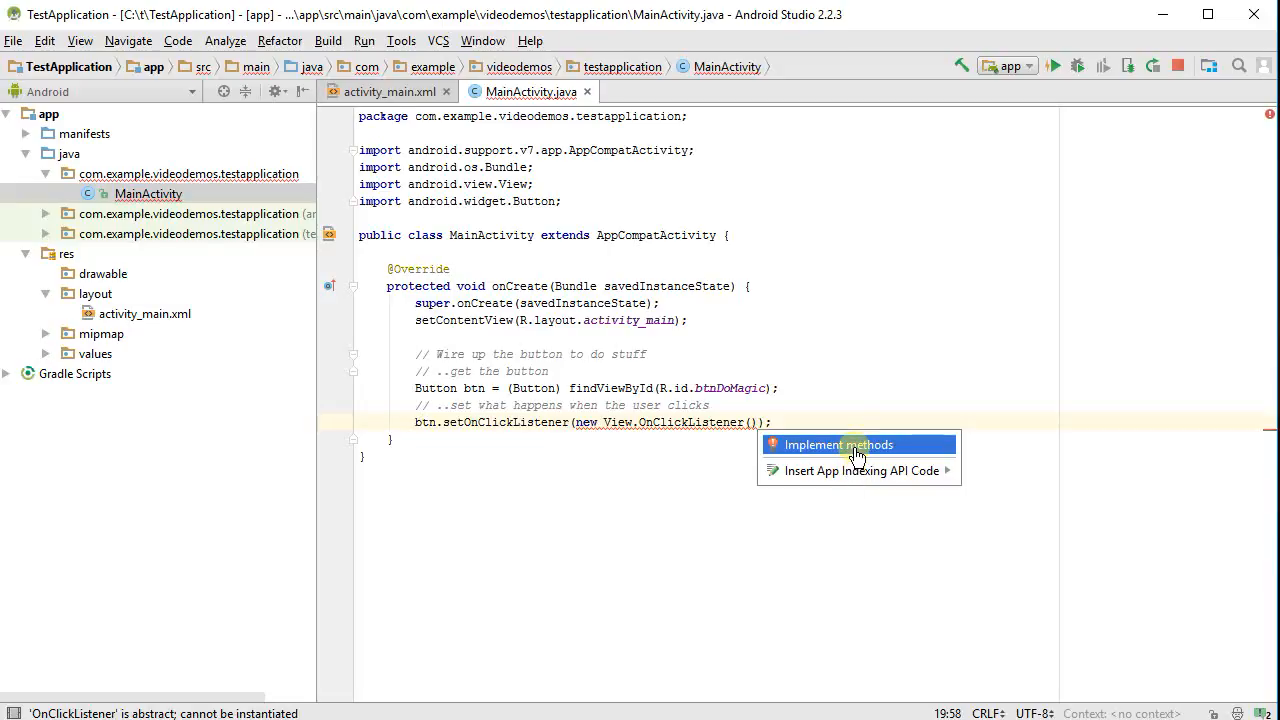
left_click(838, 445)
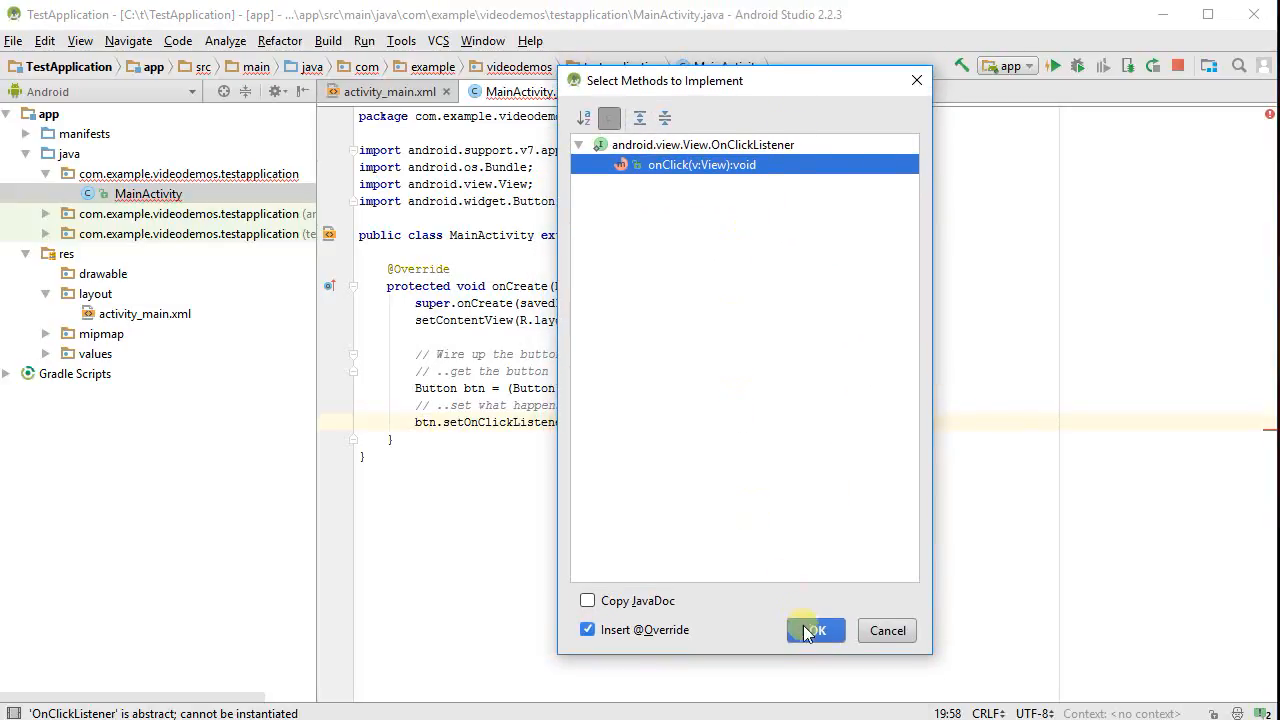
left_click(814, 630)
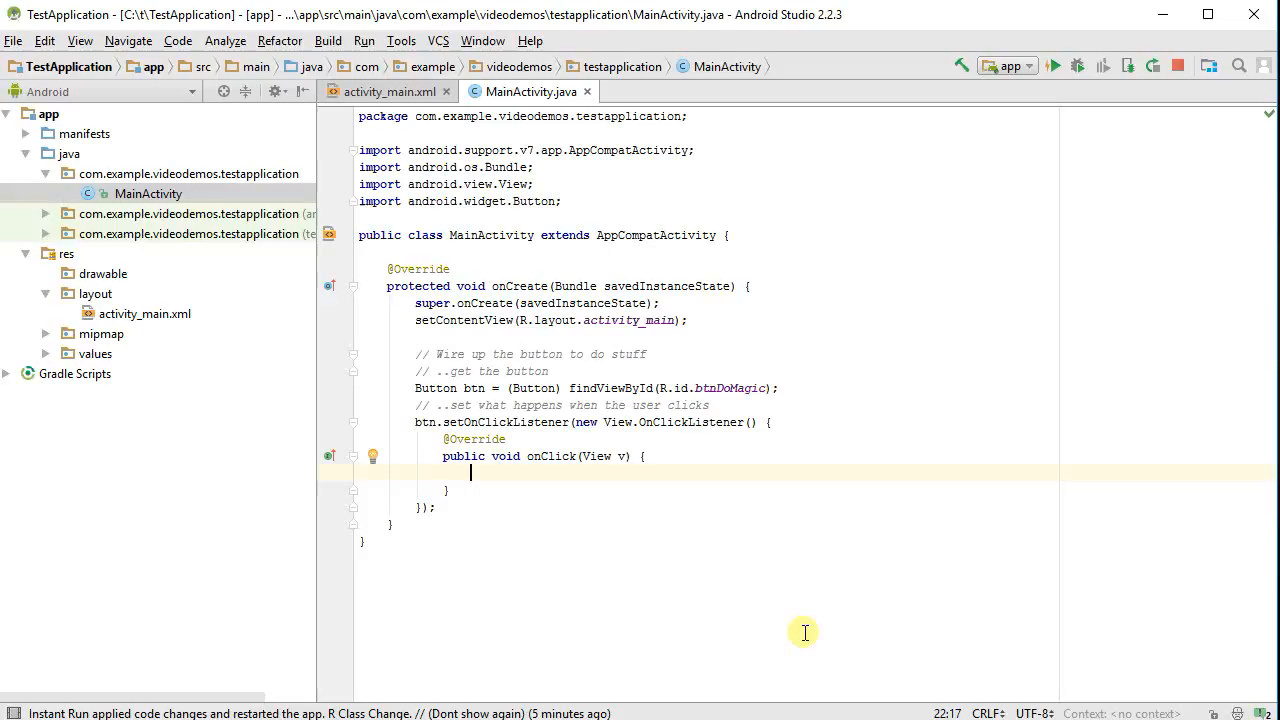
mouse_move(570, 475)
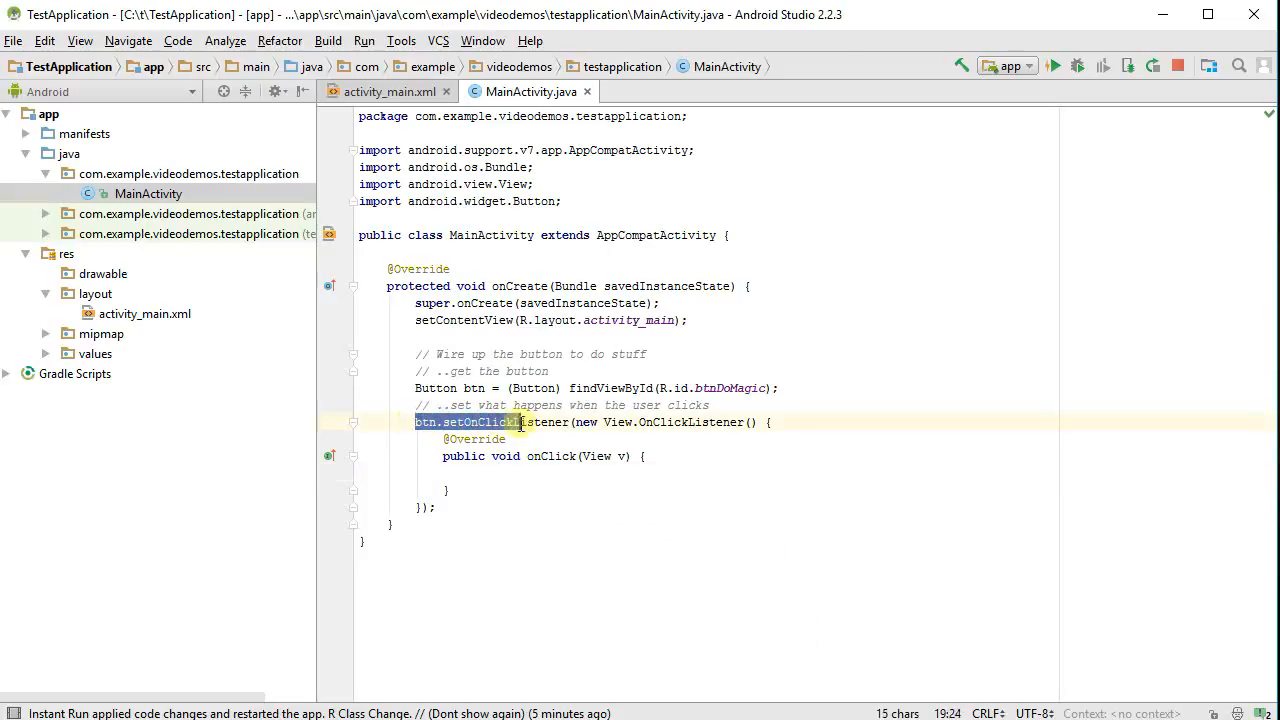
left_click(575, 422)
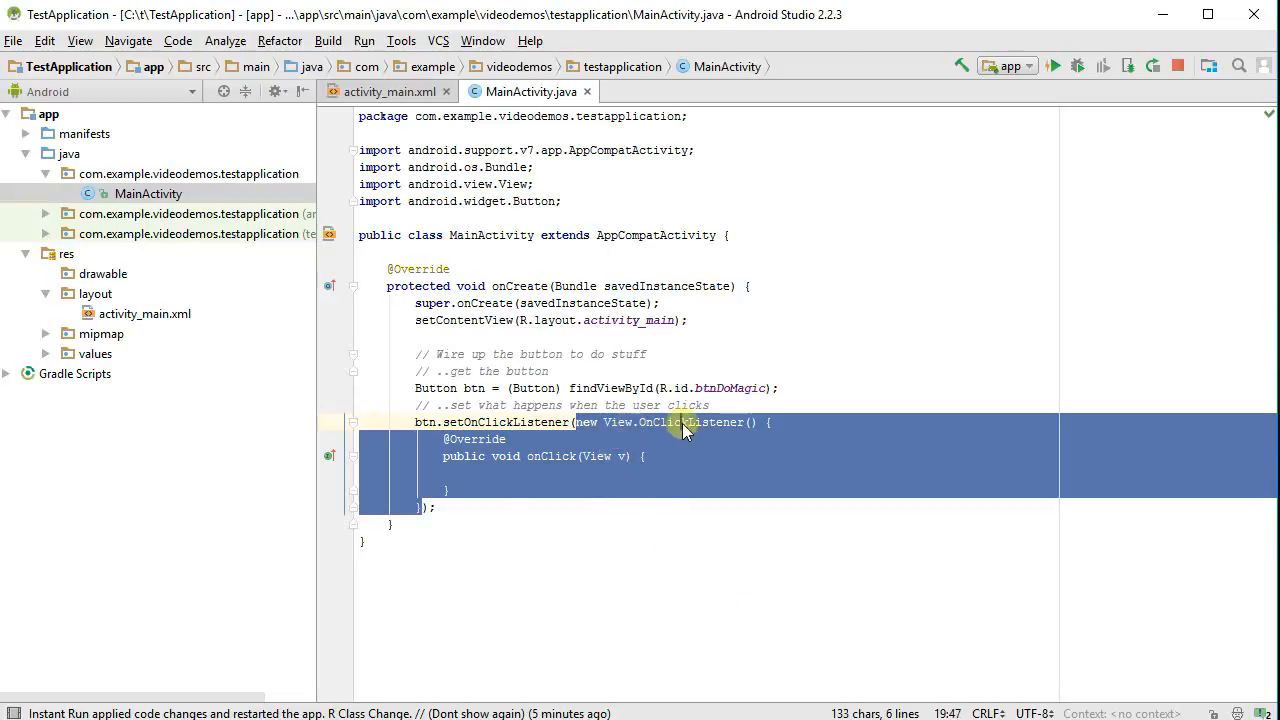
left_click(562, 475)
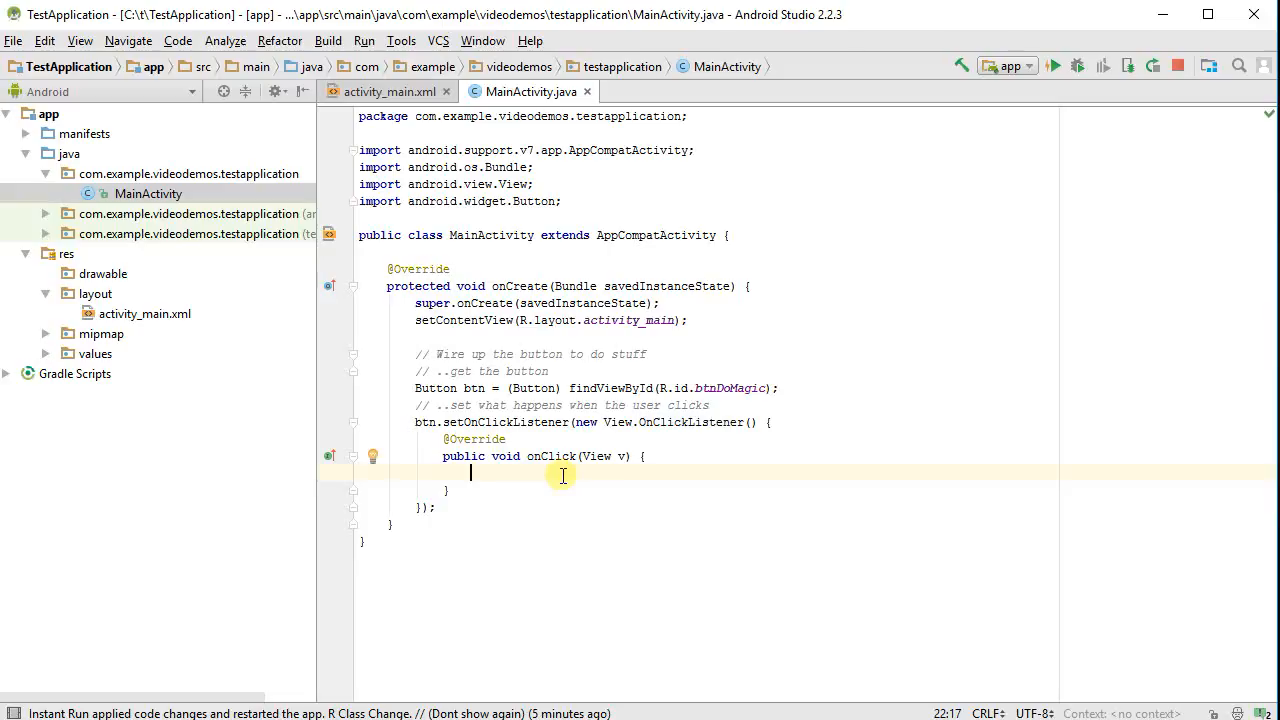
double_click(552, 456)
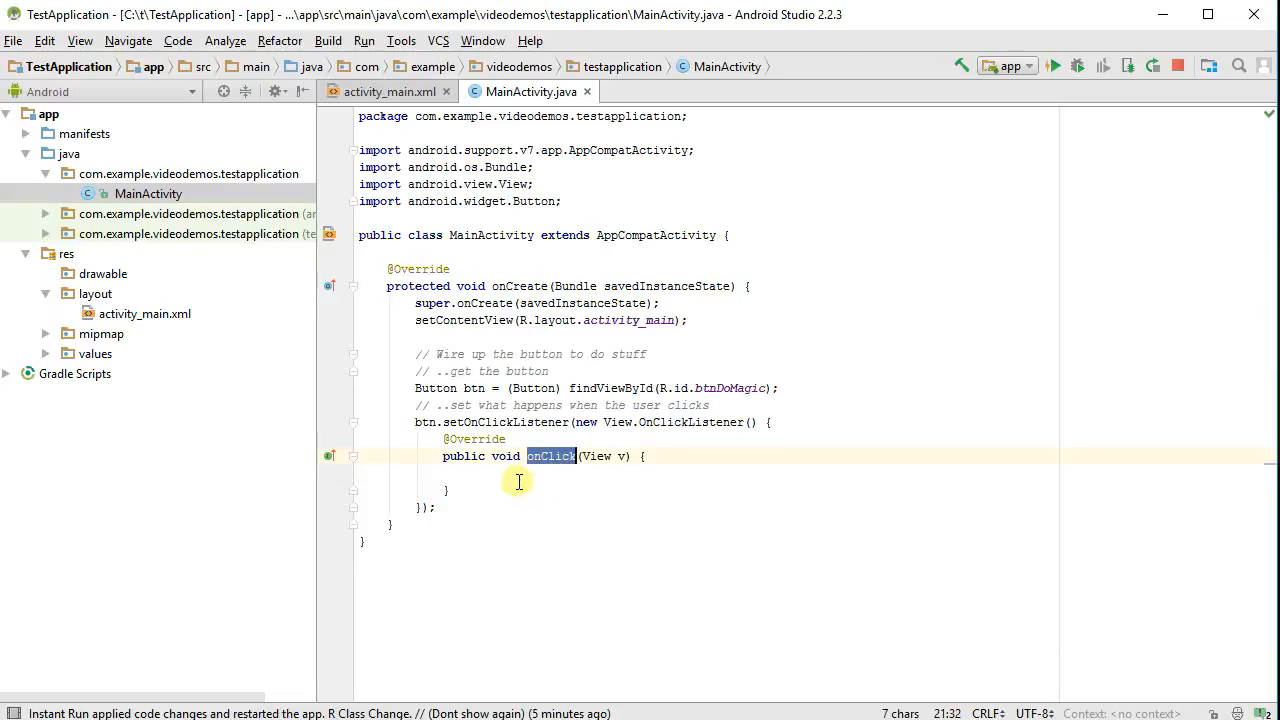
left_click(500, 474)
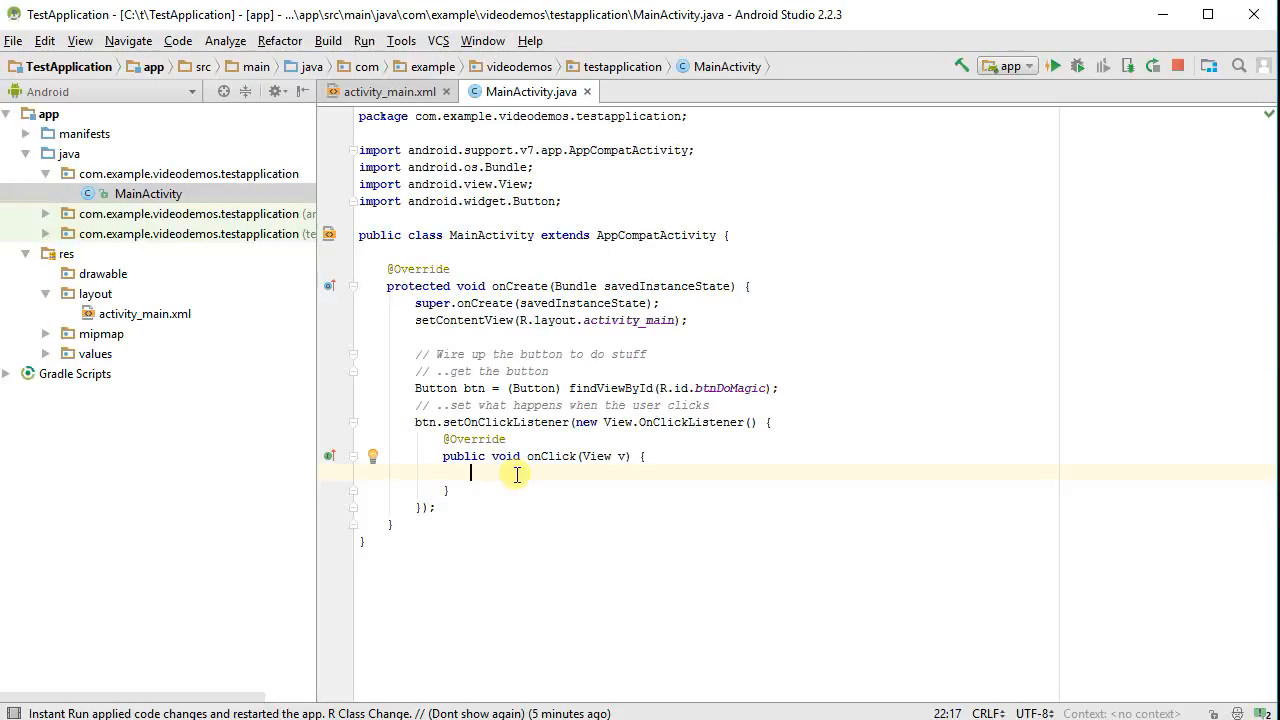
Write Log.i("MyApp", "This is a magic log message!"); in the onClick body
type("Log.")
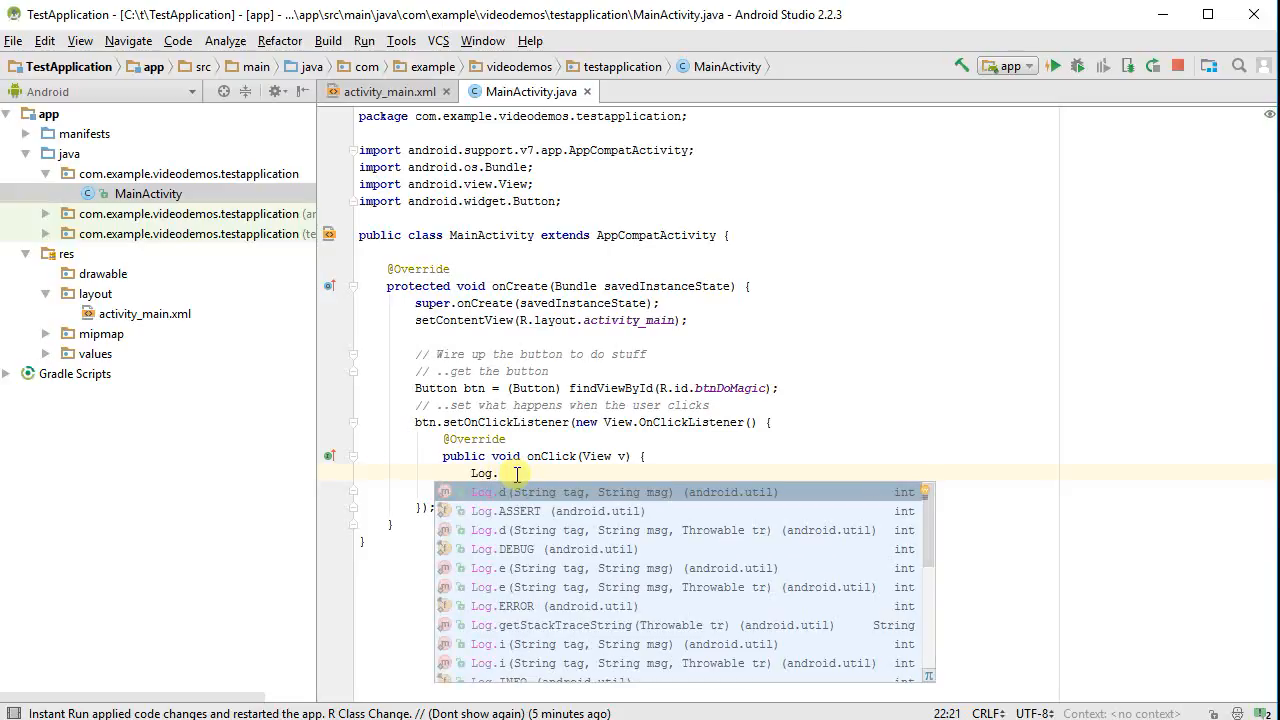
type("i(\"")
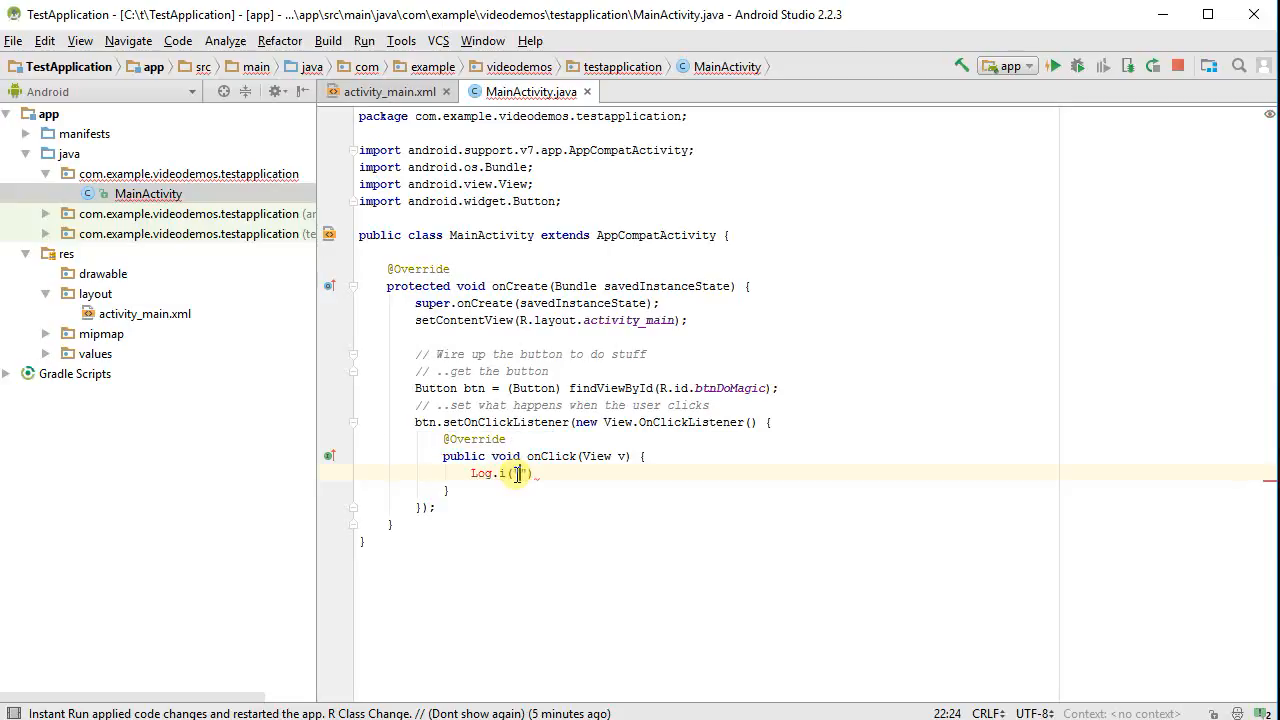
mouse_move(481, 473)
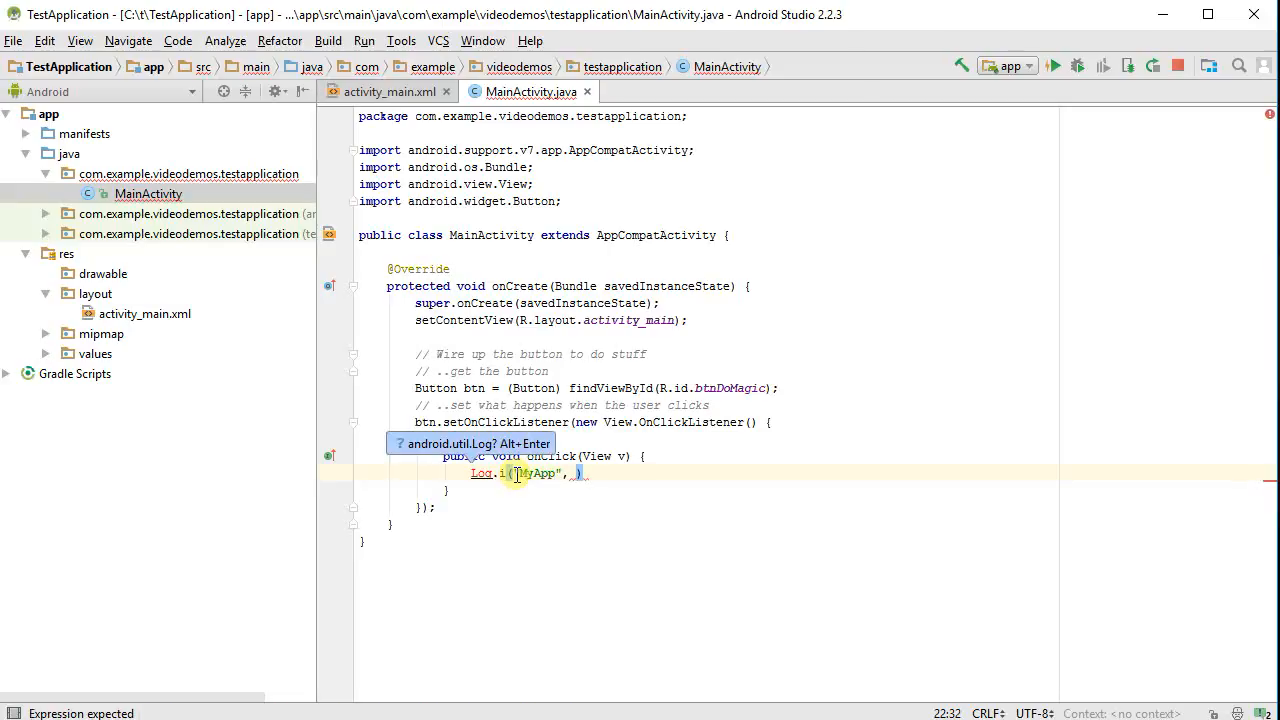
type("\"\"")
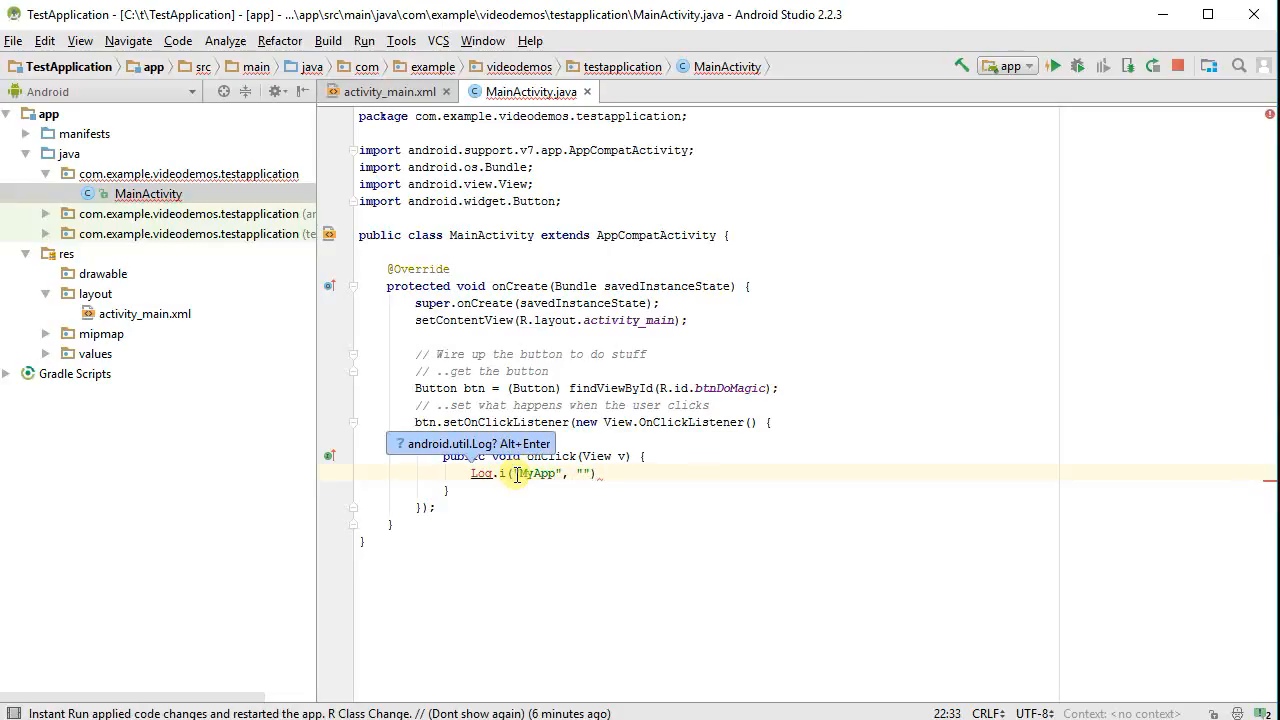
type("This is a")
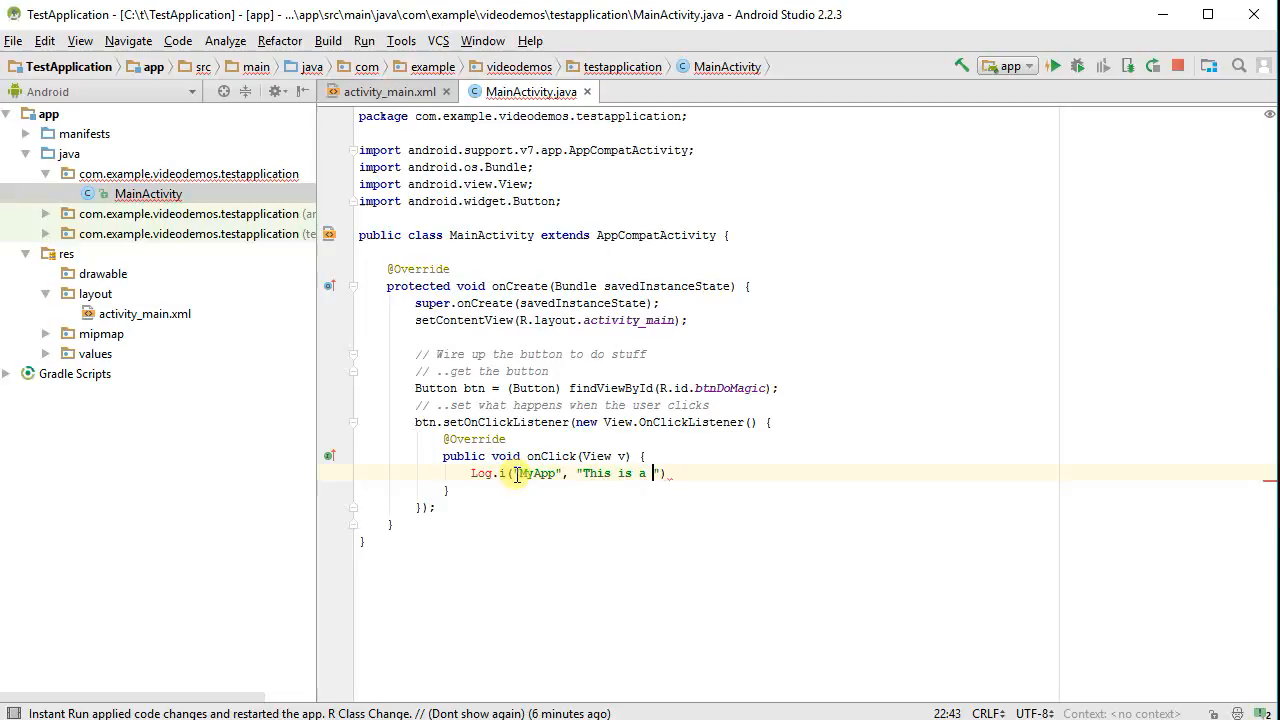
type("magic log messa")
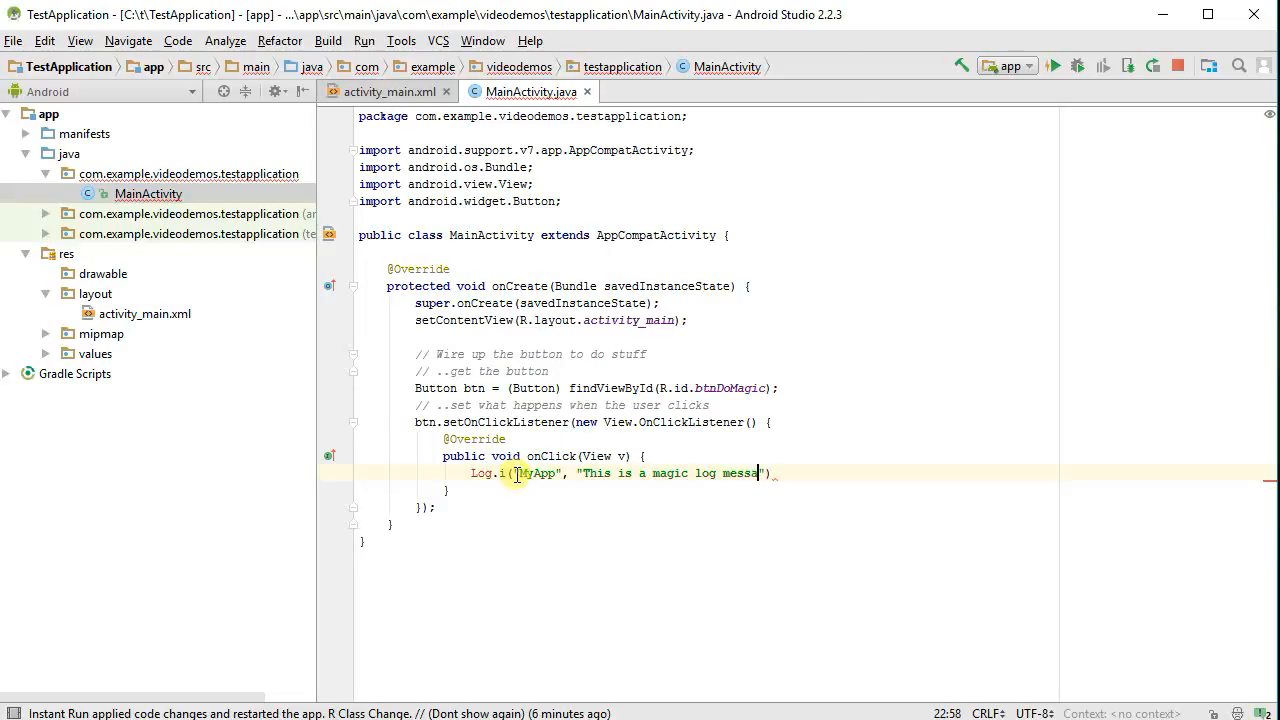
type("ge!")
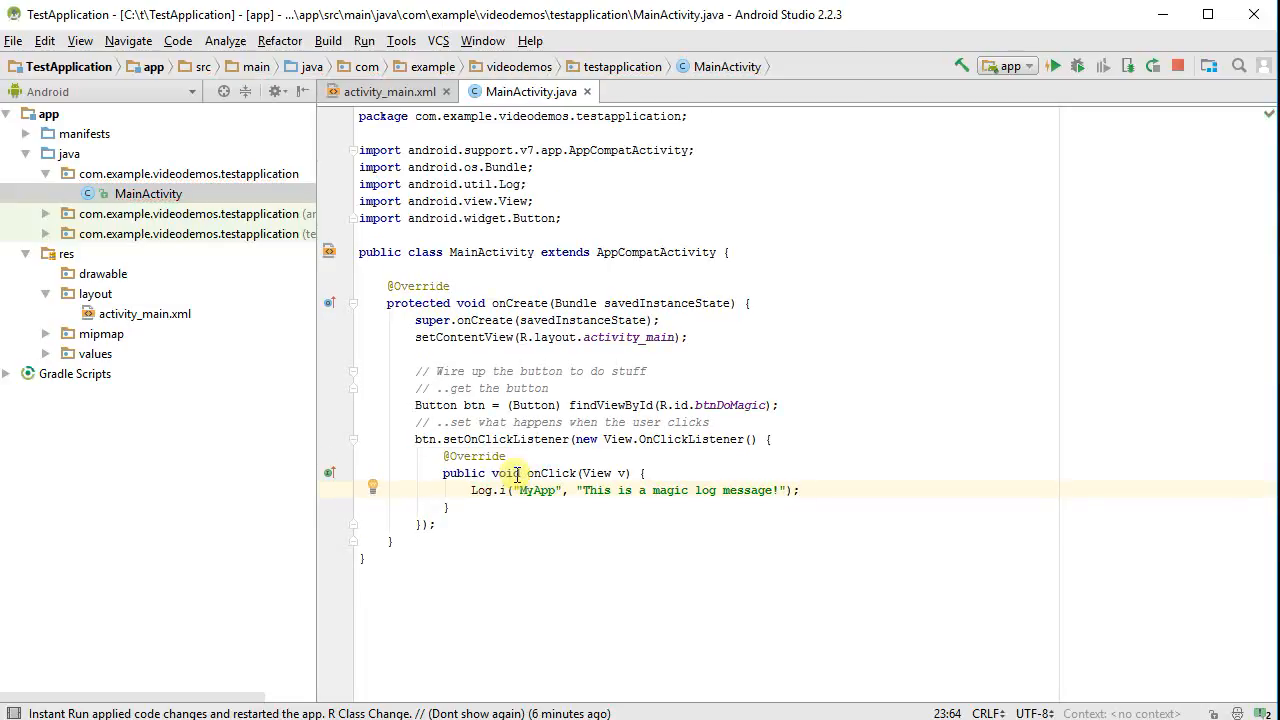
mouse_move(545, 422)
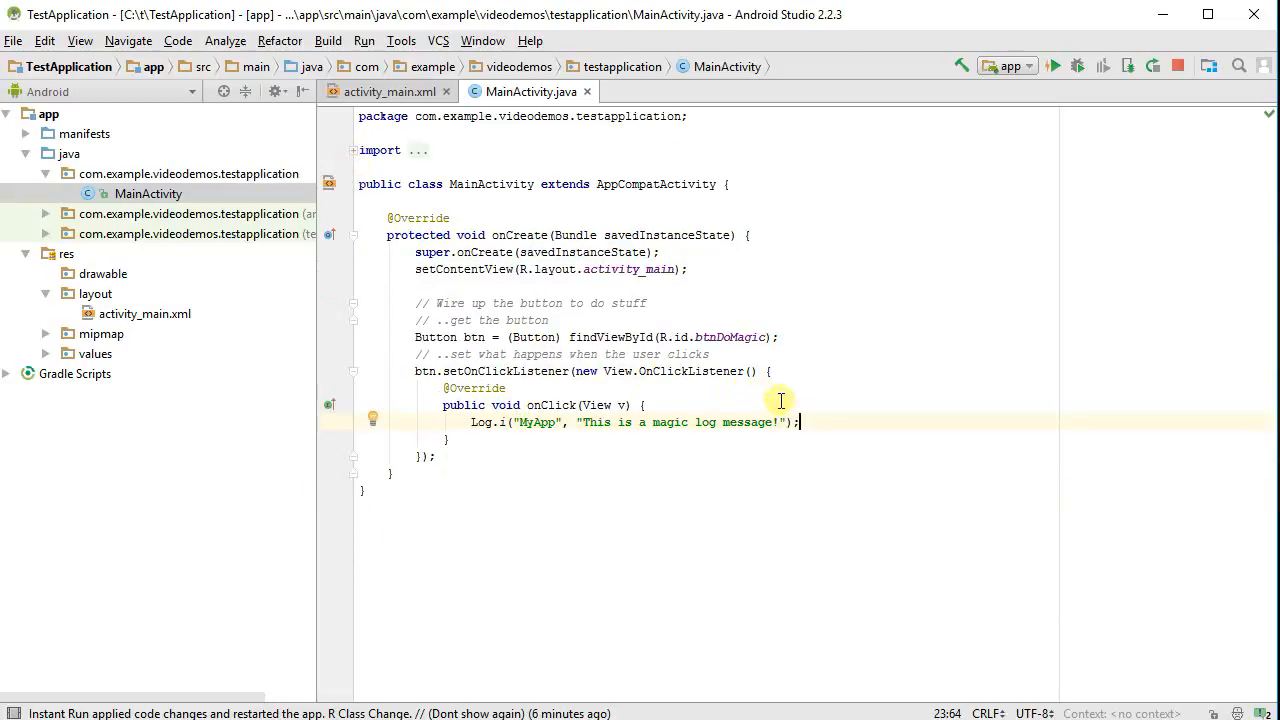
mouse_move(830, 422)
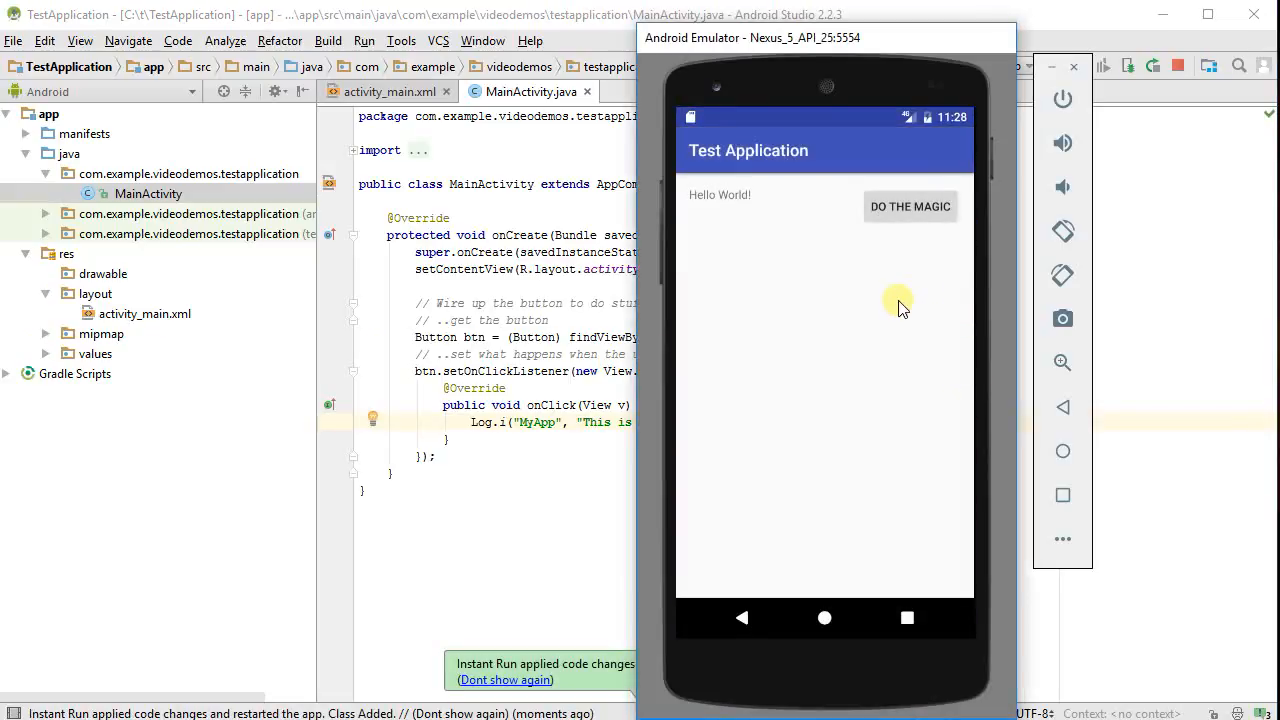
Press DO THE MAGIC in the emulator and view the MyApp entries in logcat
left_click(911, 207)
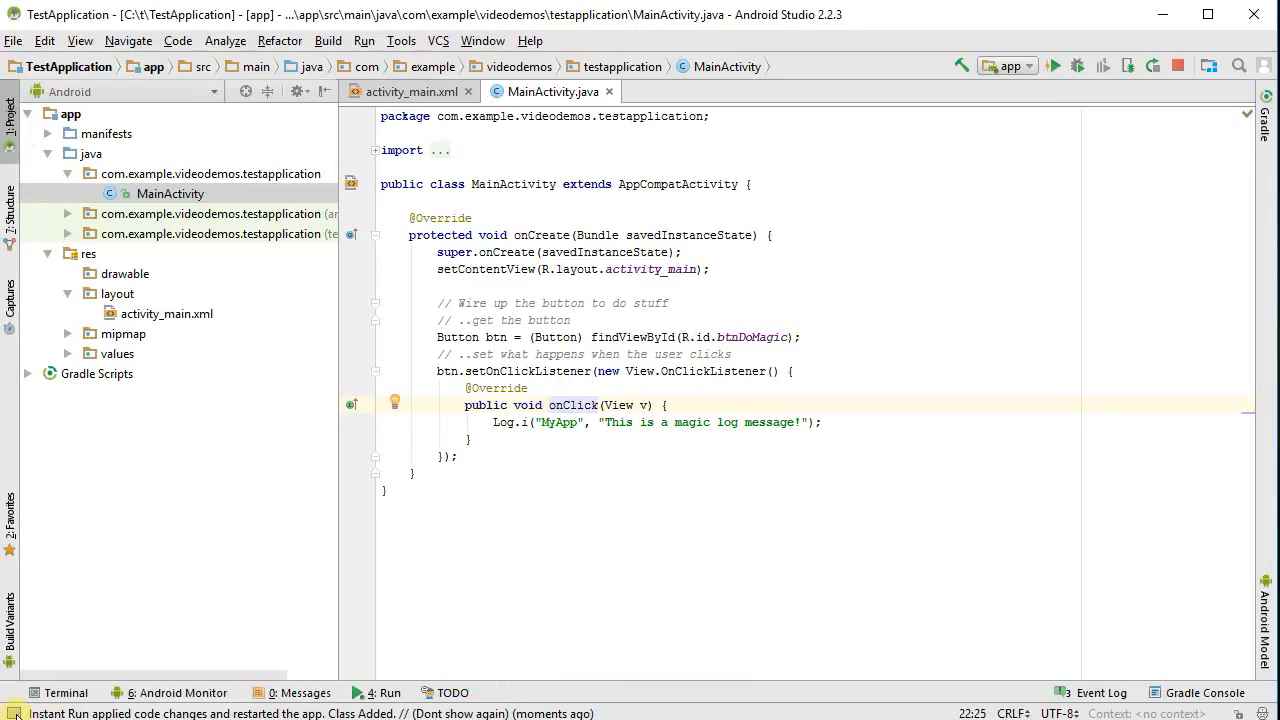
left_click(63, 692)
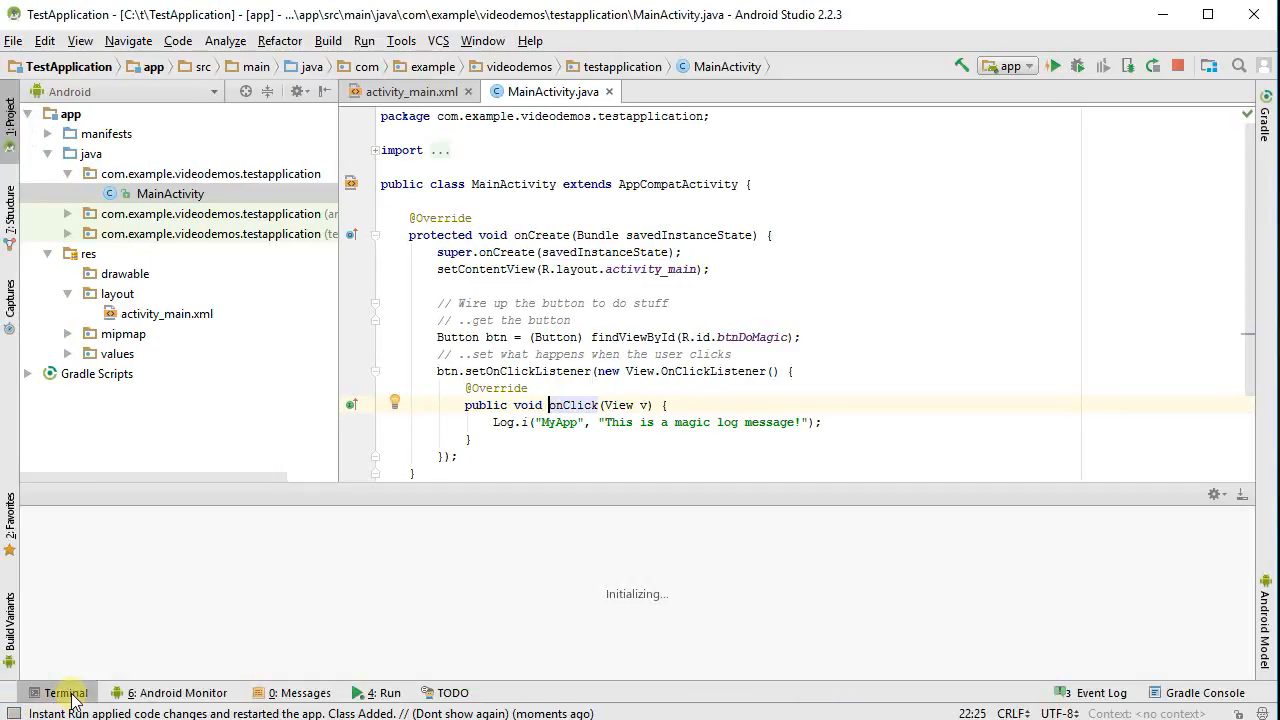
left_click(176, 693)
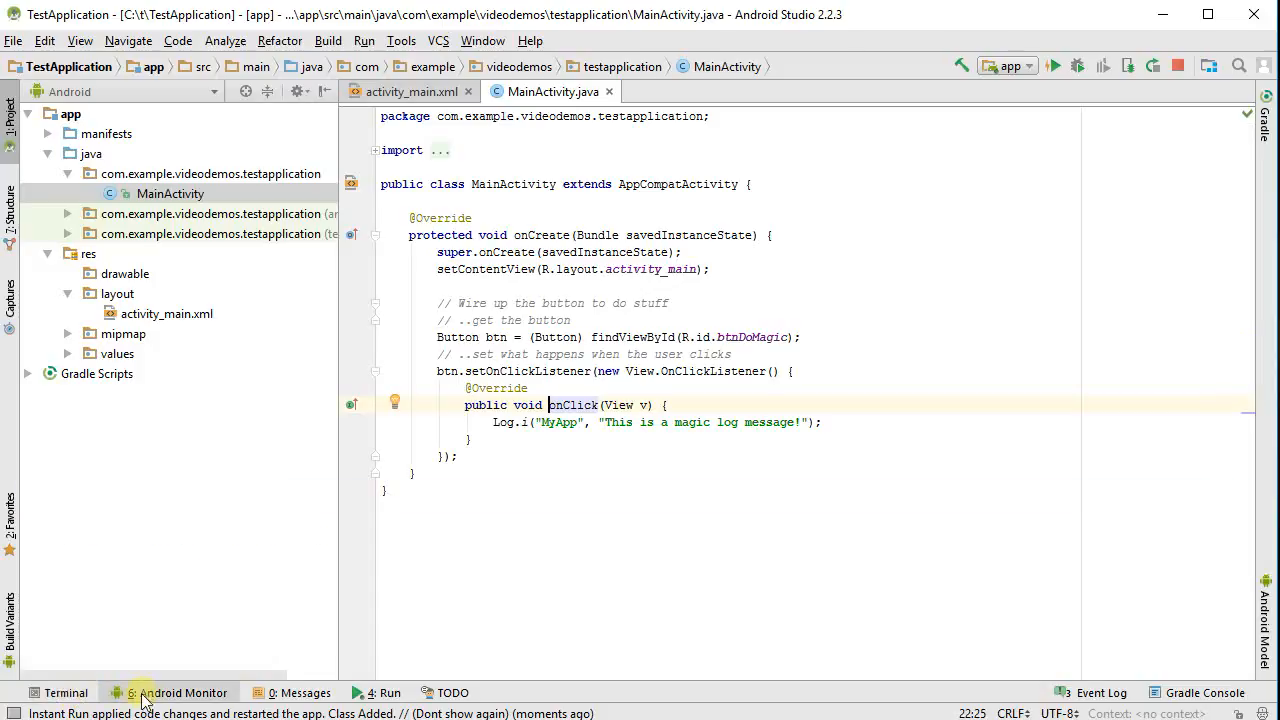
left_click(178, 693)
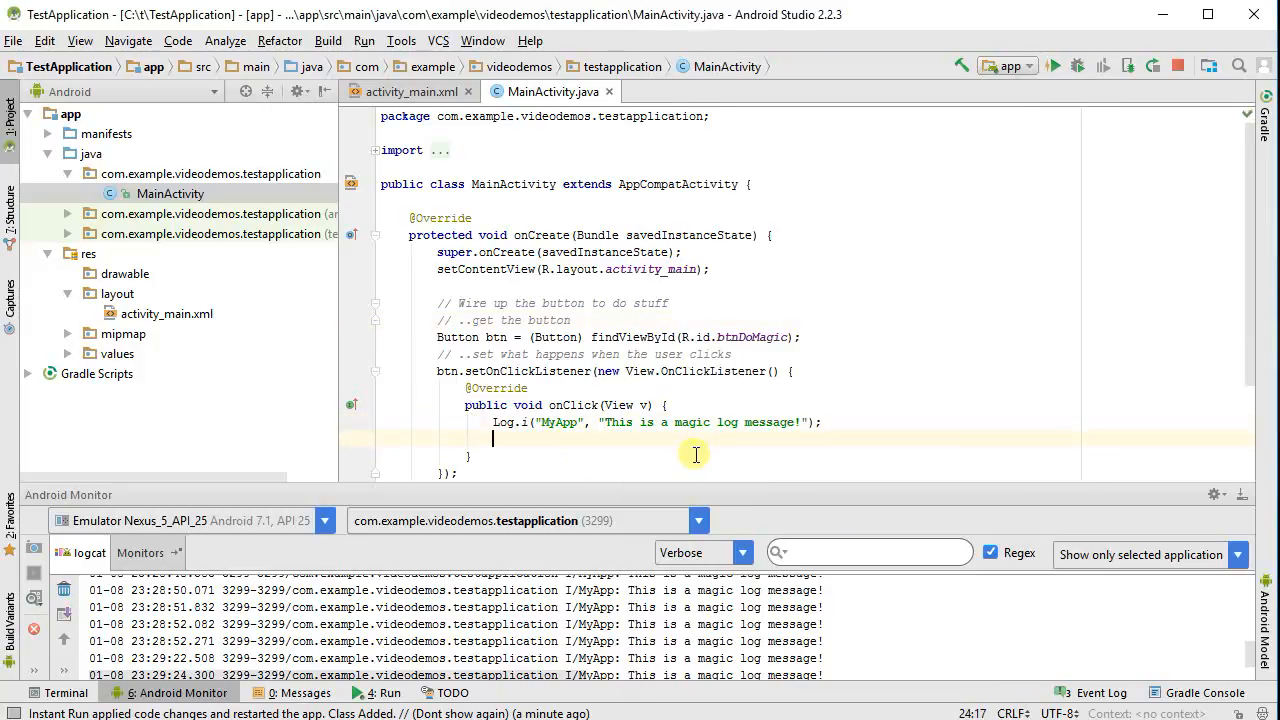
Add Toast.makeText(getApplicationContext(), "It's magic!", Toast.LENGTH_SHORT).show(); below Log.i
type("Toa")
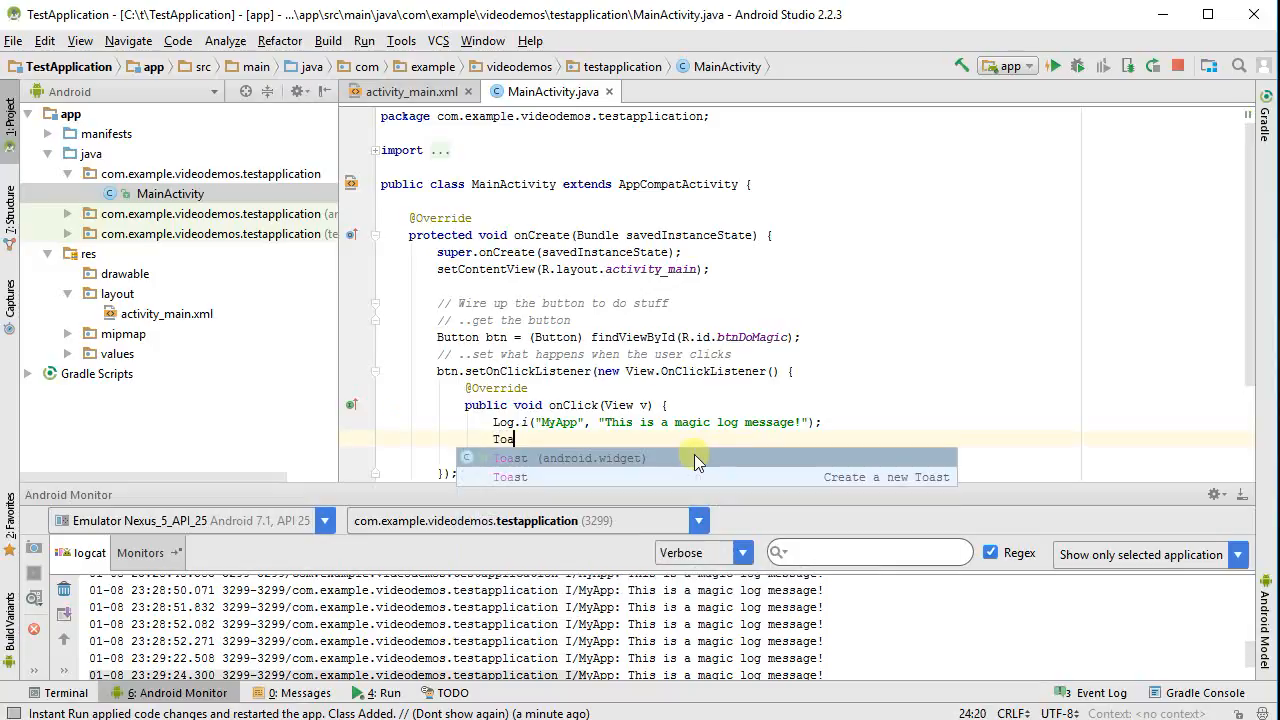
type(".makeText(")
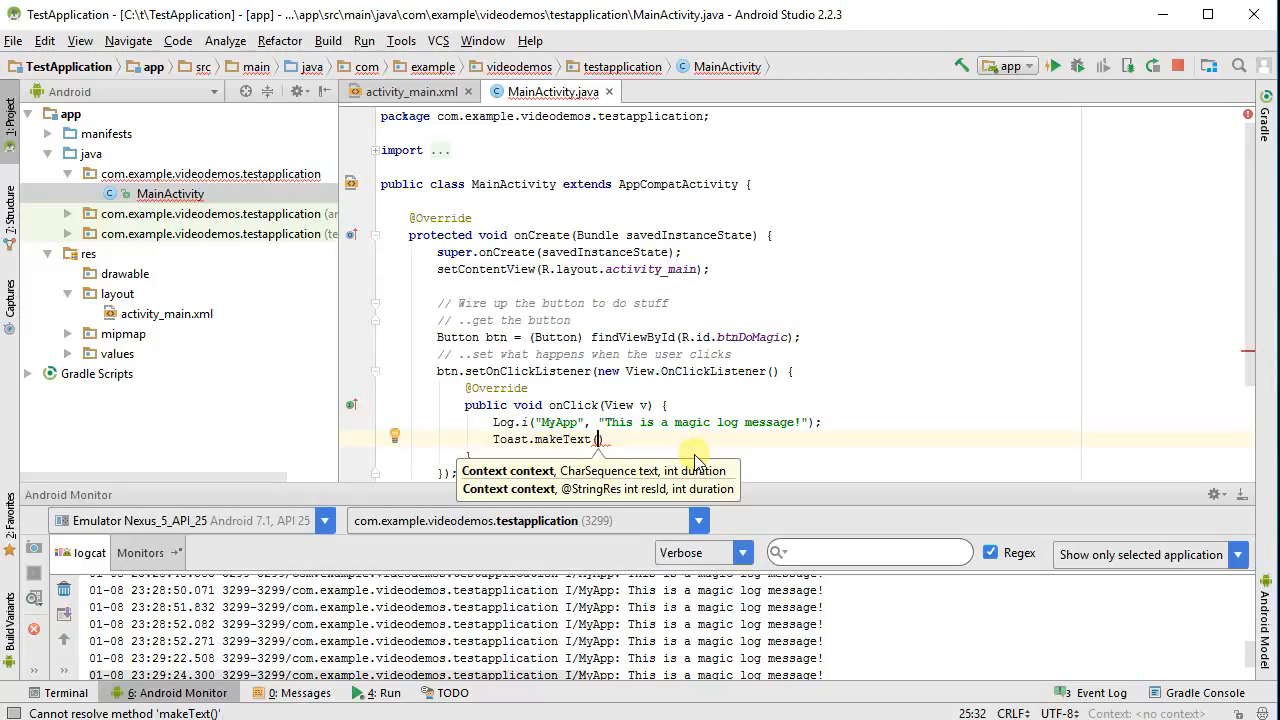
type("get")
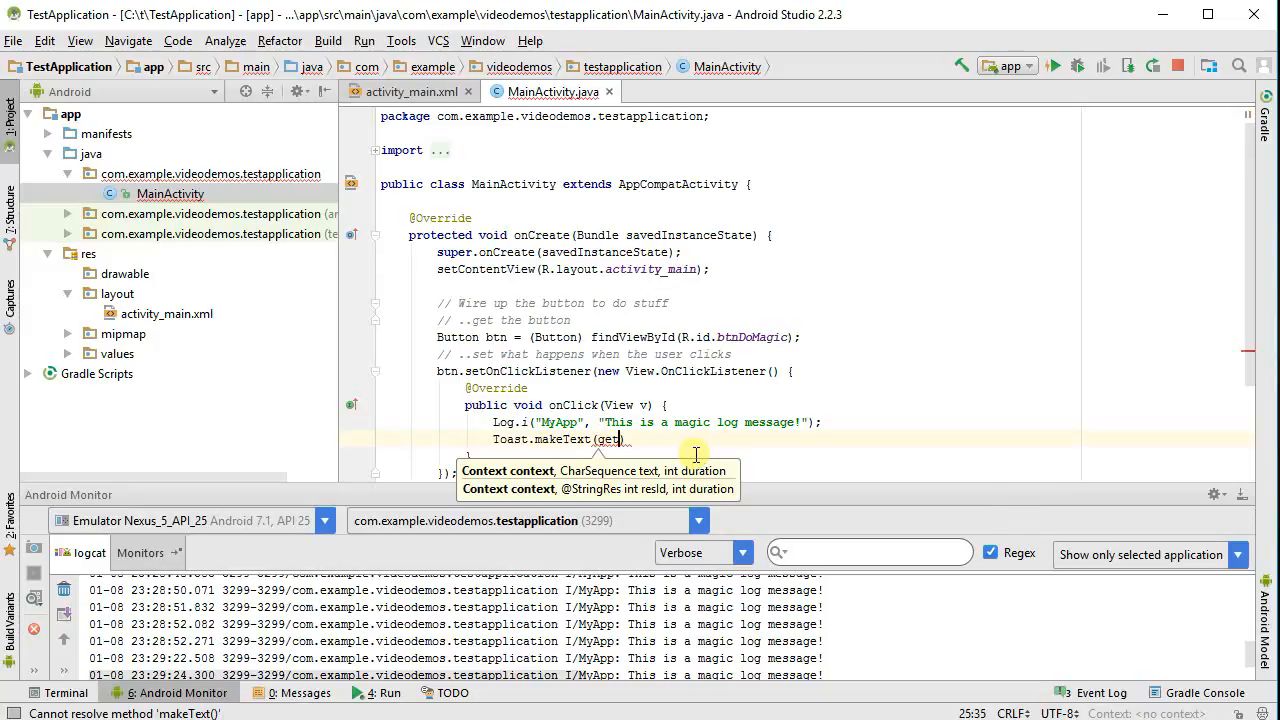
type("getApplicationContext(")
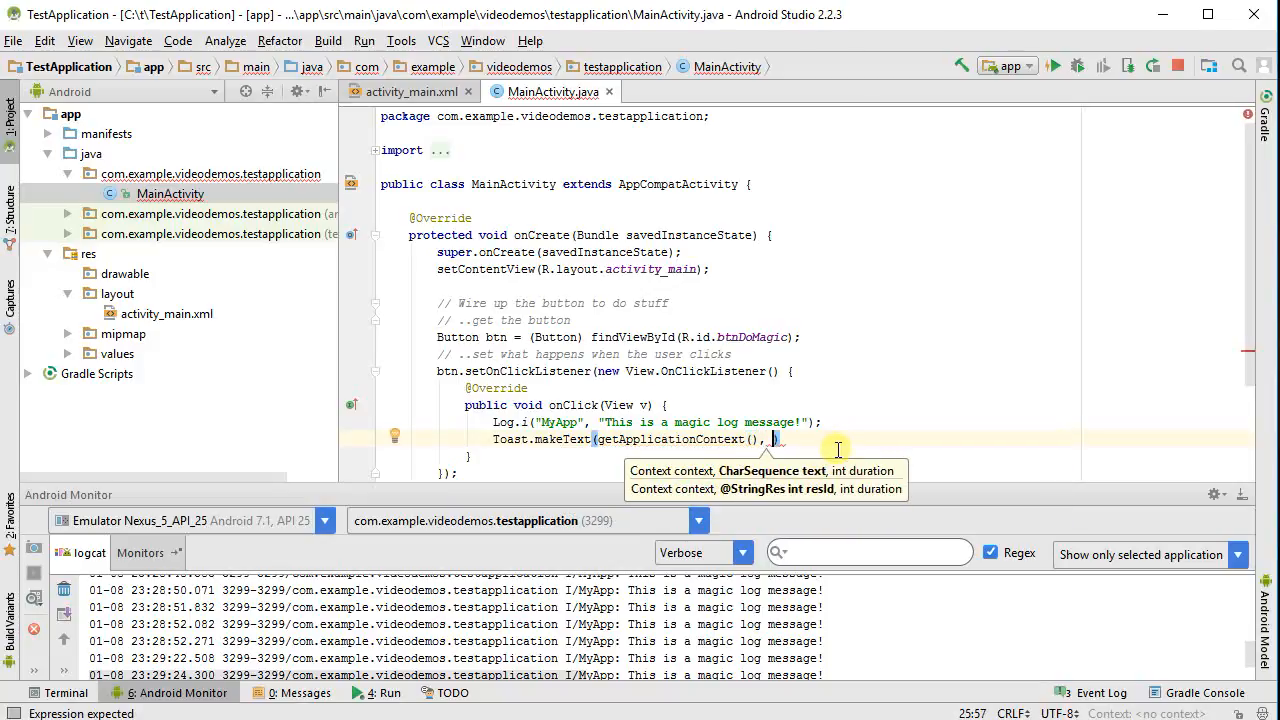
mouse_move(795, 440)
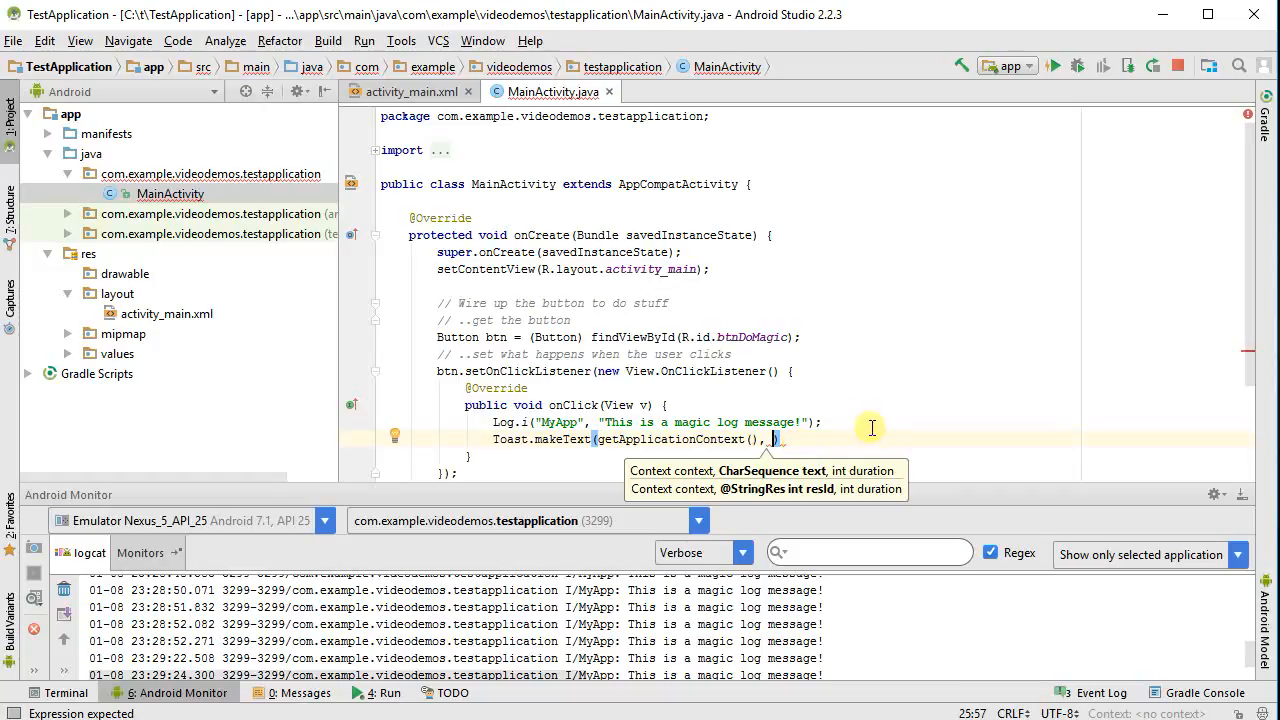
mouse_move(875, 419)
type("\"It's magic!\", ")
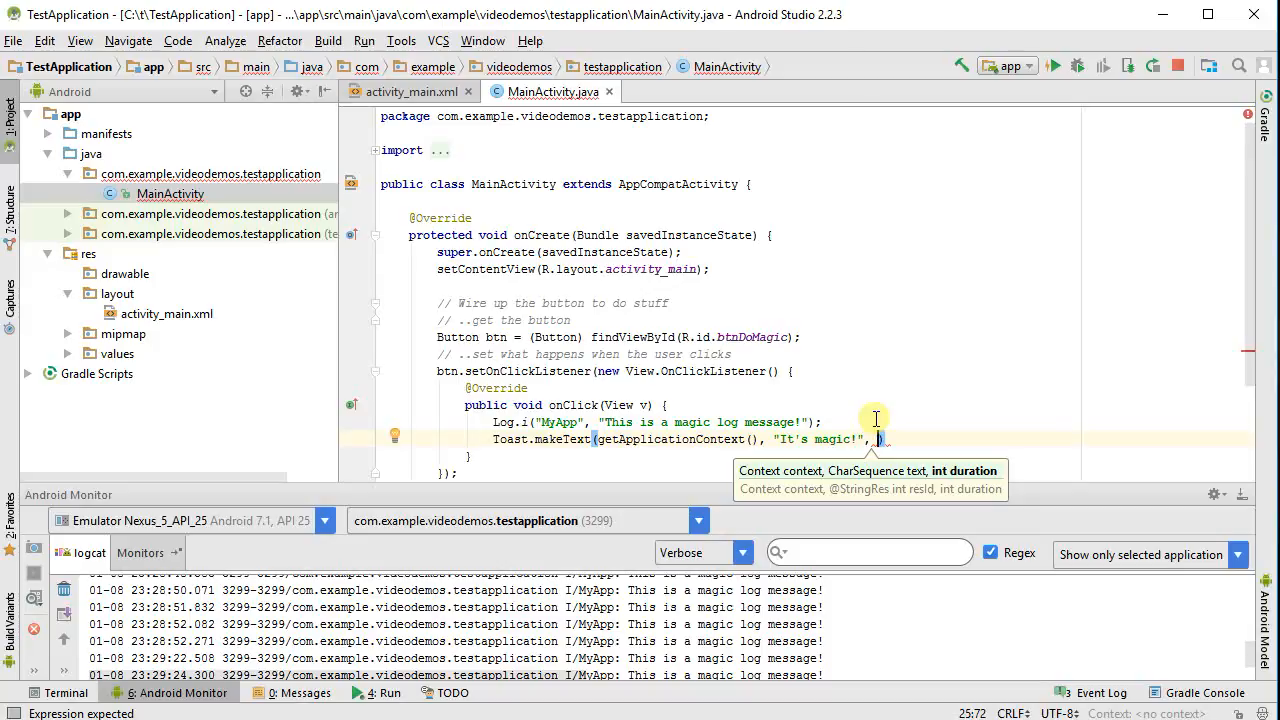
type("Toast.")
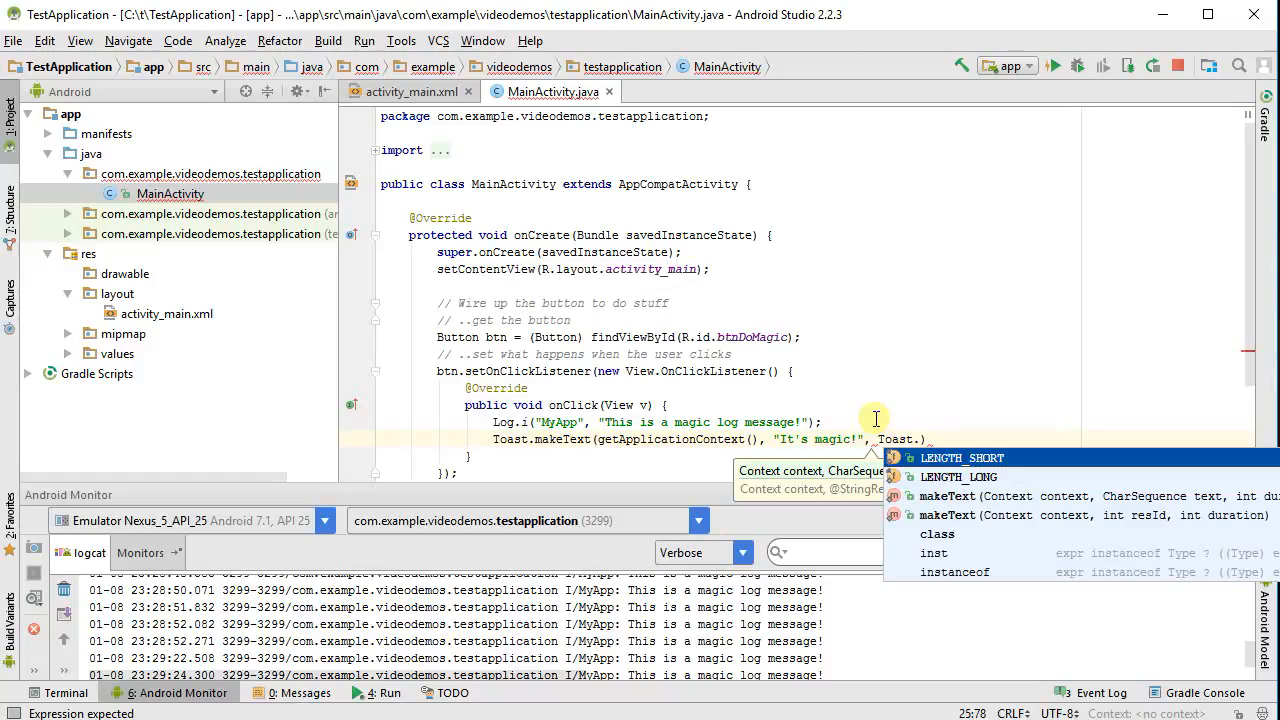
left_click(962, 457)
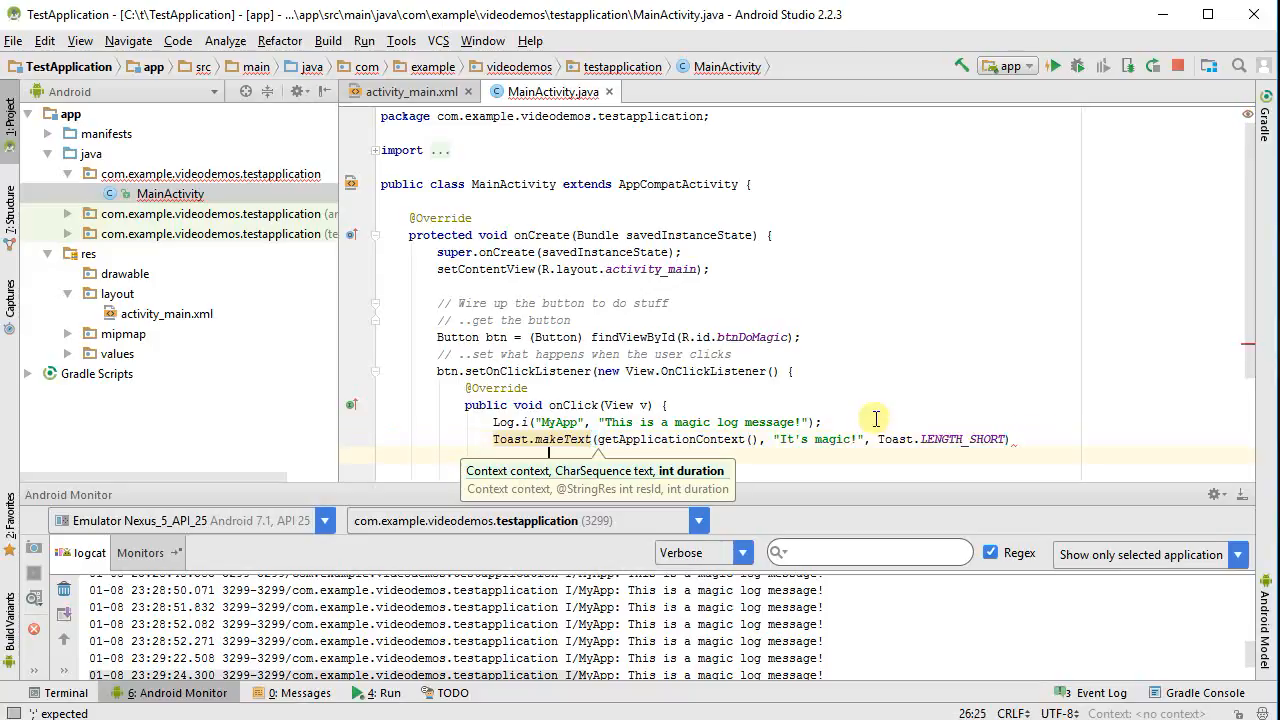
type(".show();")
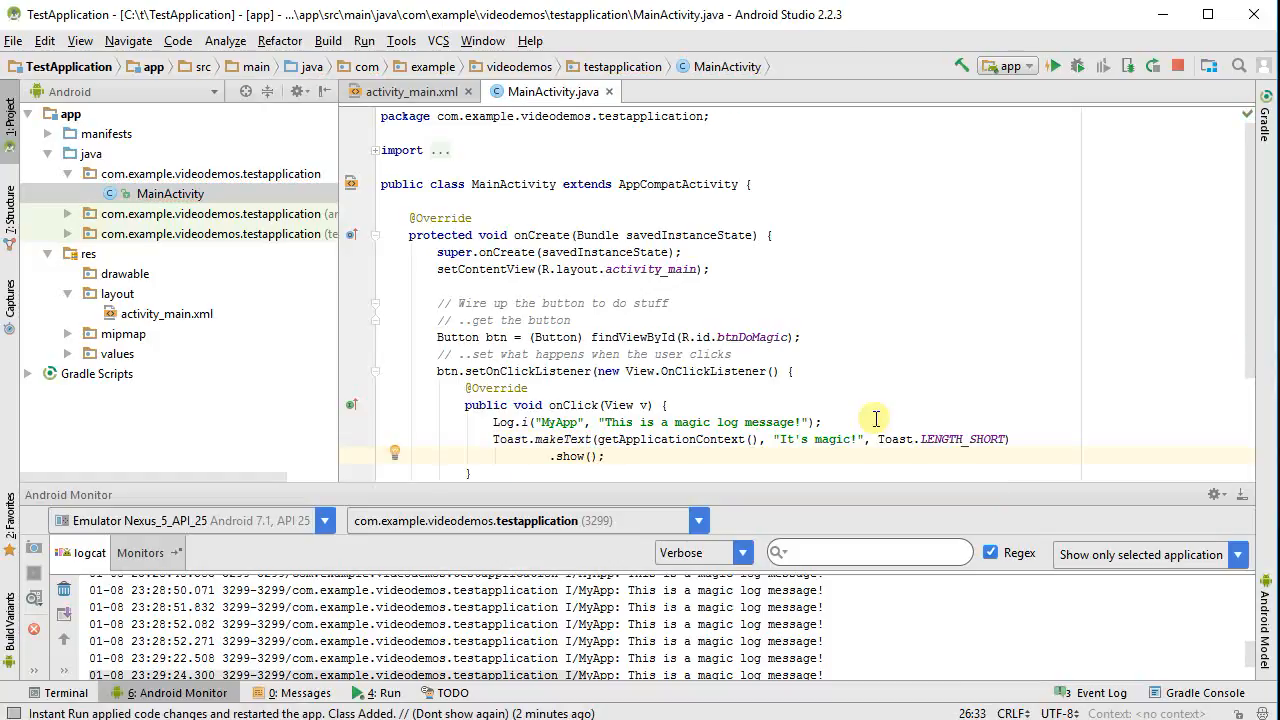
mouse_move(578, 457)
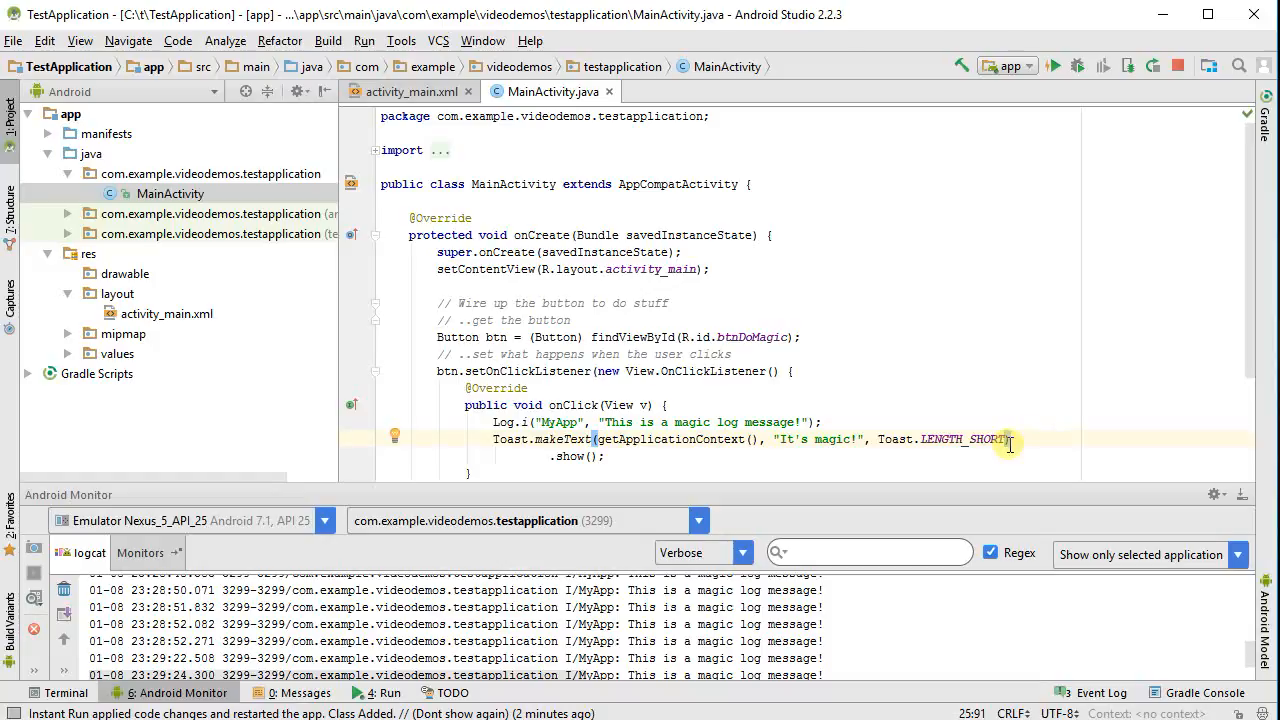
left_click(1060, 64)
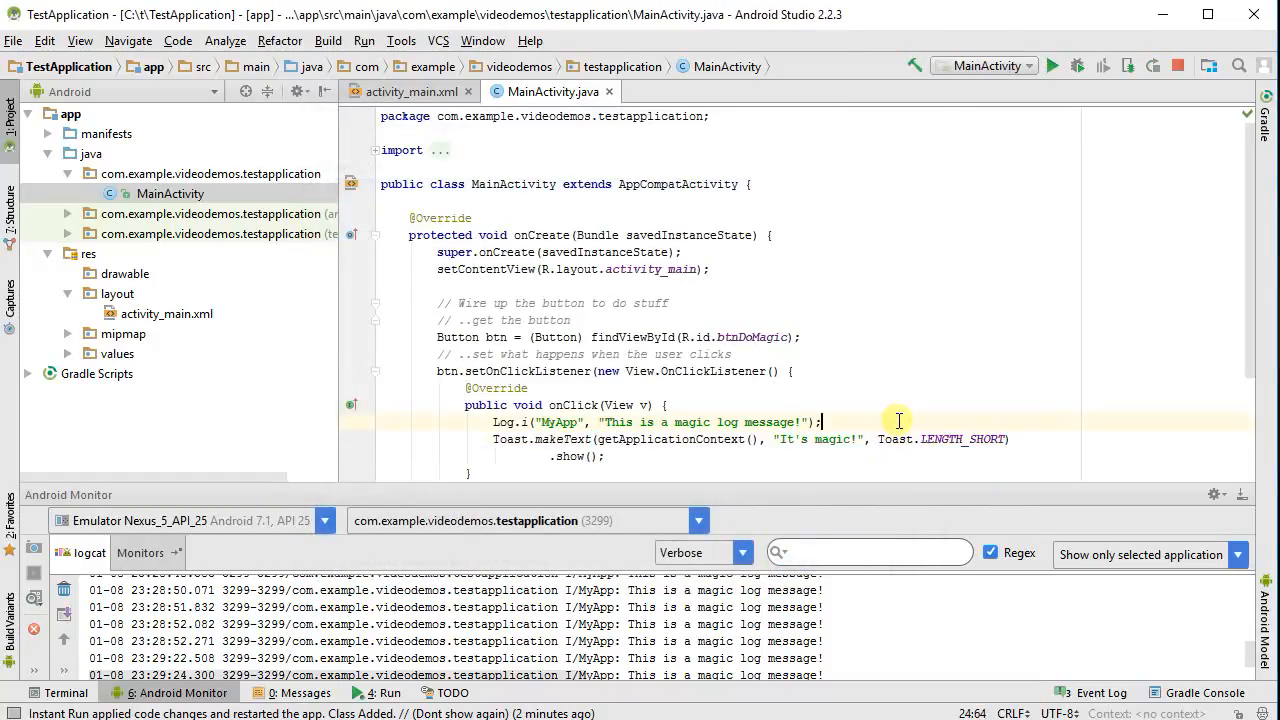
Rerun the app on the Nexus 5 emulator and press DO THE MAGIC to see the toast
left_click(1060, 64)
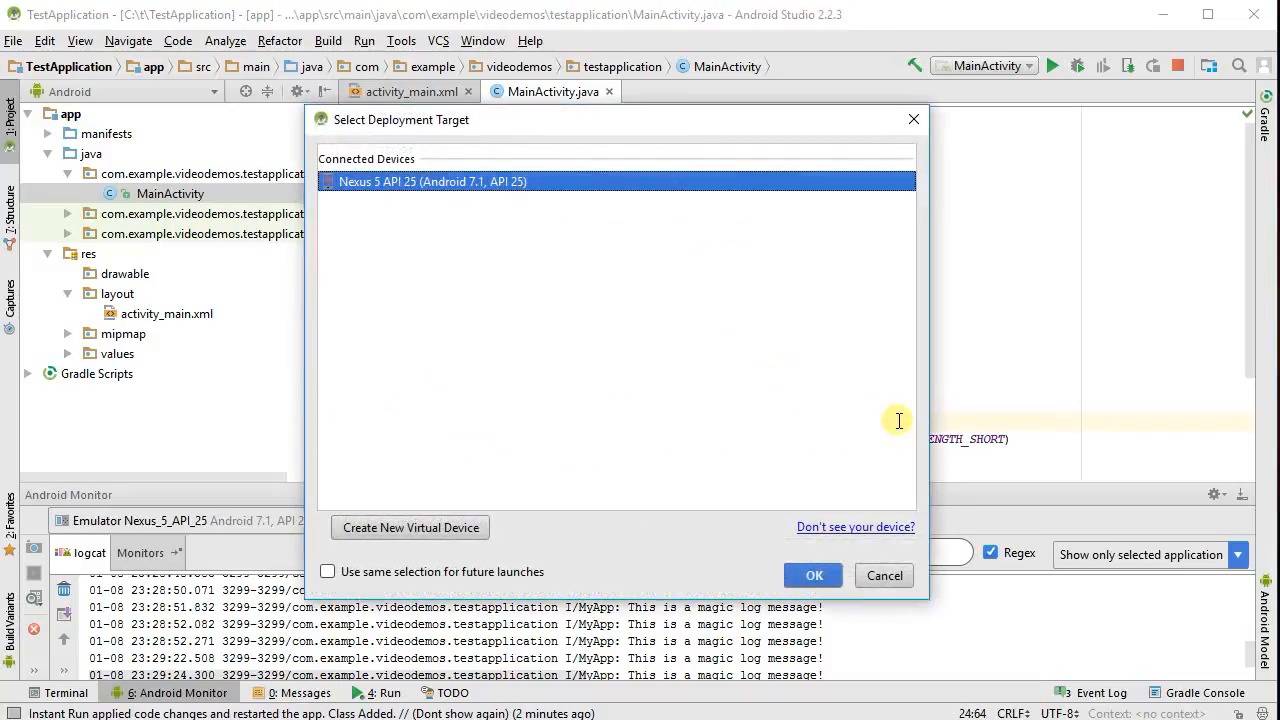
left_click(812, 575)
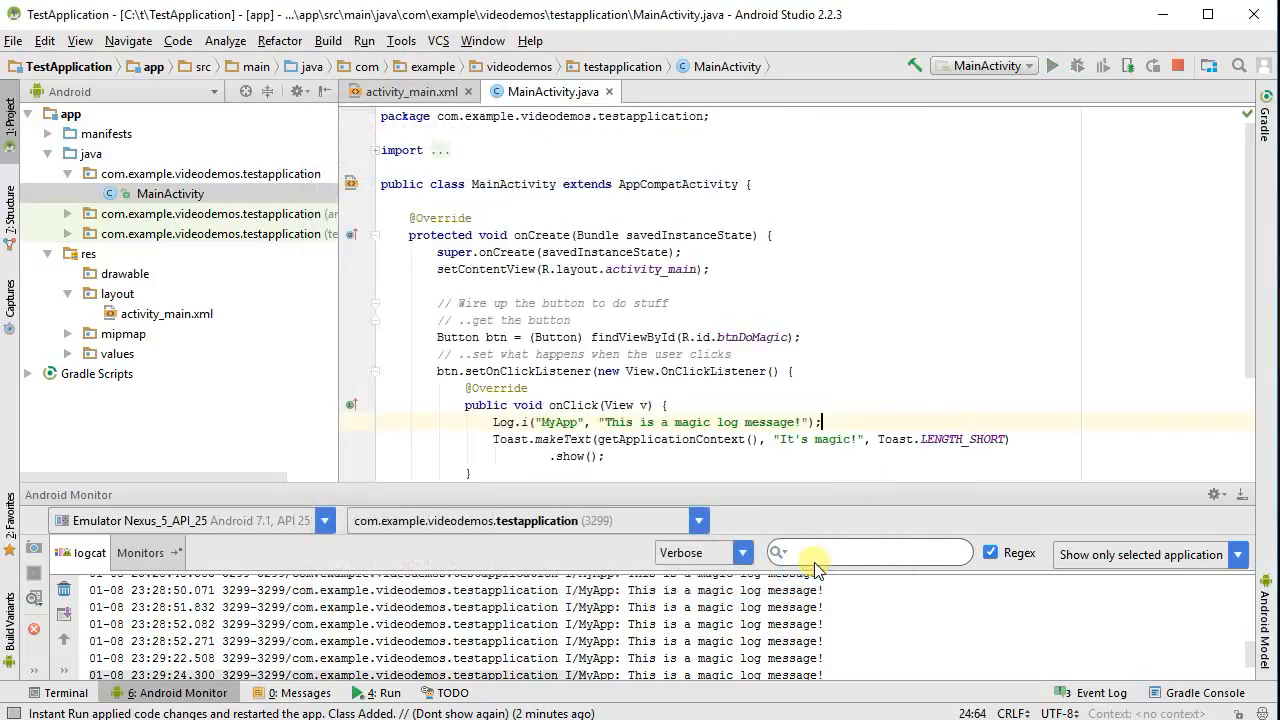
left_click(1061, 64)
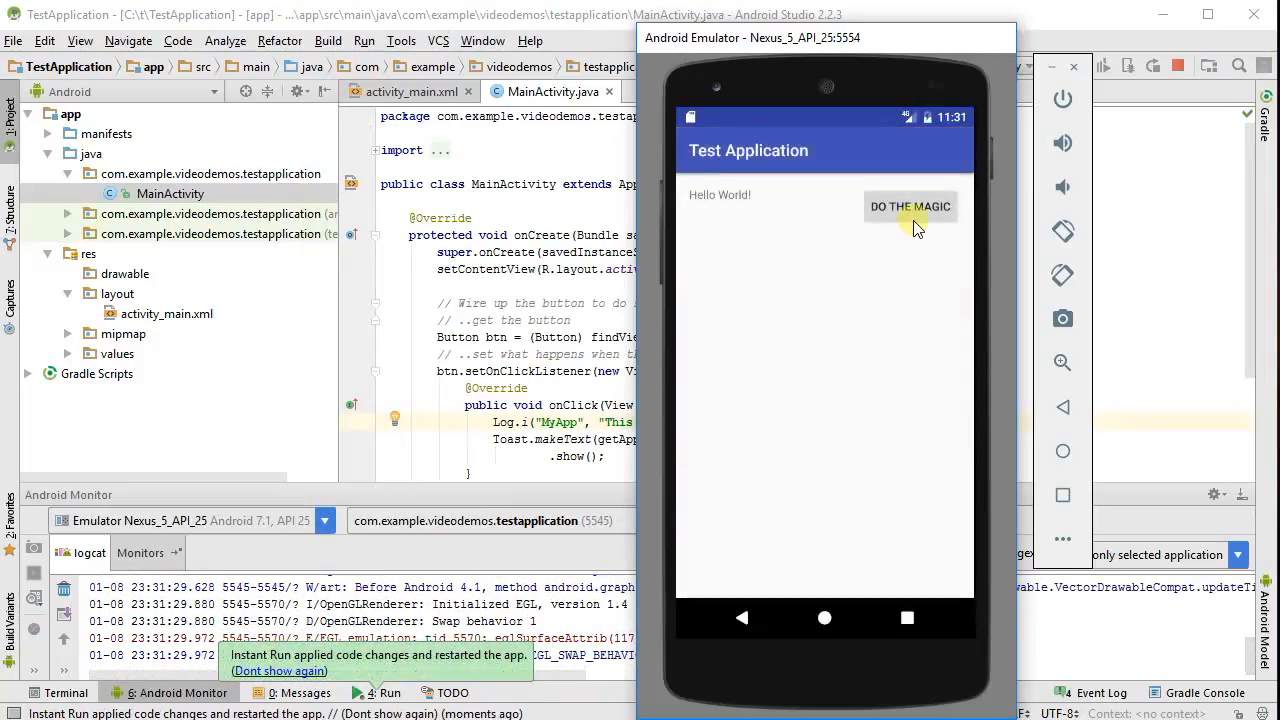
left_click(909, 207)
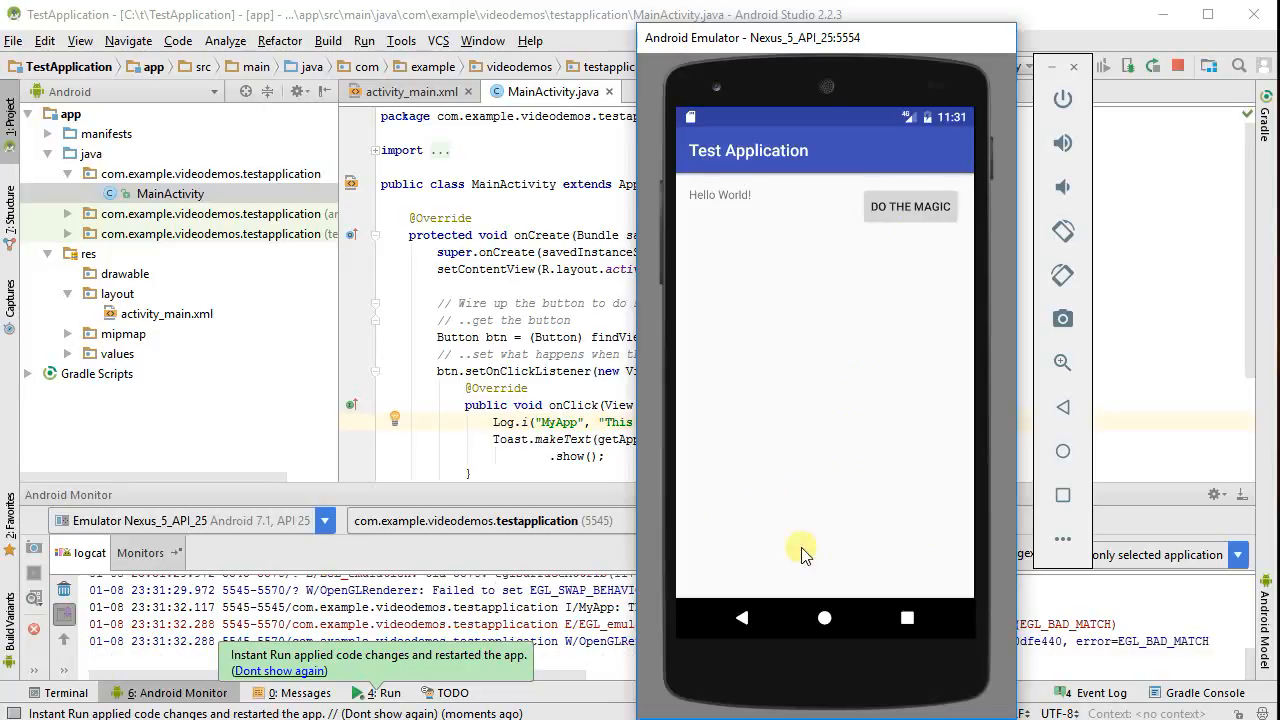
left_click(909, 207)
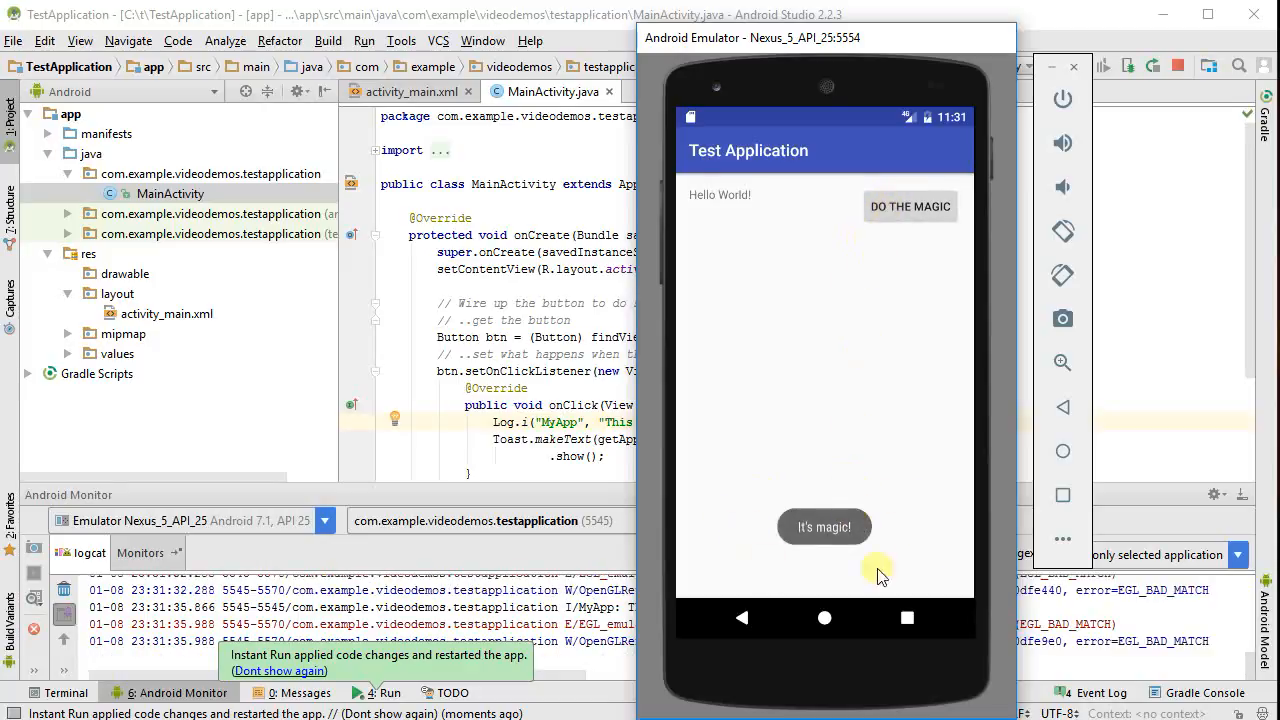
mouse_move(815, 448)
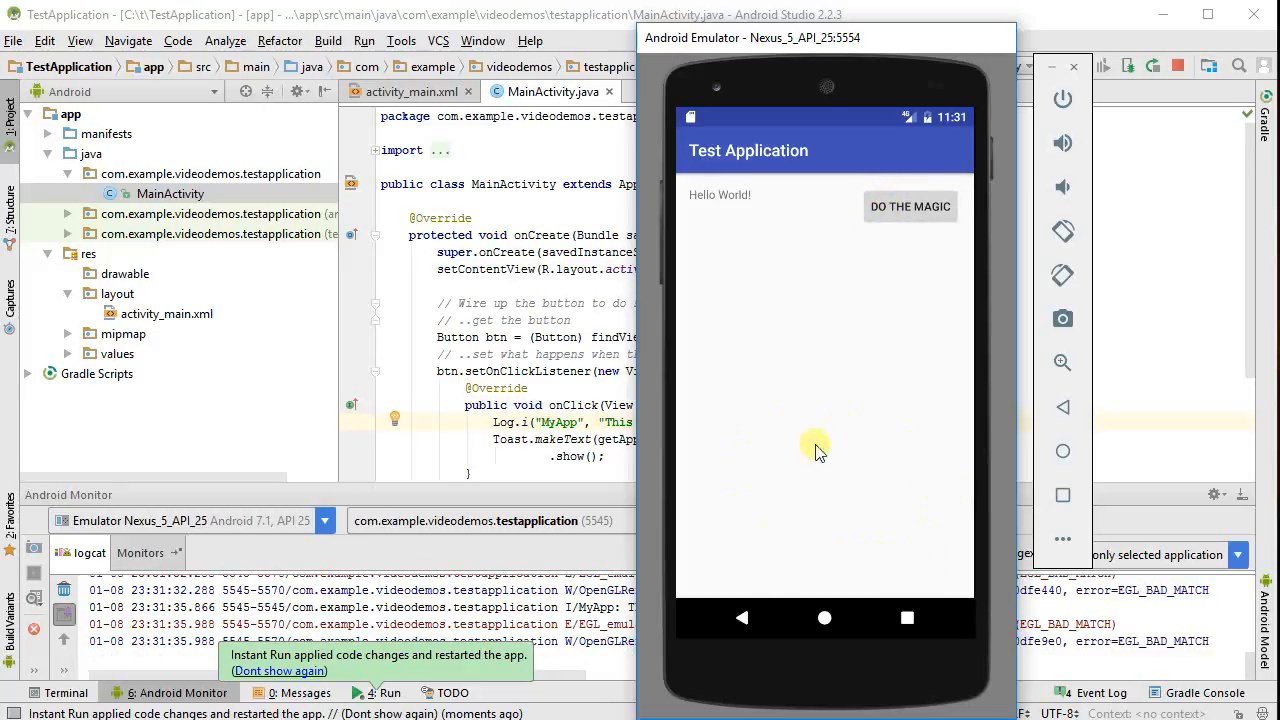
mouse_move(784, 466)
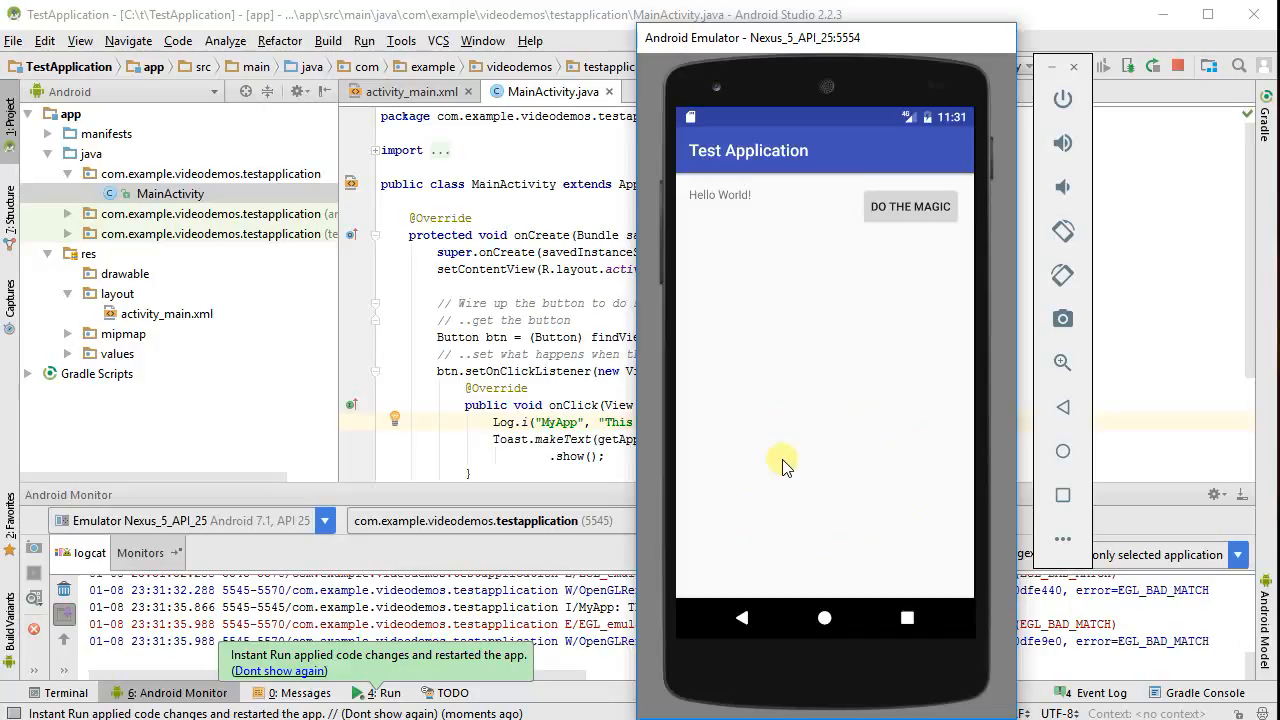
mouse_move(676, 470)
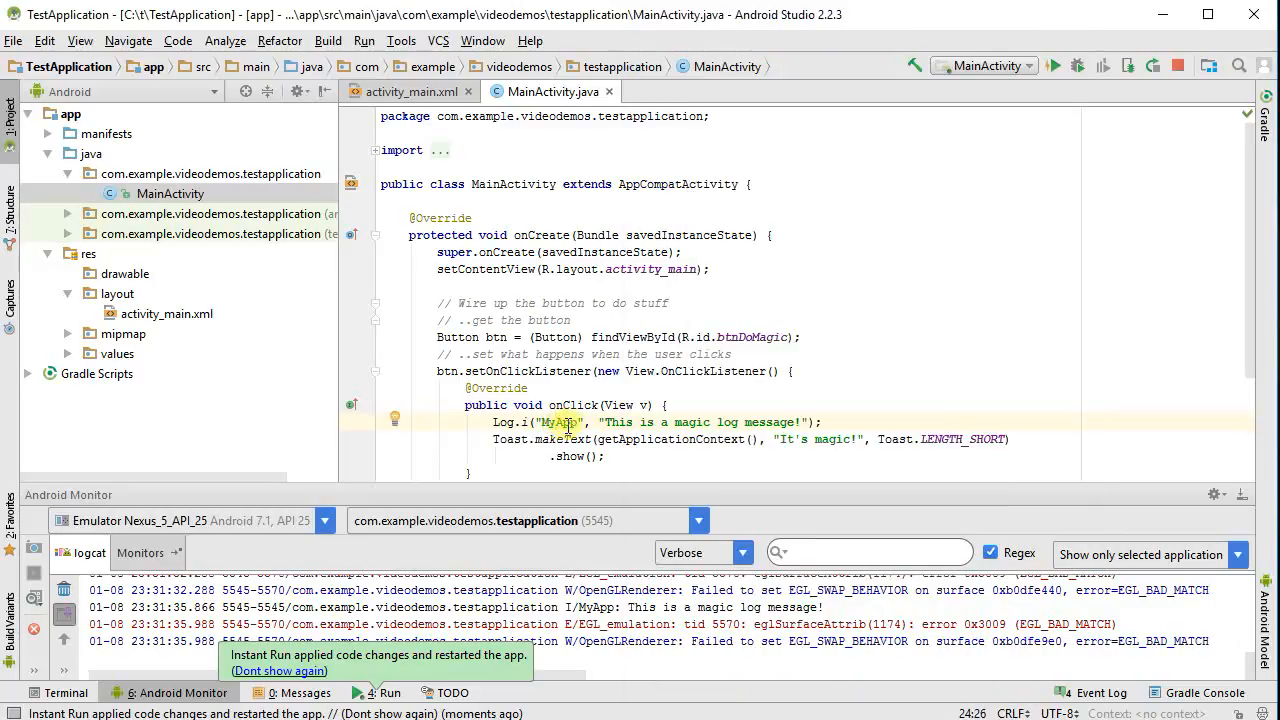
Select the "MyApp" tag literal inside the Log.i call
double_click(562, 422)
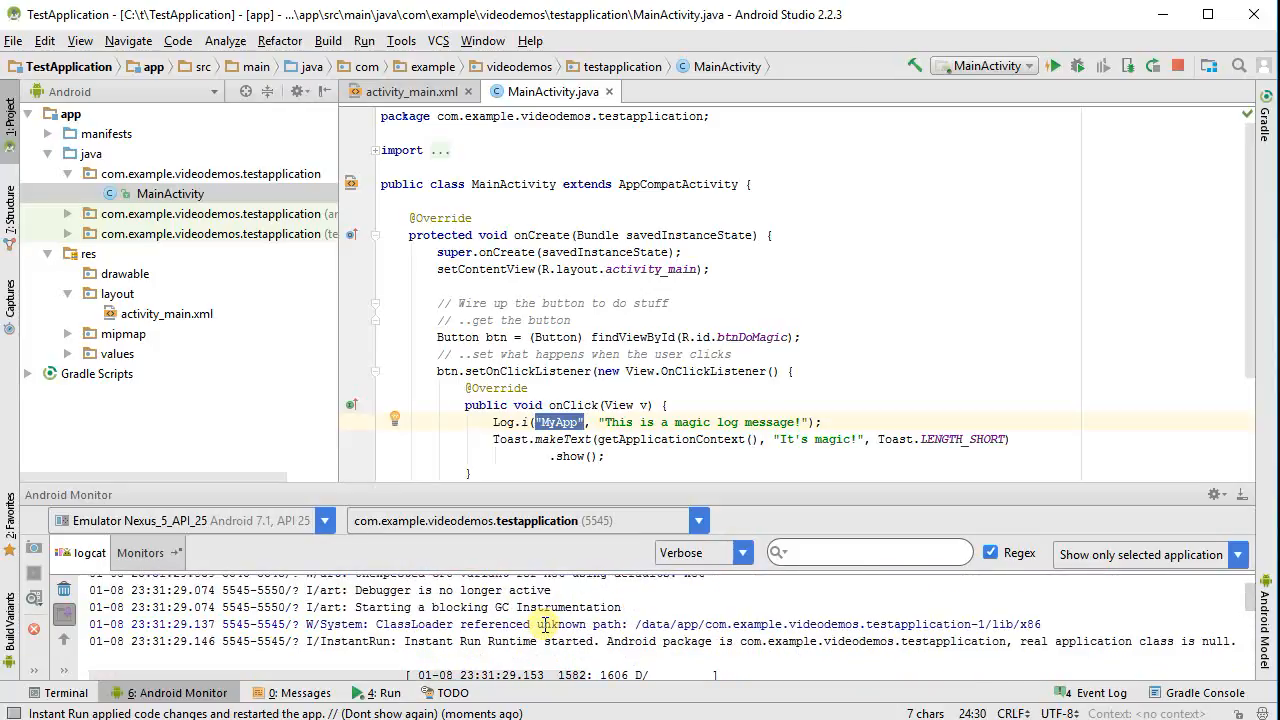
scroll("down", 3)
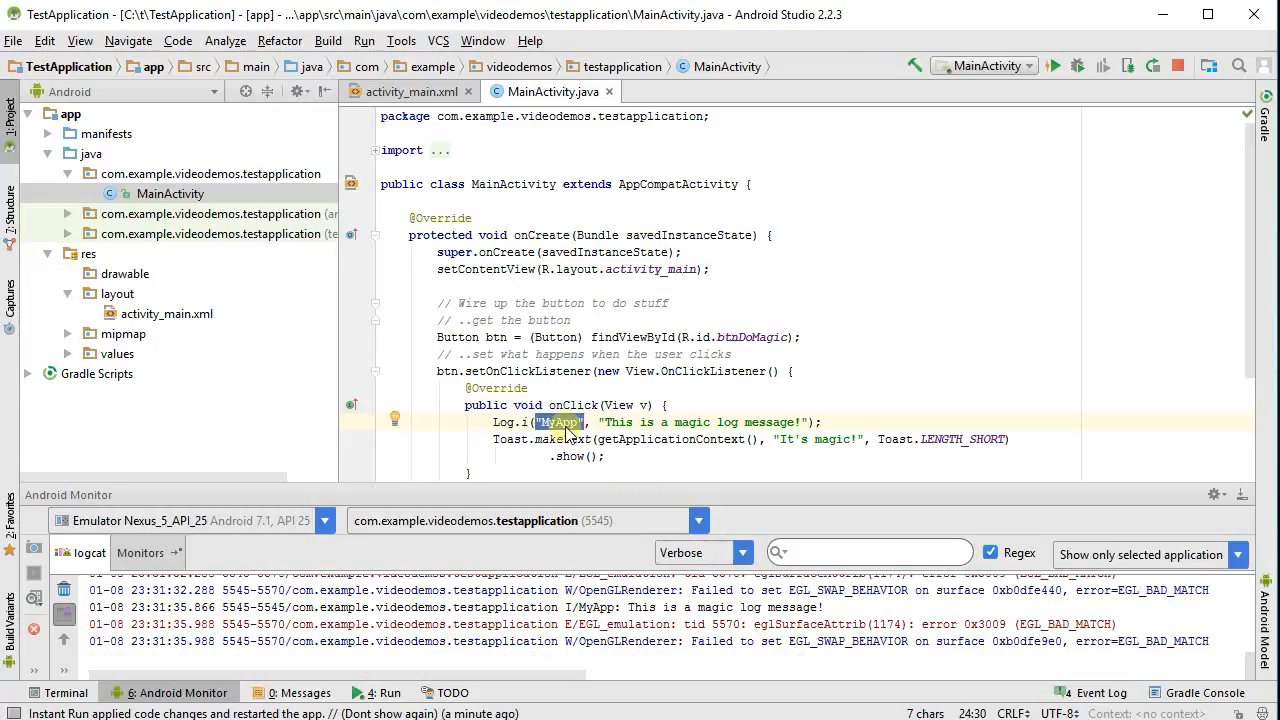
mouse_move(558, 433)
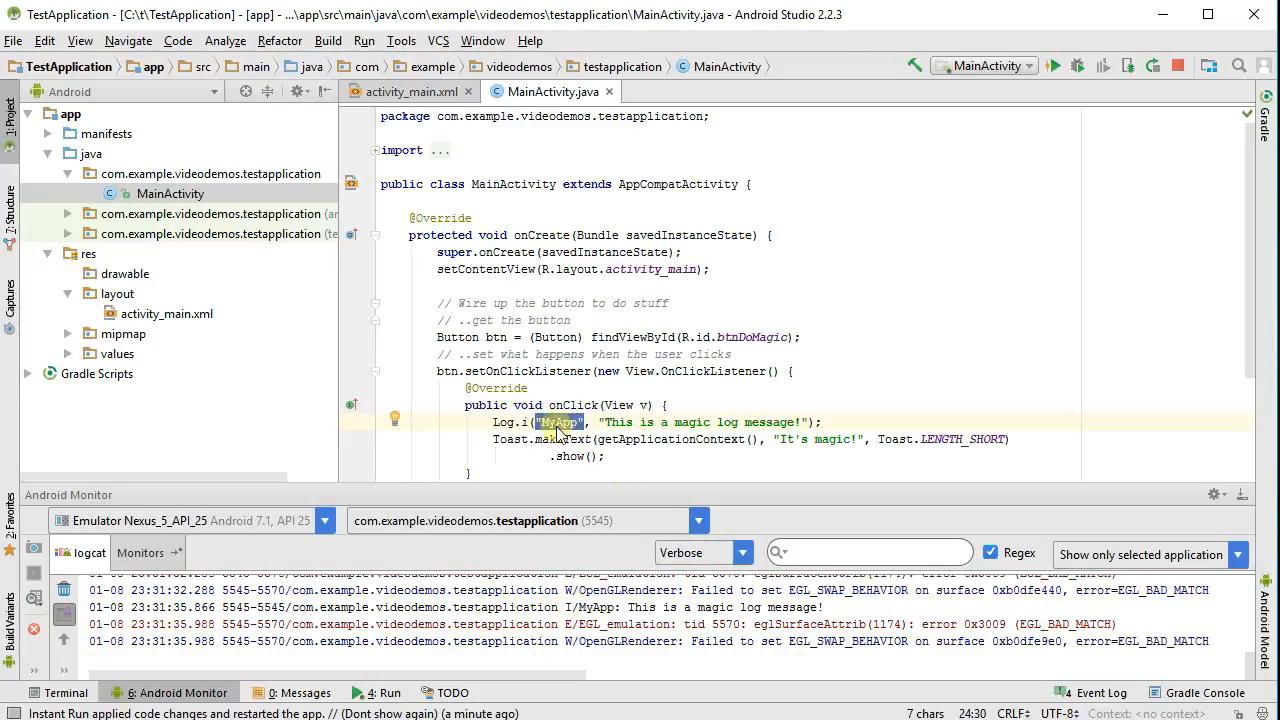
mouse_move(661, 229)
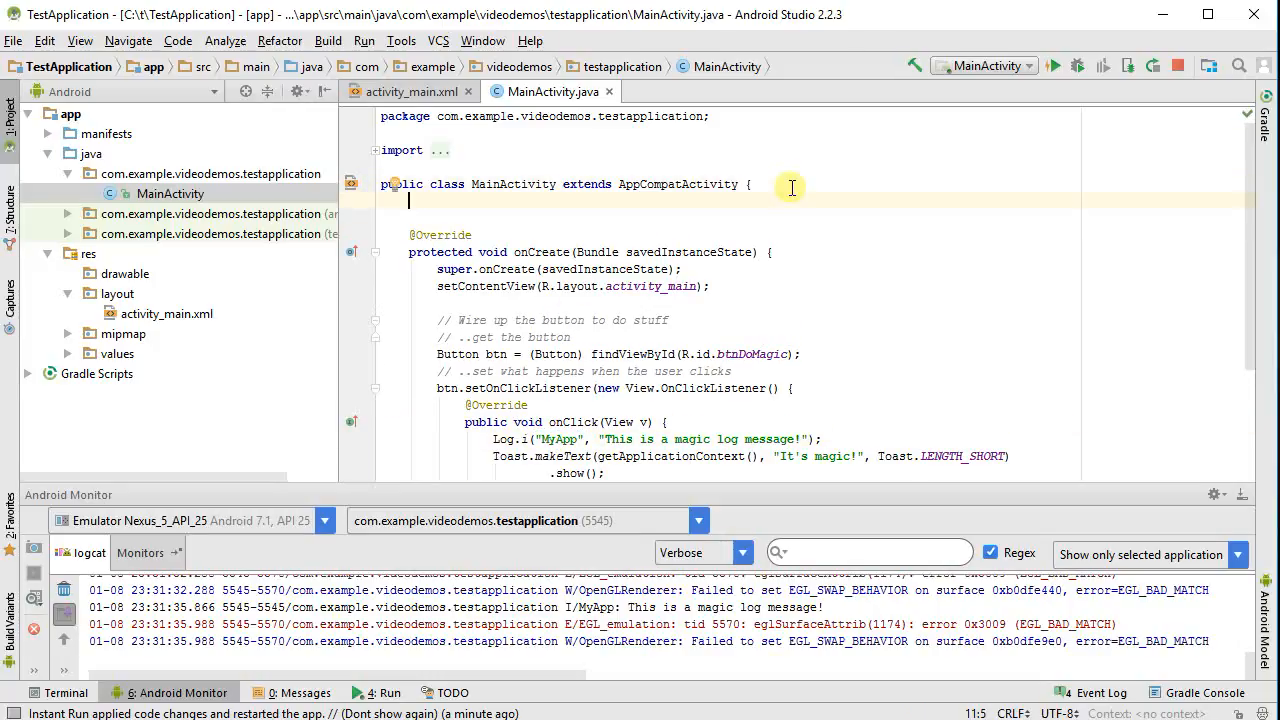
Declare private static final String TAG = "DemoInitialApp" and use TAG in Log.i
type("static final")
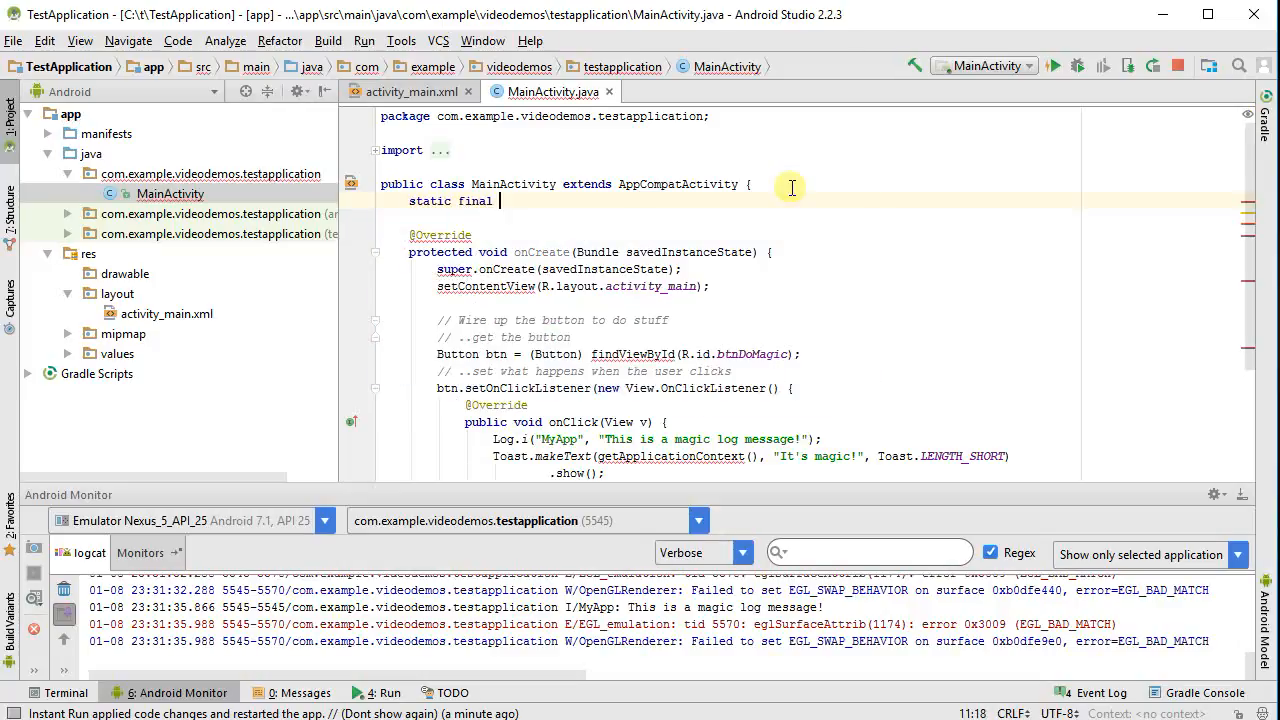
type("String")
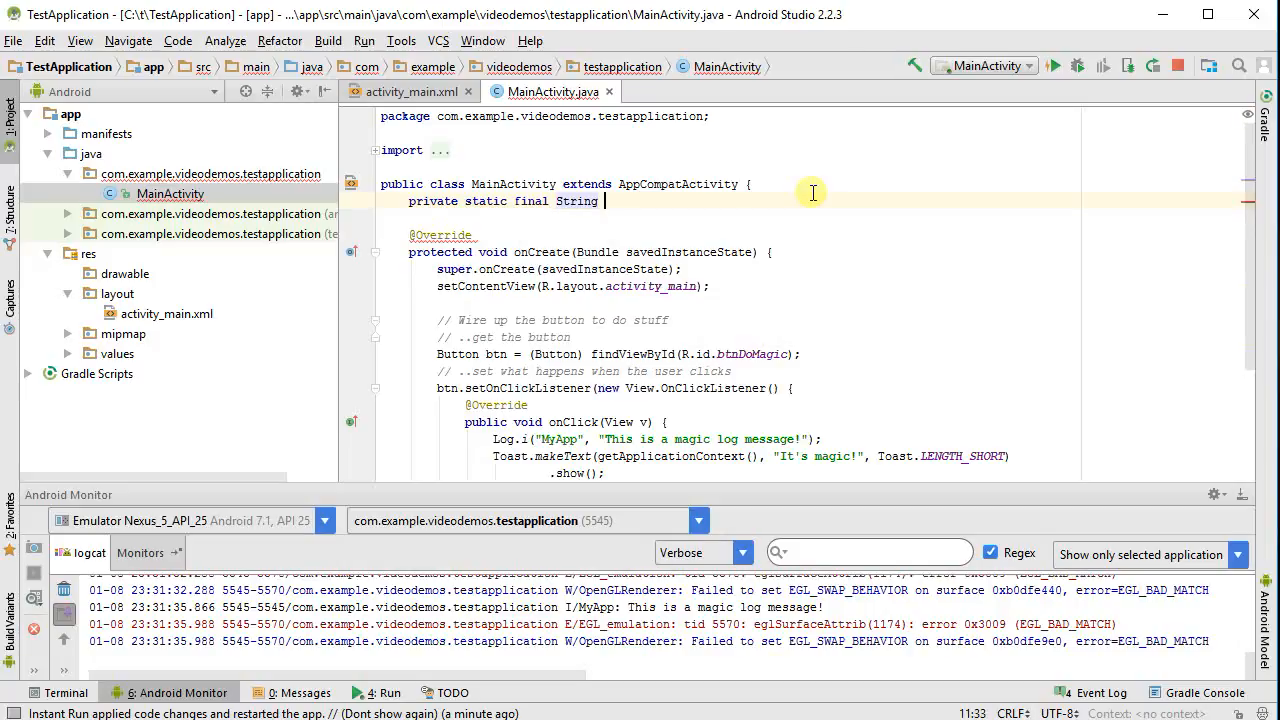
type("TAG = \"")
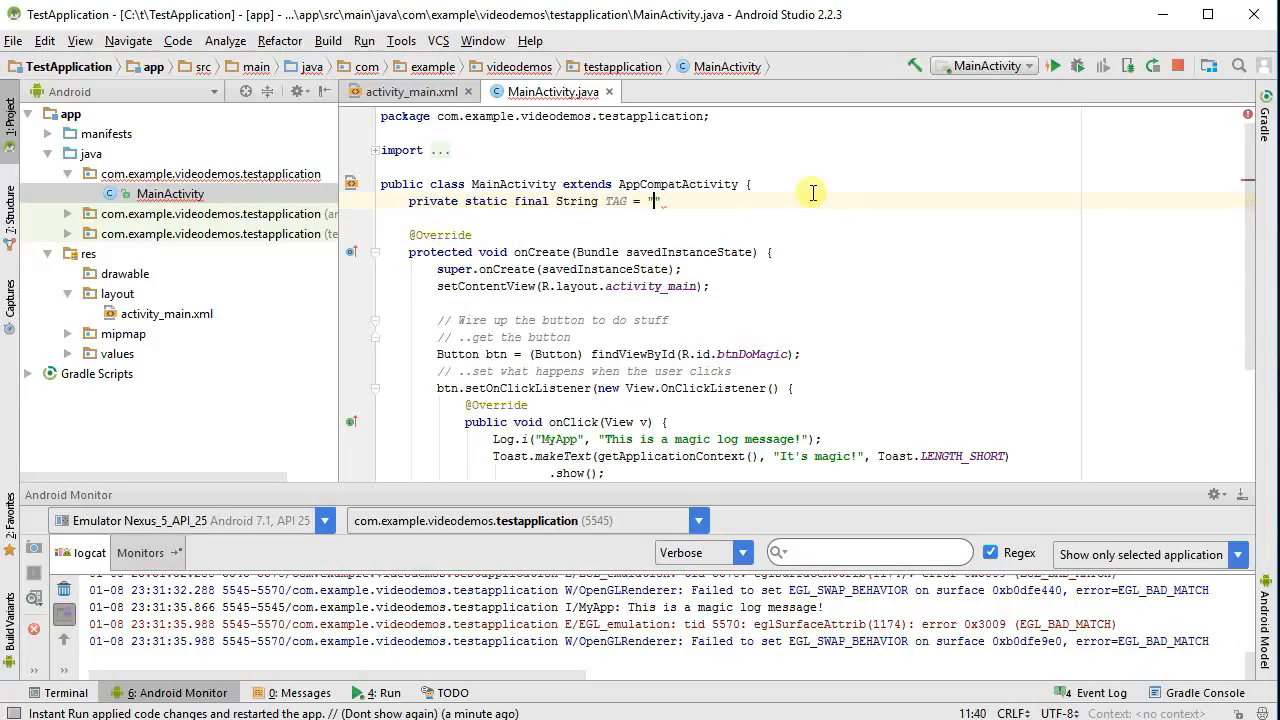
type("MyApp")
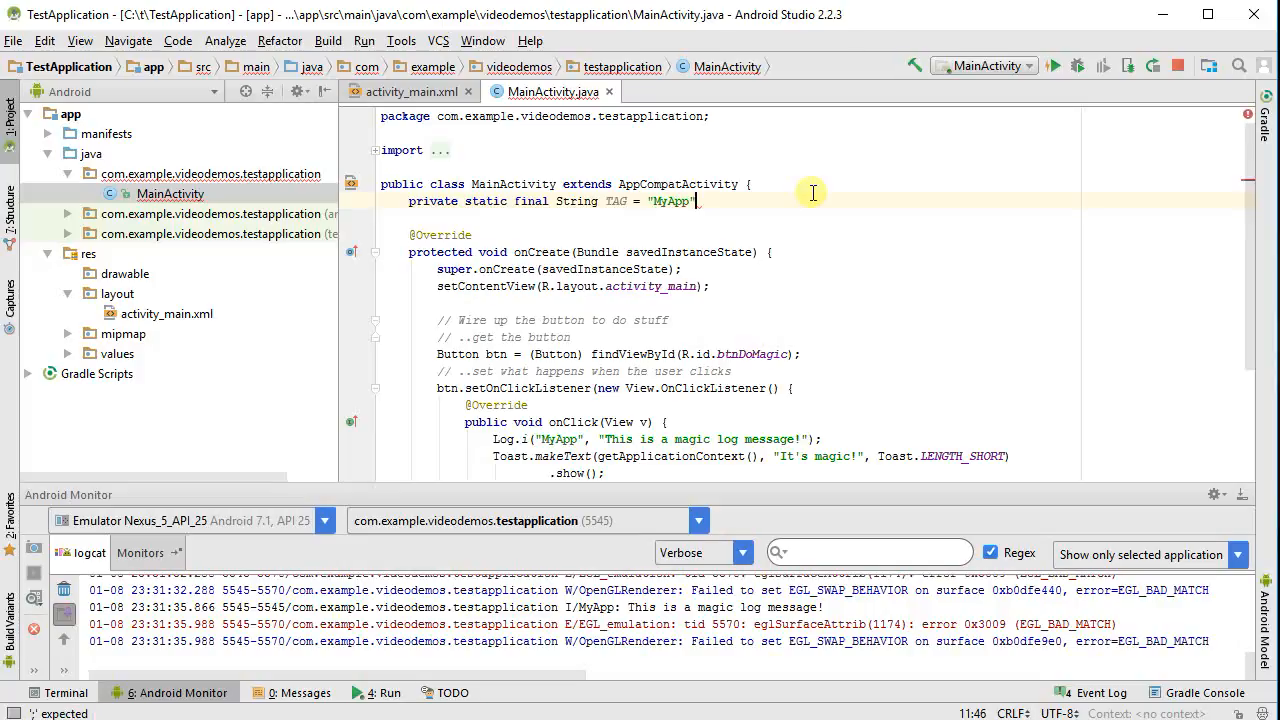
double_click(669, 201)
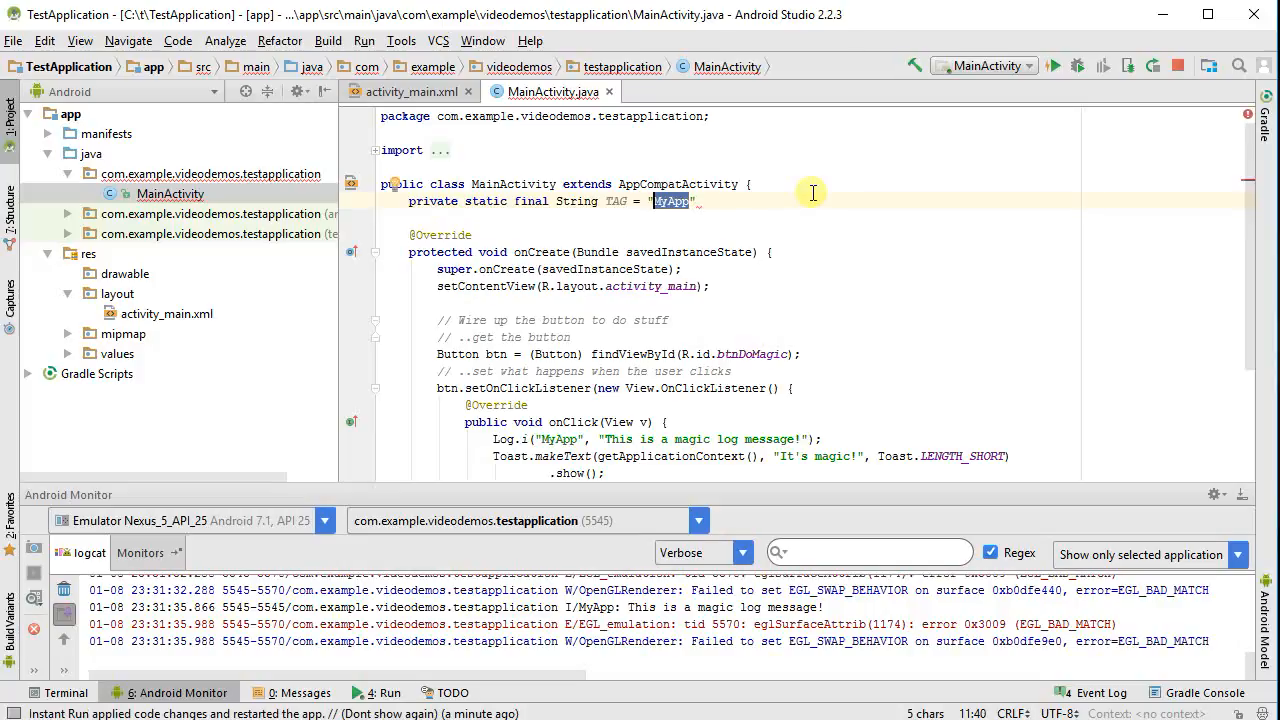
type("DemoInitialApp")
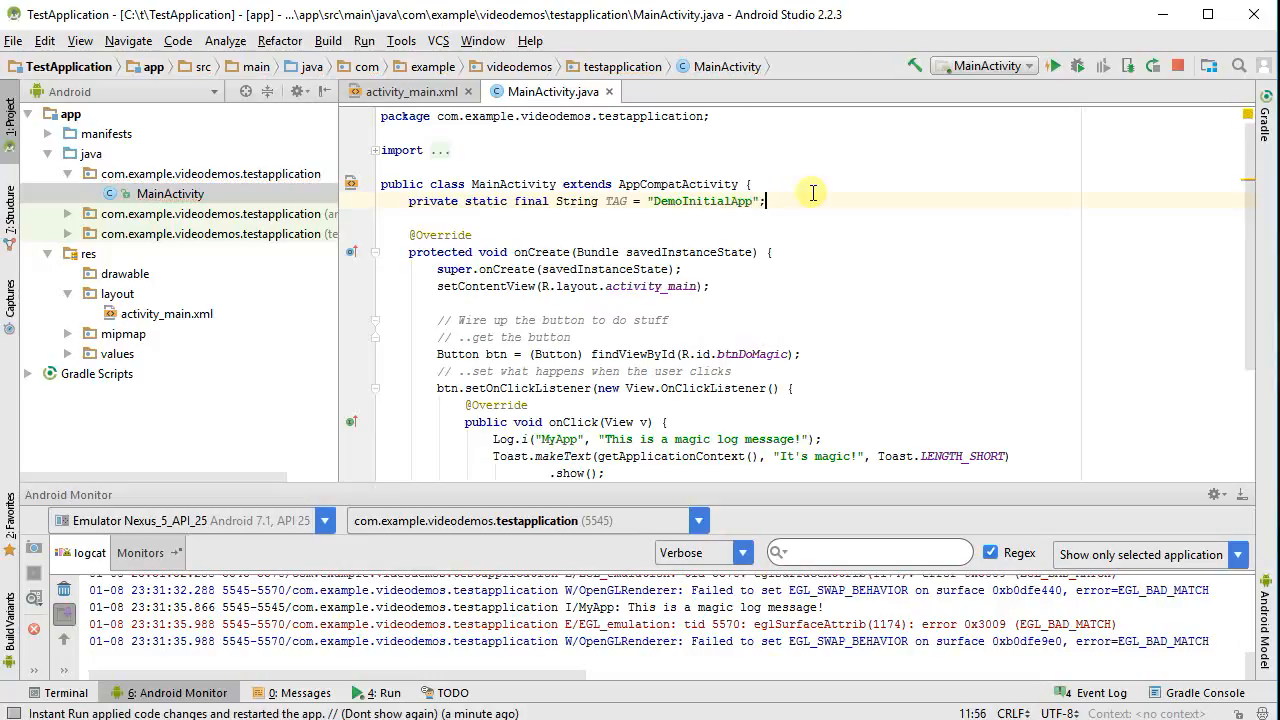
double_click(700, 201)
type("TAG")
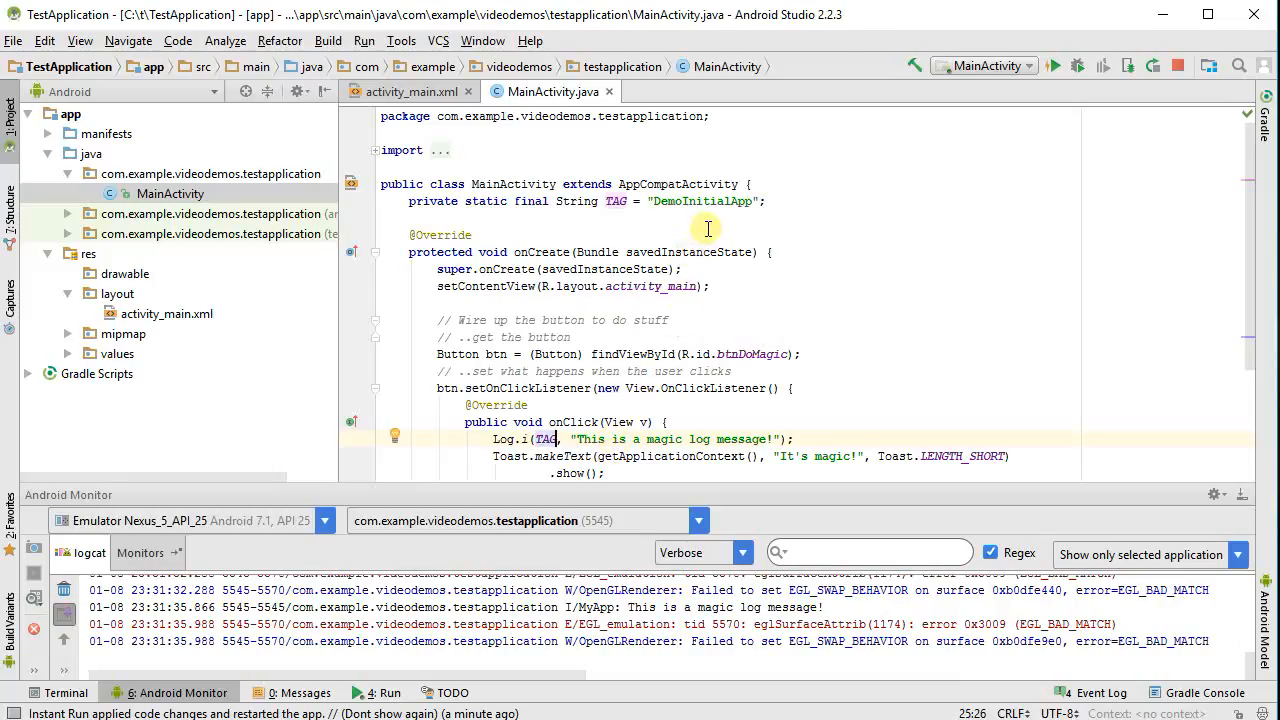
mouse_move(685, 208)
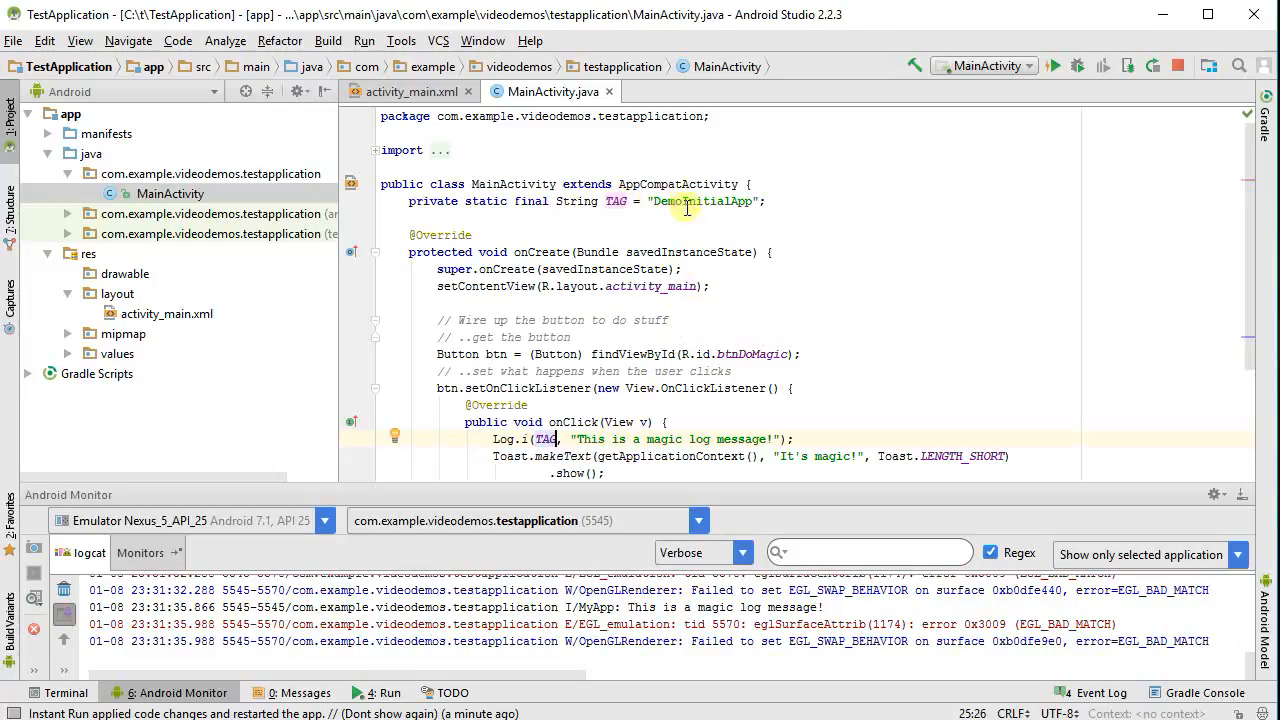
scroll("down", 3)
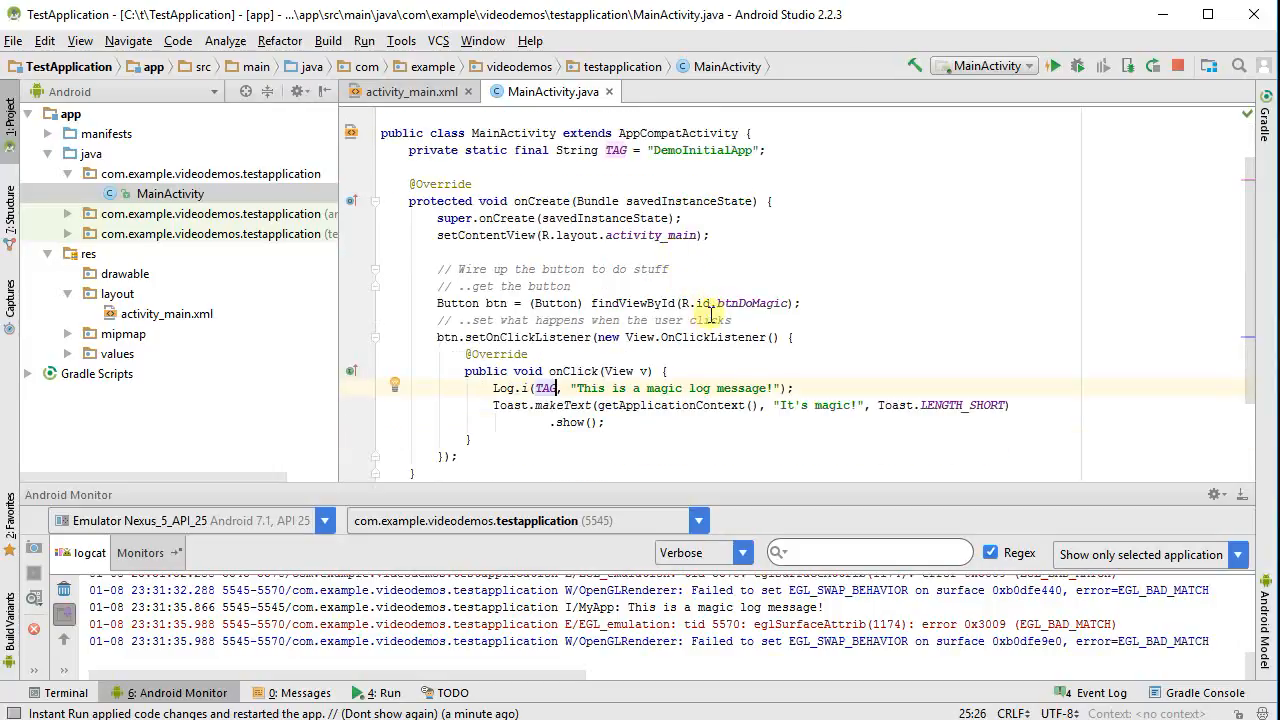
mouse_move(700, 415)
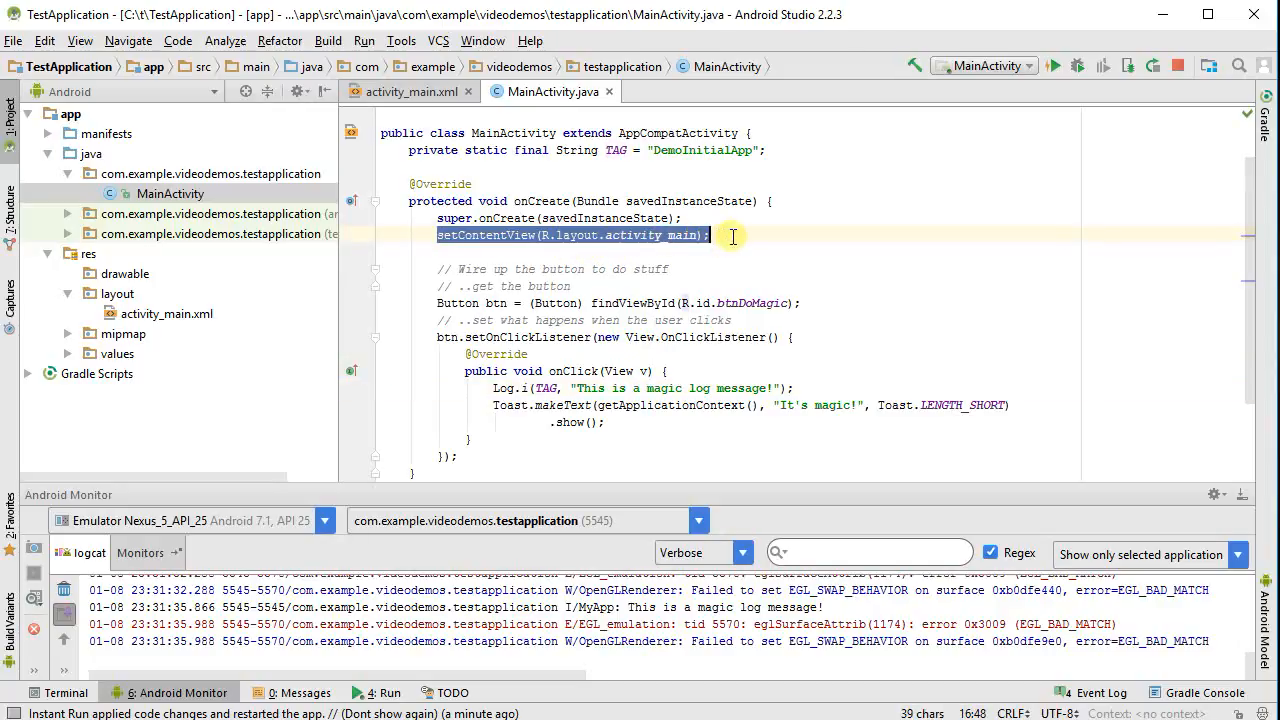
mouse_move(665, 245)
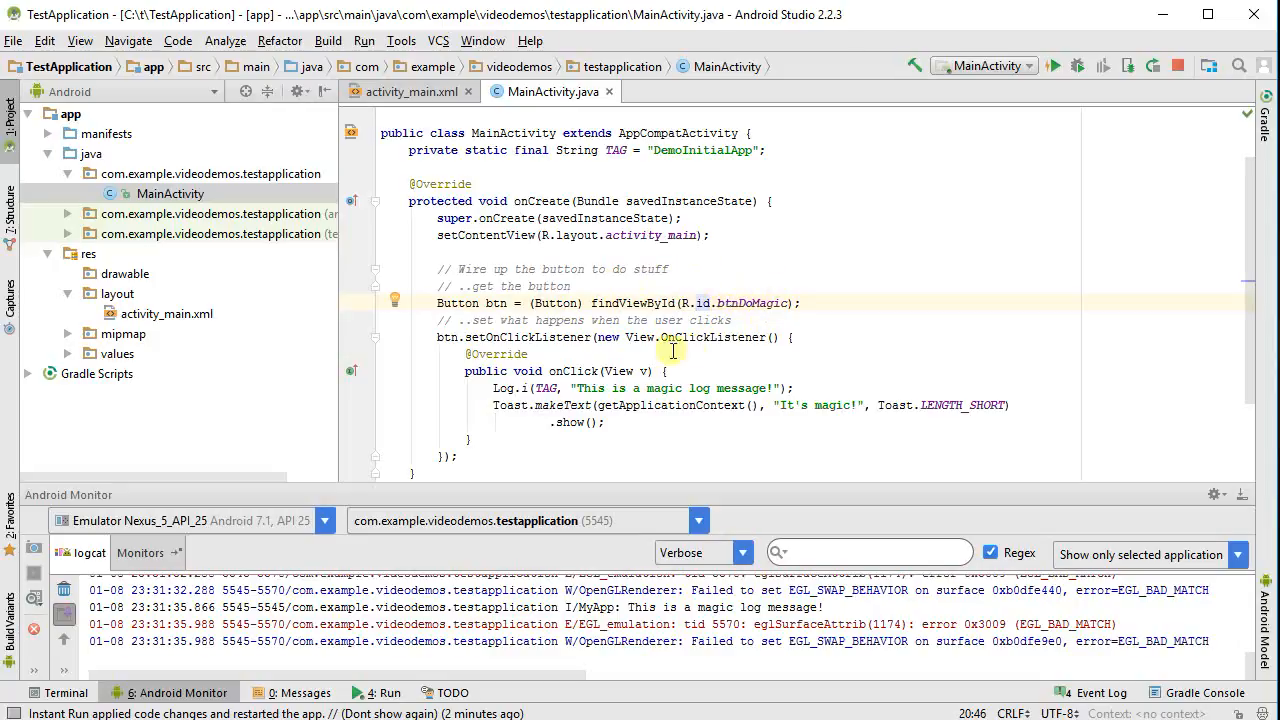
mouse_move(728, 292)
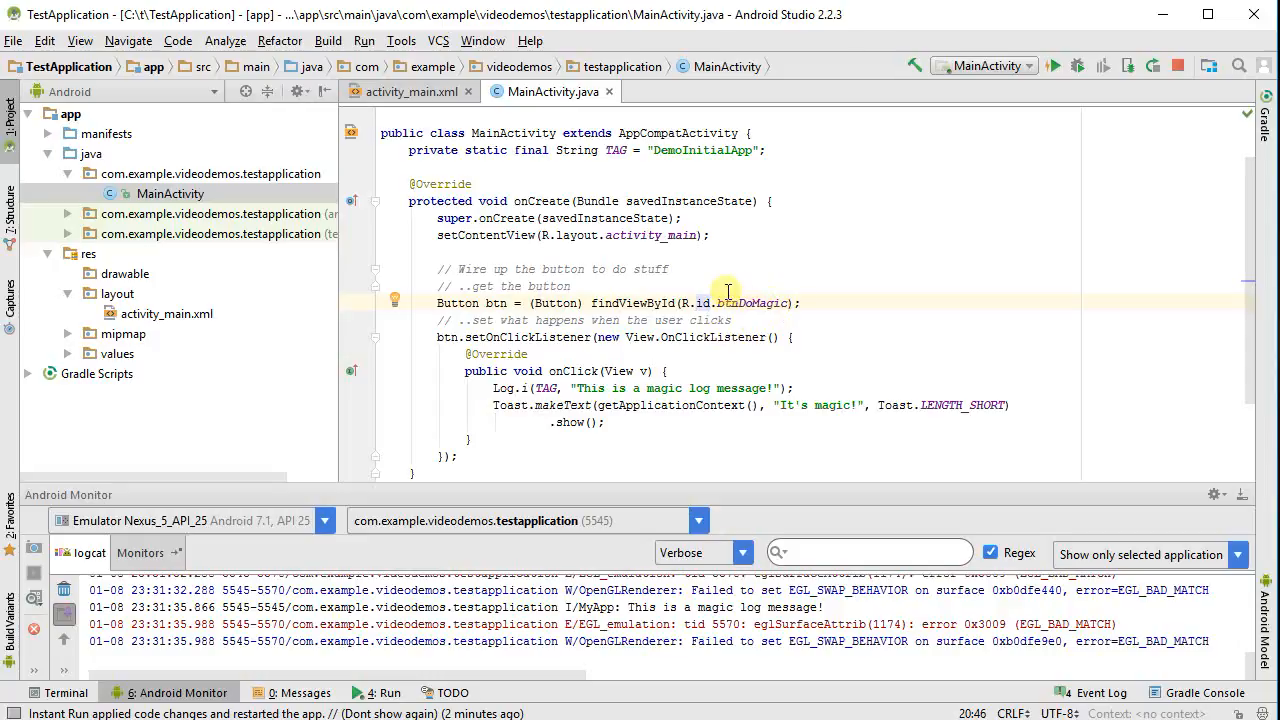
mouse_move(152, 259)
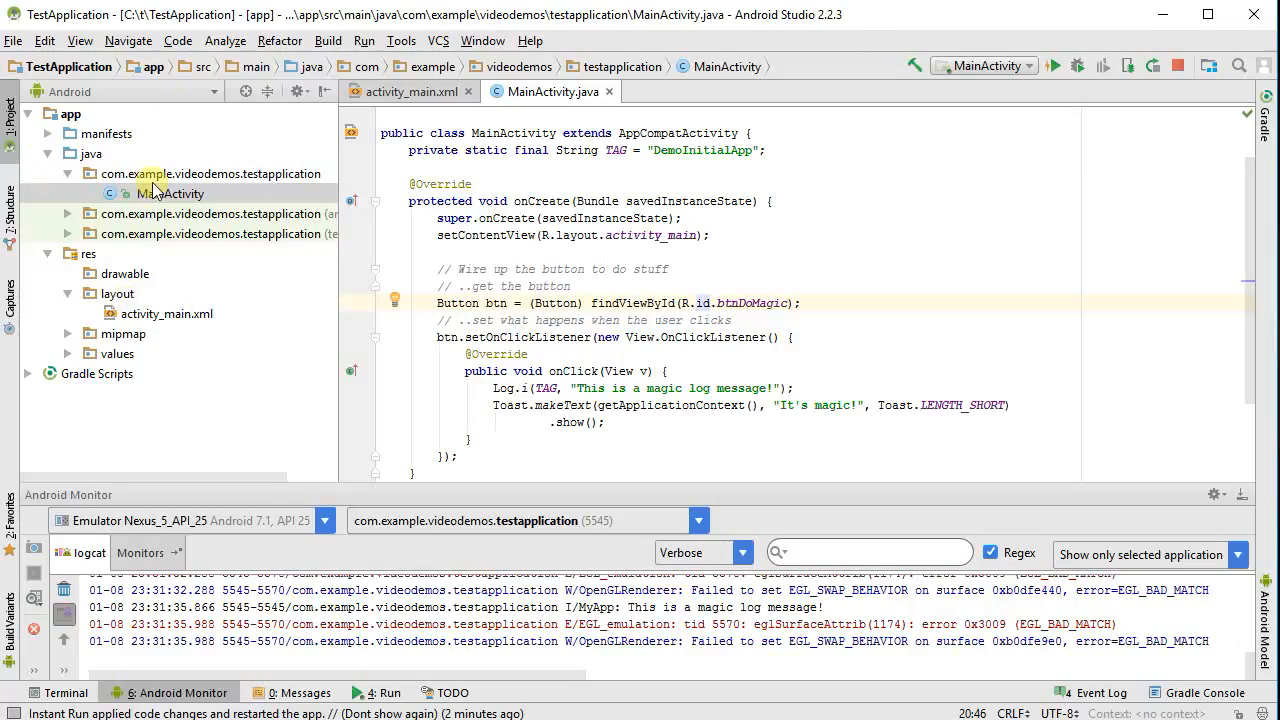
mouse_move(178, 99)
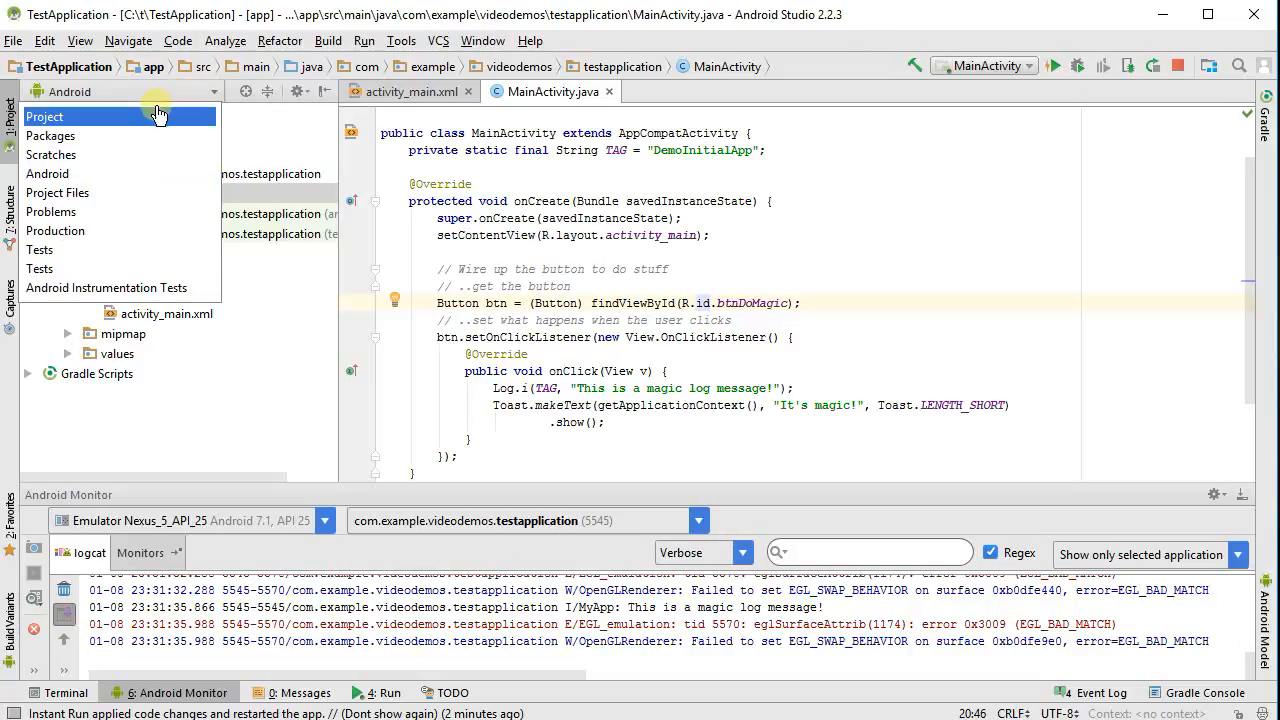
In Project view, expand app > build > generated > source > r > debug and open R.java
left_click(43, 116)
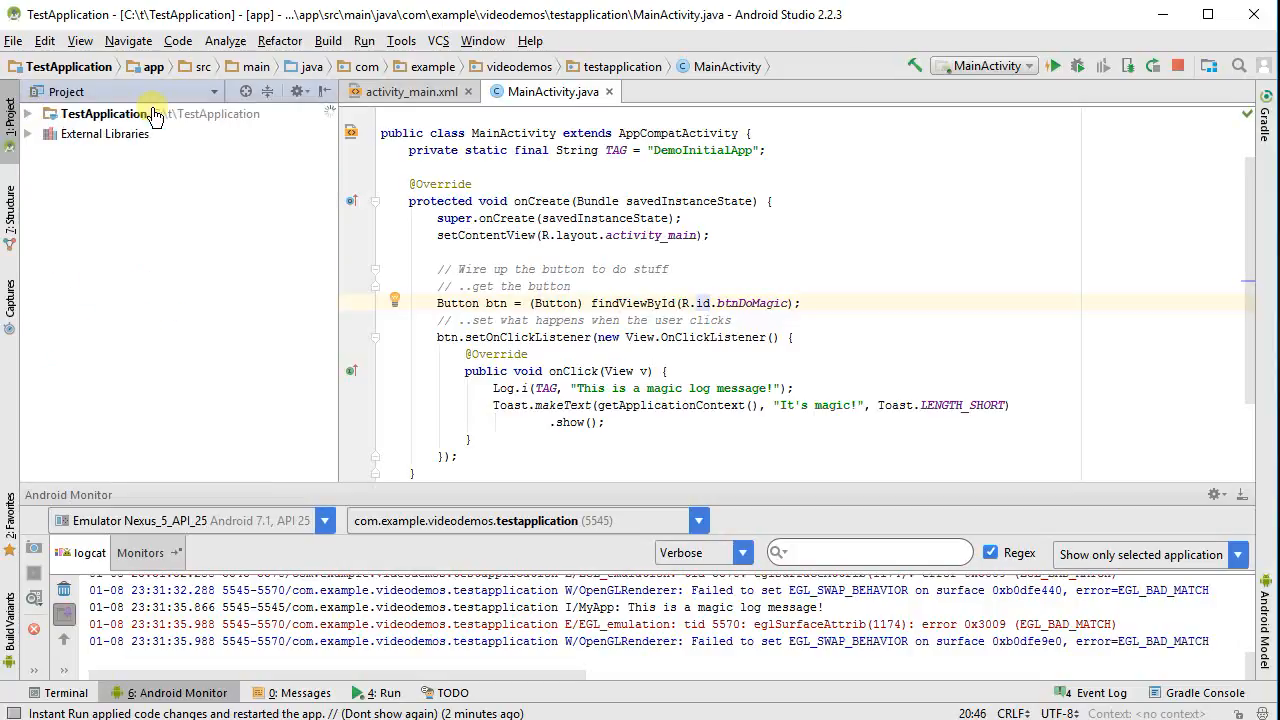
left_click(29, 114)
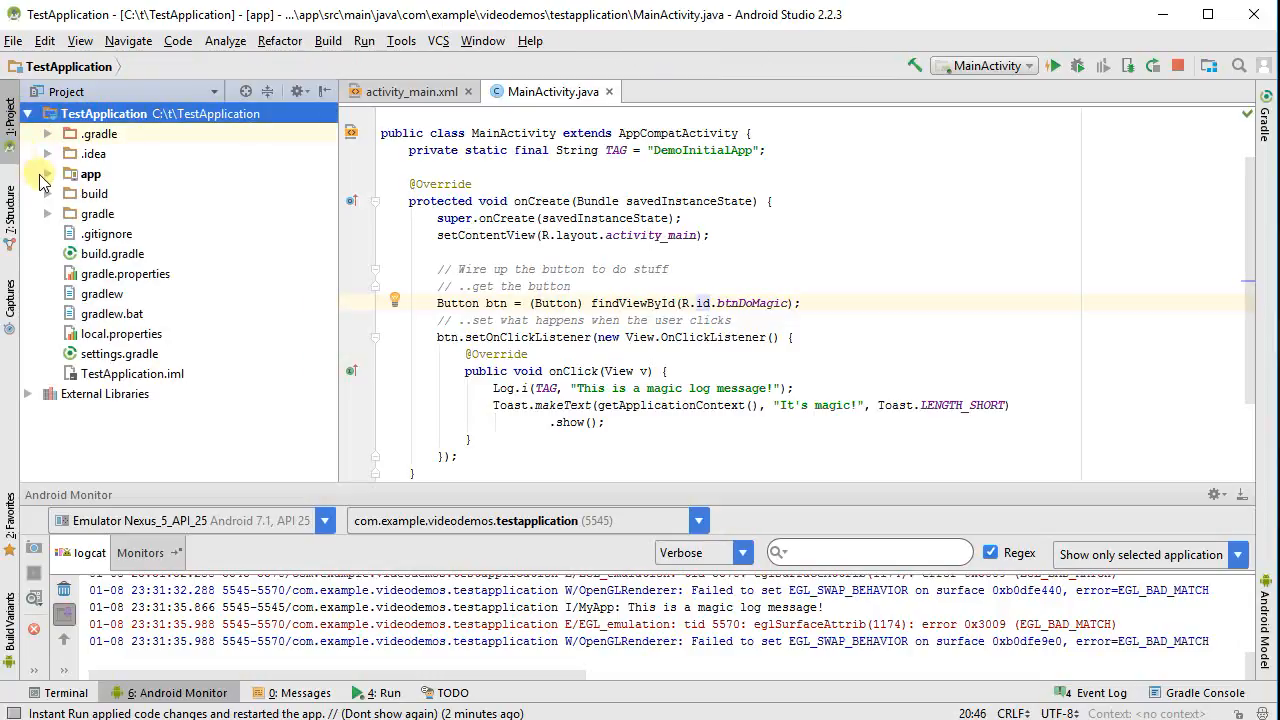
left_click(48, 173)
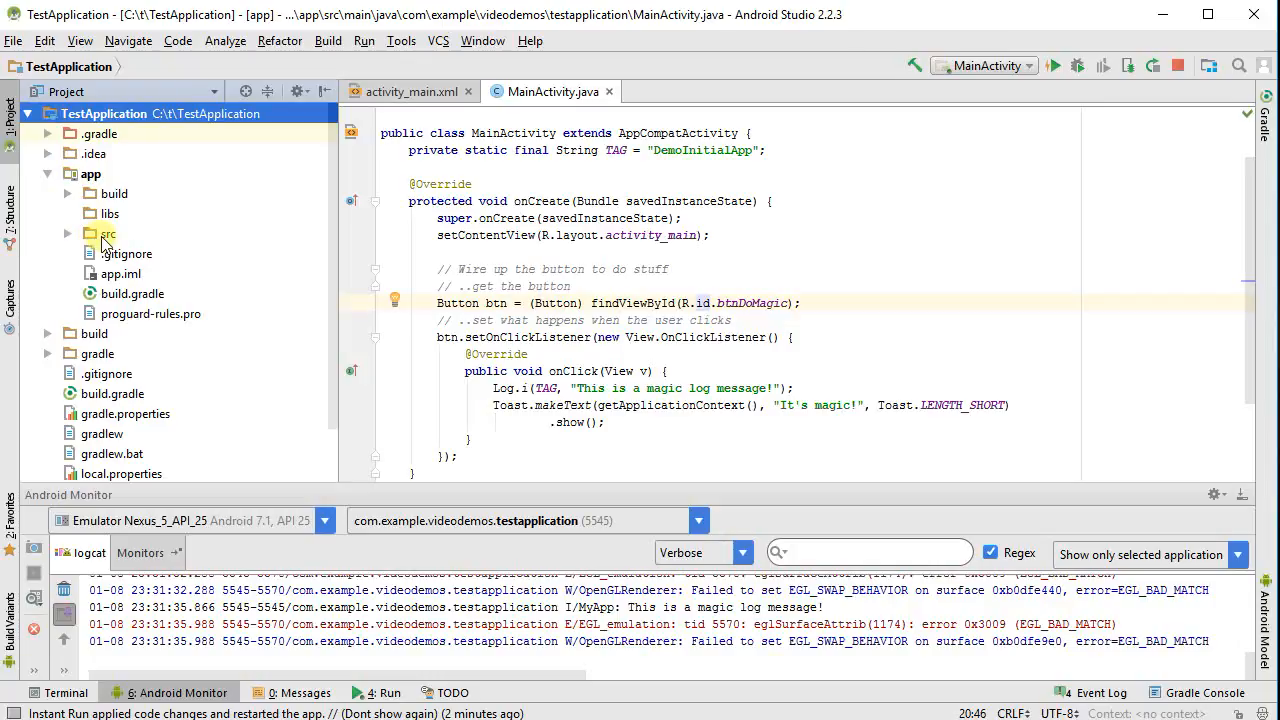
left_click(68, 193)
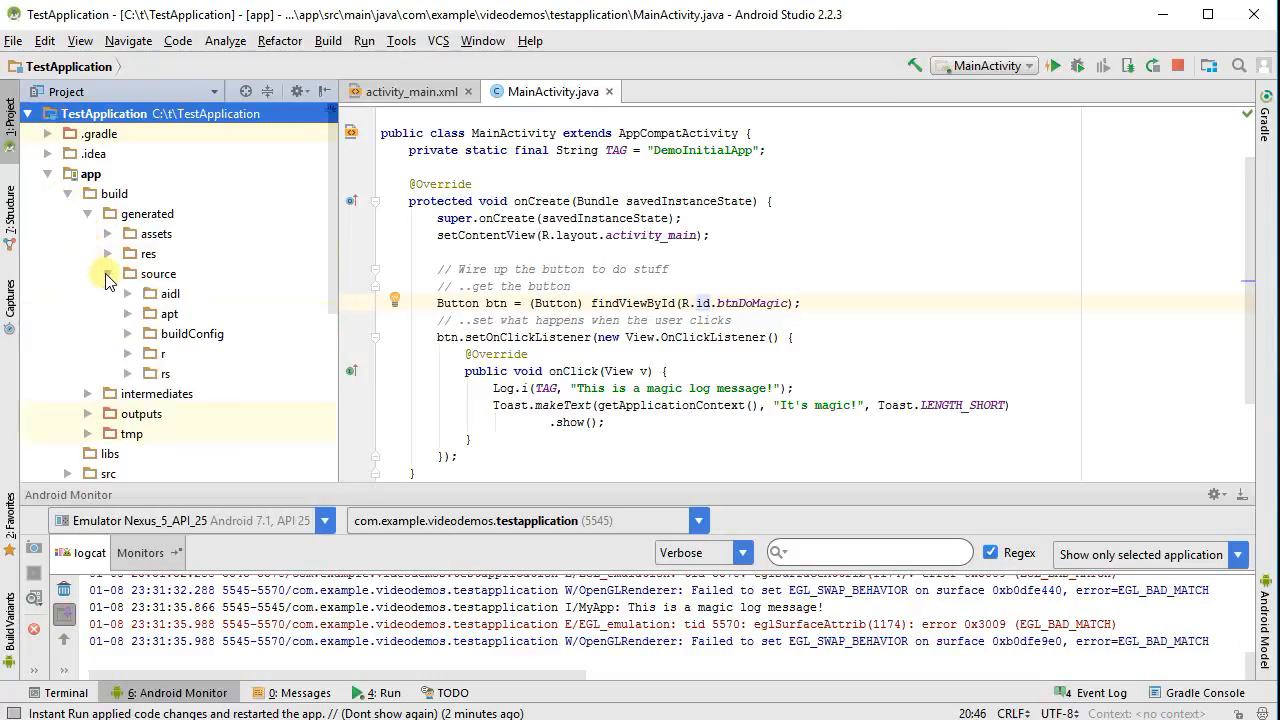
left_click(128, 353)
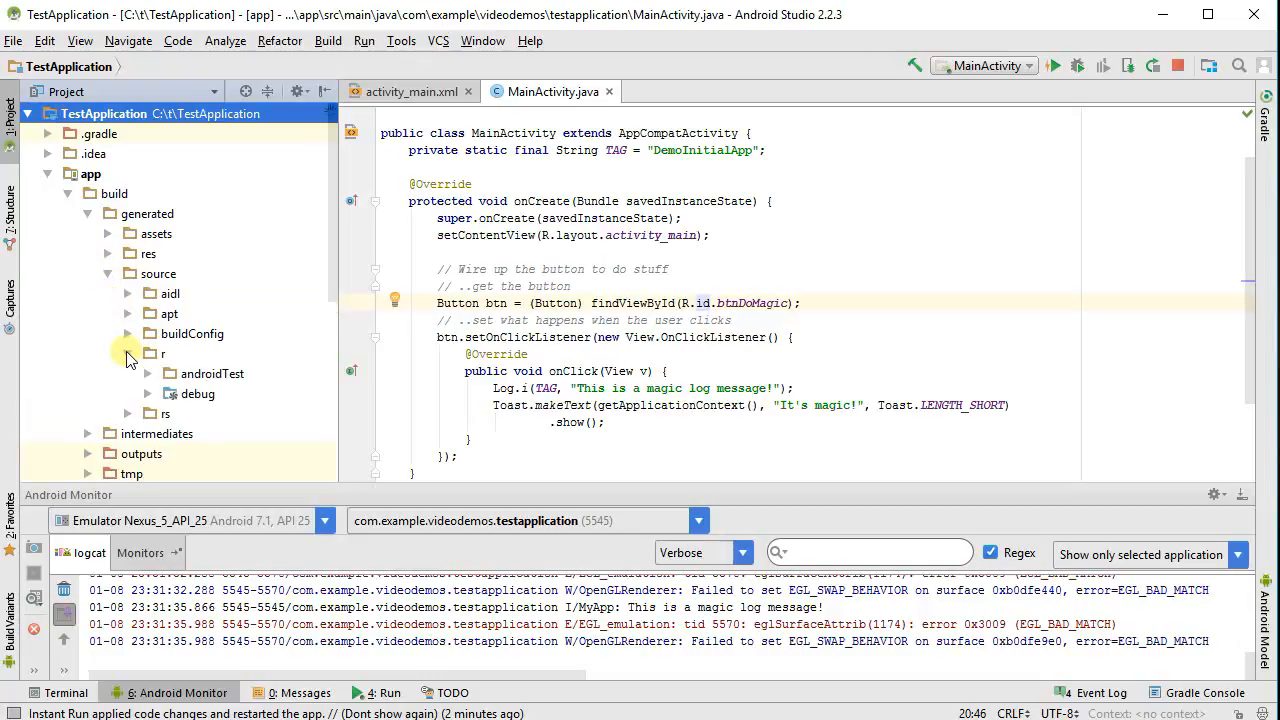
left_click(148, 394)
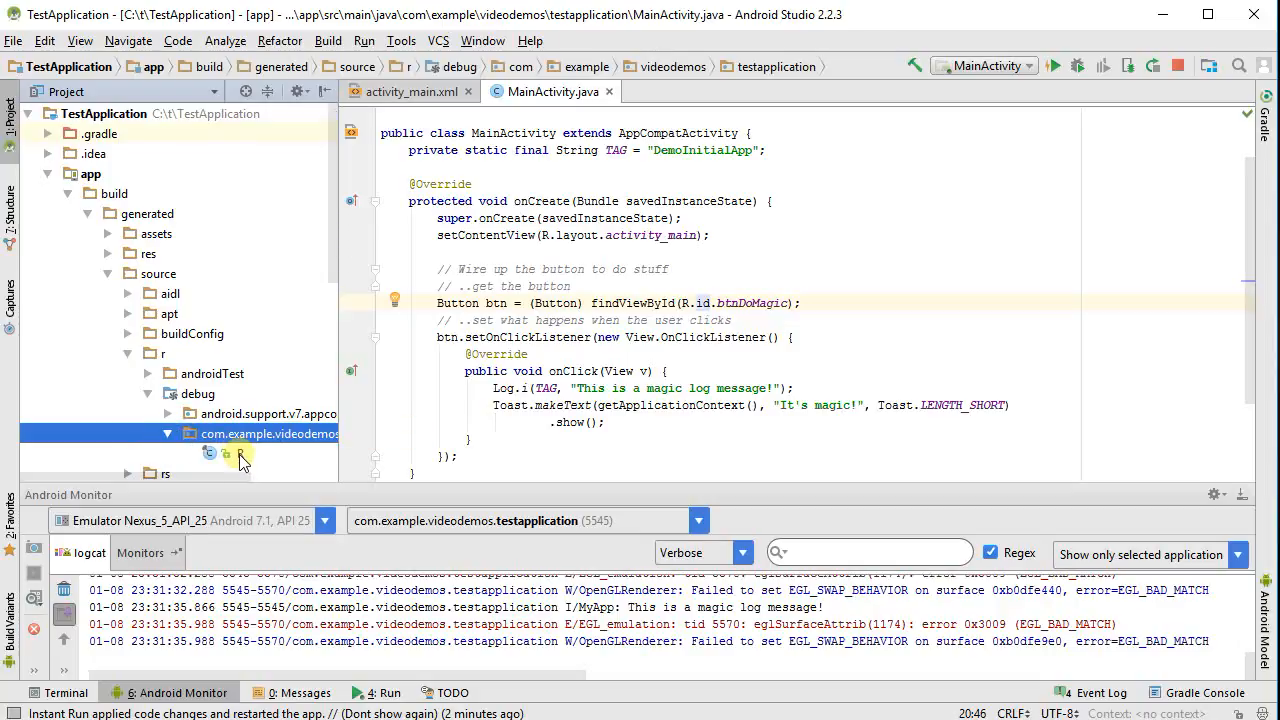
double_click(241, 453)
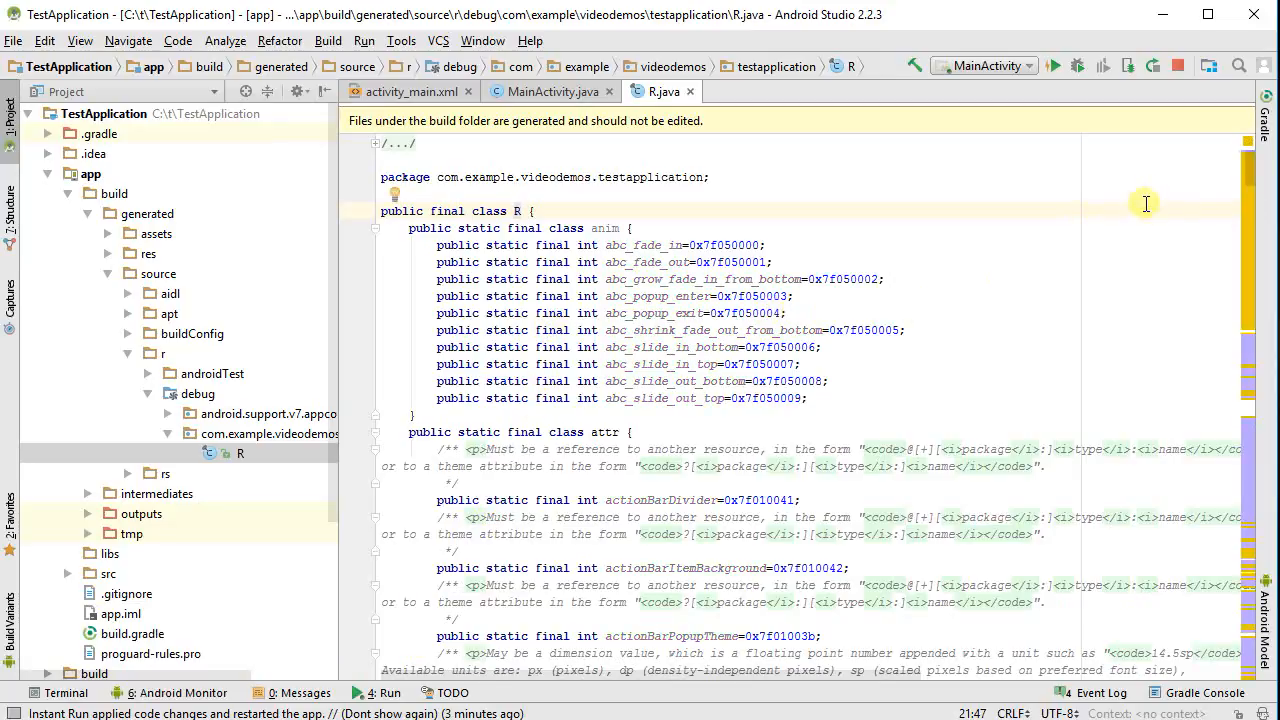
mouse_move(651, 245)
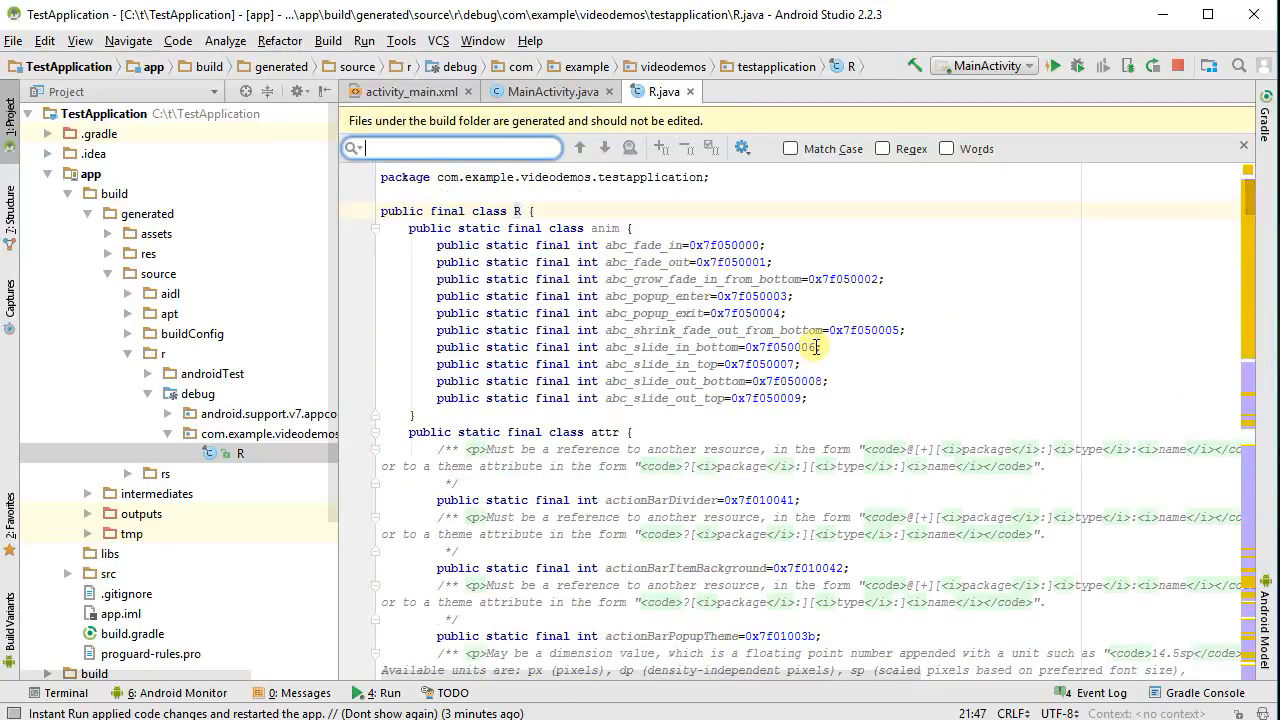
Search R.java for 'magic' and select the btnDoMagic constant (0x7f0b0057)
type("magic")
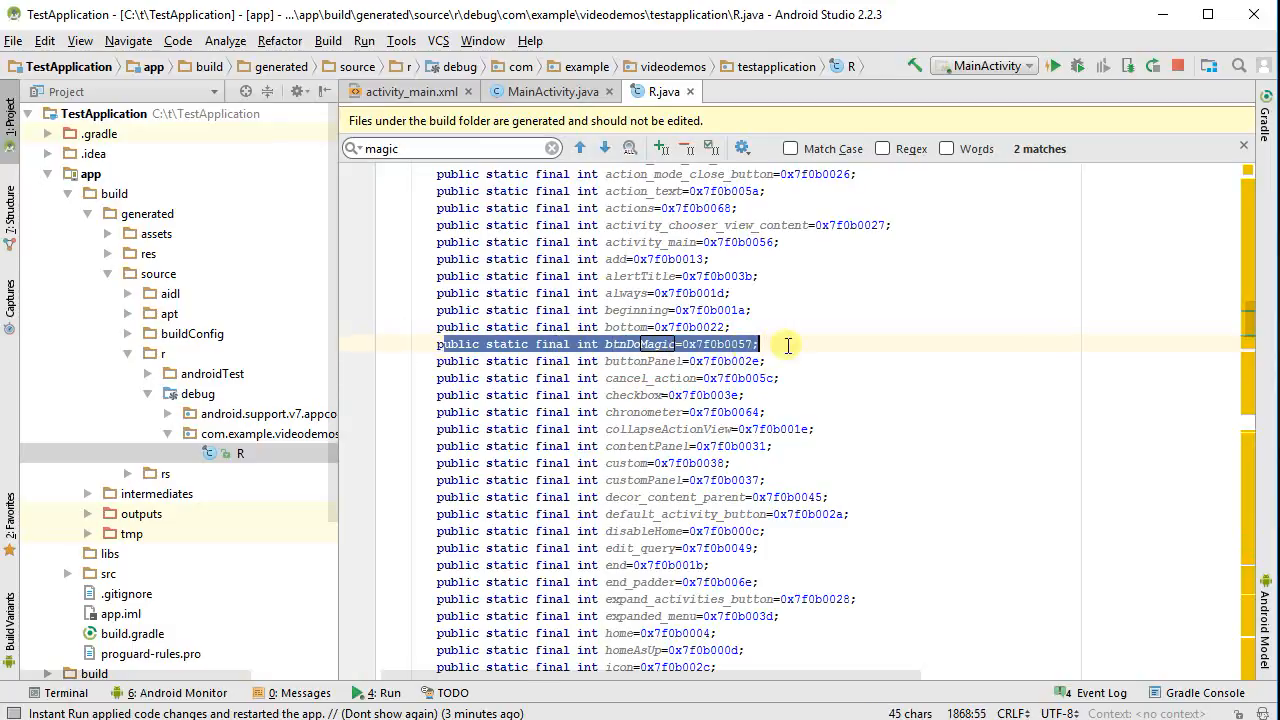
mouse_move(625, 361)
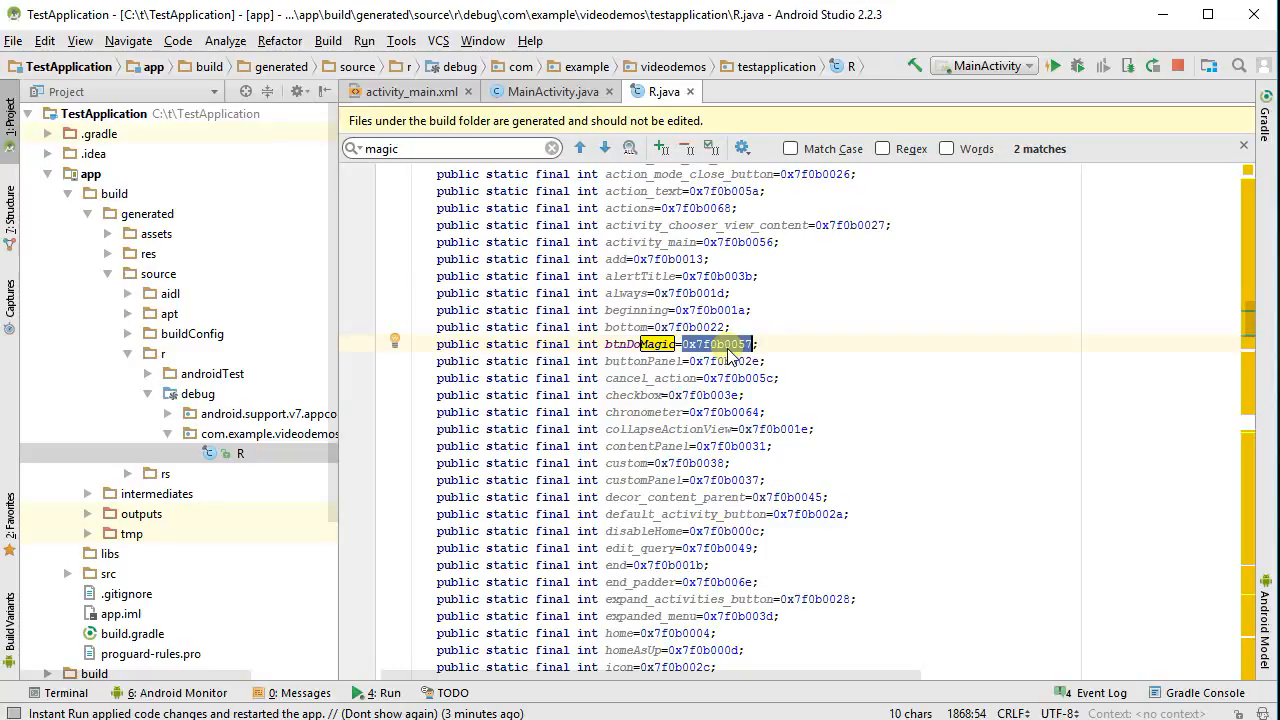
mouse_move(648, 361)
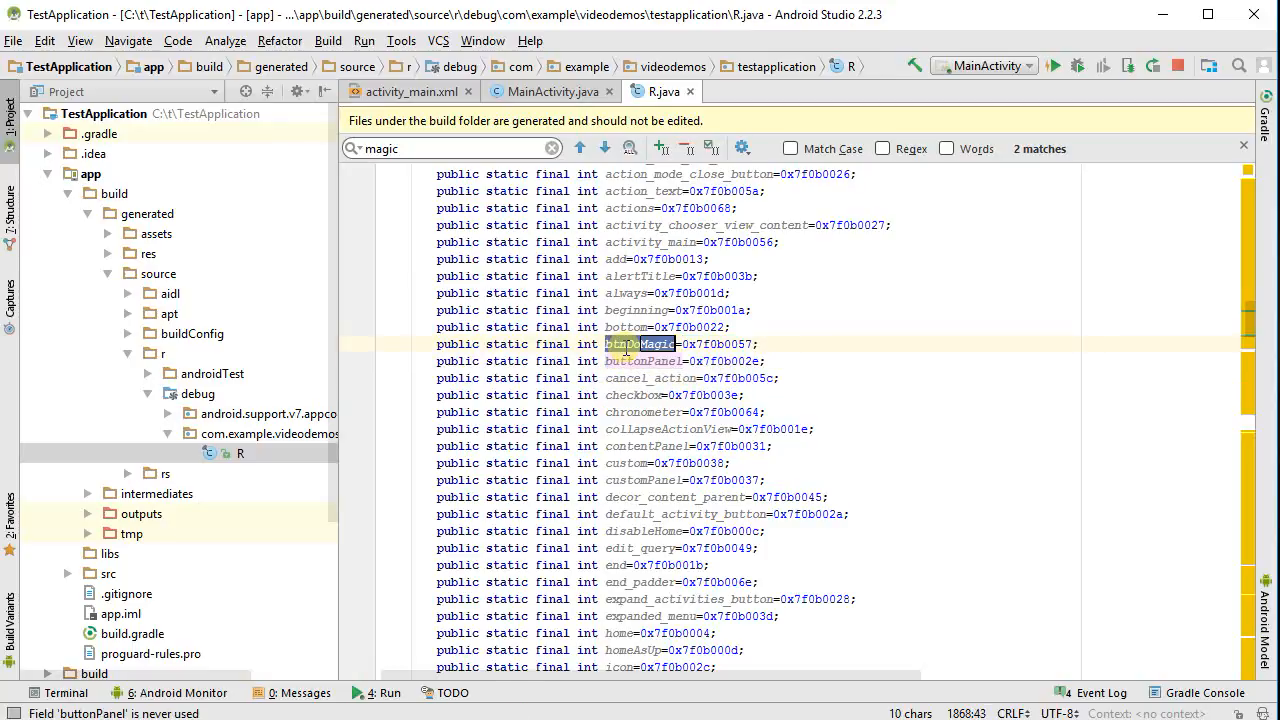
double_click(638, 344)
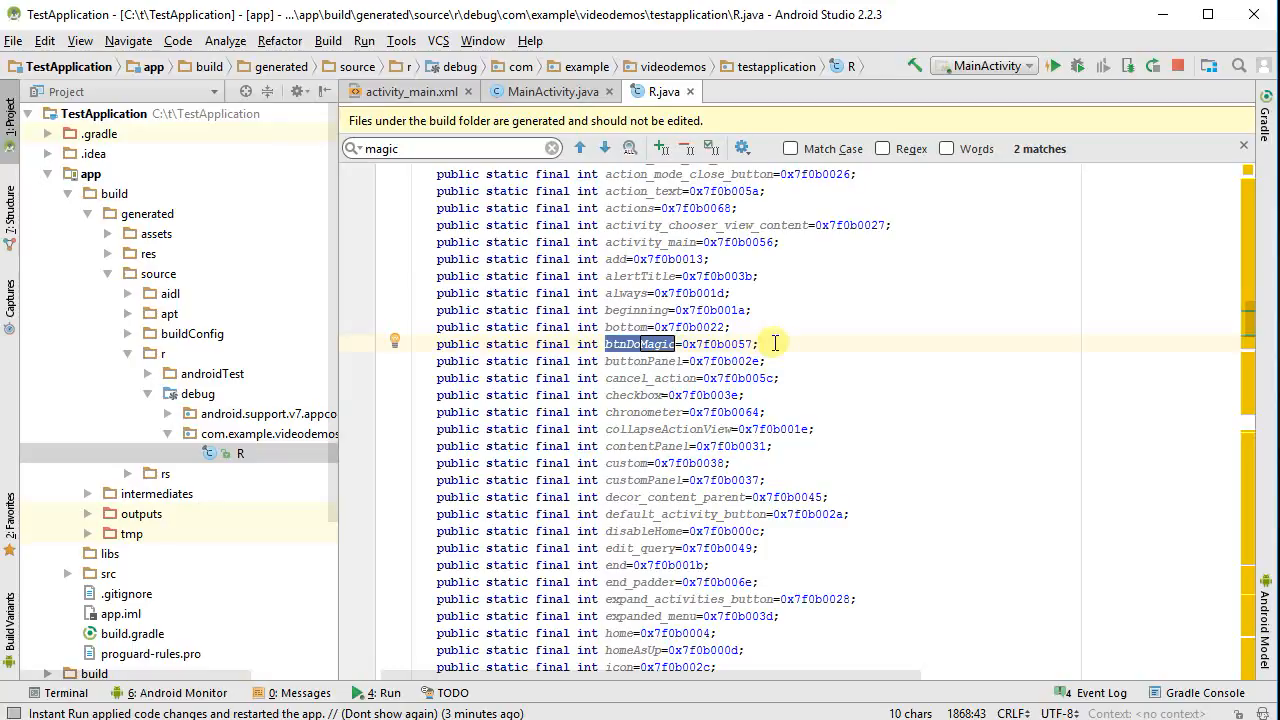
mouse_move(284, 273)
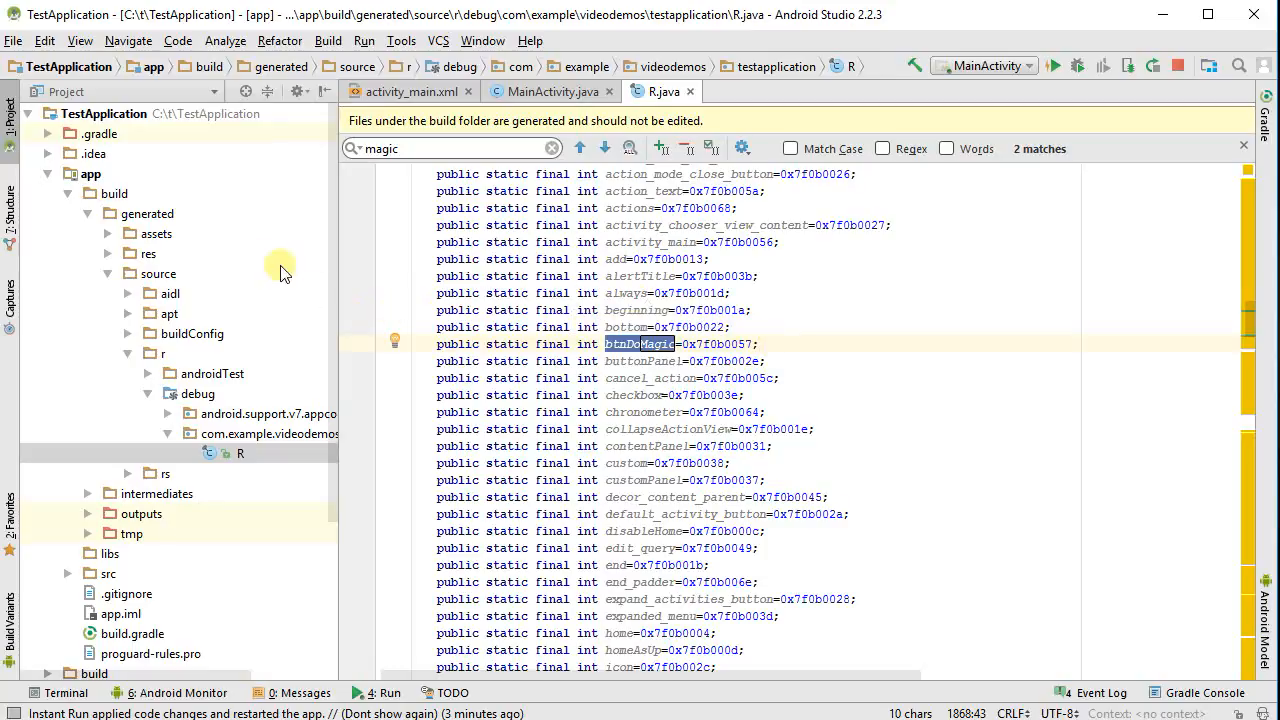
mouse_move(804, 378)
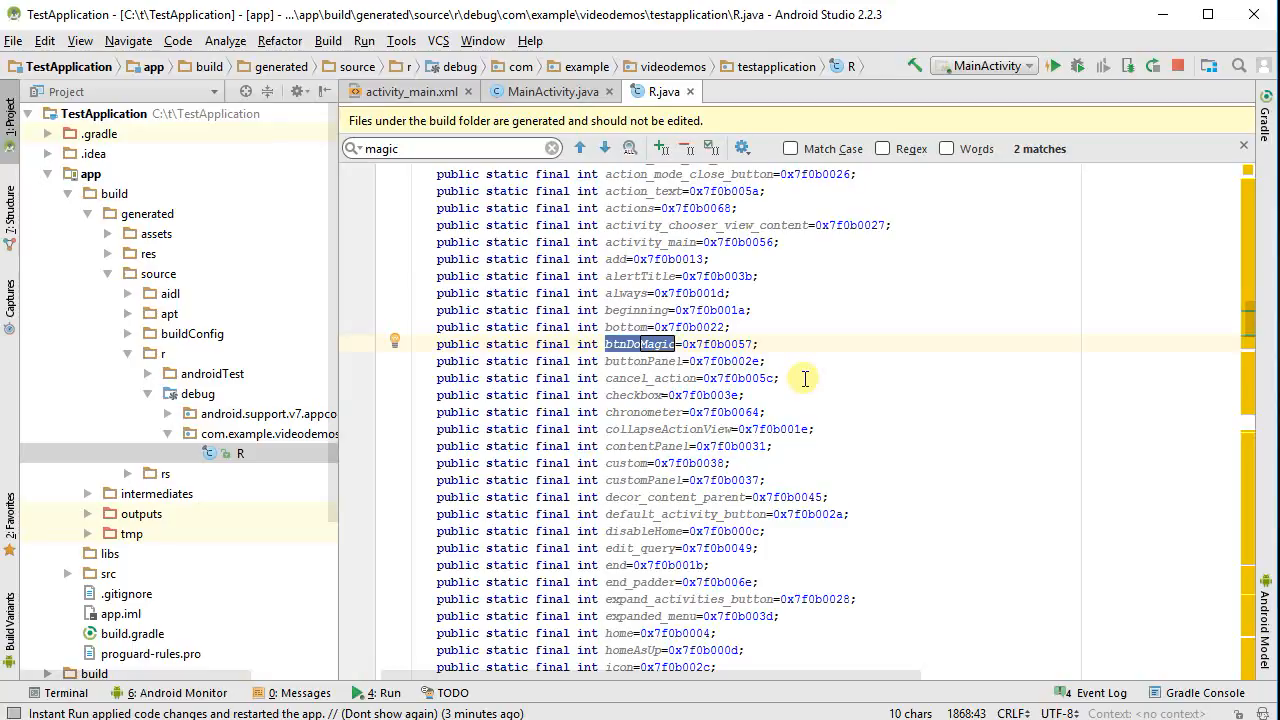